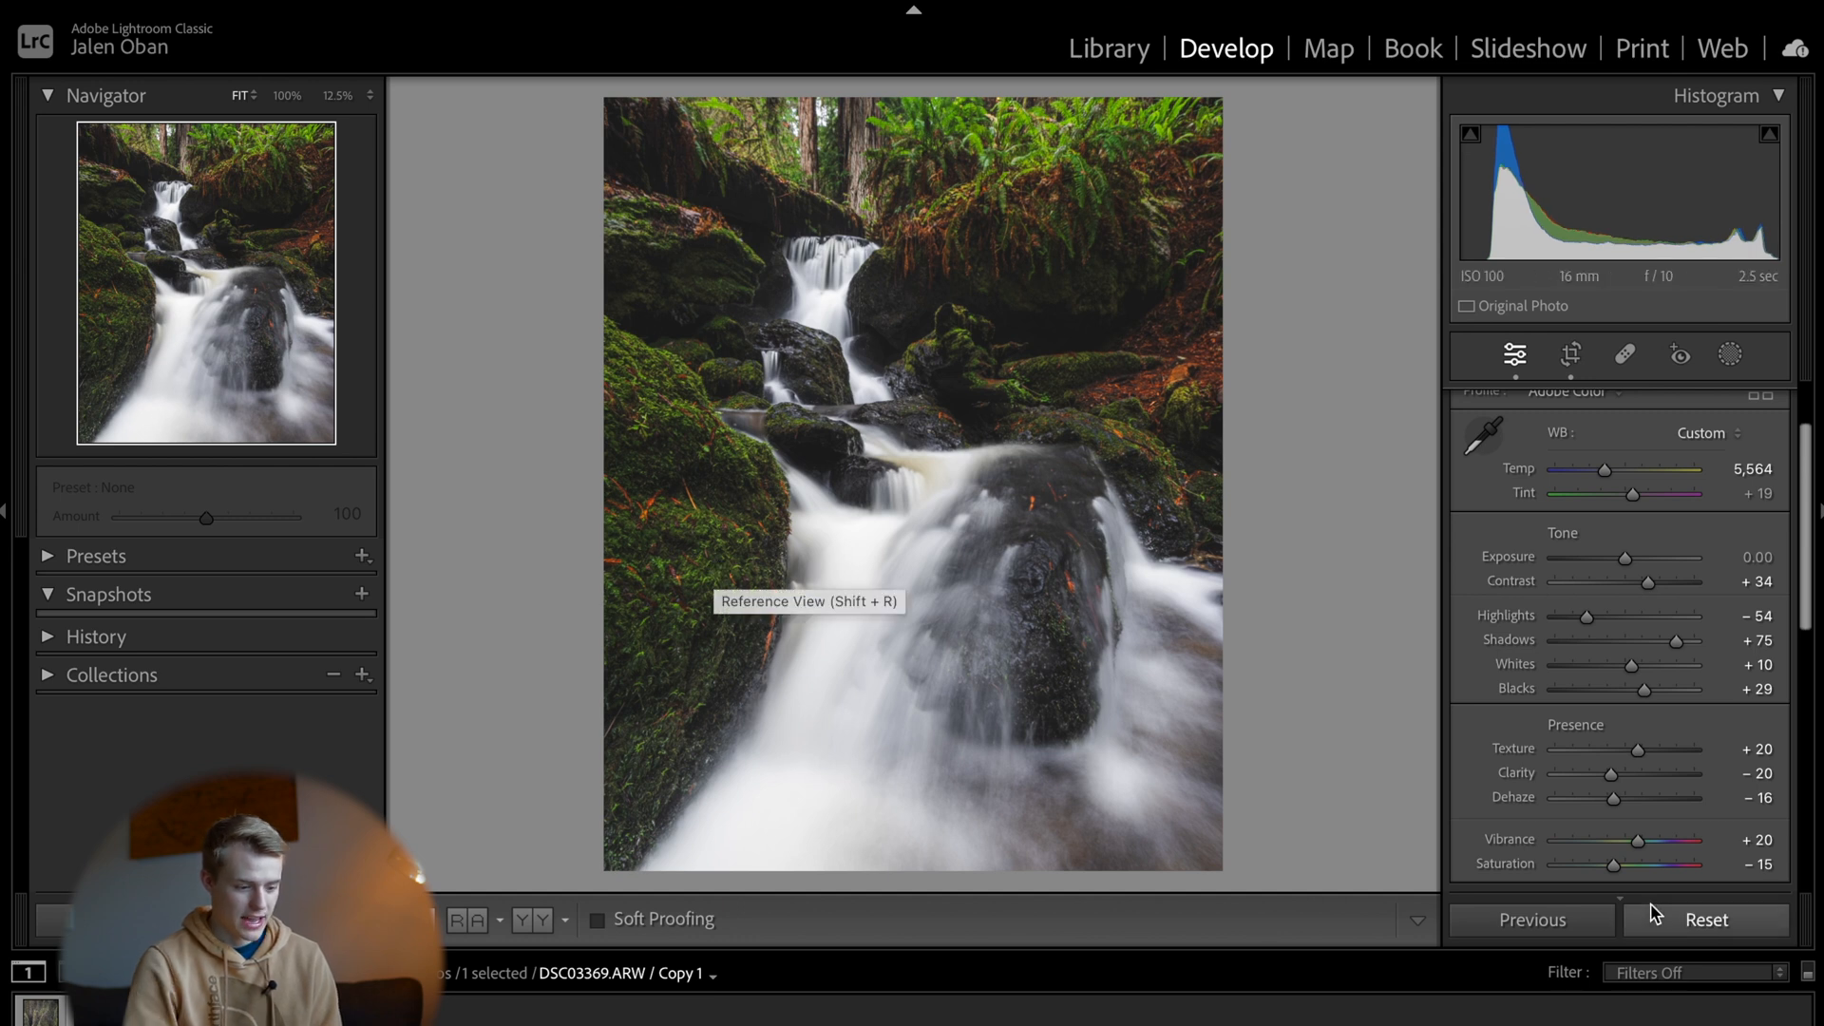
Step: Lower Texture to +8 and start a radial gradient mask
{"action": "left_click_drag", "start_coordinate": [1644, 773], "coordinate": [1612, 774]}
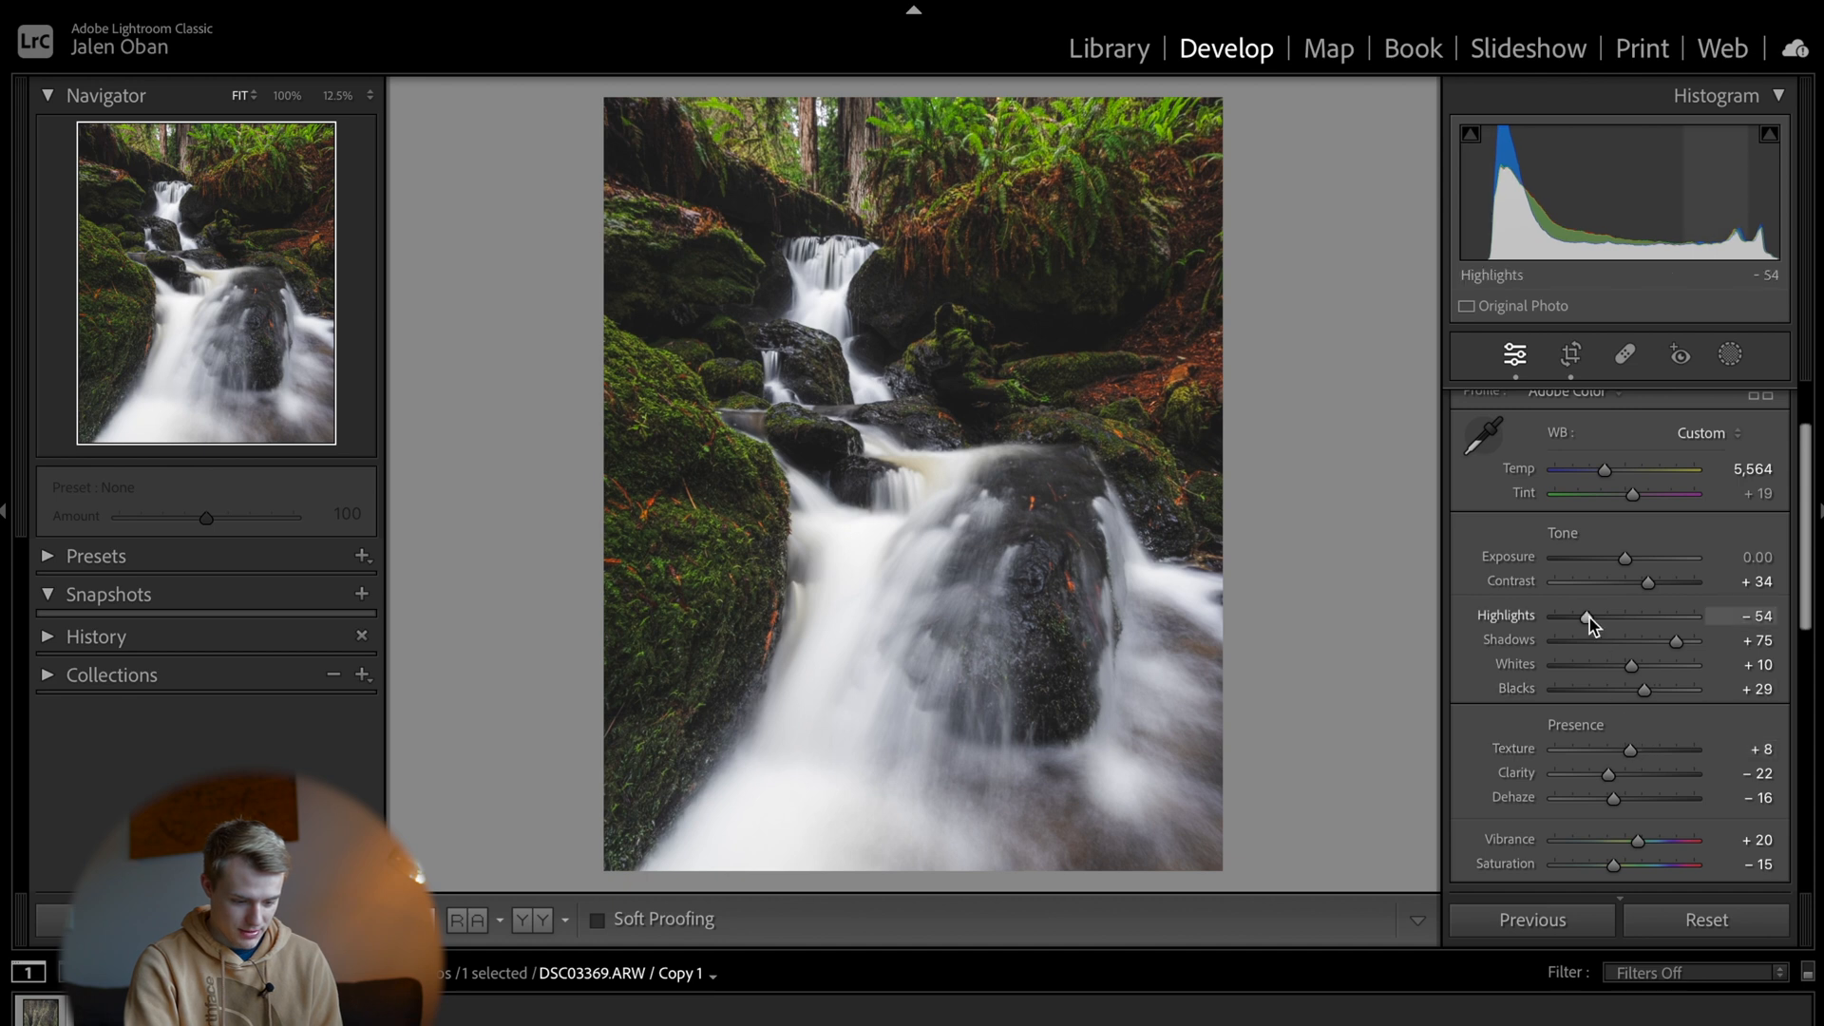
{"action": "scroll", "scroll_direction": "down", "scroll_amount": 3}
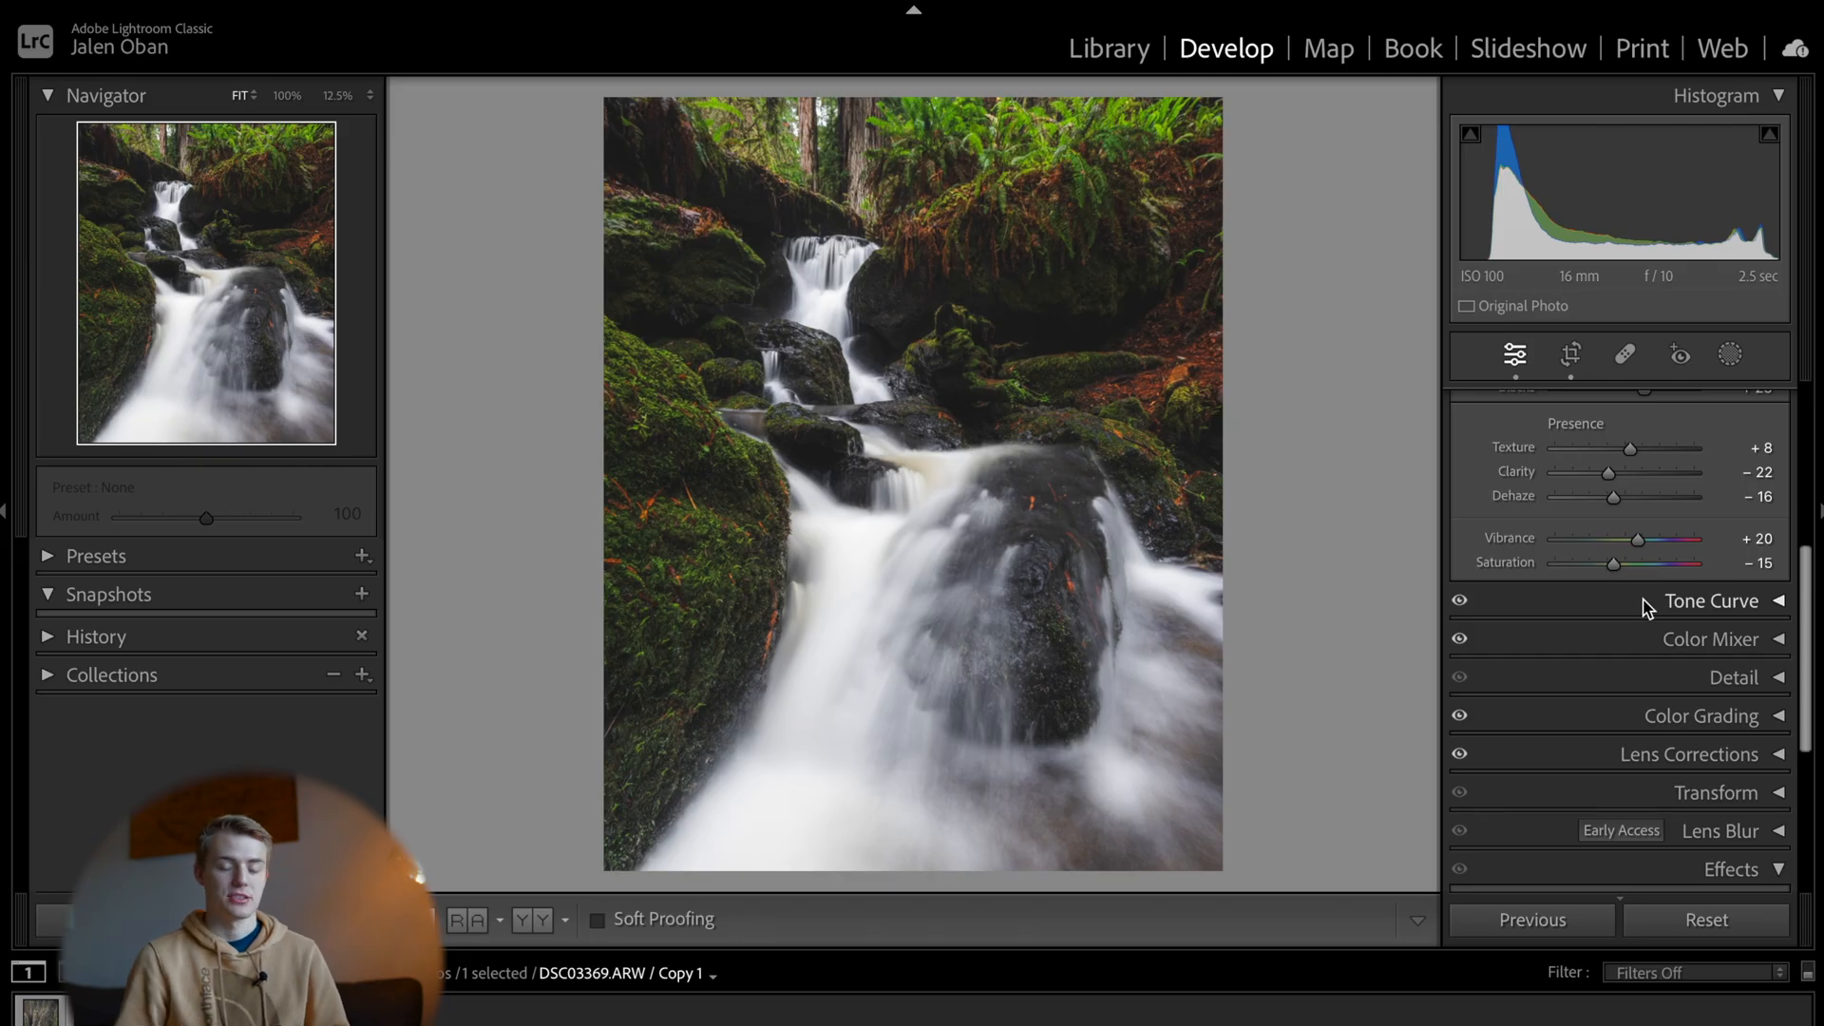
{"action": "left_click", "coordinate": [1730, 356]}
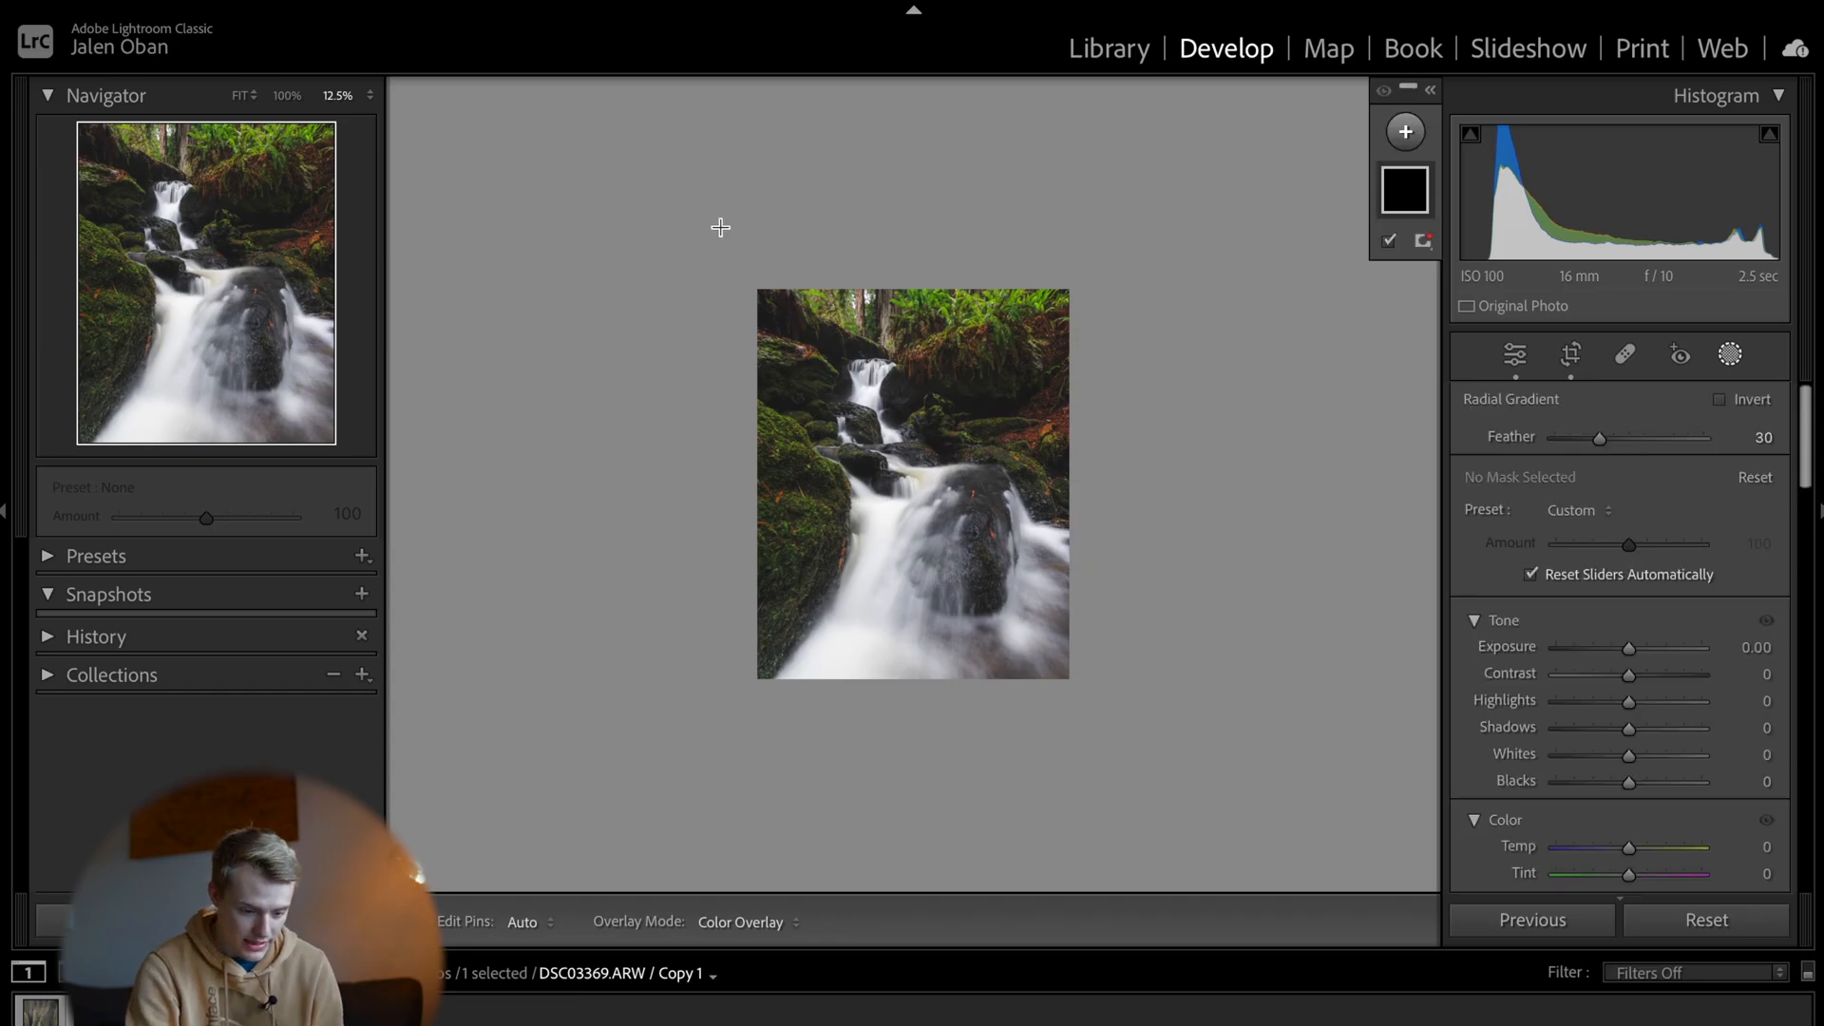
Step: Draw a radial gradient over the photo's upper area and set its Dehaze to -33
{"action": "left_click_drag", "start_coordinate": [722, 227], "coordinate": [1047, 408]}
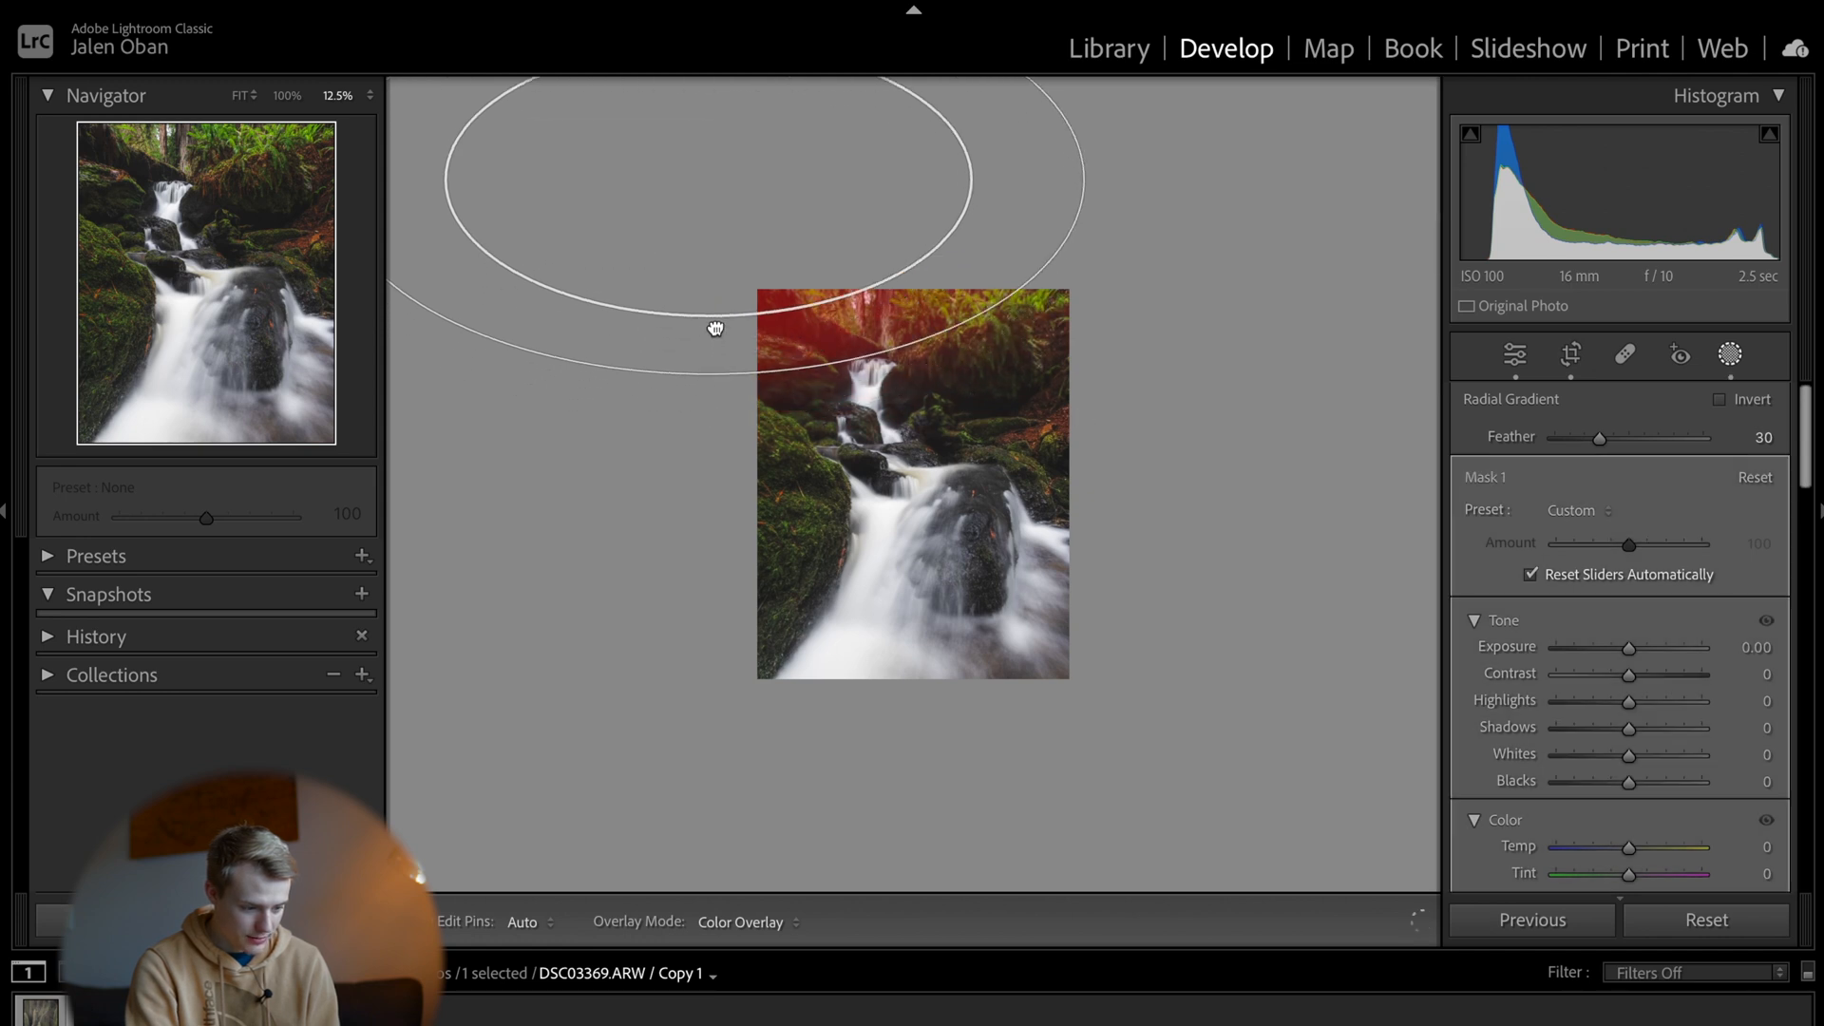
{"action": "left_click_drag", "start_coordinate": [1601, 436], "coordinate": [1646, 436]}
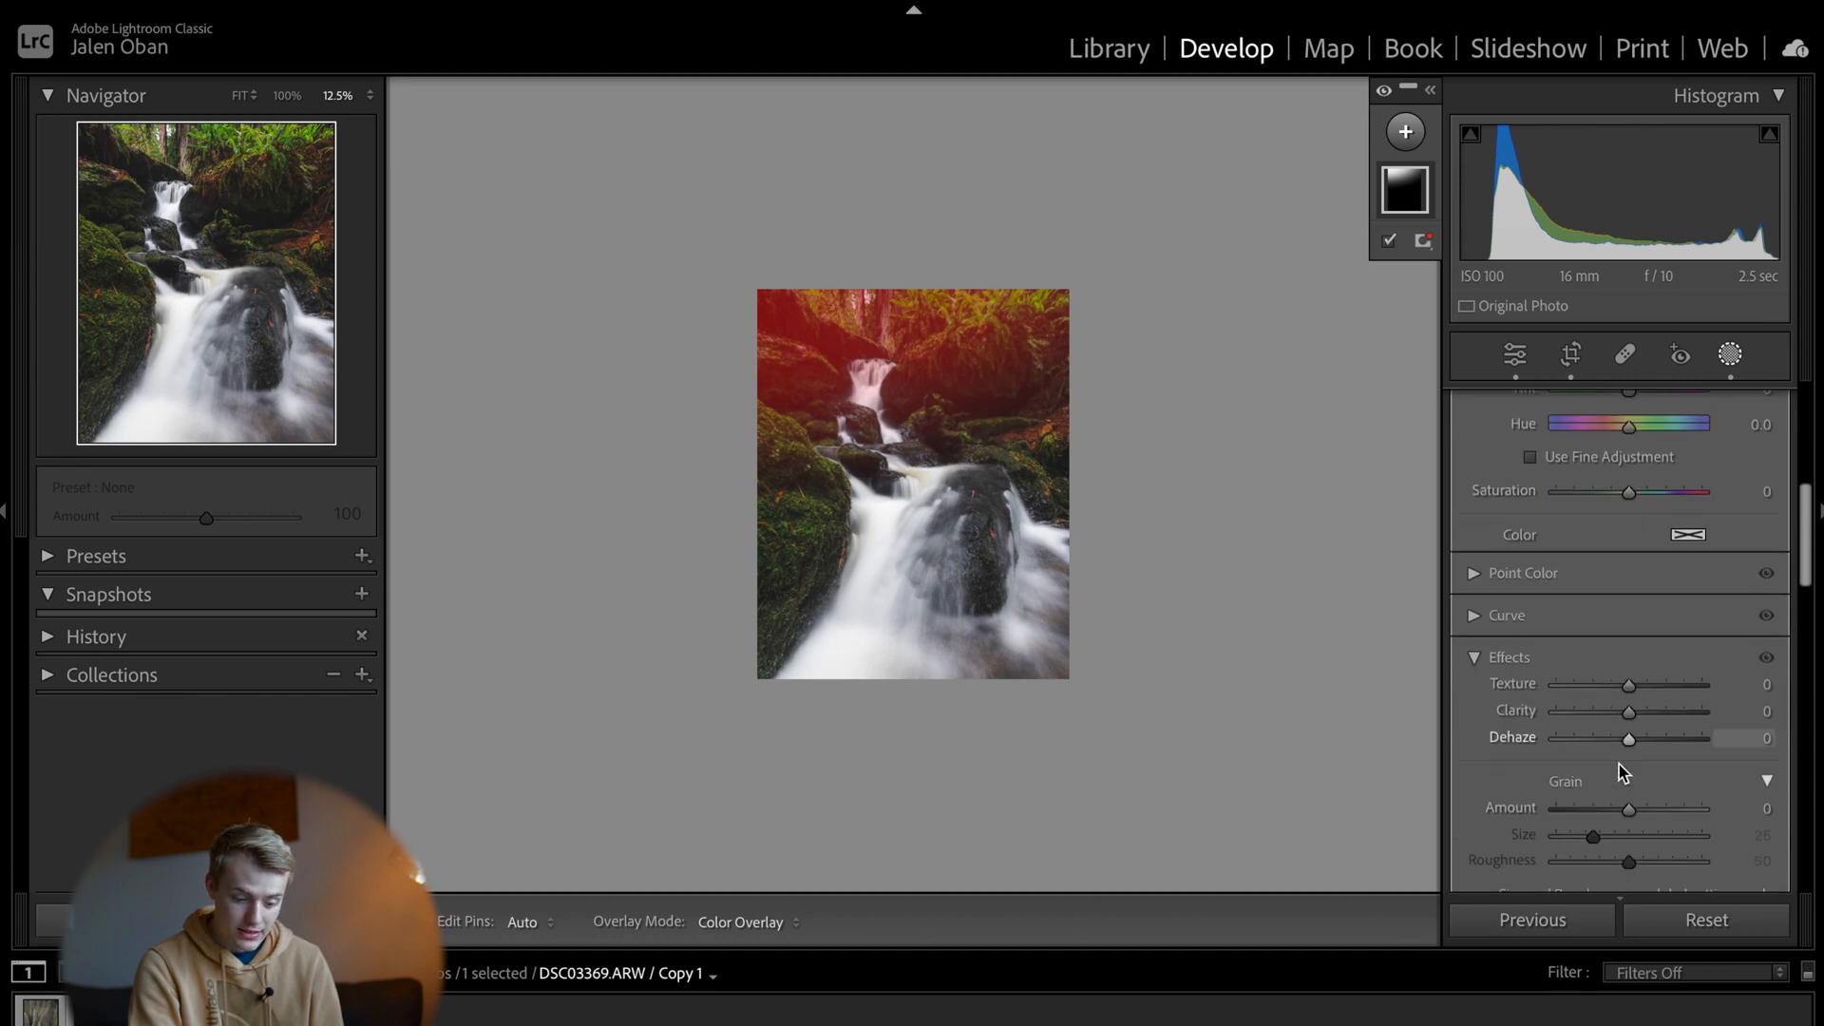
{"action": "left_click_drag", "start_coordinate": [1628, 737], "coordinate": [1623, 737]}
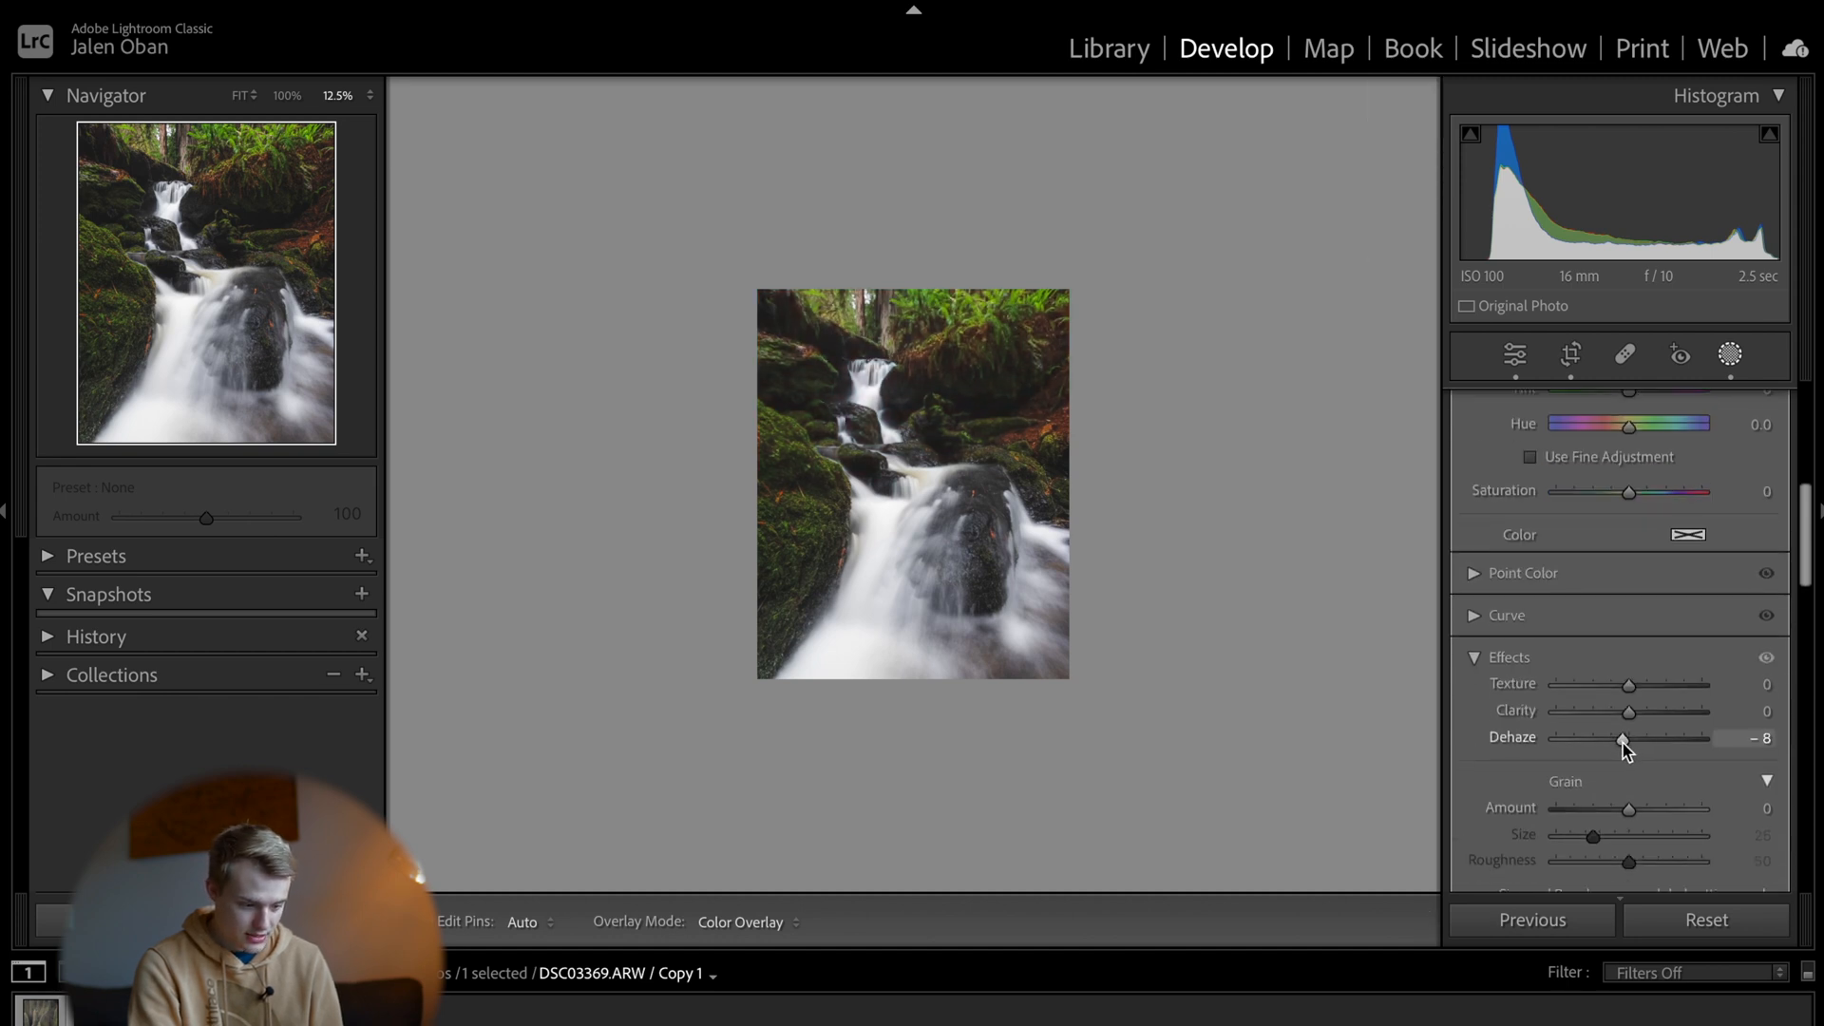
{"action": "left_click_drag", "start_coordinate": [1628, 738], "coordinate": [1606, 737]}
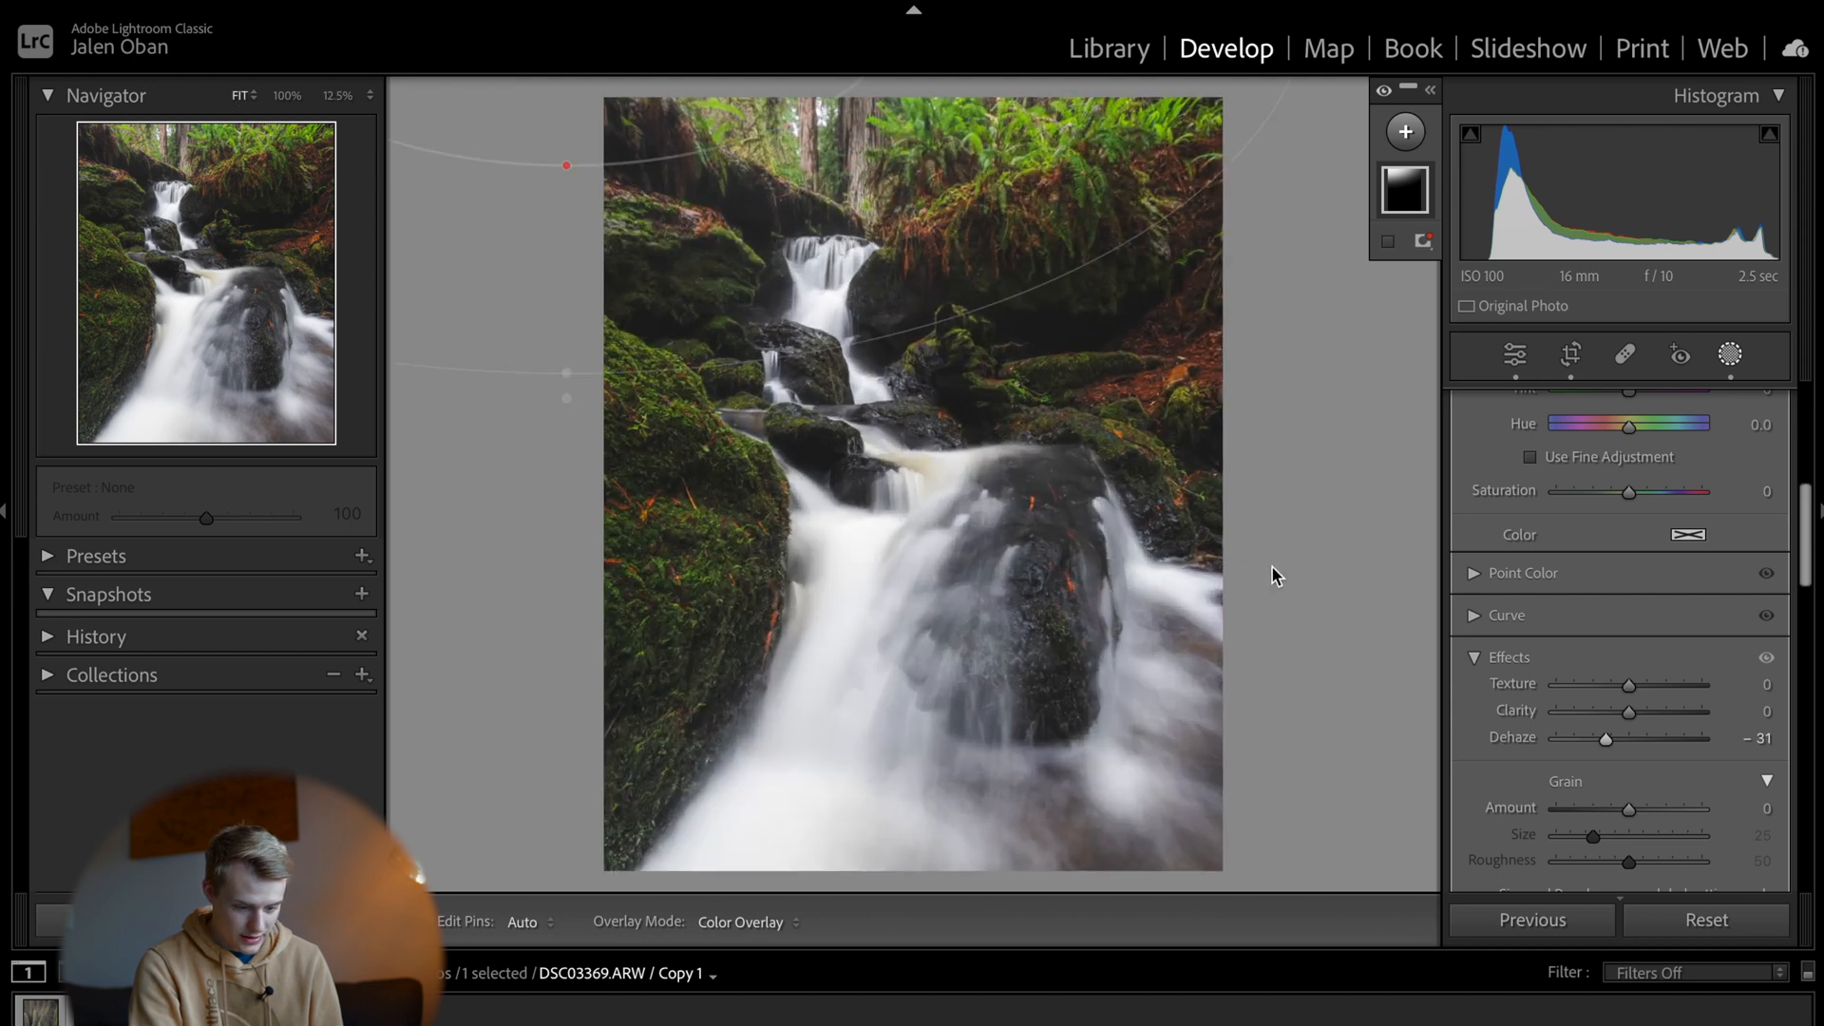
{"action": "left_click_drag", "start_coordinate": [1606, 737], "coordinate": [1556, 737]}
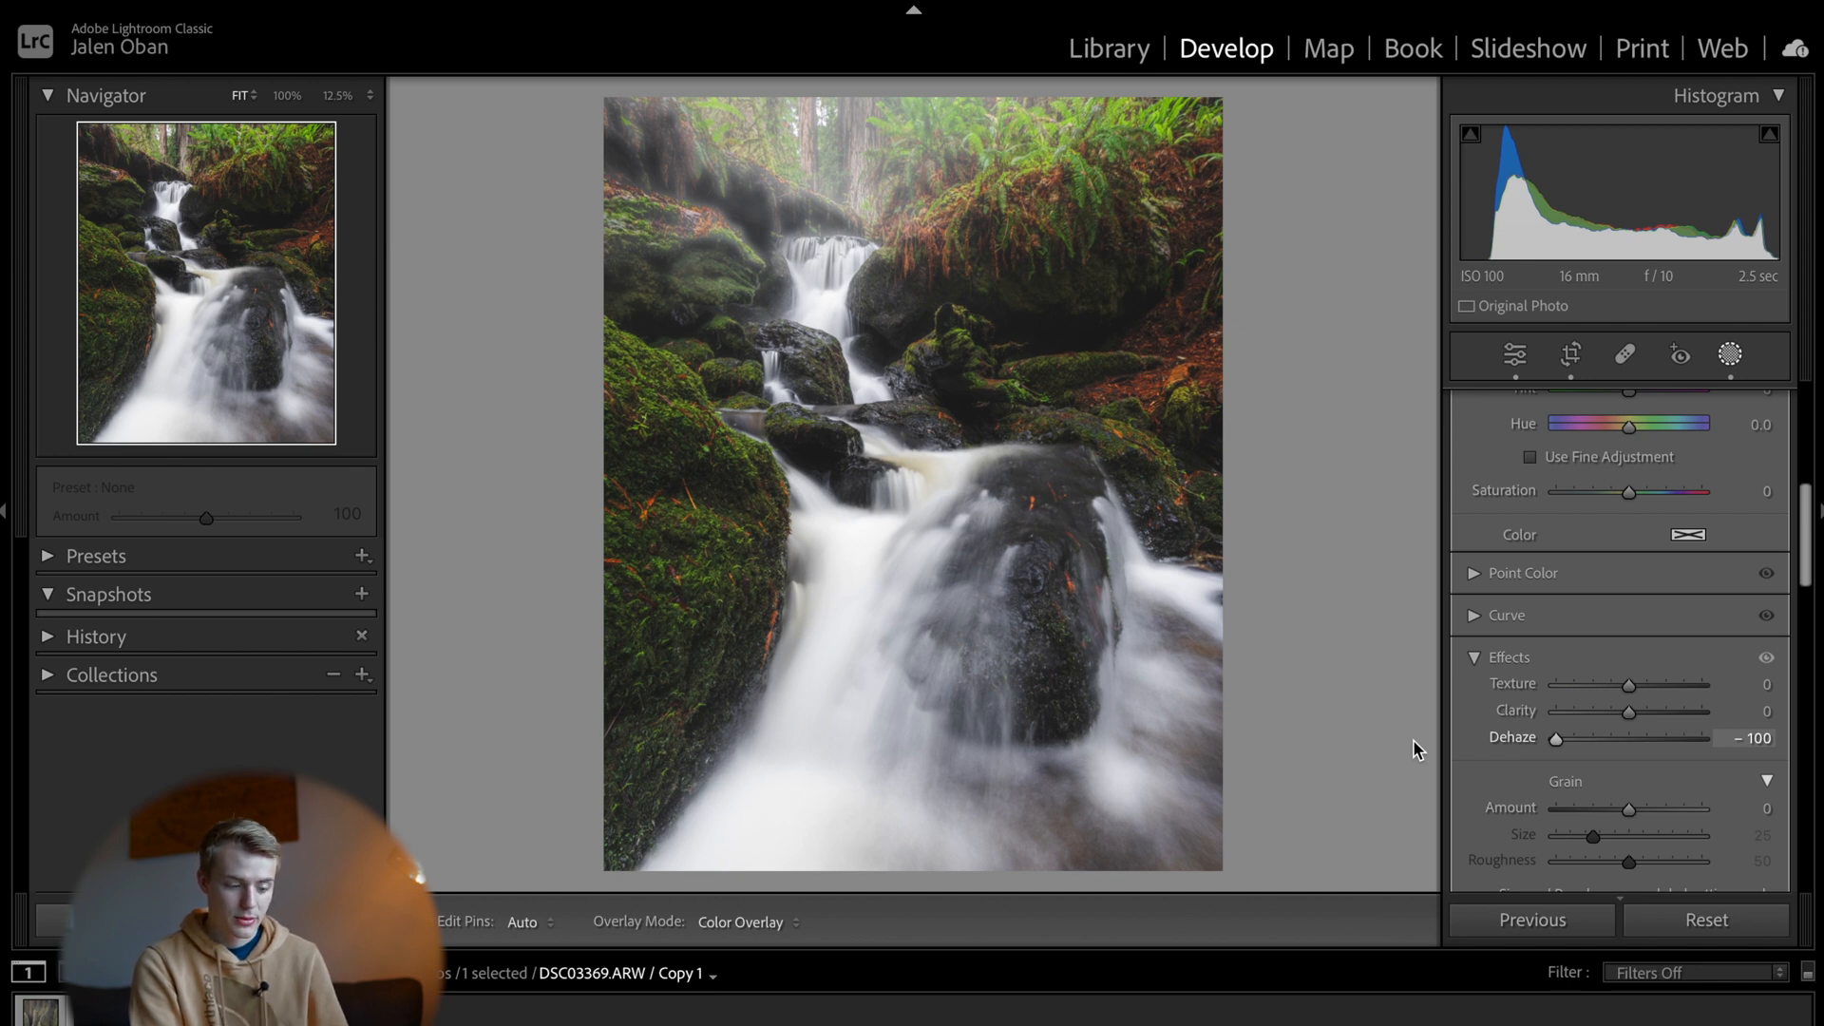
{"action": "left_click_drag", "start_coordinate": [1554, 737], "coordinate": [1703, 738]}
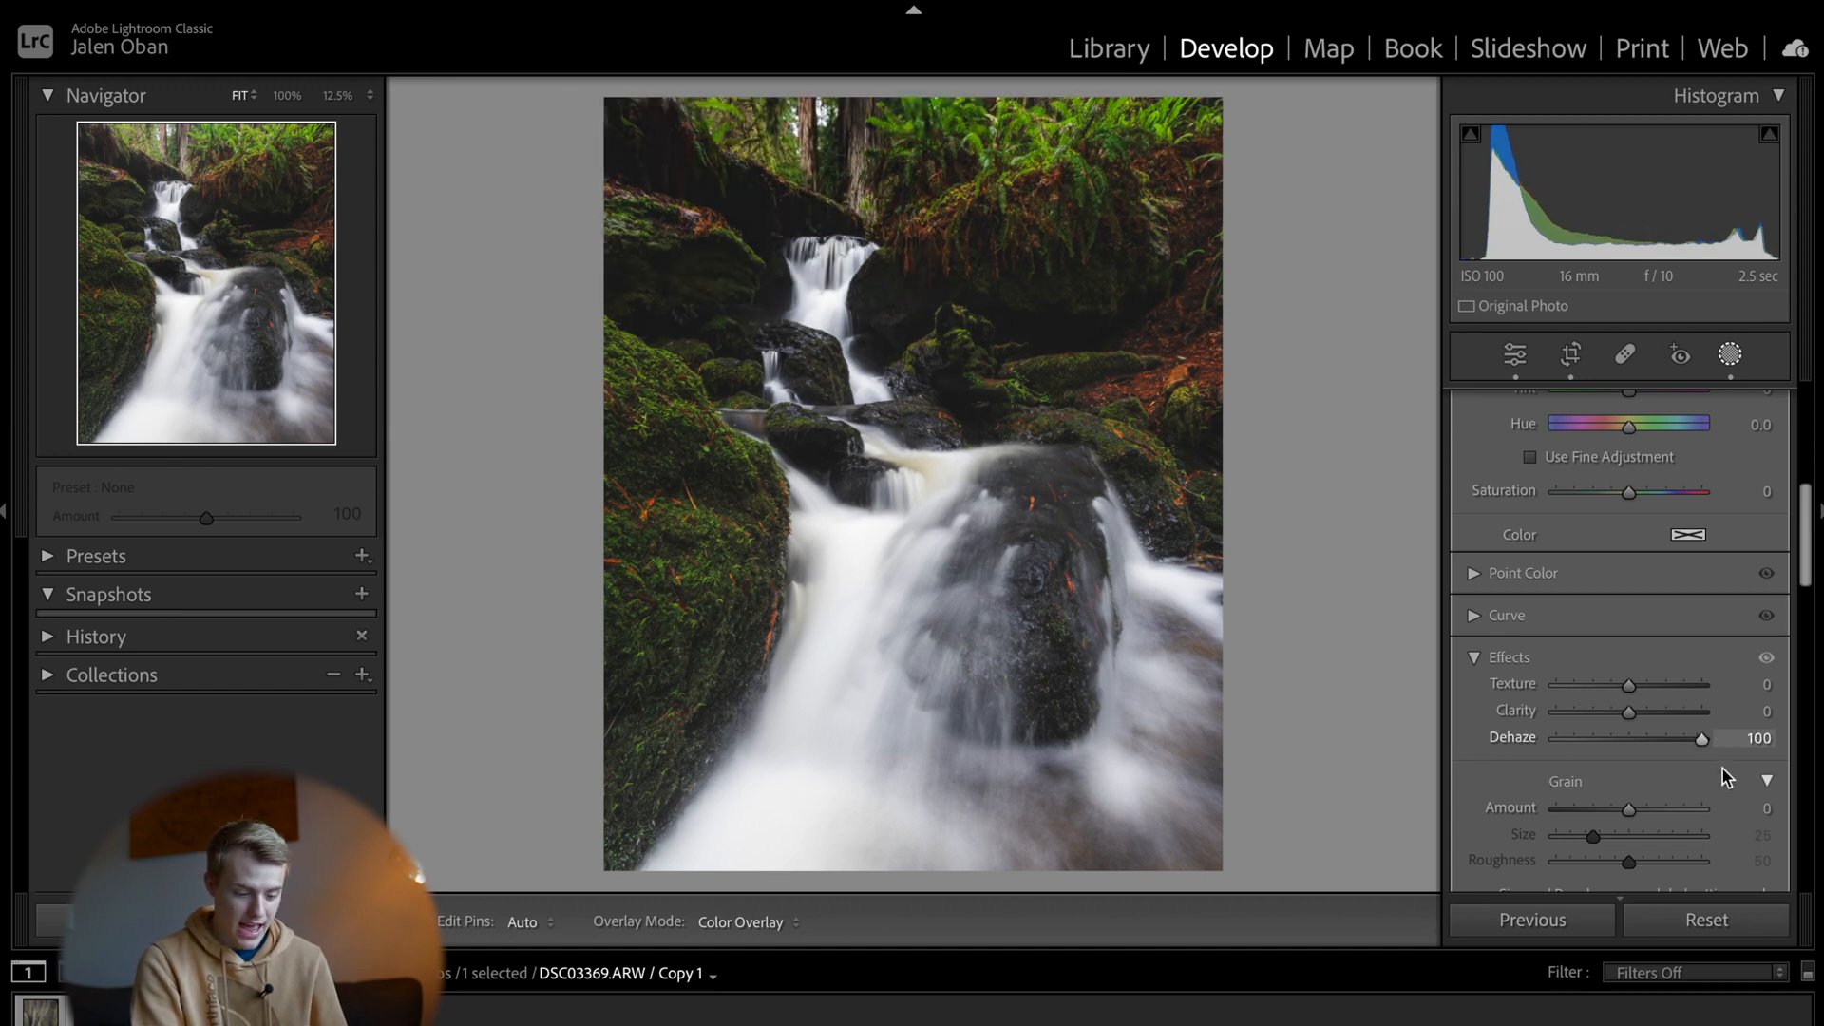
{"action": "left_click_drag", "start_coordinate": [1700, 738], "coordinate": [1676, 738]}
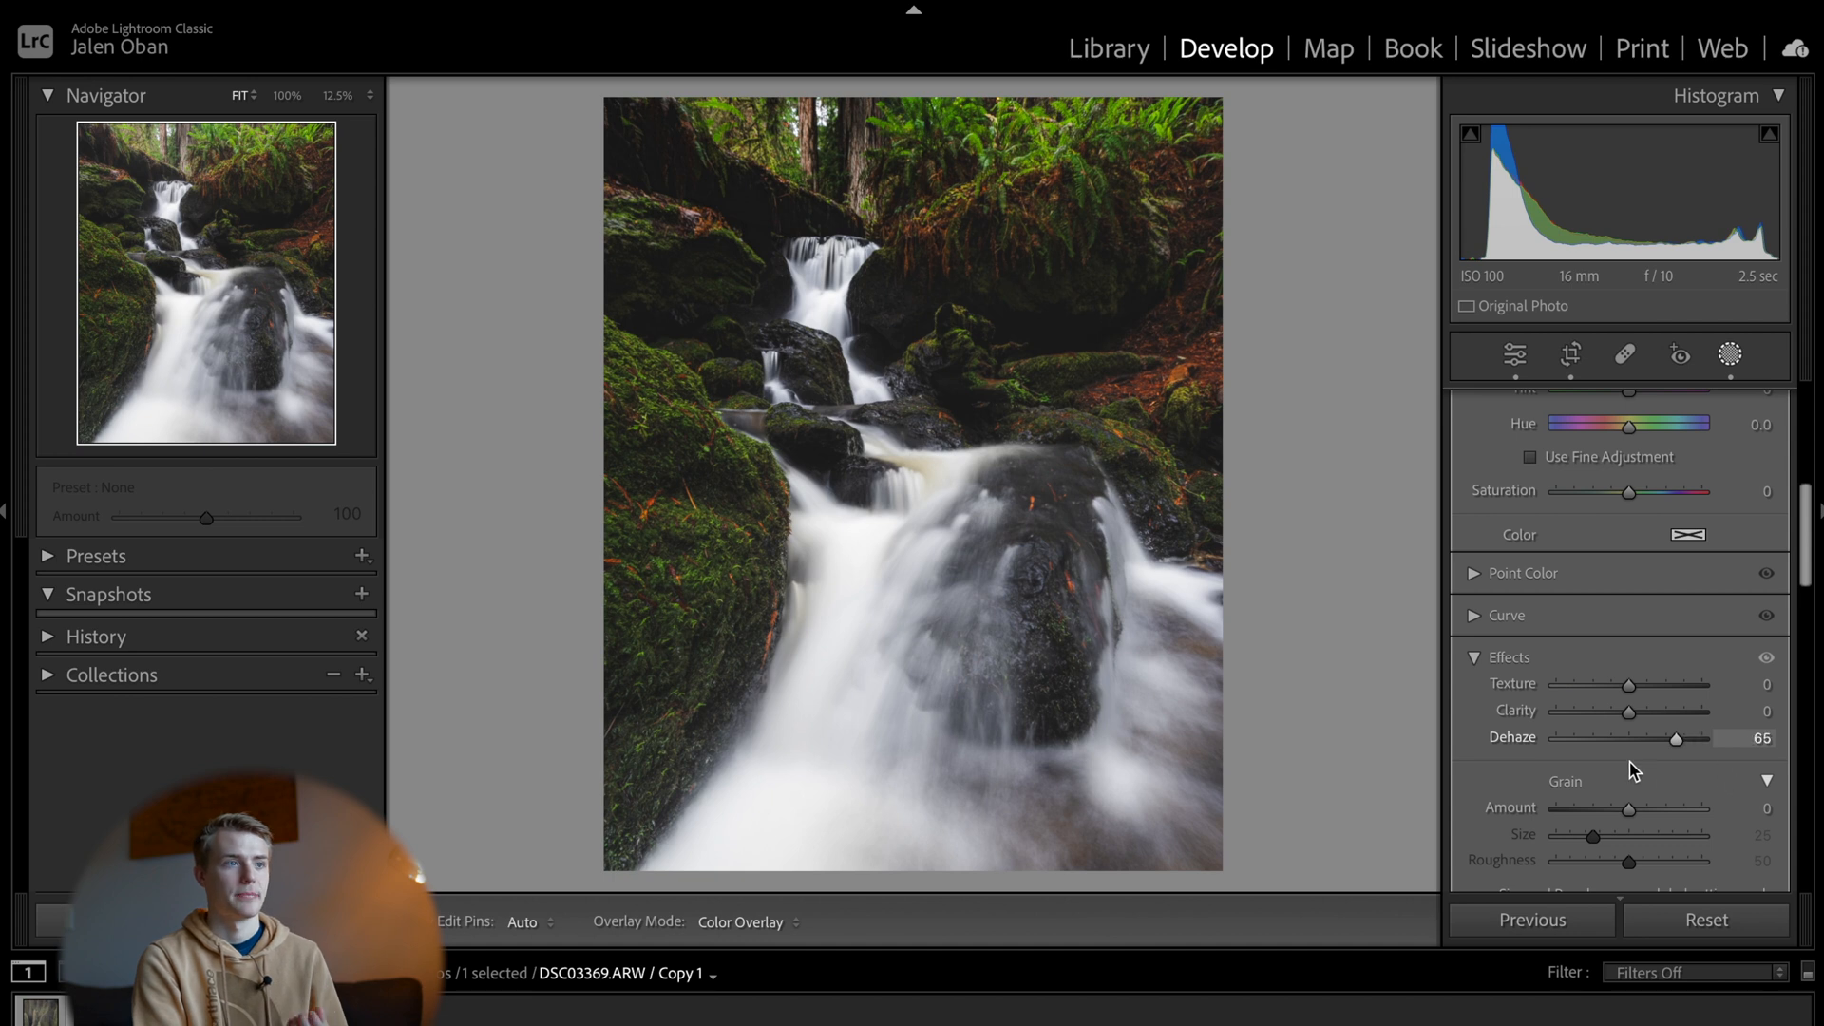
{"action": "left_click_drag", "start_coordinate": [1675, 738], "coordinate": [1556, 737]}
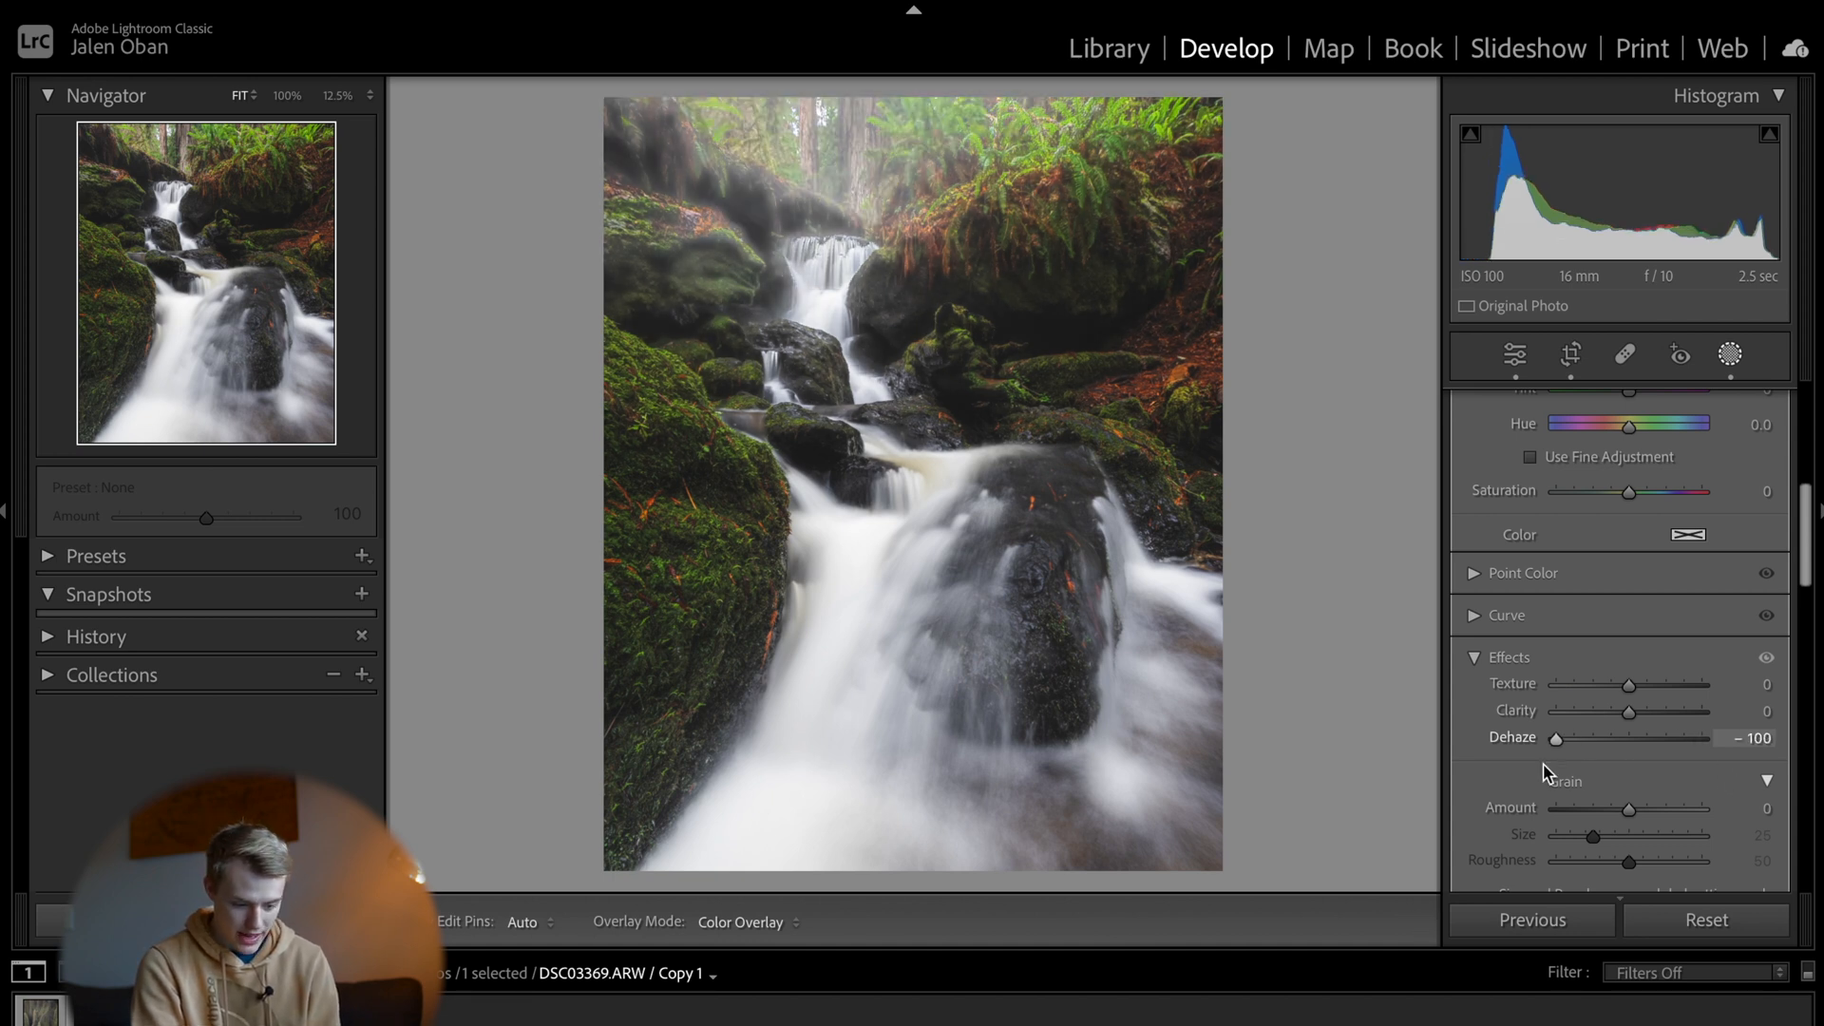
{"action": "left_click_drag", "start_coordinate": [1559, 737], "coordinate": [1615, 737]}
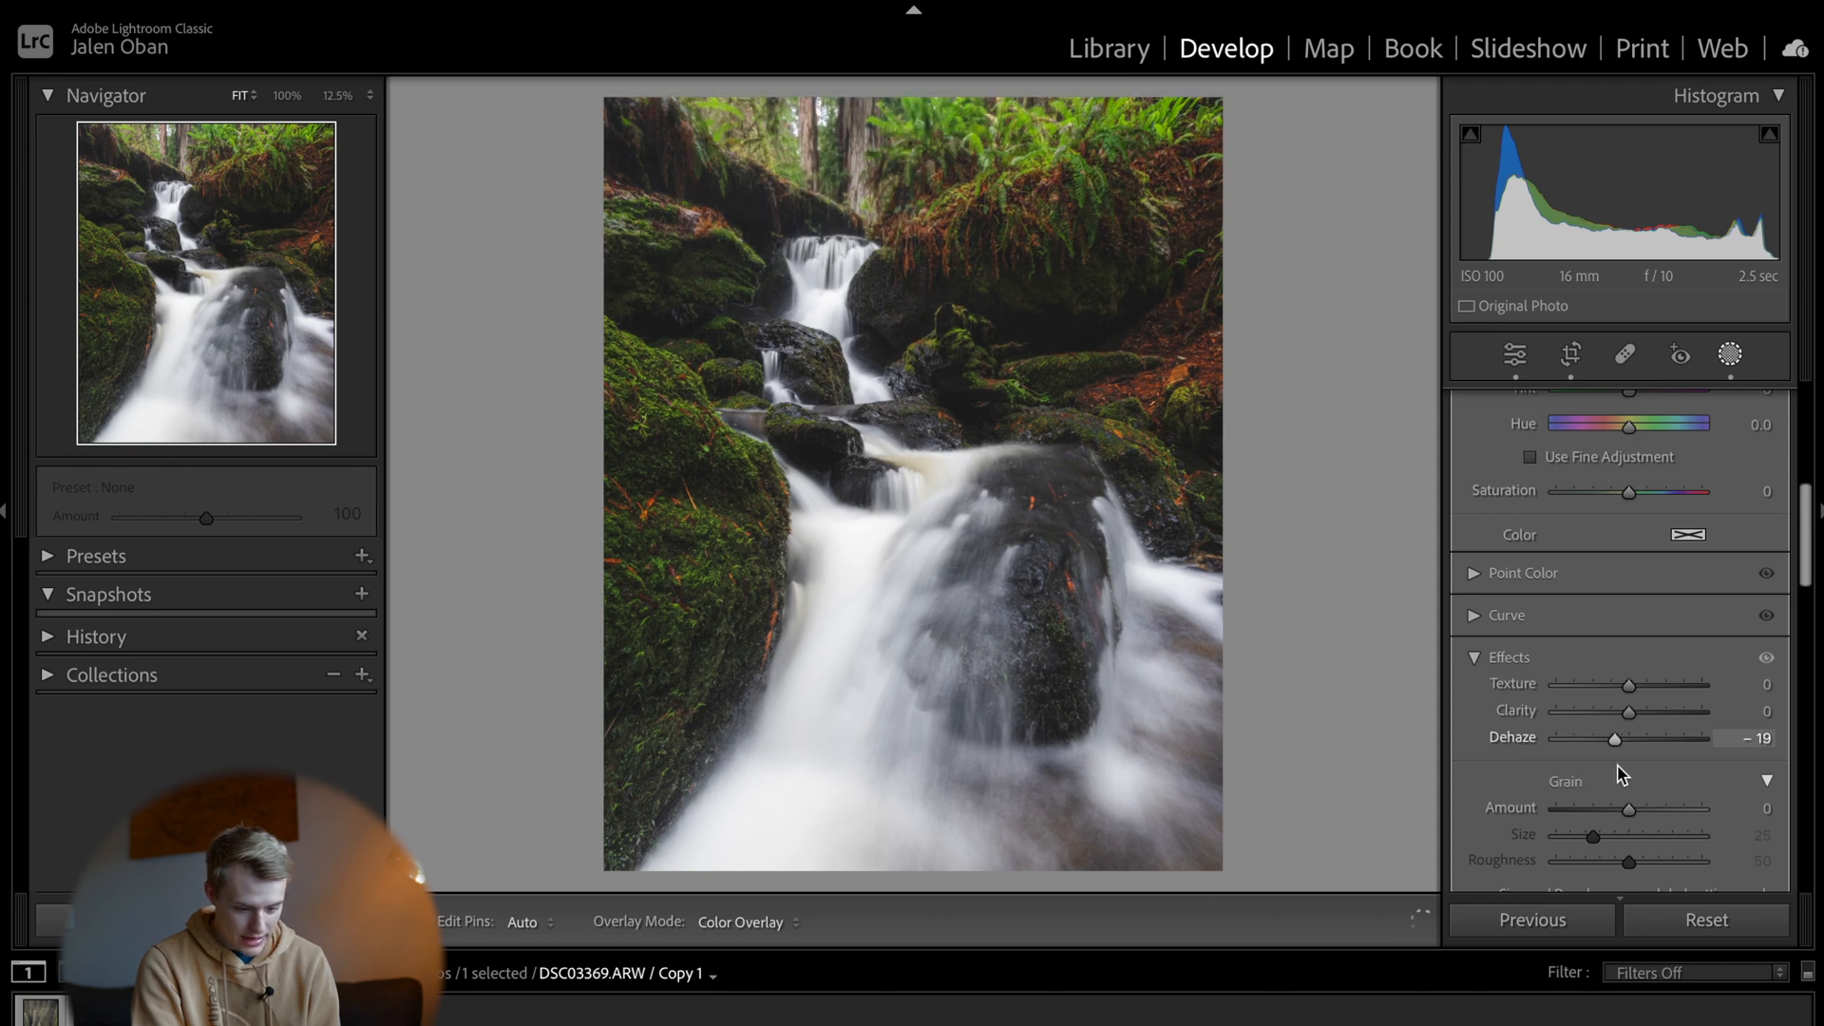
{"action": "left_click_drag", "start_coordinate": [1616, 738], "coordinate": [1603, 737]}
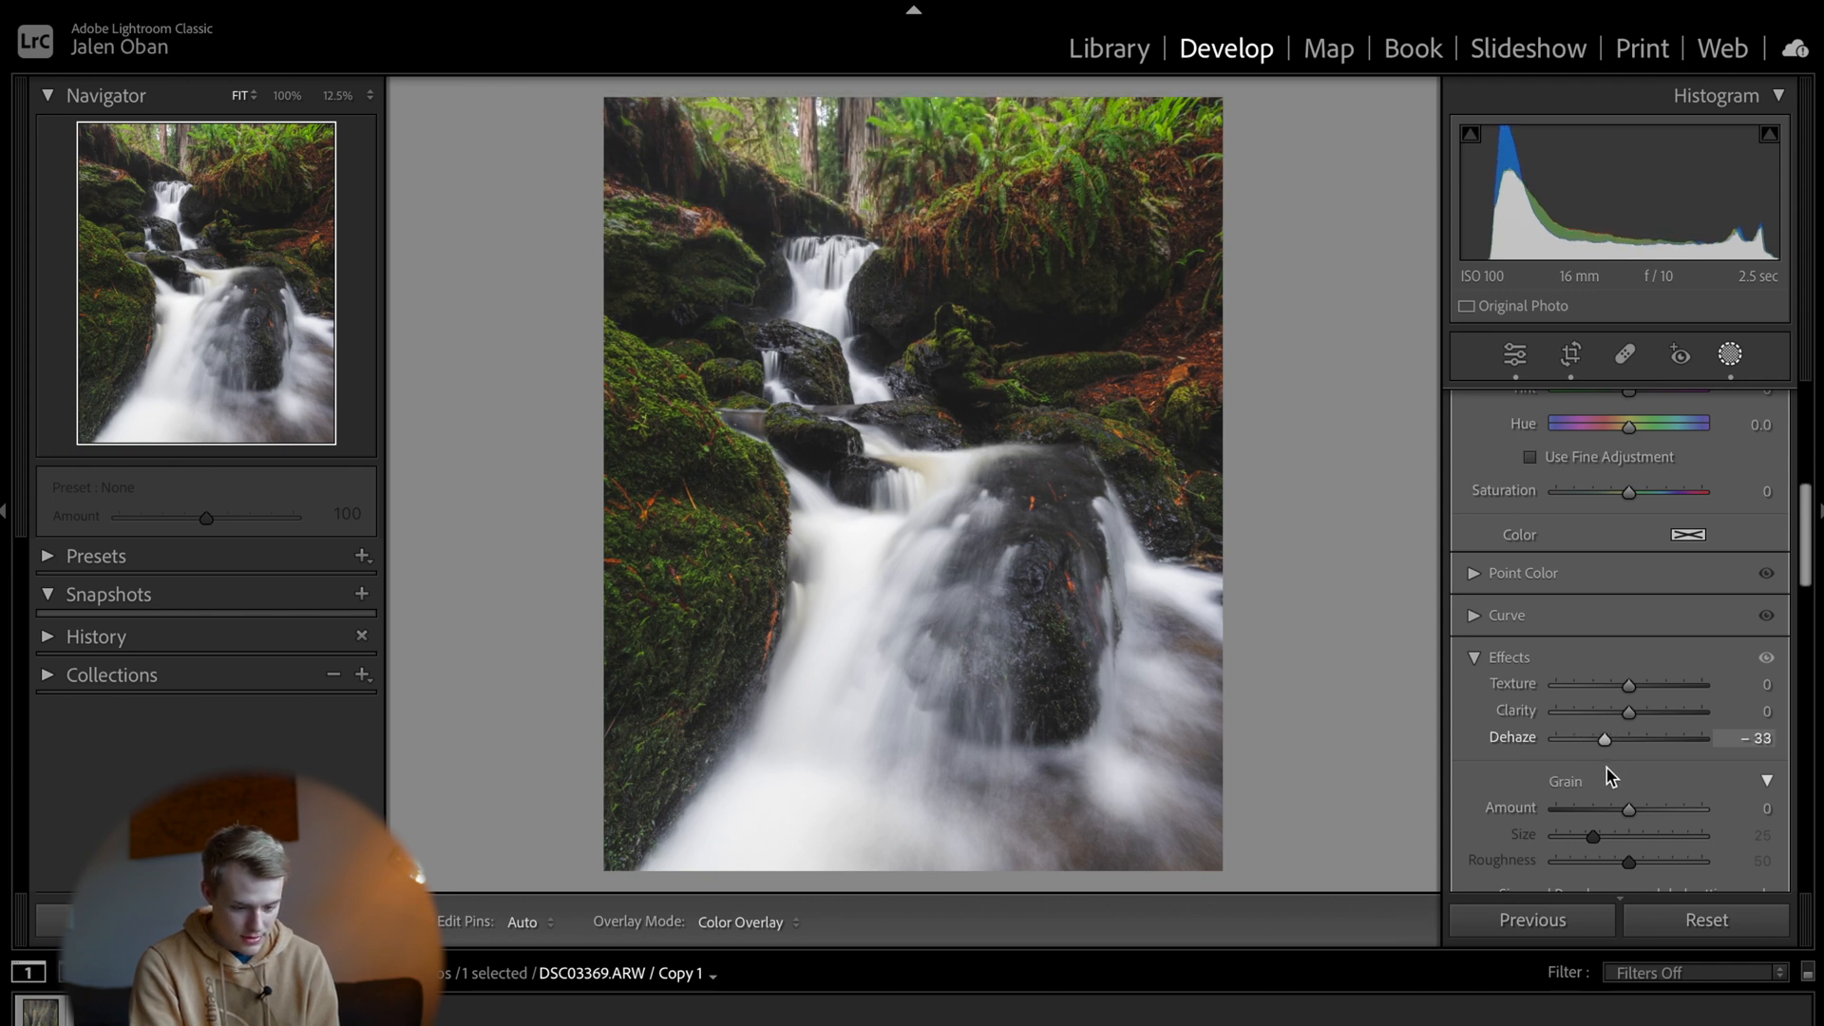
{"action": "left_click_drag", "start_coordinate": [1603, 738], "coordinate": [1644, 737]}
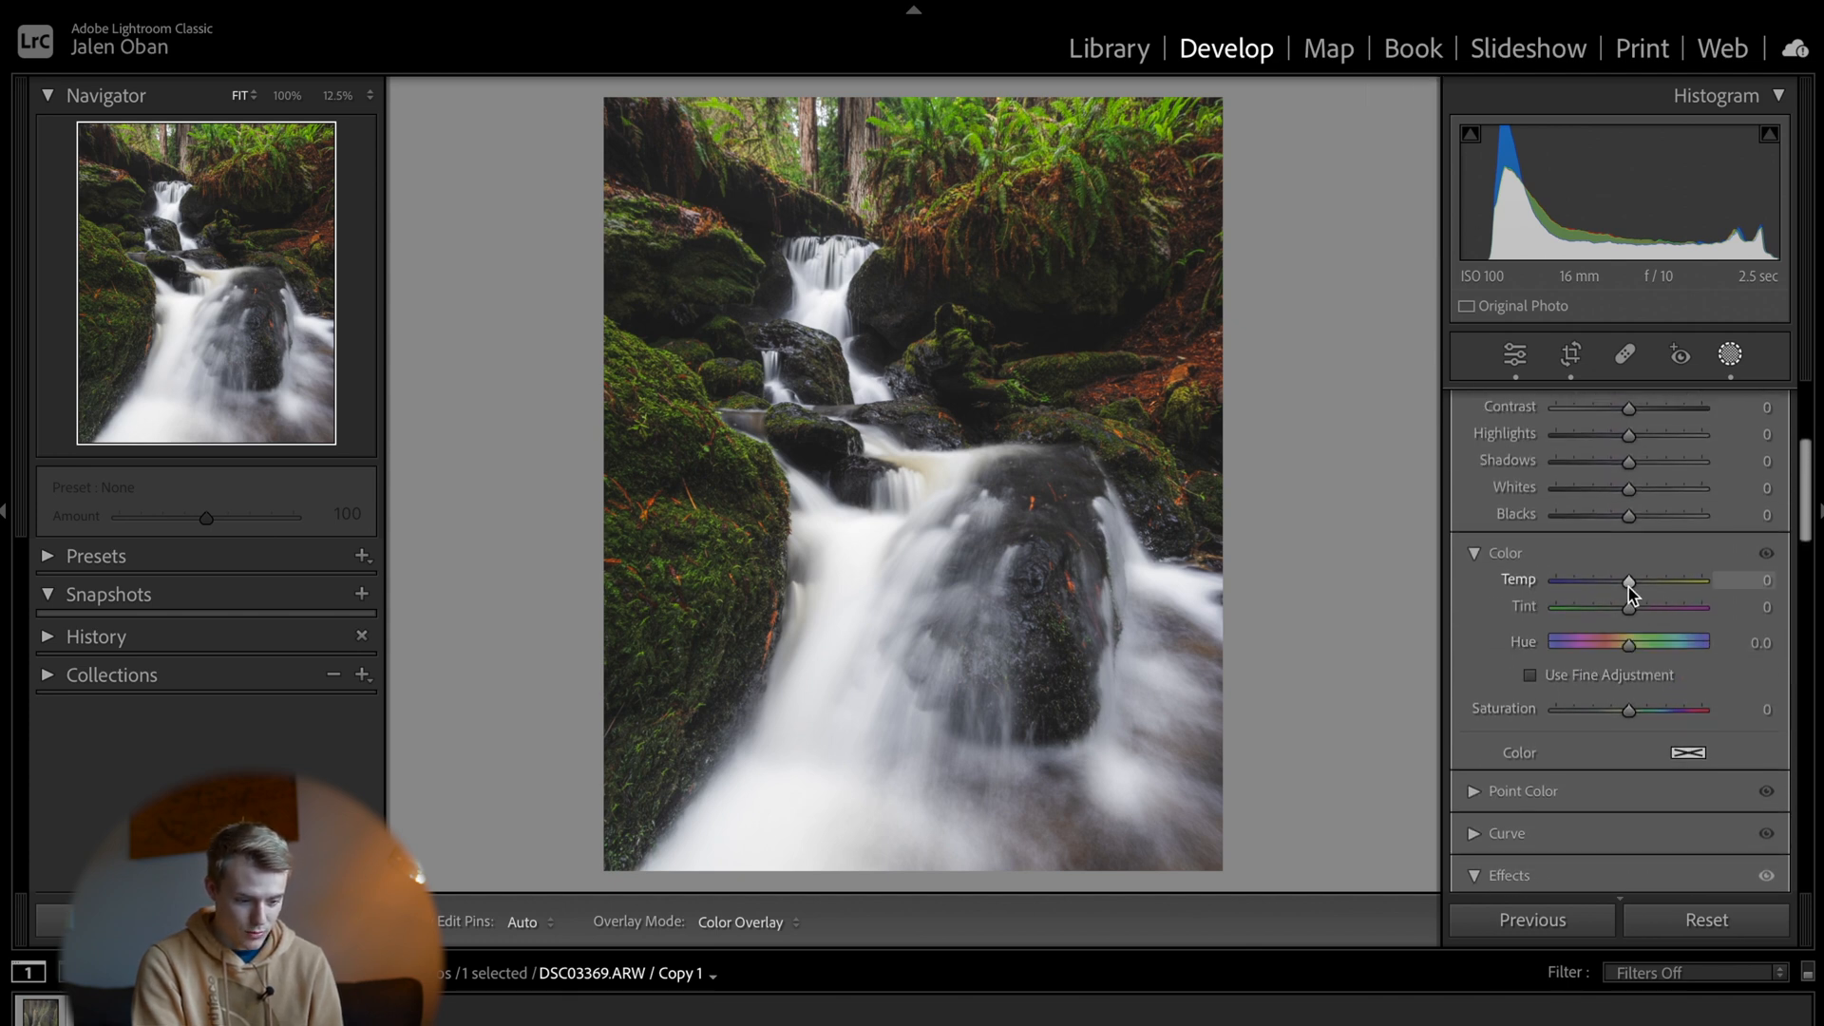
Step: Set the top gradient's Temp to +12 and Contrast to -10, with further slider tweaks
{"action": "left_click_drag", "start_coordinate": [1629, 580], "coordinate": [1635, 580]}
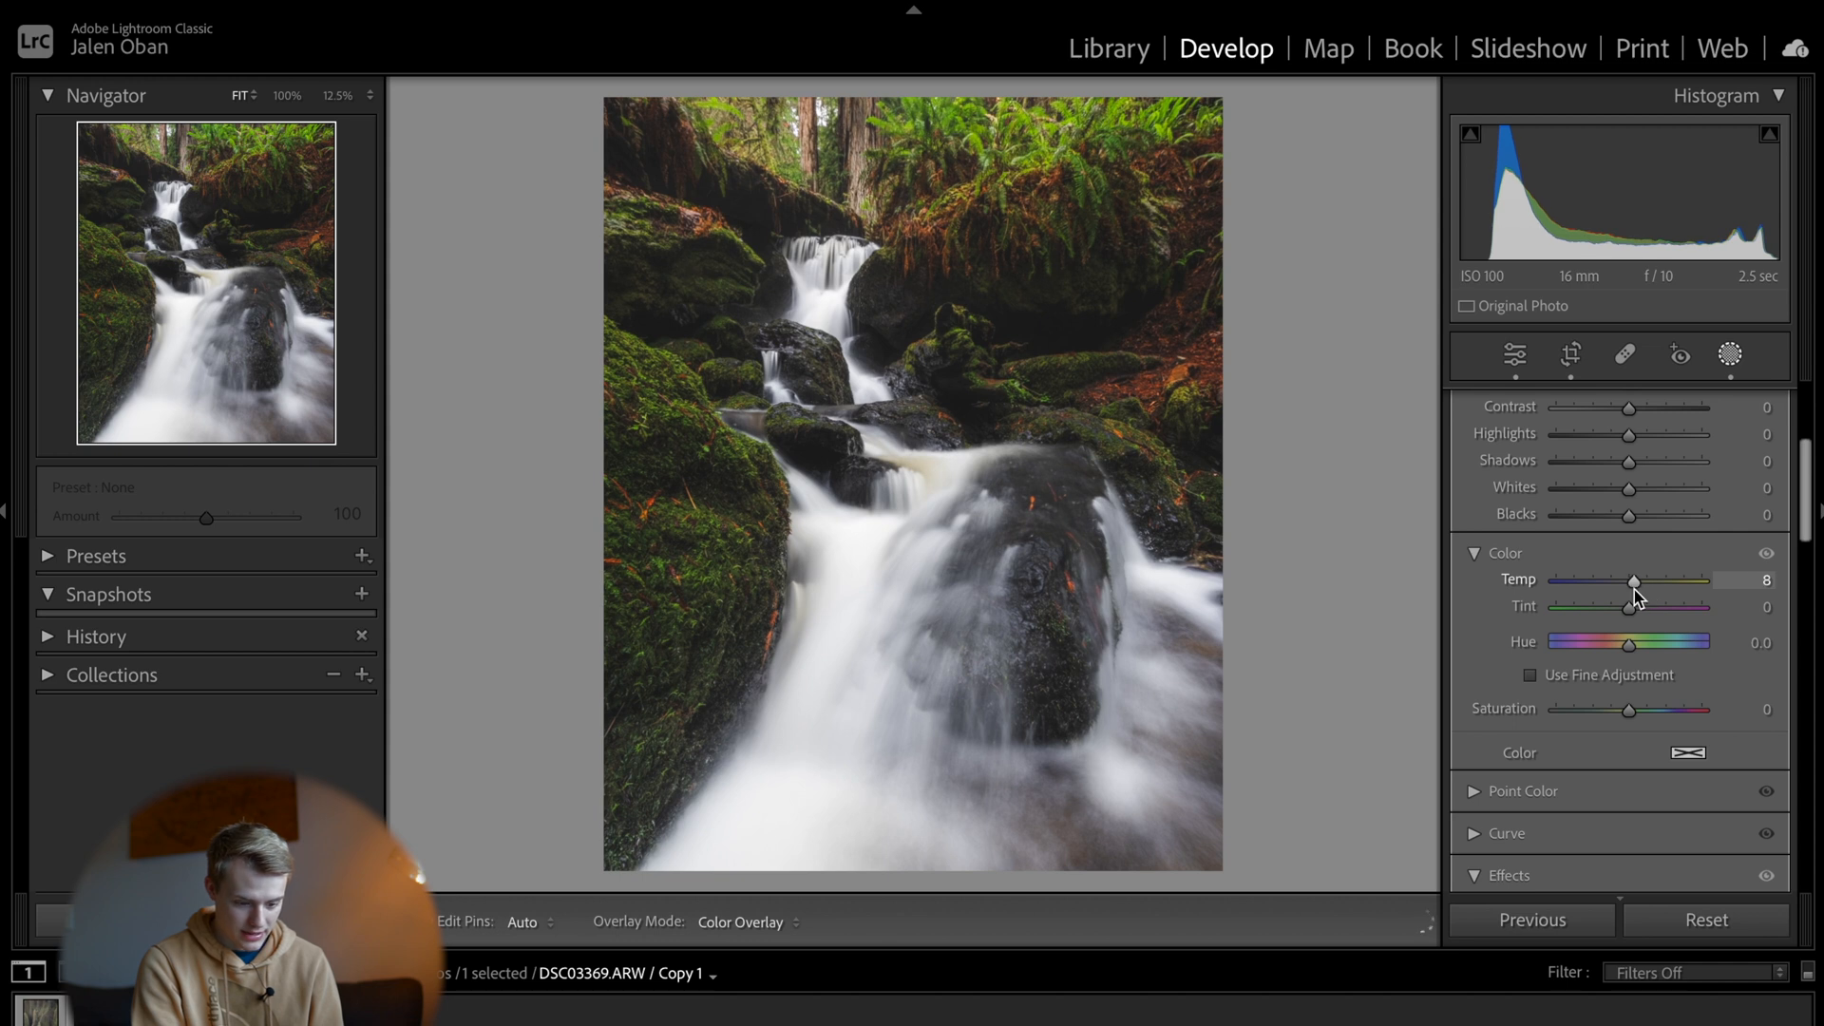
{"action": "left_click_drag", "start_coordinate": [1634, 580], "coordinate": [1641, 580]}
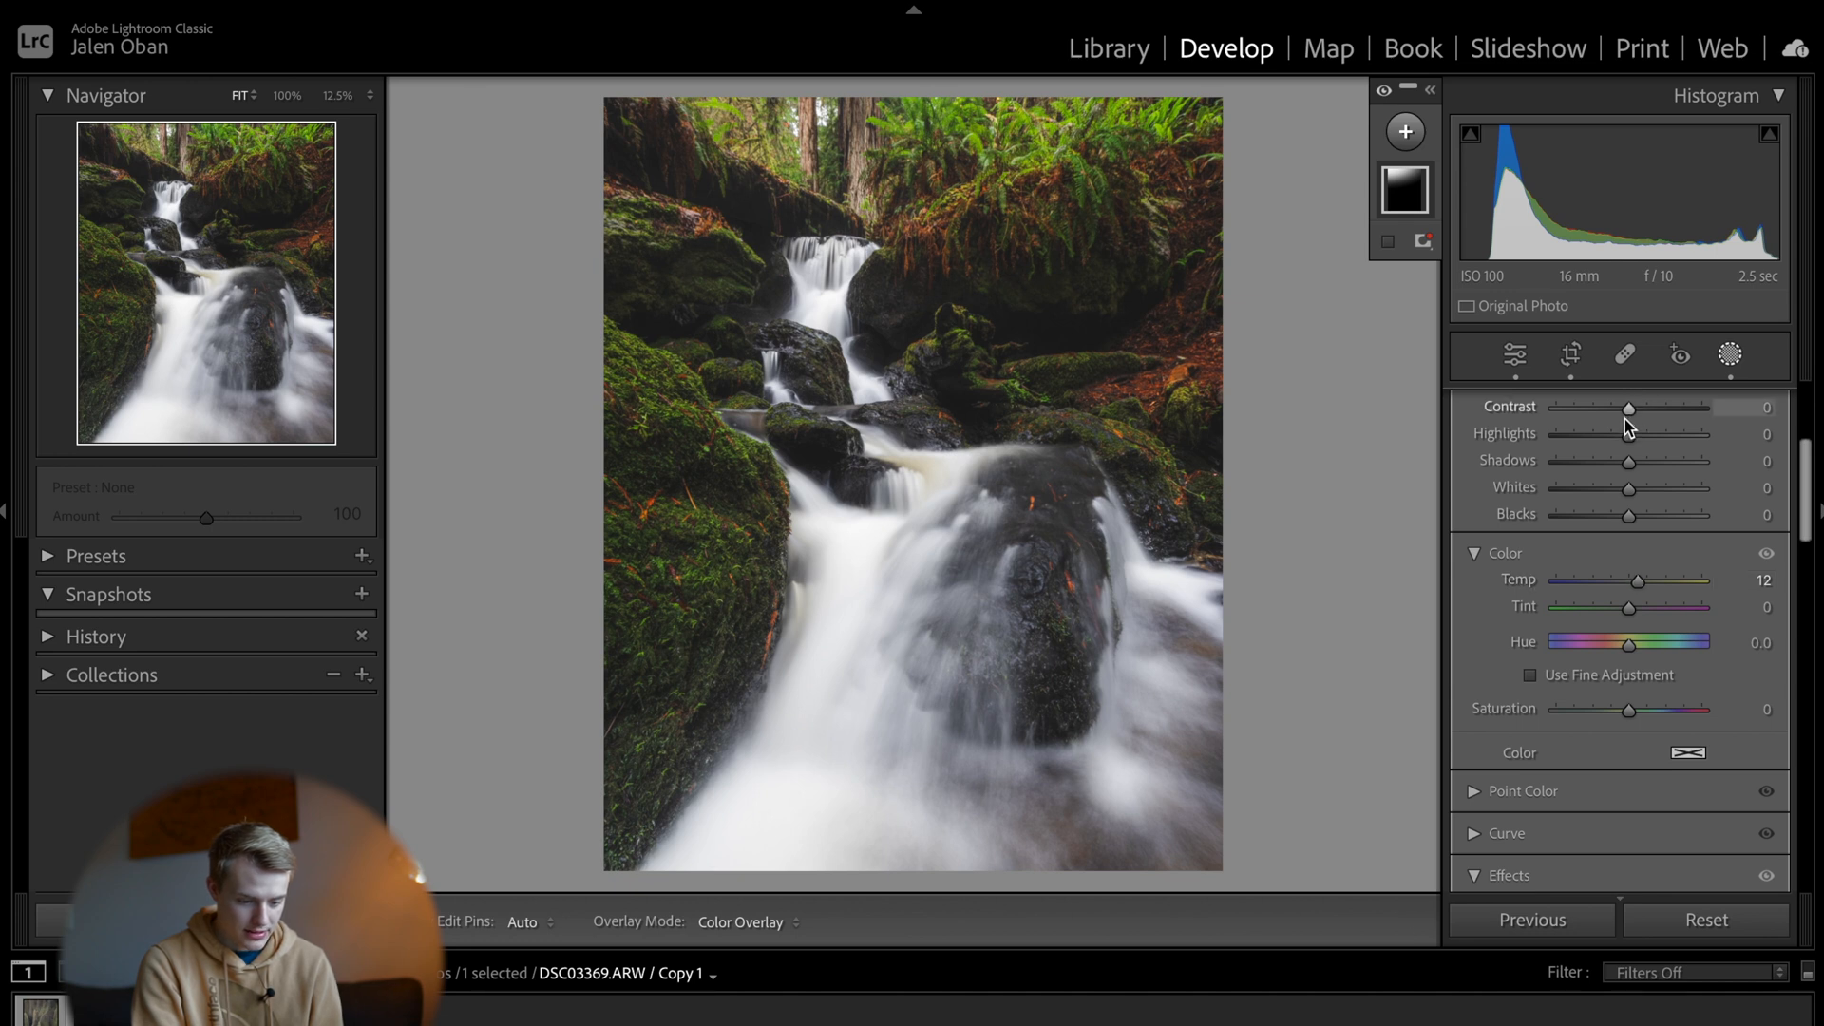
{"action": "left_click_drag", "start_coordinate": [1629, 406], "coordinate": [1617, 405]}
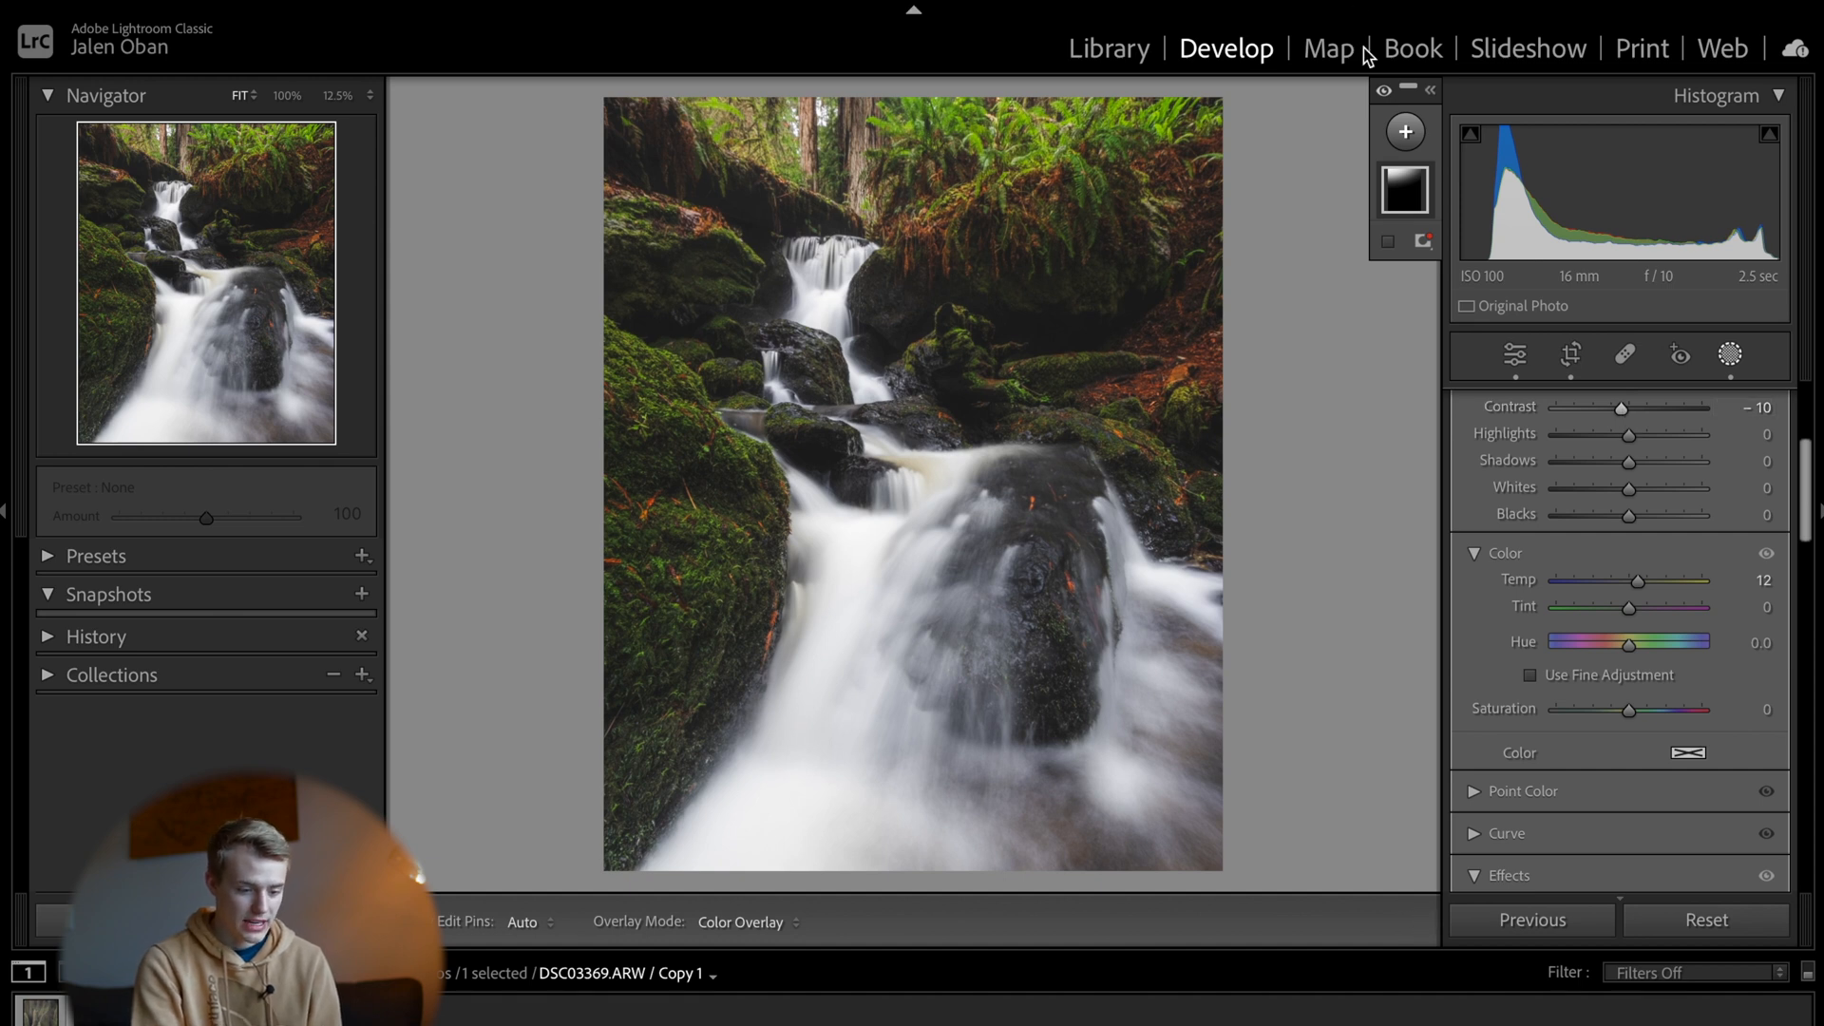
{"action": "mouse_move", "coordinate": [1384, 90]}
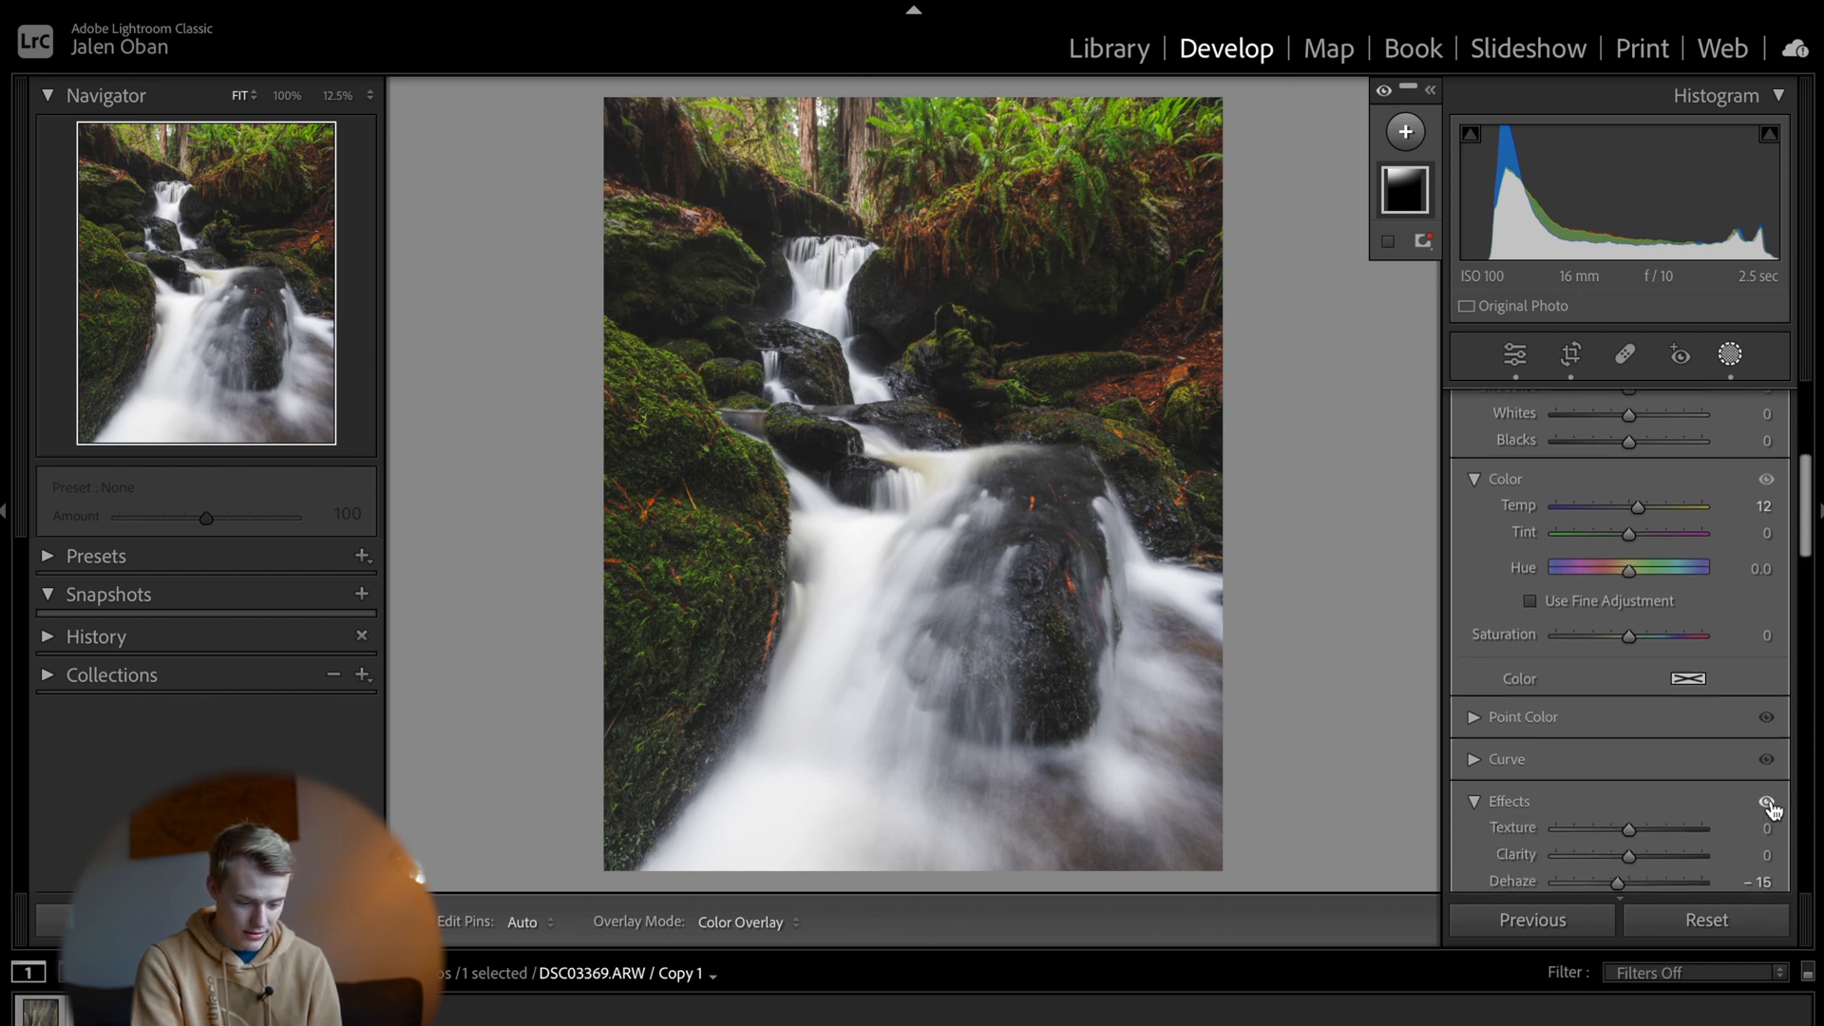
{"action": "left_click_drag", "start_coordinate": [1628, 880], "coordinate": [1612, 874]}
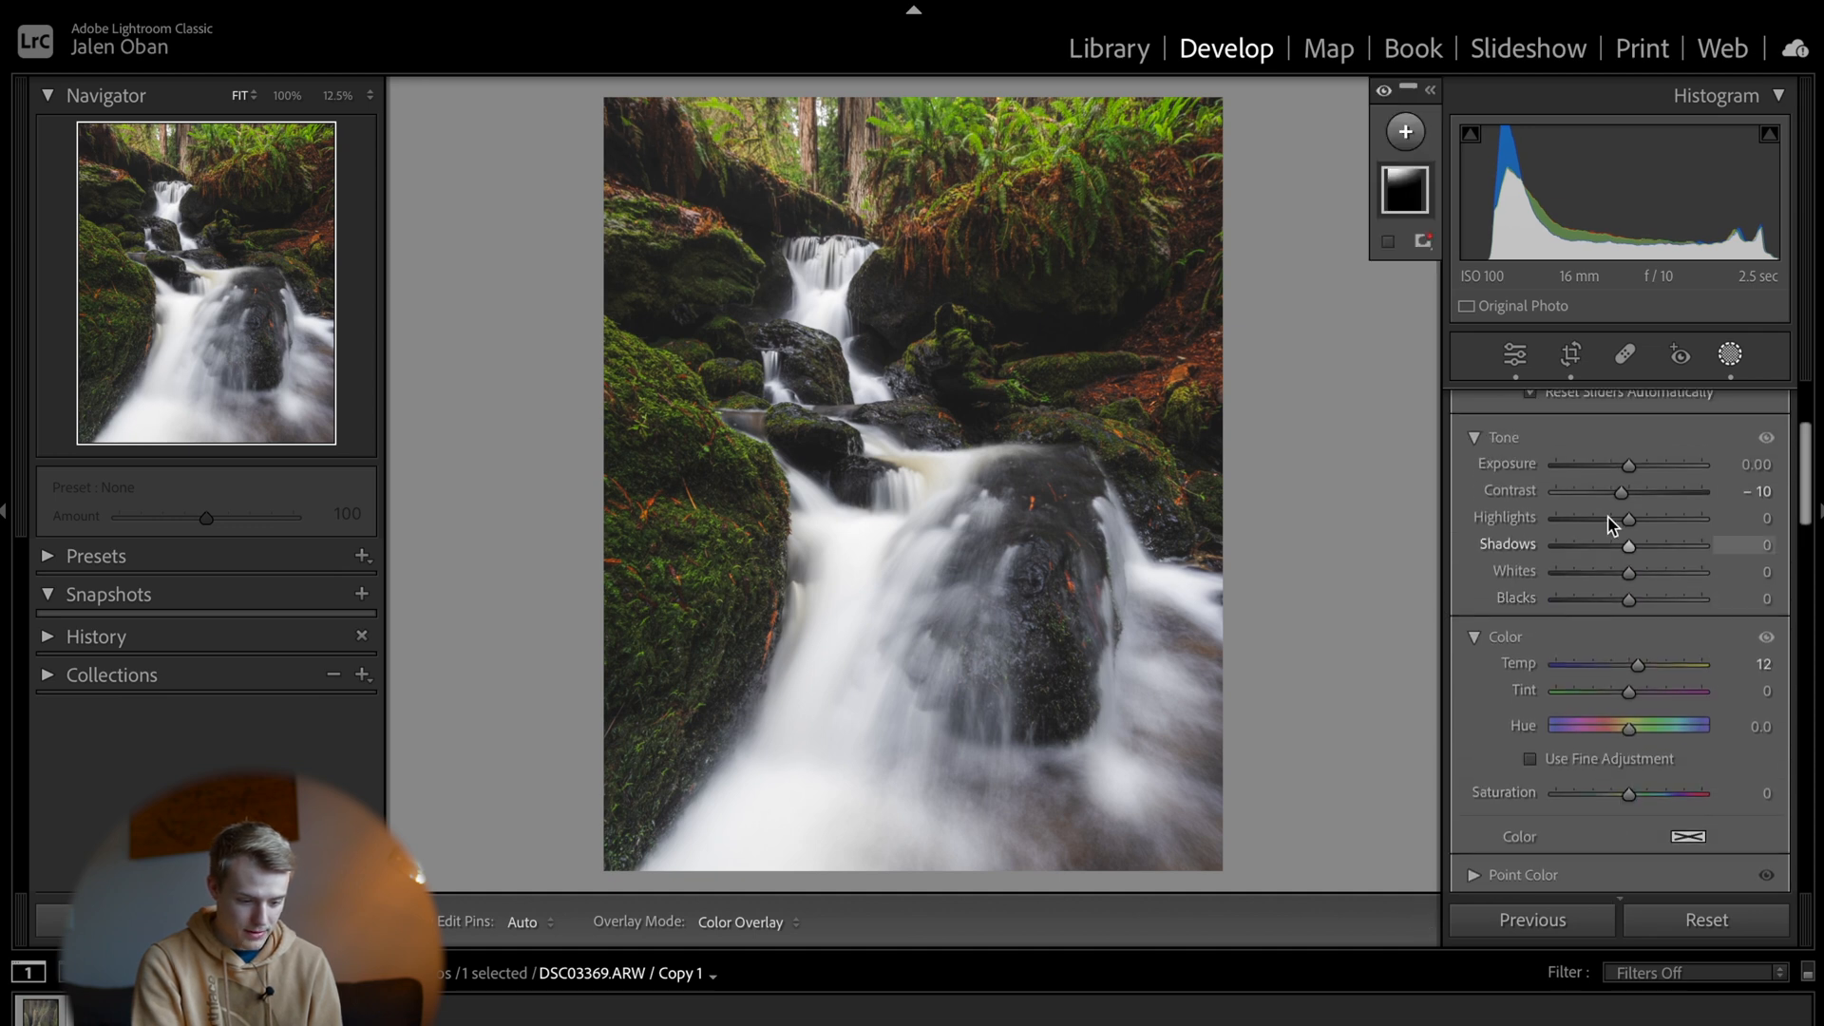
{"action": "left_click_drag", "start_coordinate": [1633, 490], "coordinate": [1617, 490]}
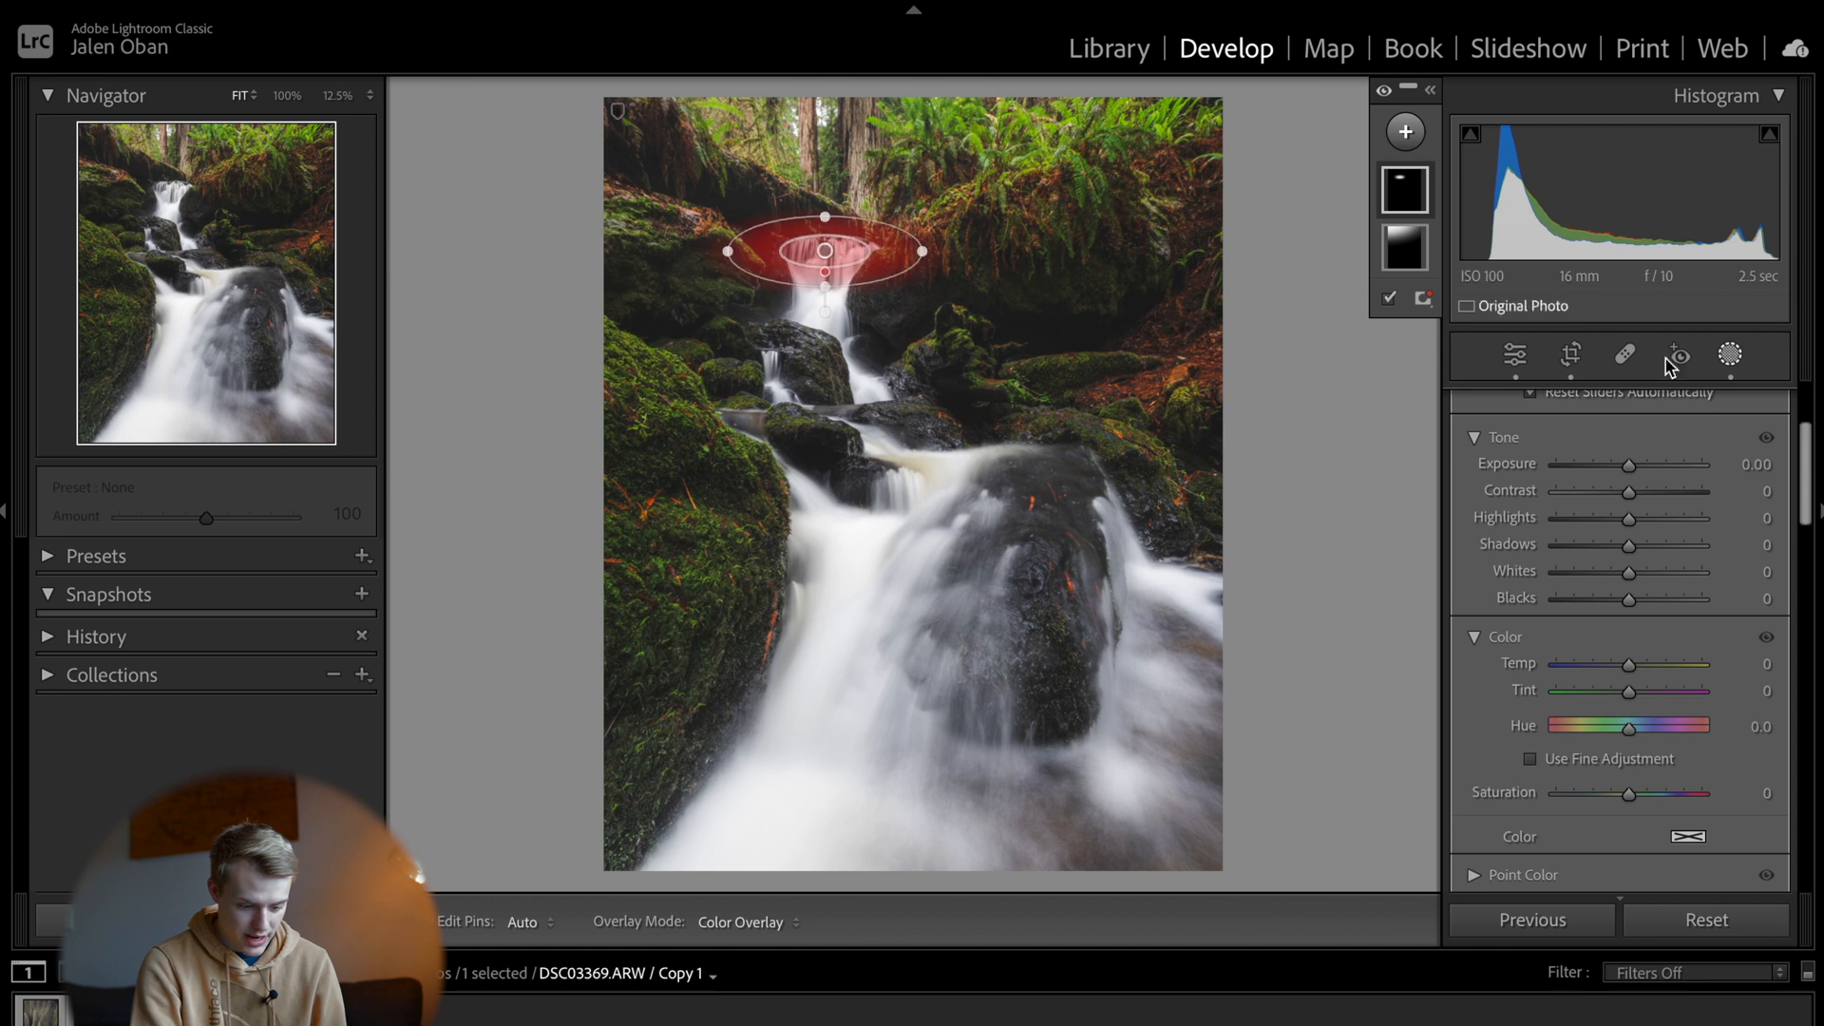
Step: Give the new mask Dehaze -11 and move its ellipse over the lower waterfall
{"action": "scroll", "scroll_direction": "down", "scroll_amount": 3}
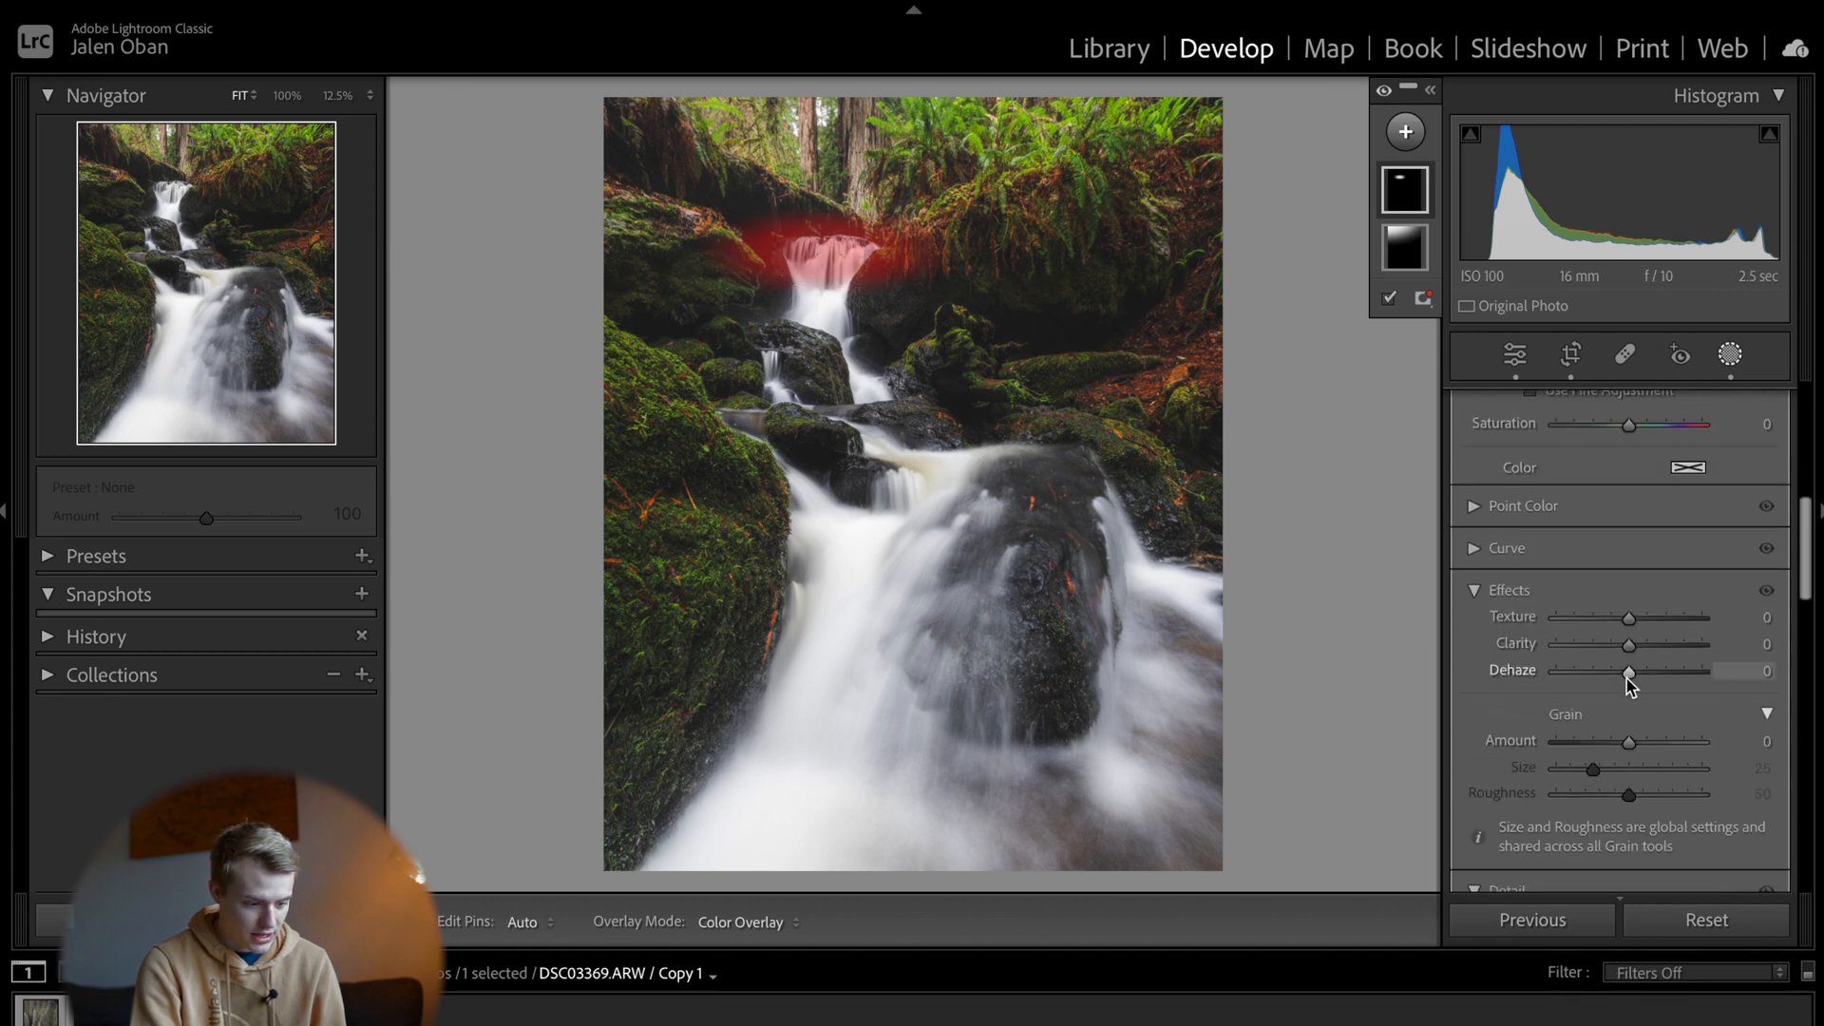
{"action": "left_click_drag", "start_coordinate": [1629, 671], "coordinate": [1588, 672]}
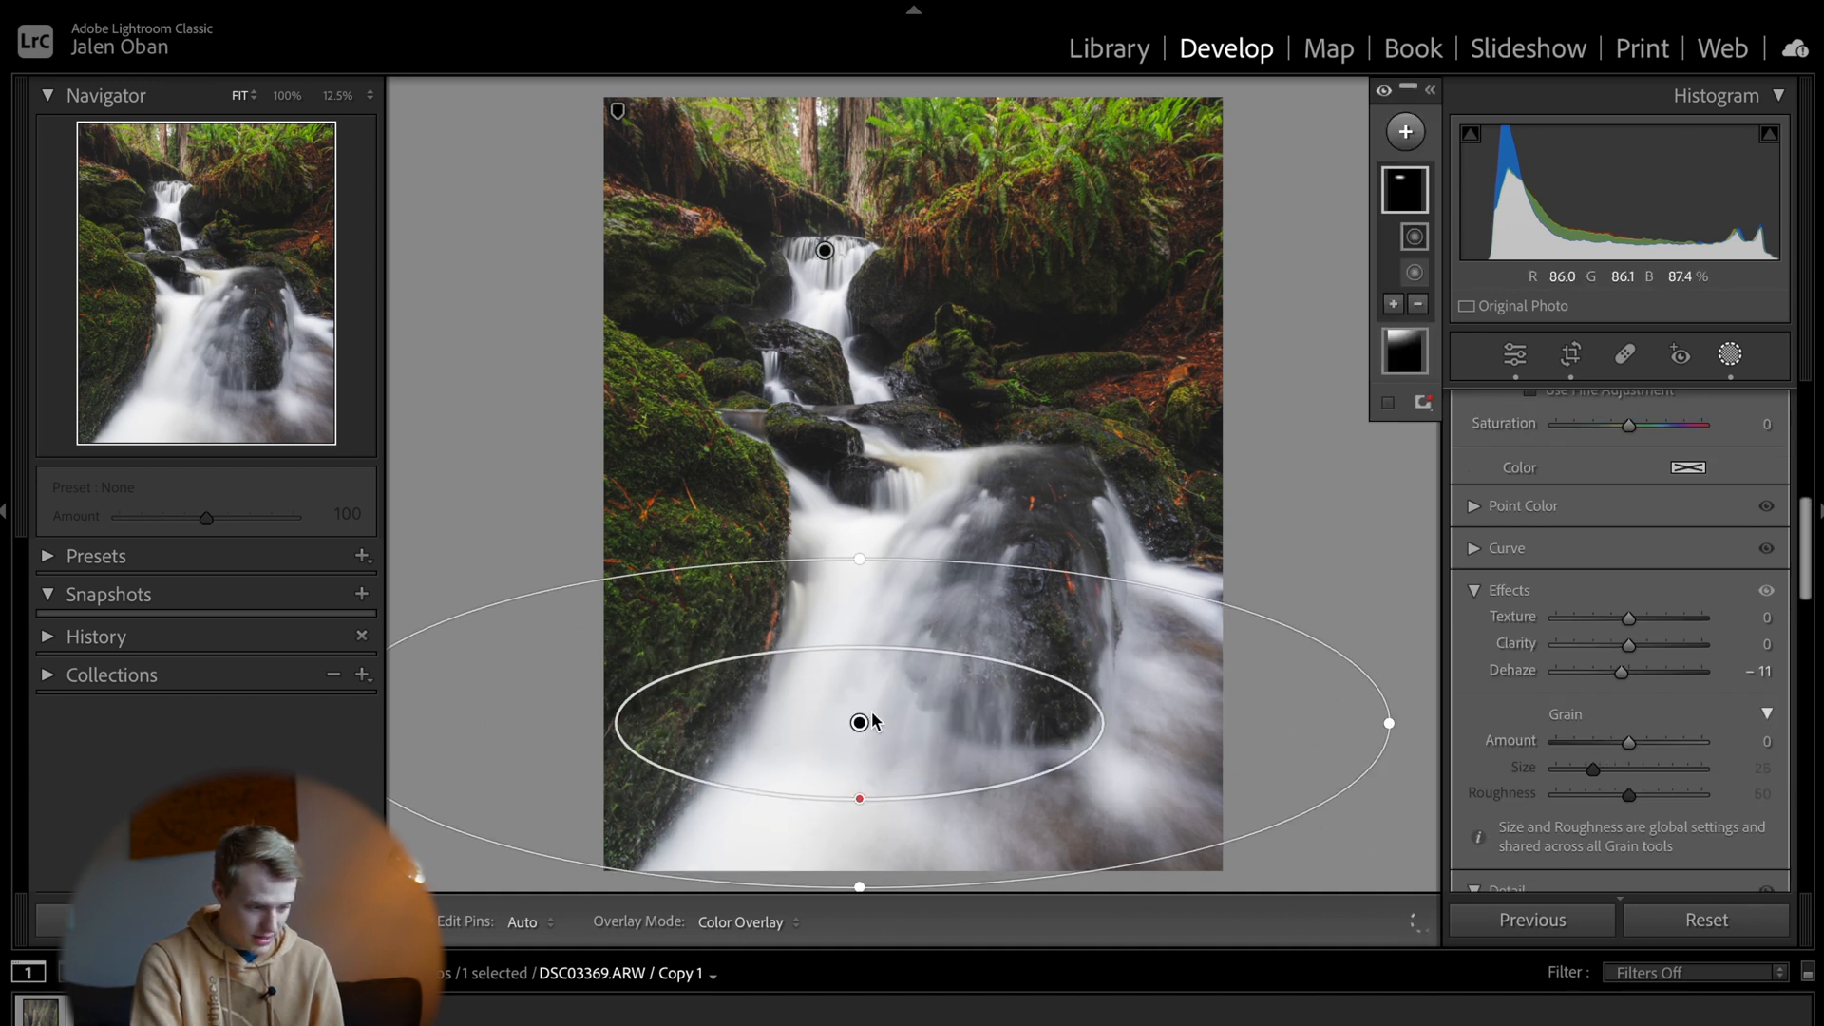
{"action": "left_click_drag", "start_coordinate": [861, 721], "coordinate": [896, 721]}
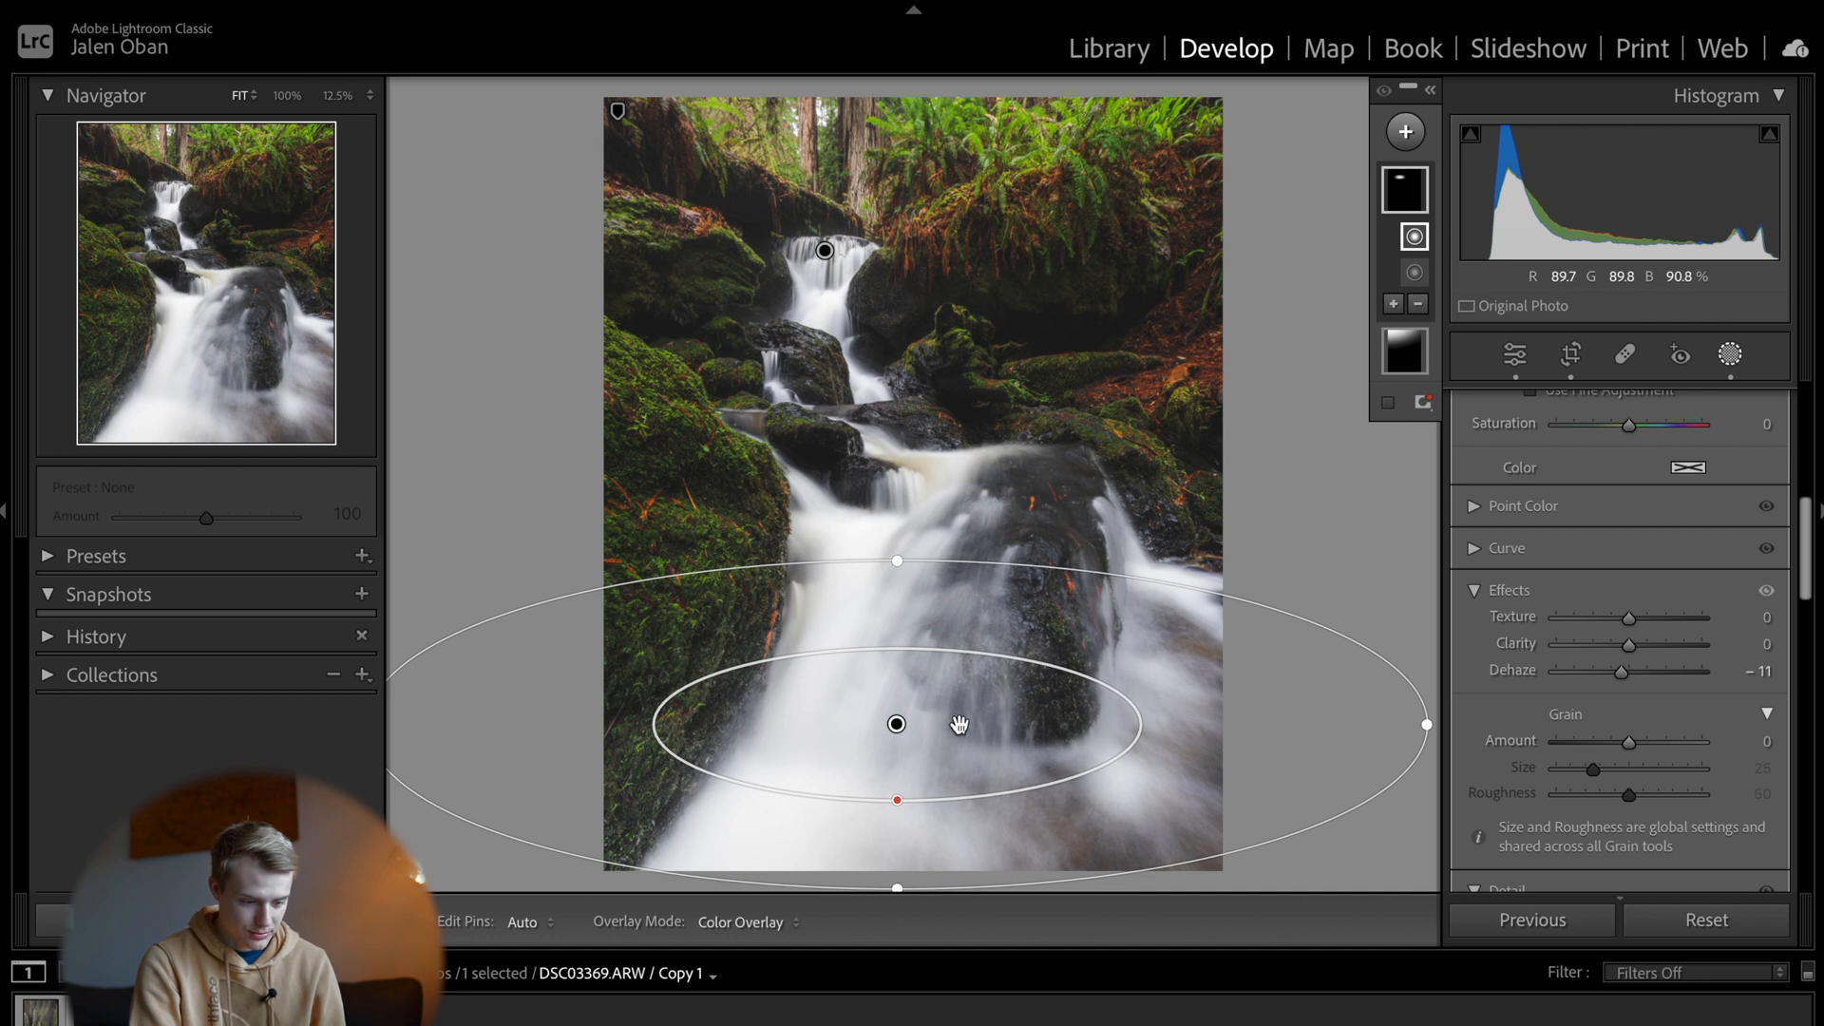
{"action": "left_click_drag", "start_coordinate": [896, 724], "coordinate": [997, 731]}
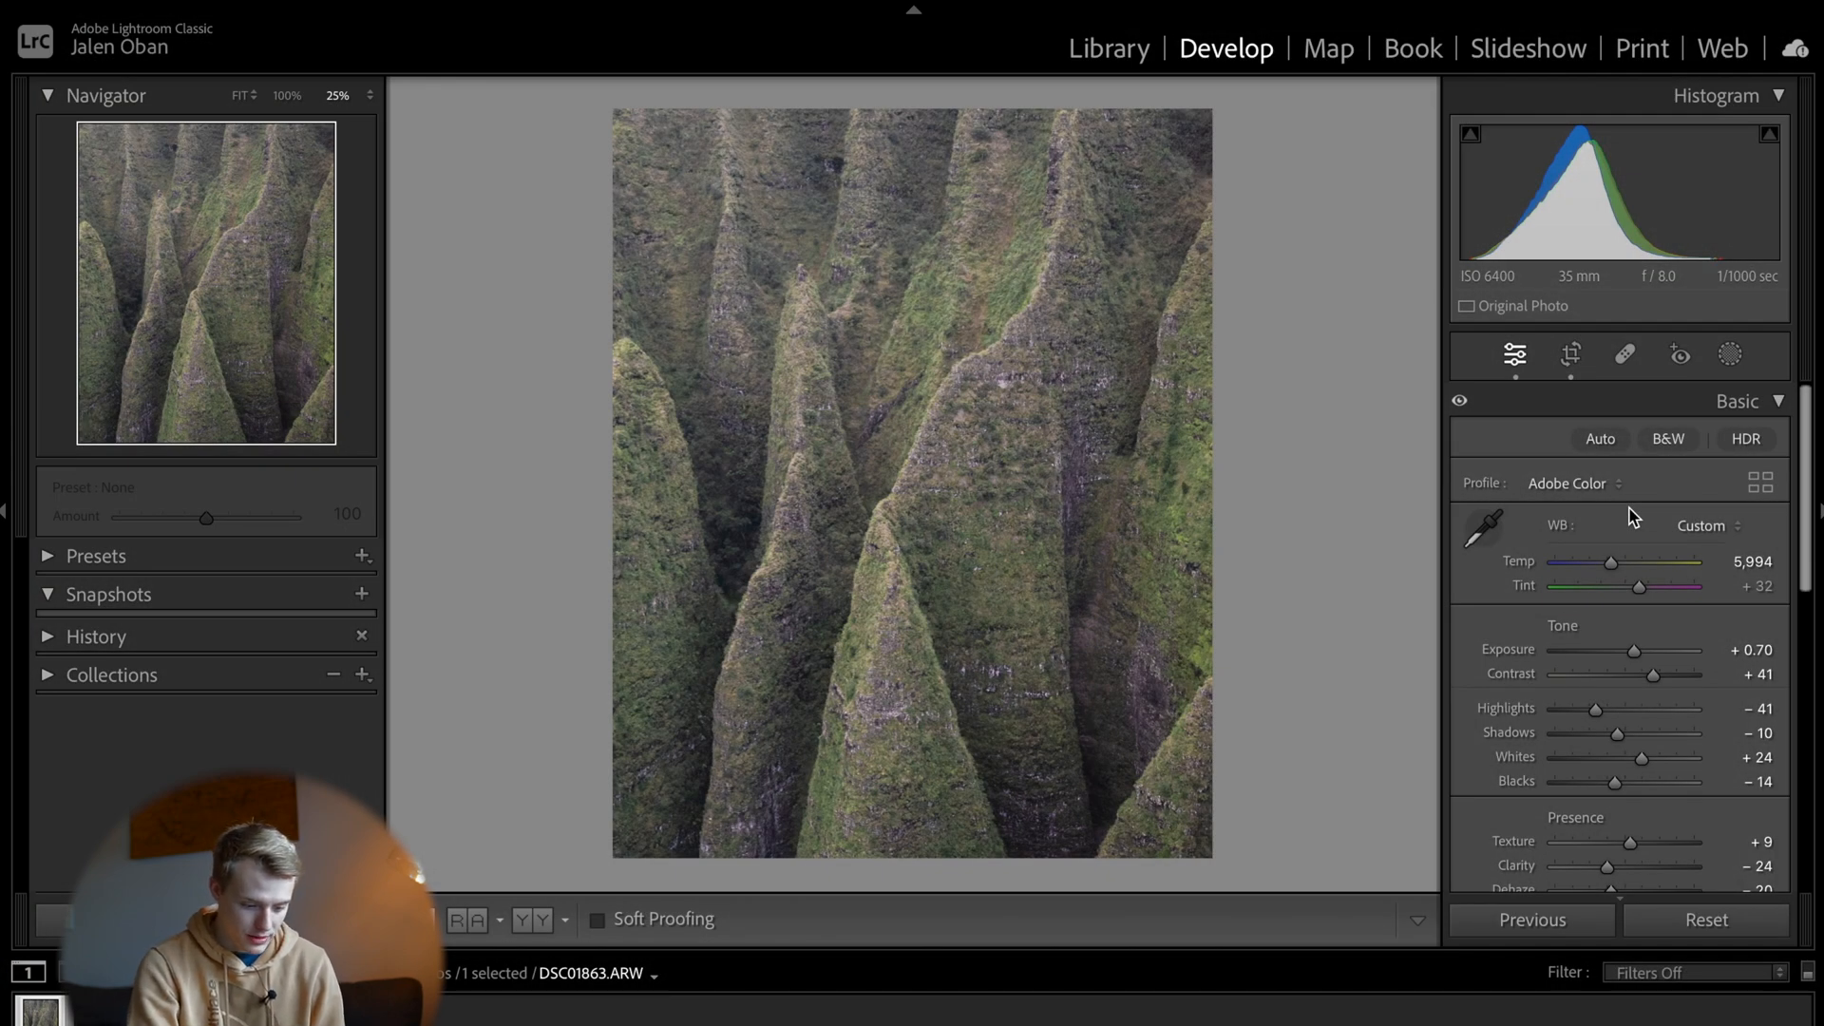
Step: Paint a brush mask across the central ridge and lower its Exposure to -0.20
{"action": "left_click", "coordinate": [1730, 355]}
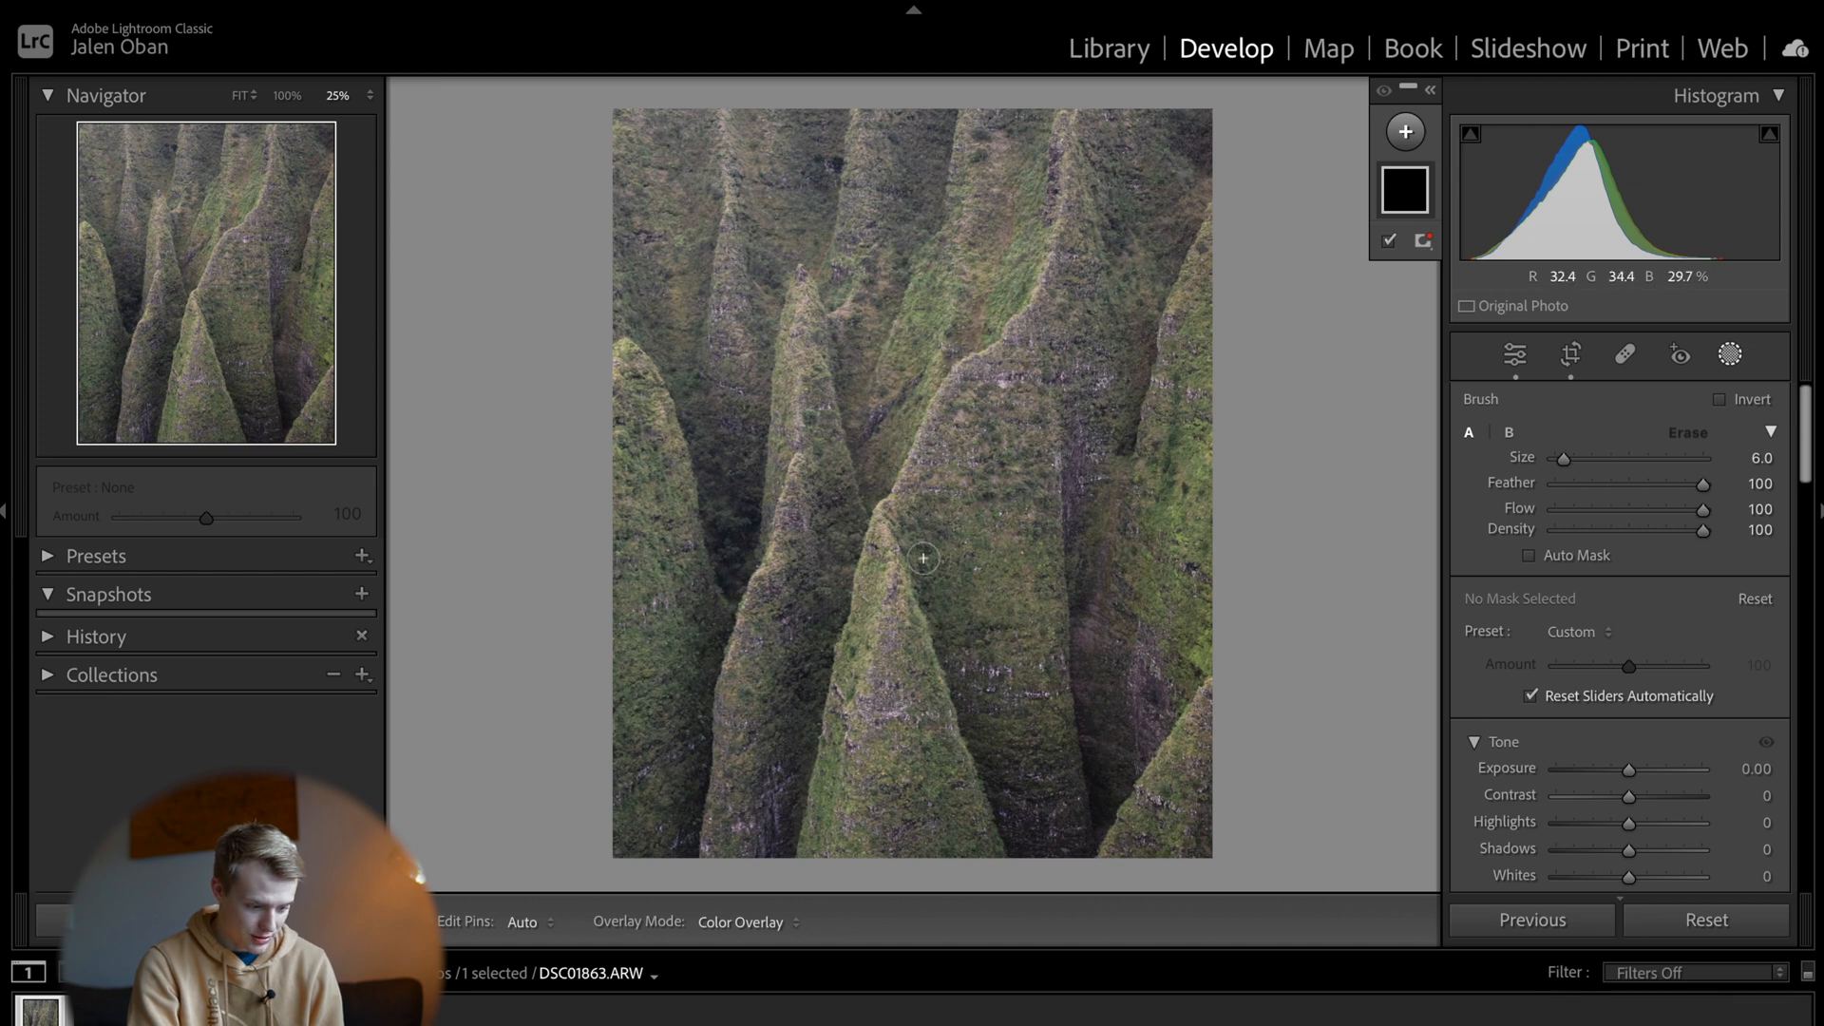
{"action": "left_click", "coordinate": [923, 560]}
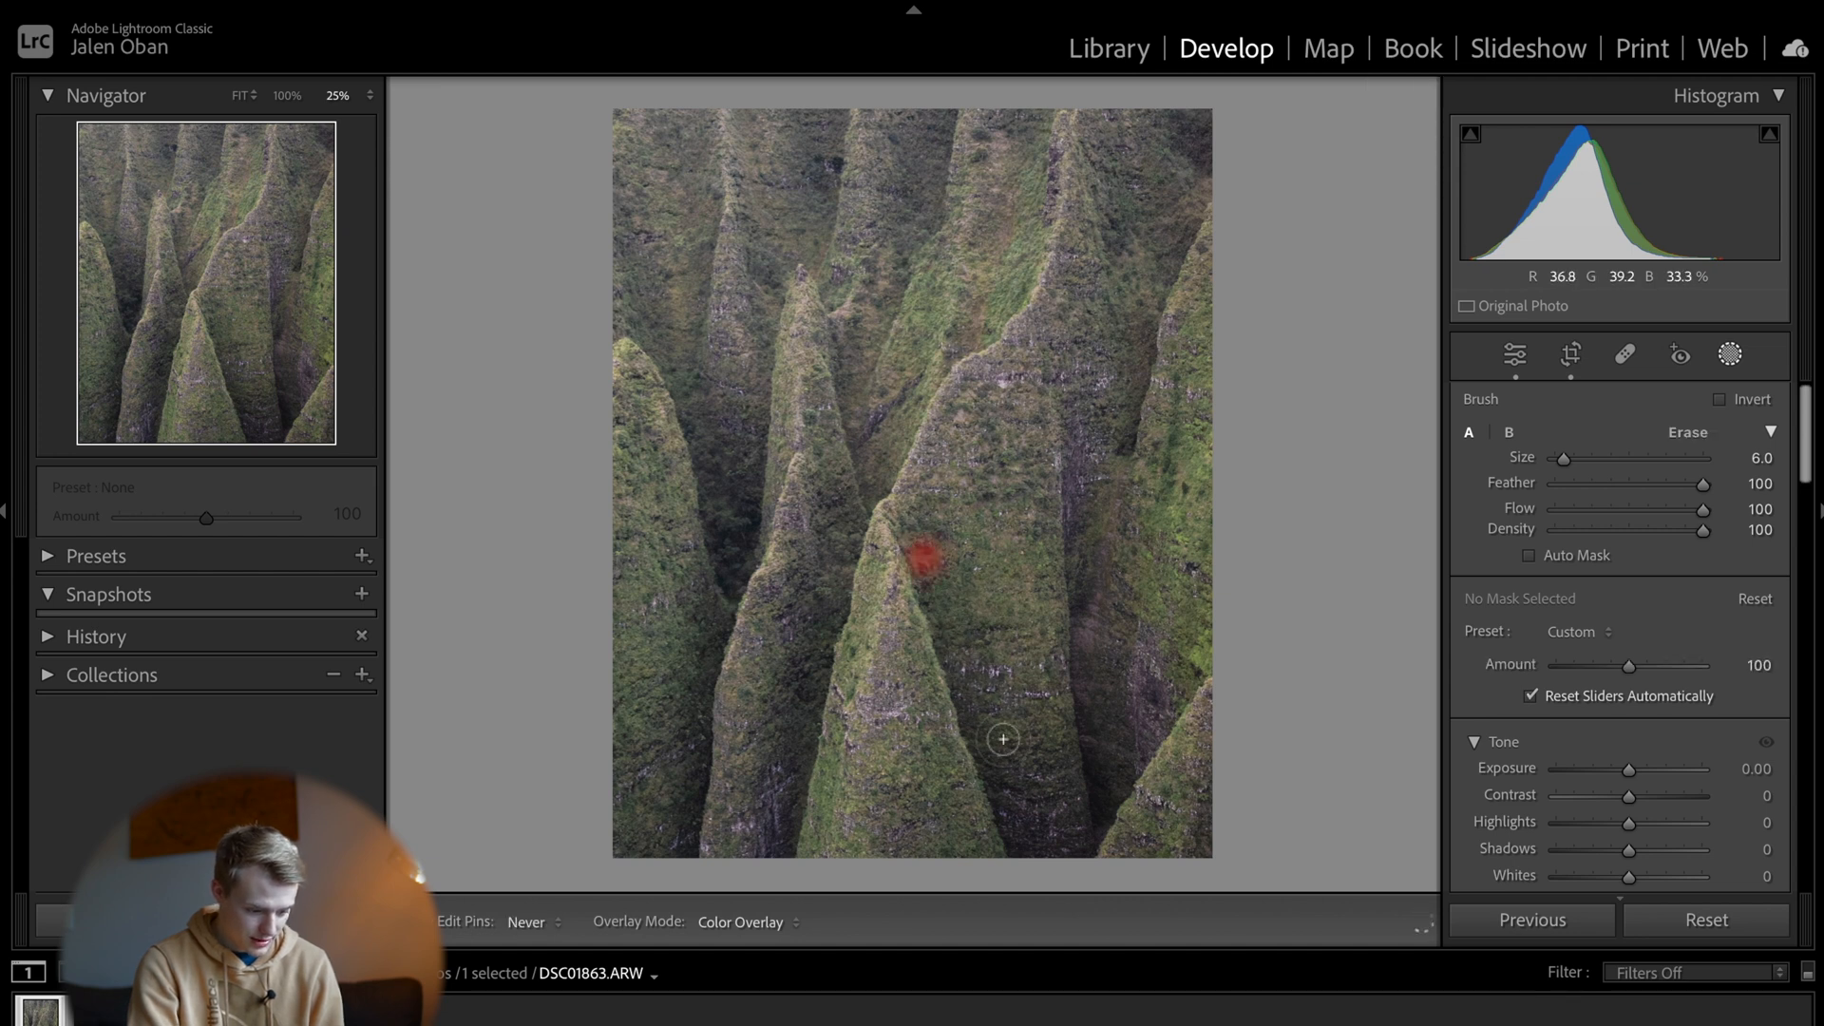
{"action": "left_click_drag", "start_coordinate": [924, 562], "coordinate": [991, 757]}
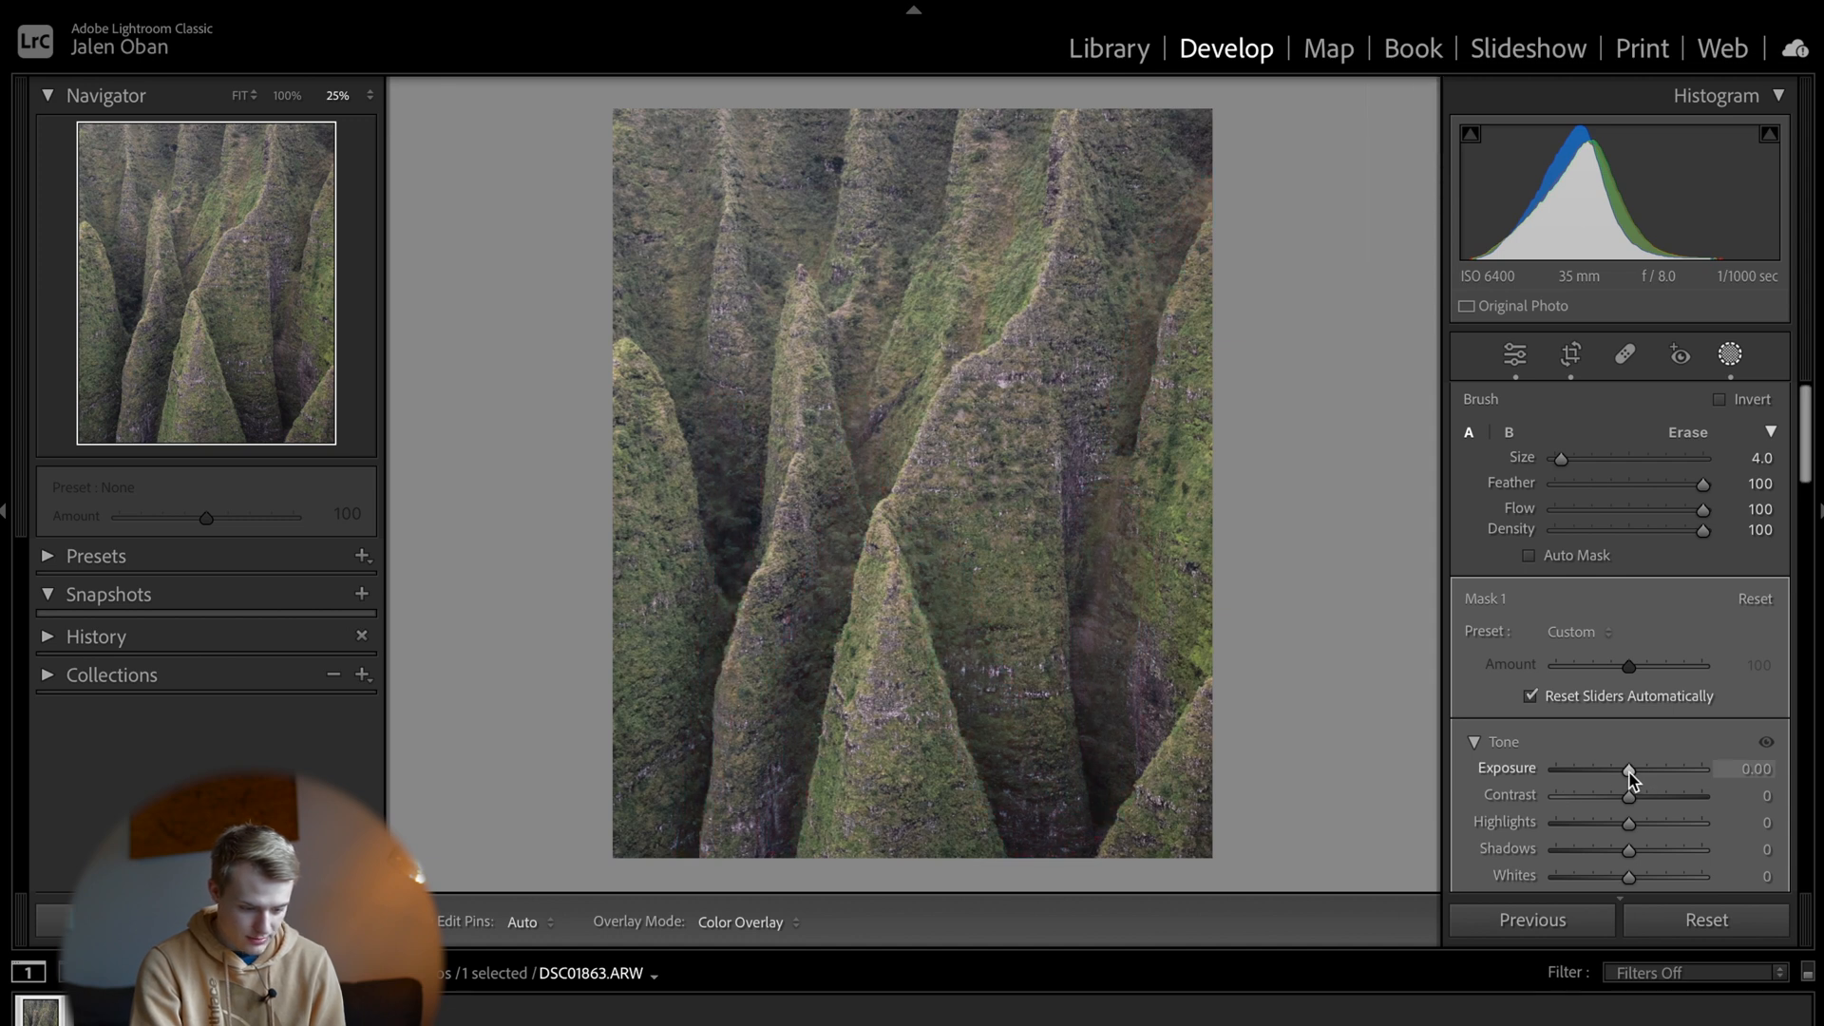
{"action": "left_click_drag", "start_coordinate": [1632, 768], "coordinate": [1626, 767]}
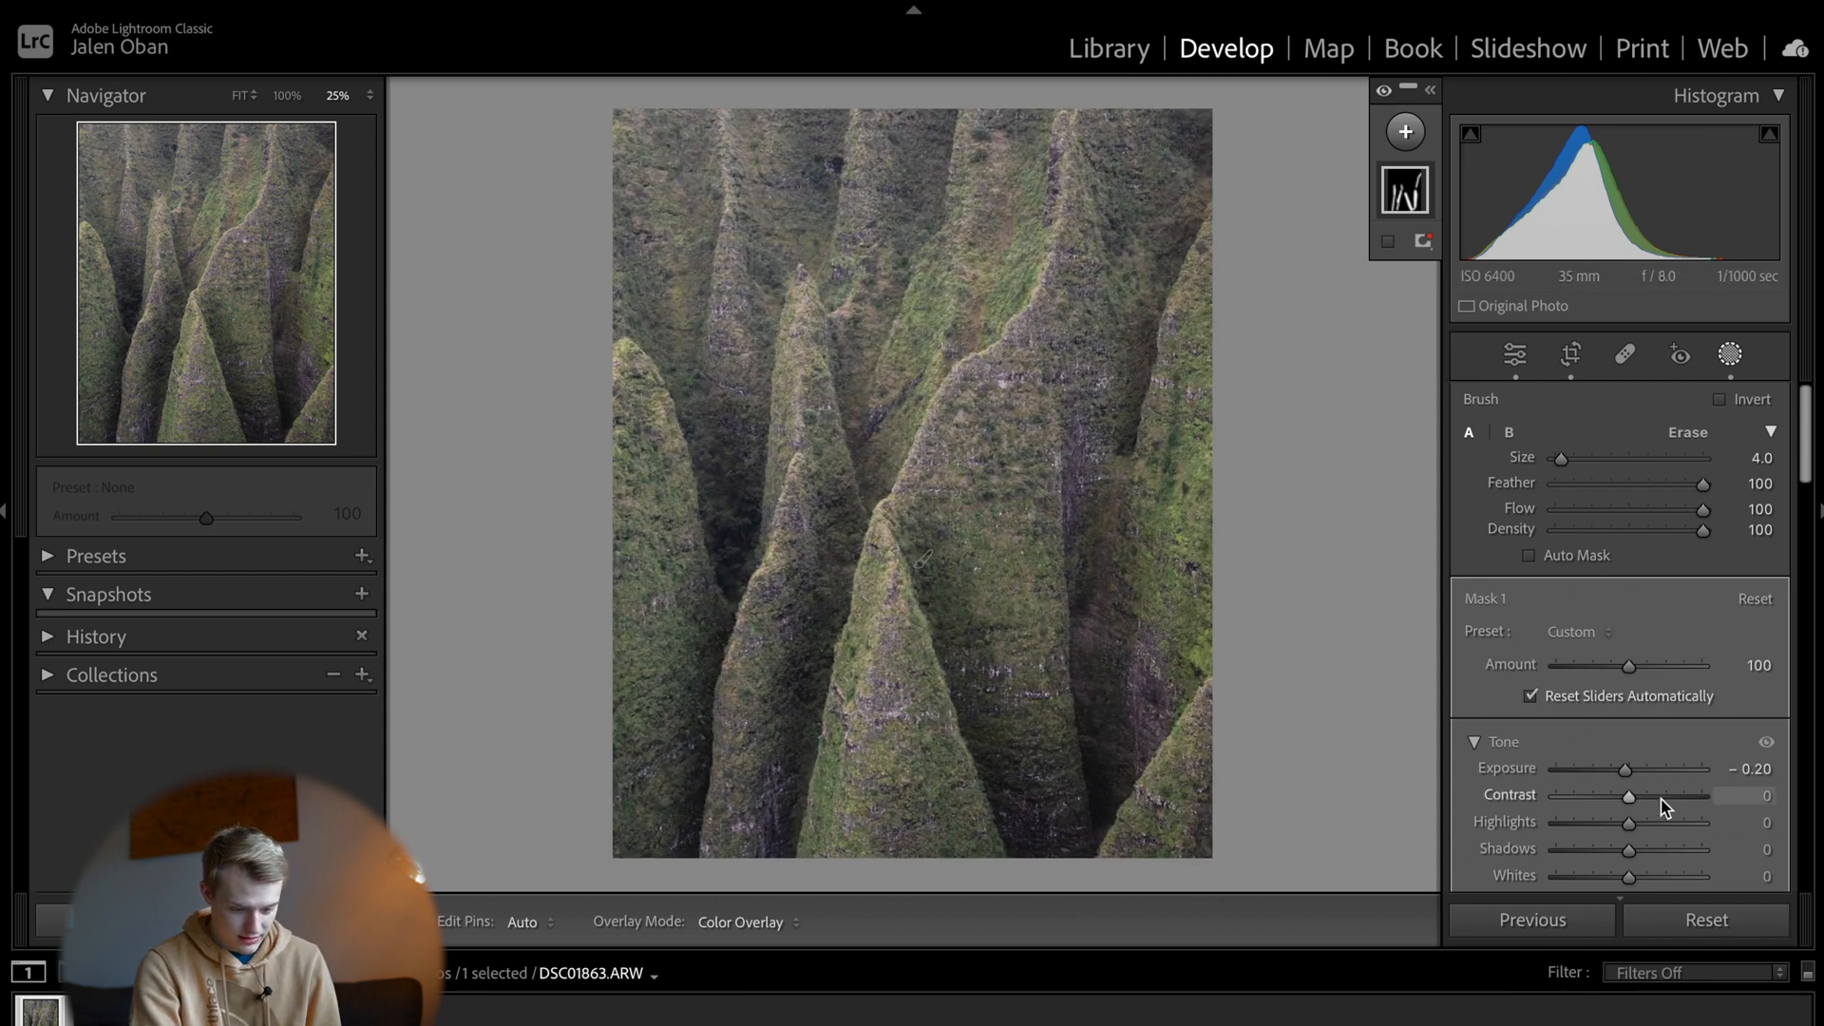
{"action": "left_click_drag", "start_coordinate": [1627, 768], "coordinate": [1629, 769]}
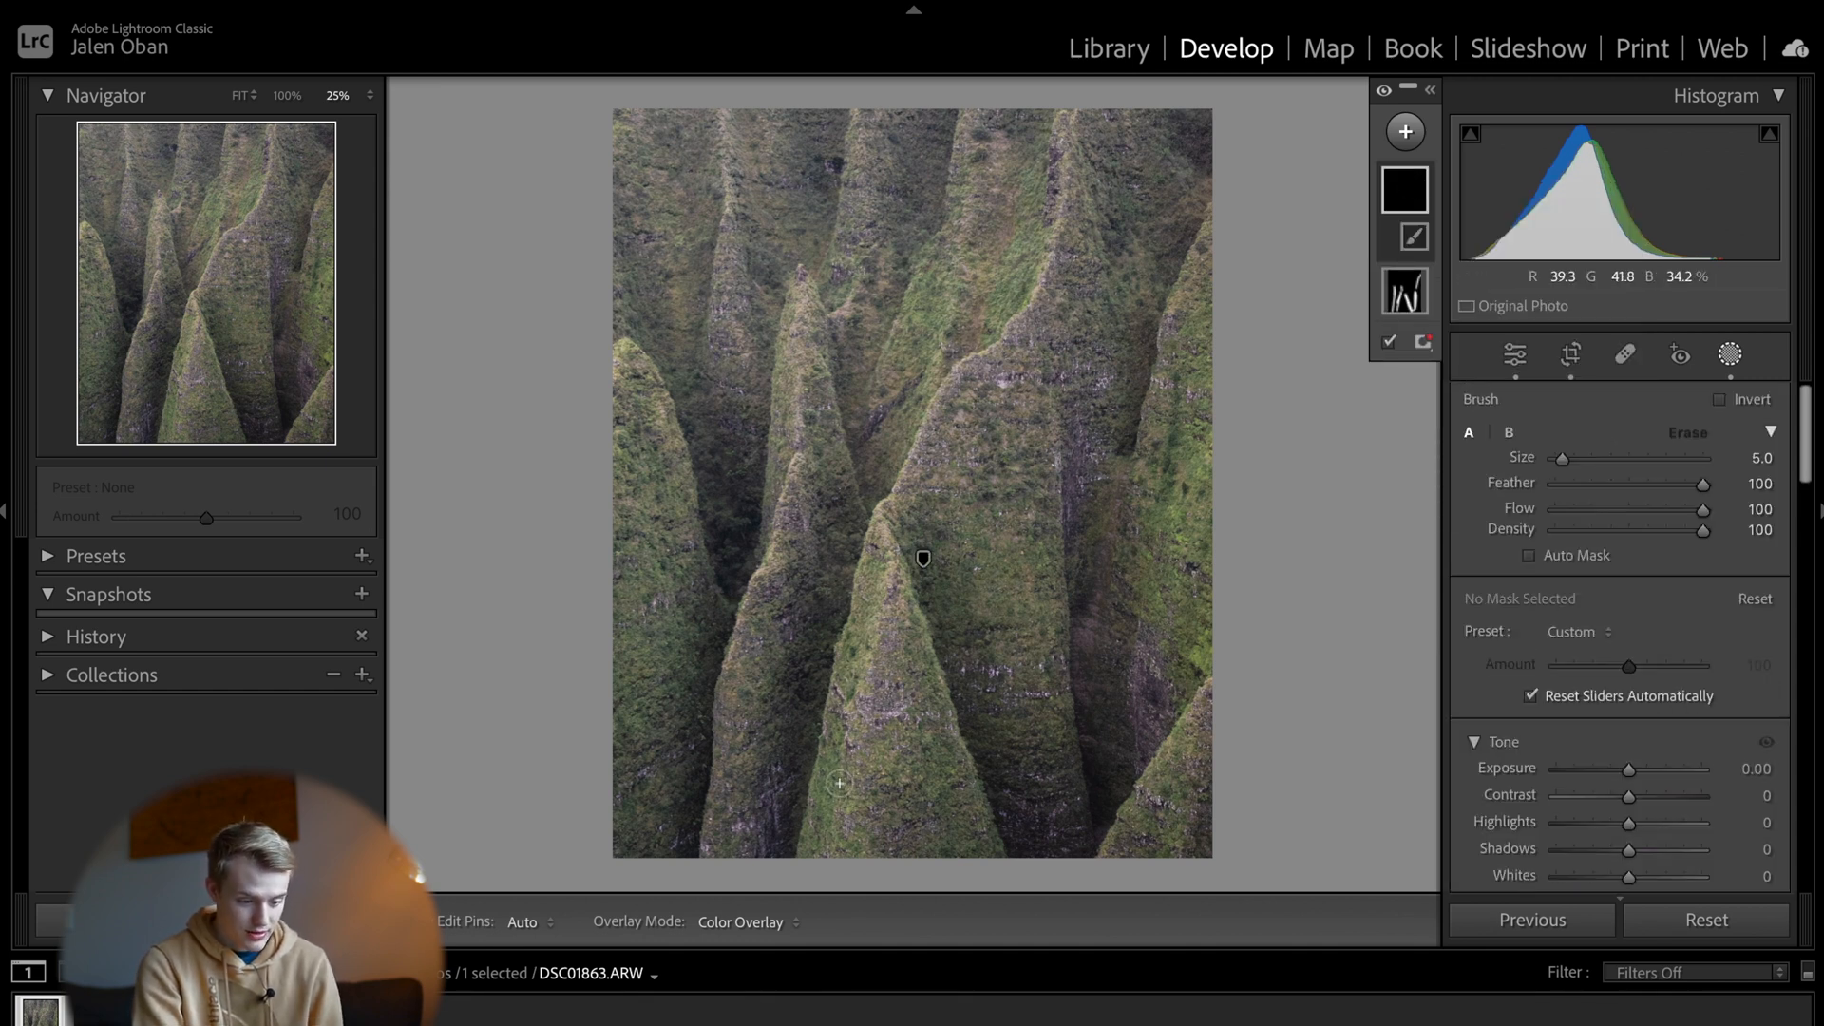
Step: Enlarge the brush and paint Mask 2 along the lower and upper ridges
{"action": "left_click_drag", "start_coordinate": [1570, 457], "coordinate": [1582, 457]}
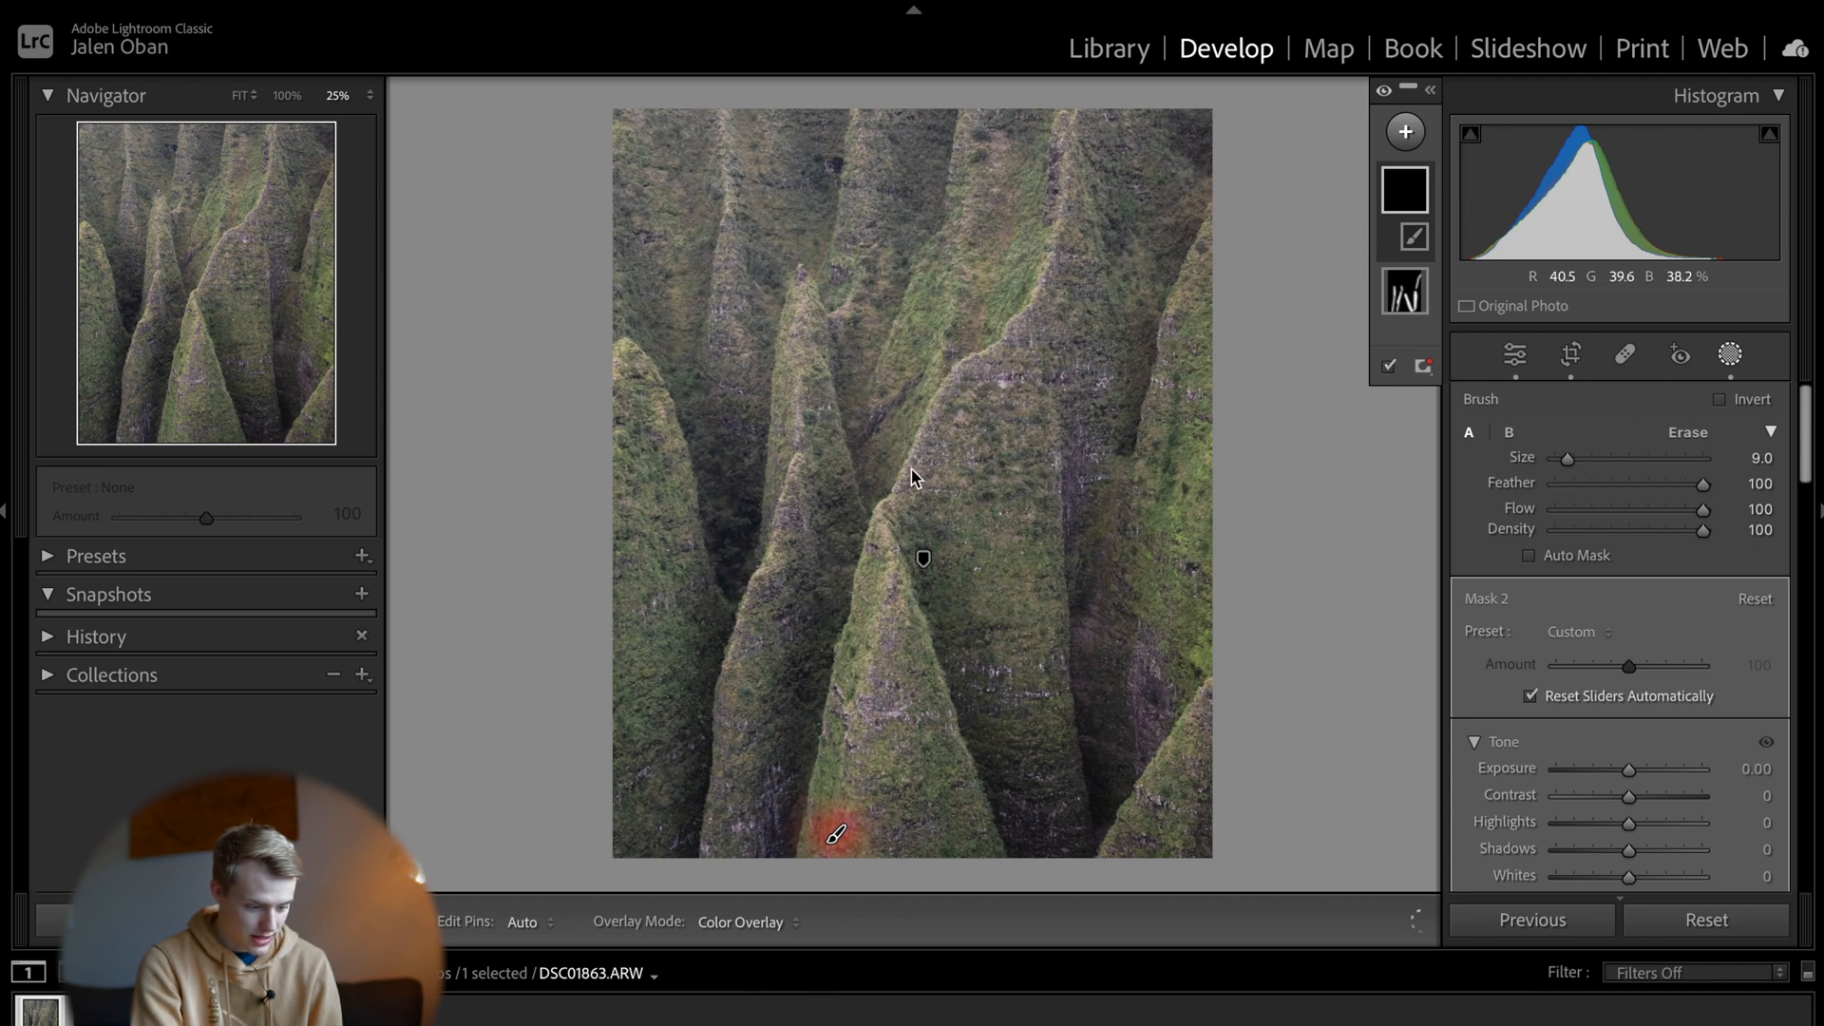
{"action": "left_click_drag", "start_coordinate": [836, 834], "coordinate": [945, 421]}
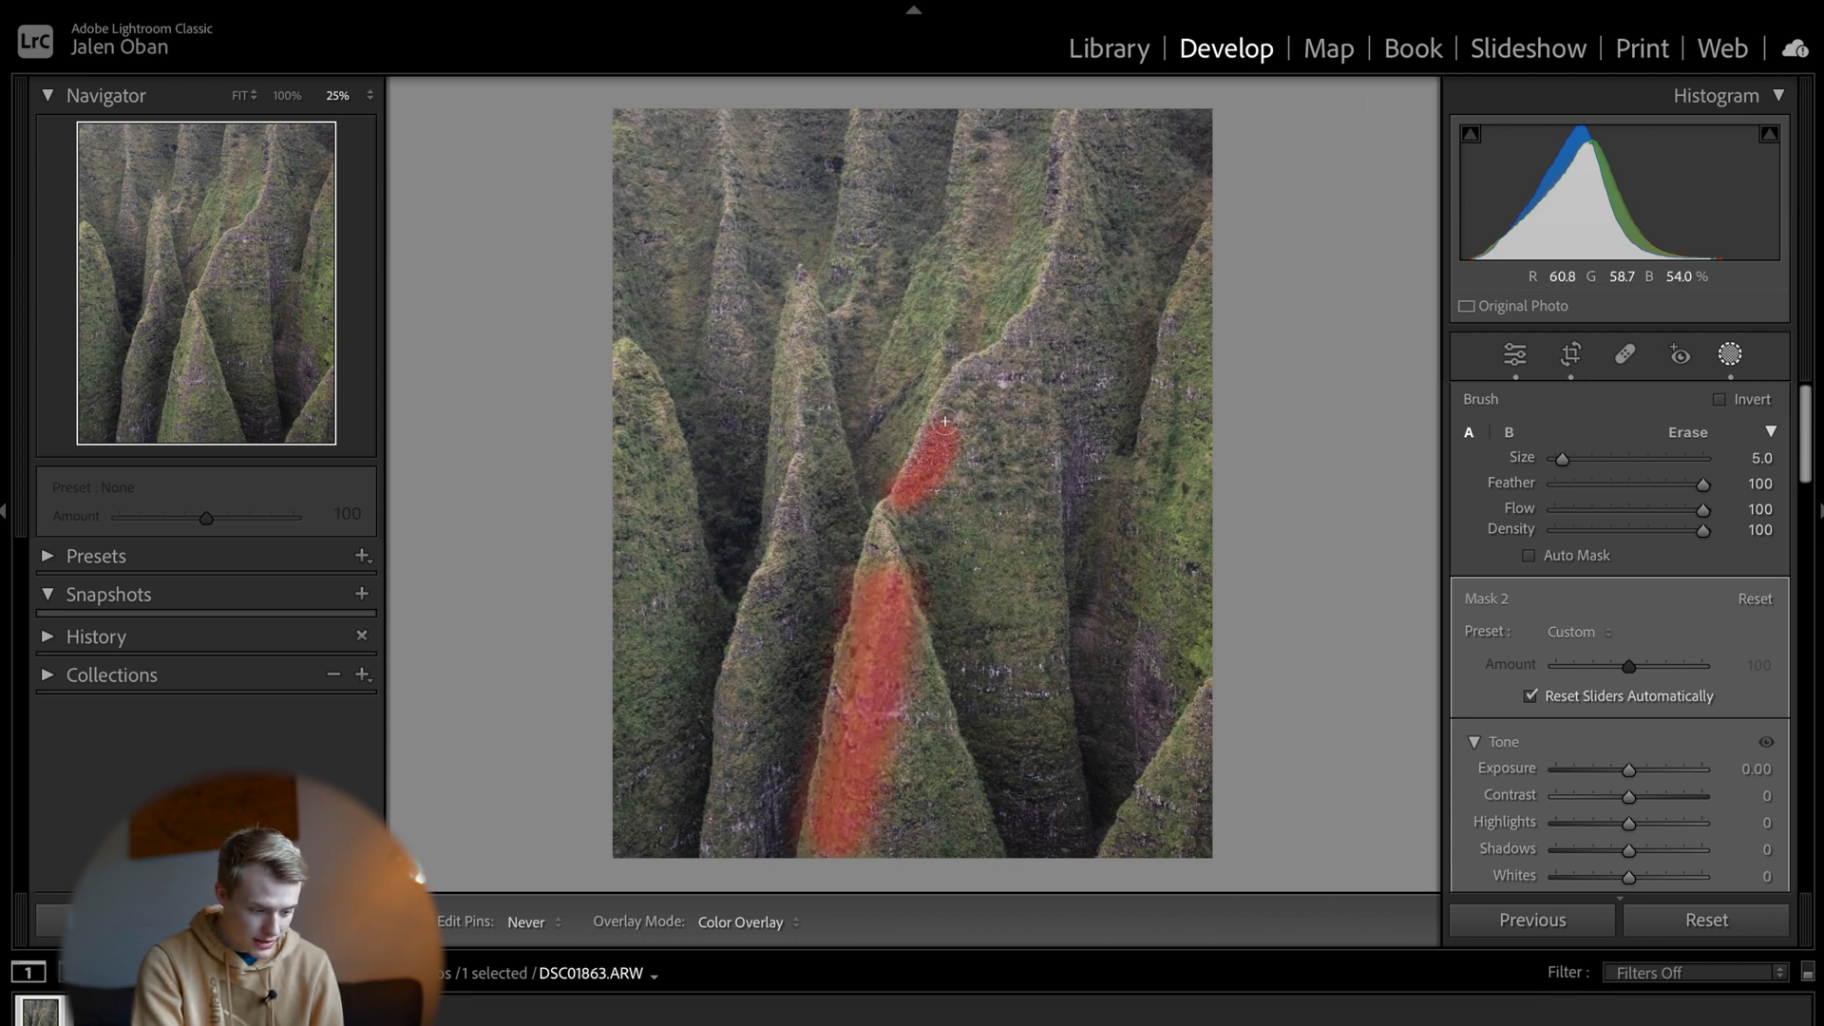
{"action": "left_click_drag", "start_coordinate": [943, 419], "coordinate": [1083, 209]}
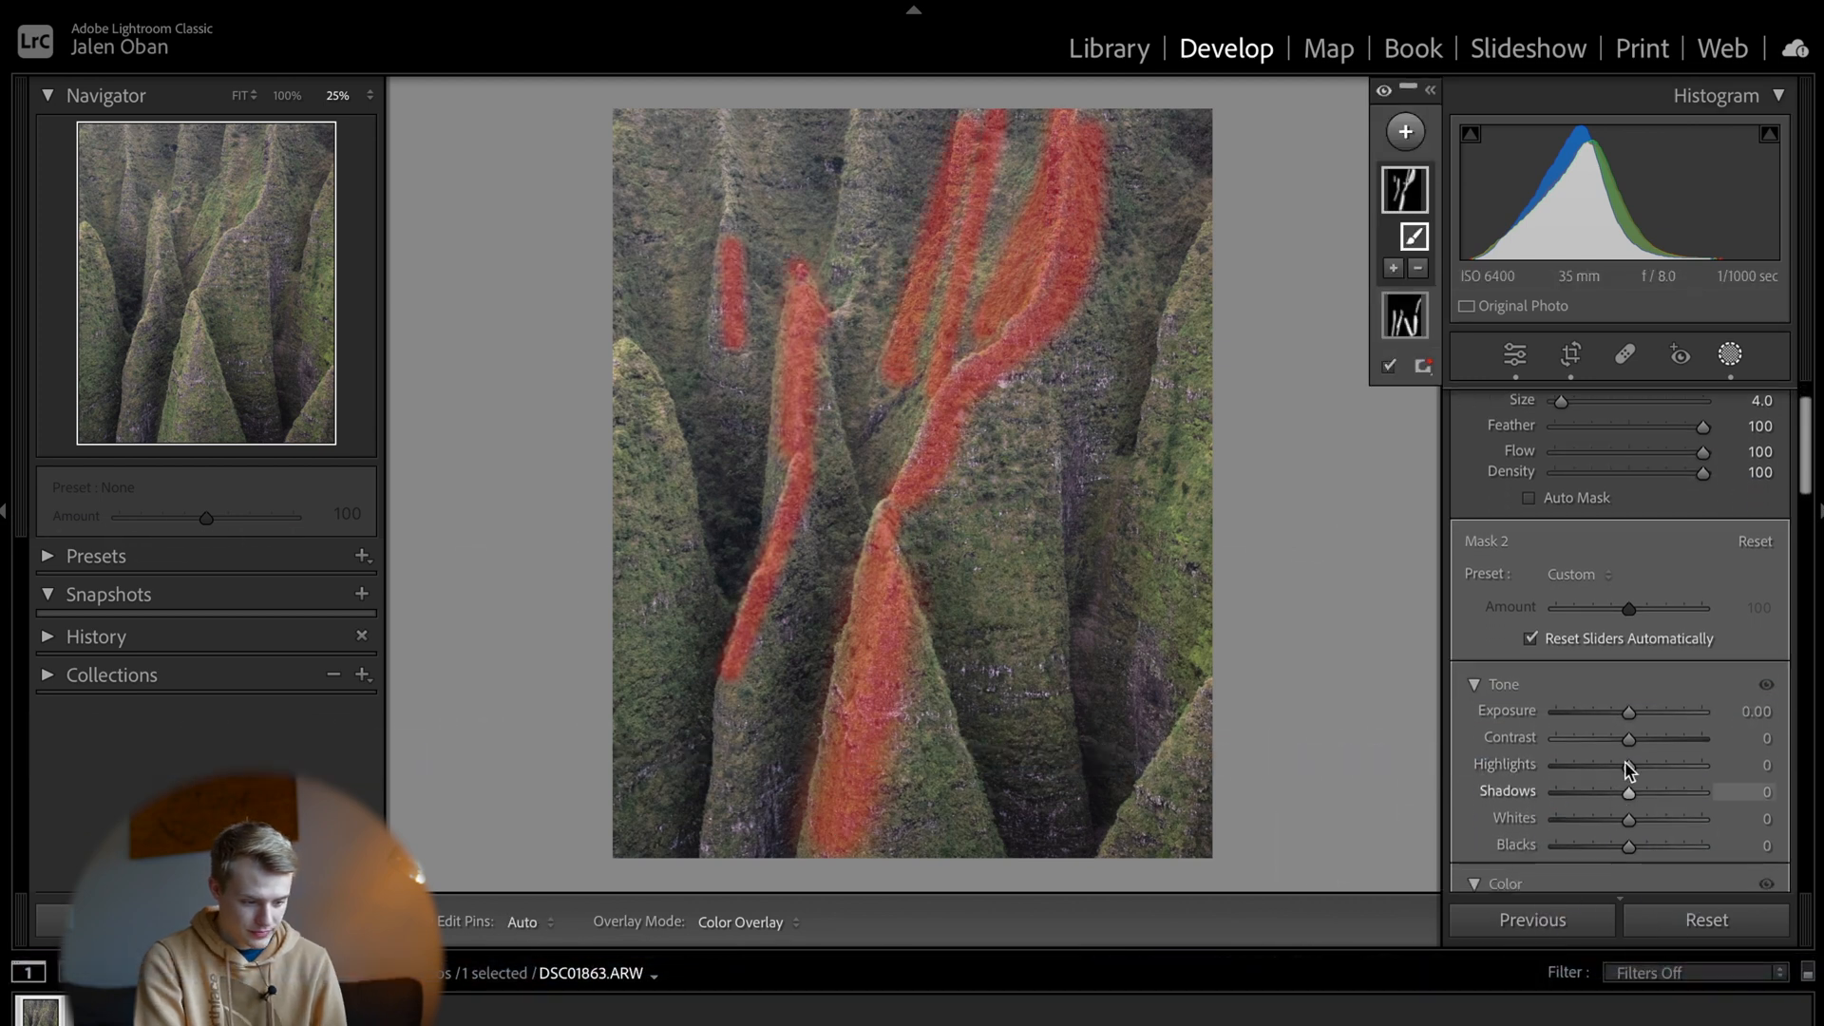
Step: Raise the painted ridges' Exposure to +0.15 and Temp to +12
{"action": "left_click_drag", "start_coordinate": [1629, 711], "coordinate": [1634, 711]}
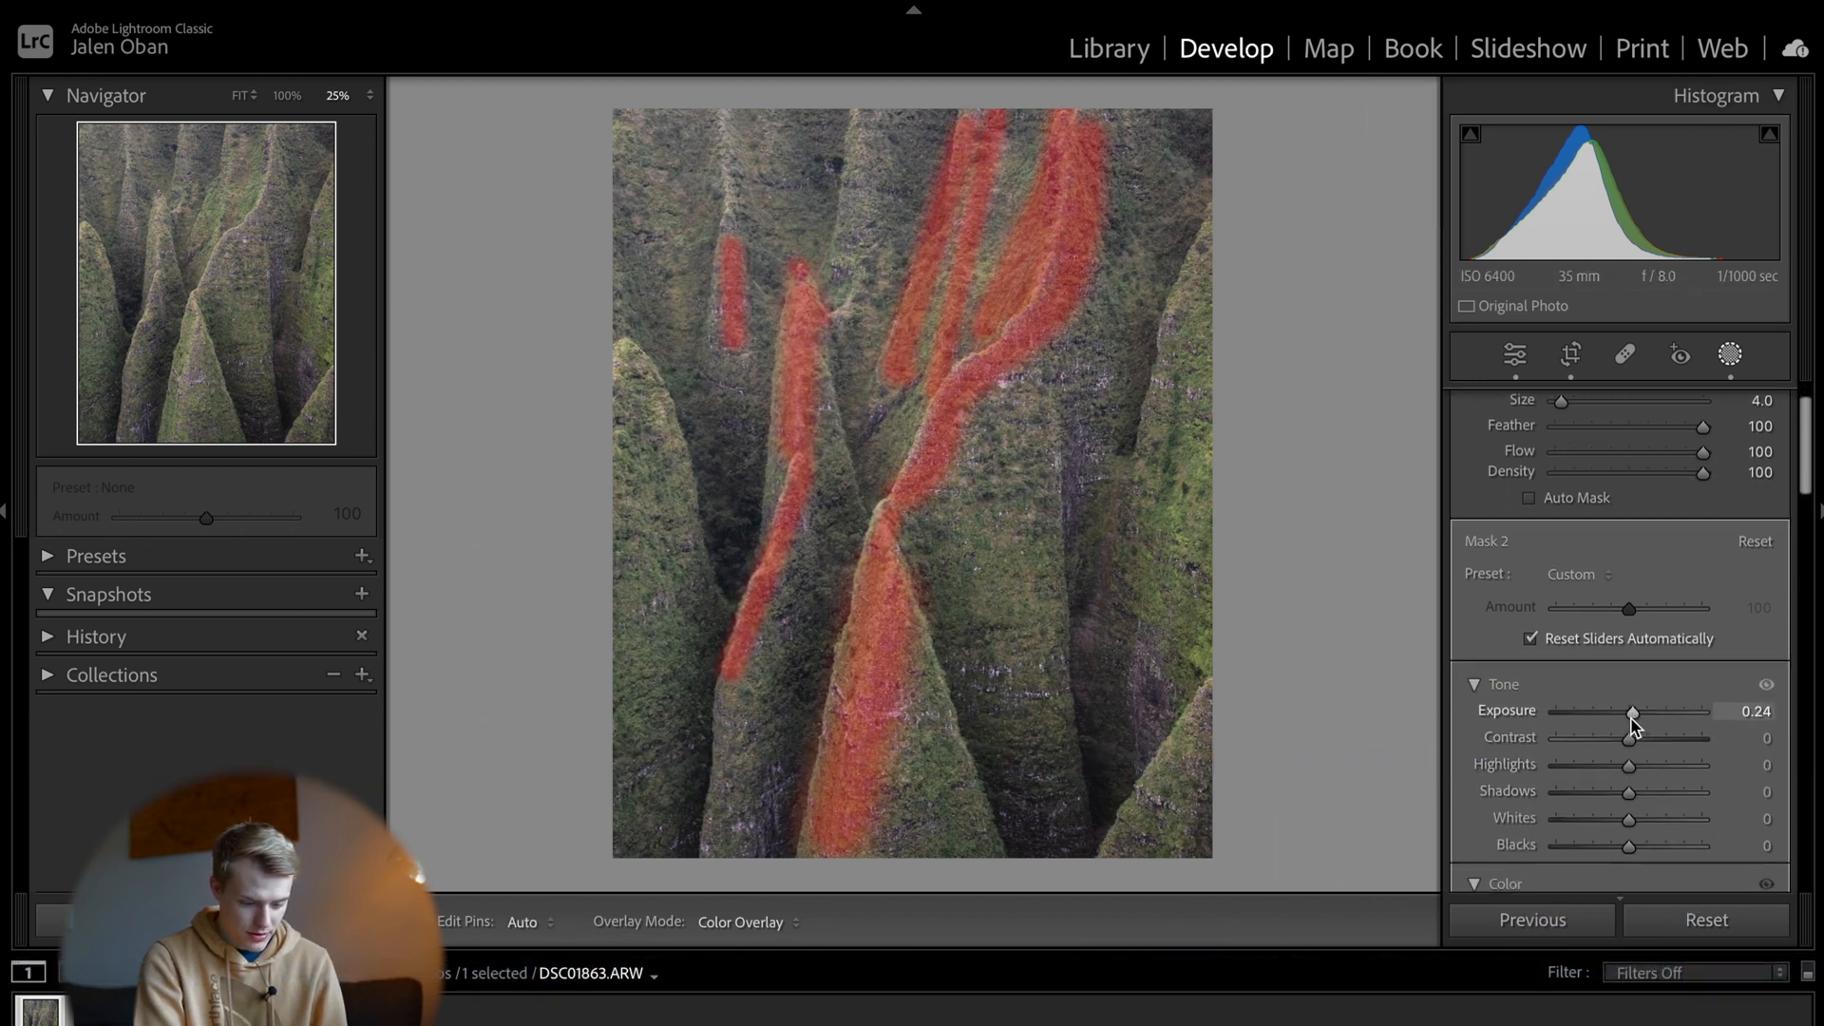
{"action": "left_click_drag", "start_coordinate": [1632, 715], "coordinate": [1628, 715]}
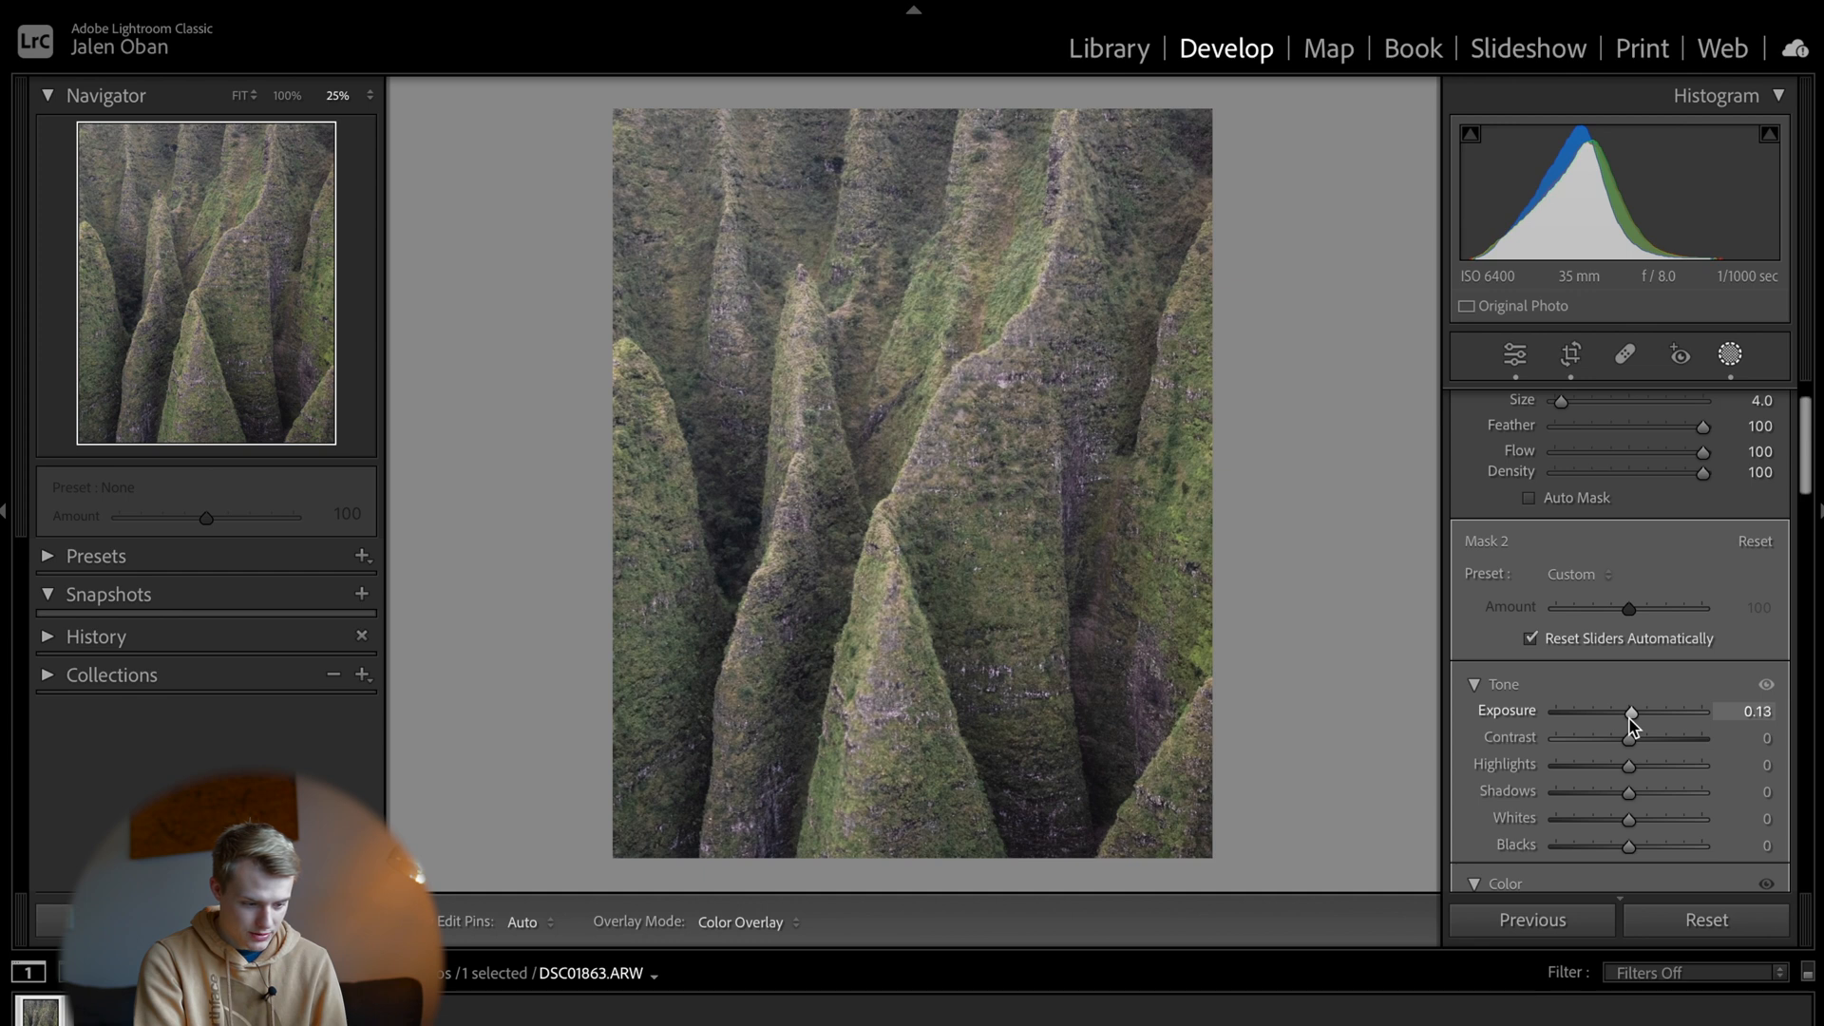
{"action": "left_click_drag", "start_coordinate": [1629, 715], "coordinate": [1633, 716]}
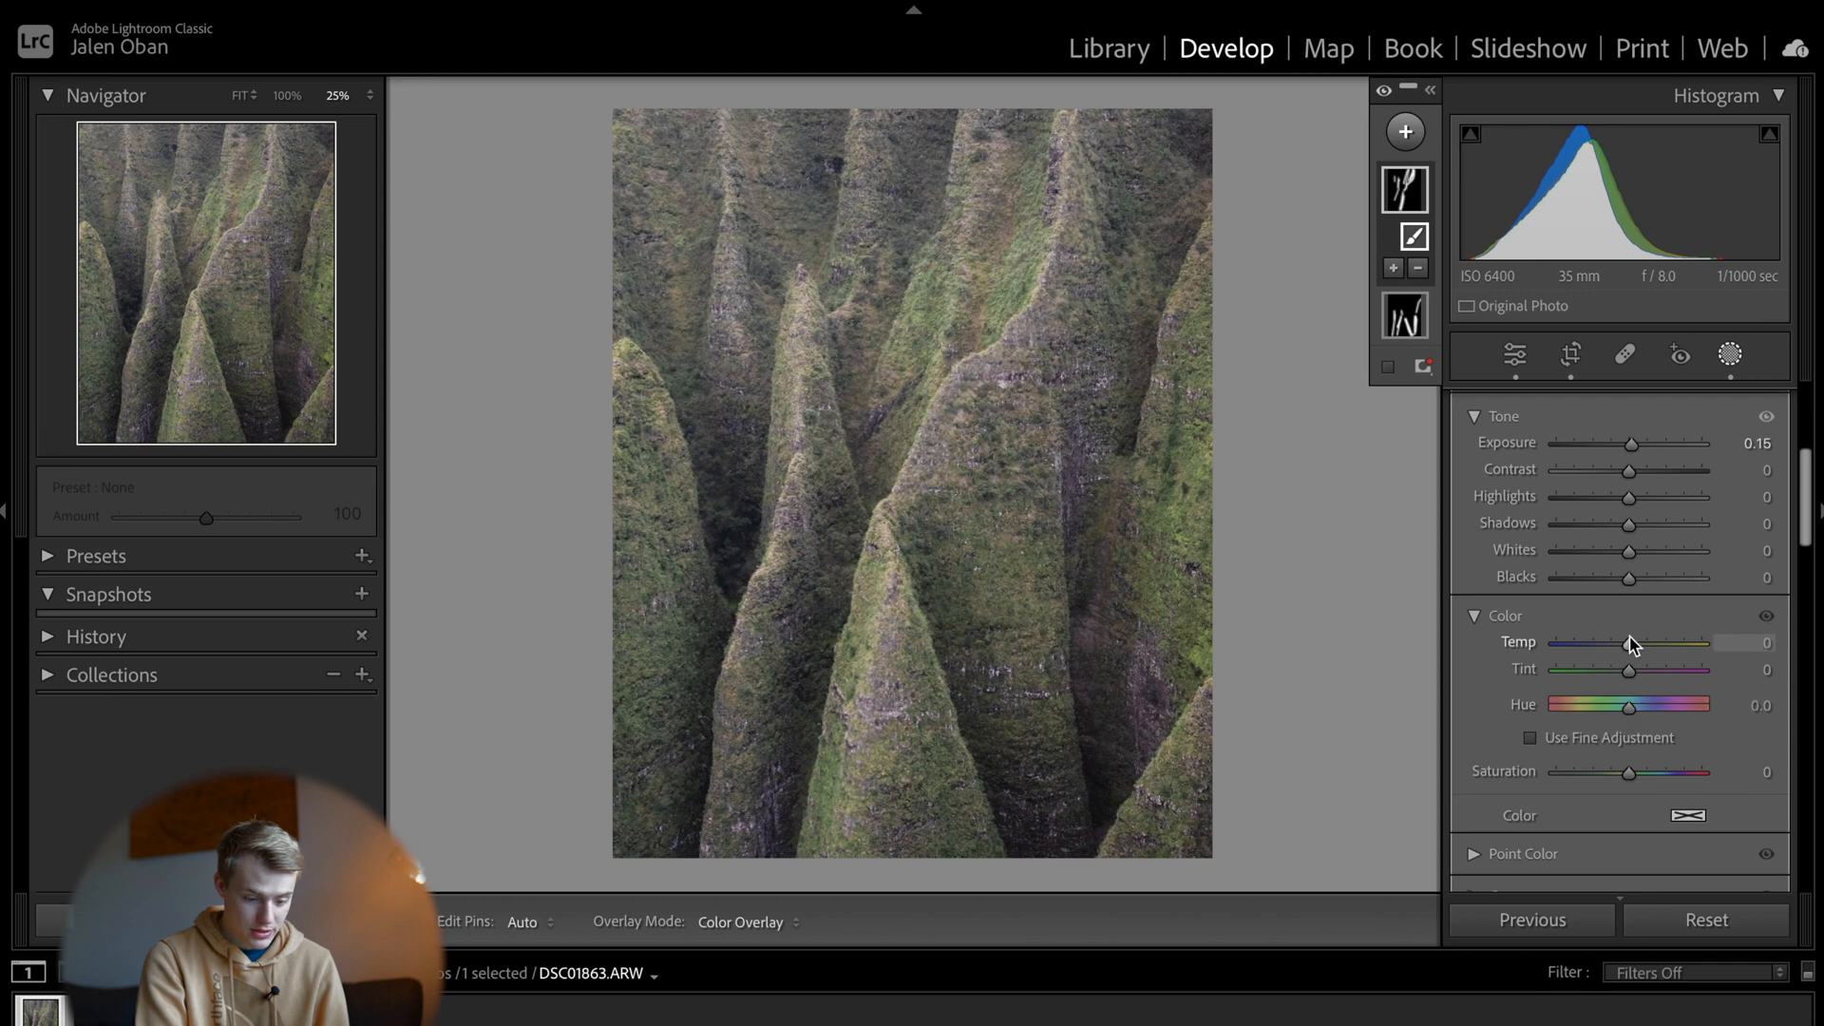
{"action": "left_click_drag", "start_coordinate": [1628, 641], "coordinate": [1637, 648]}
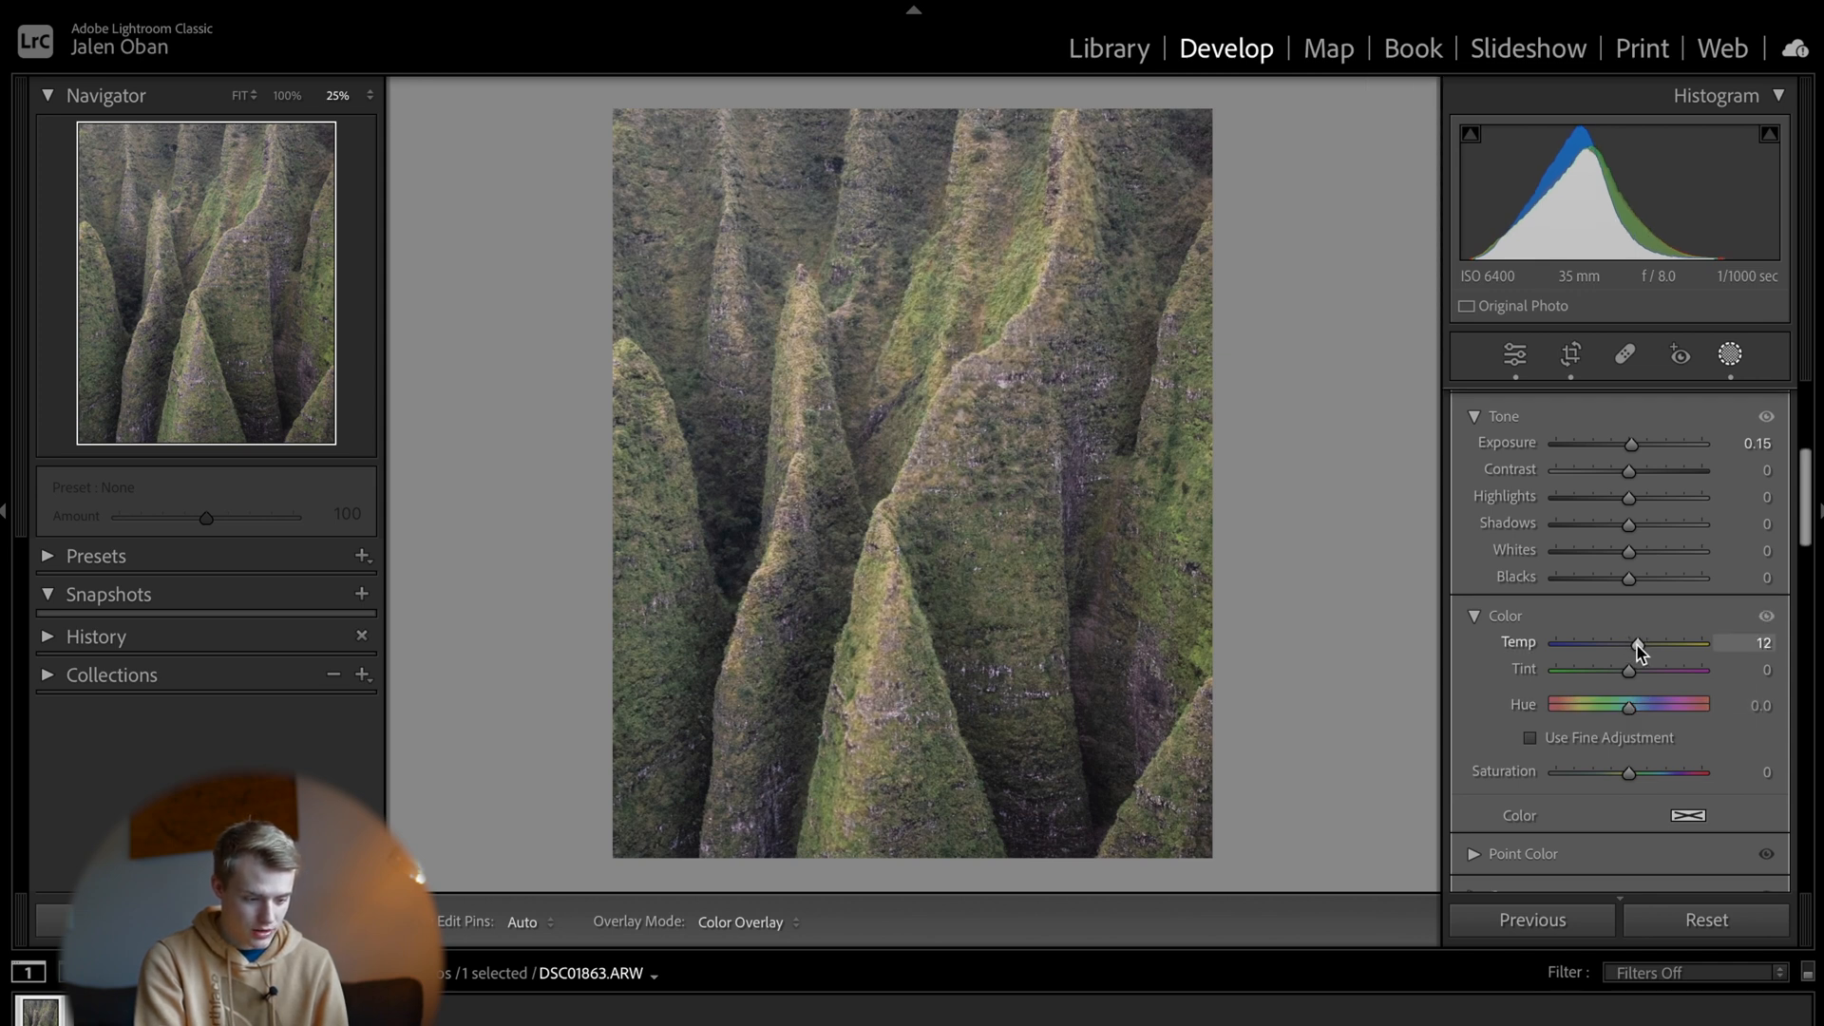
{"action": "left_click_drag", "start_coordinate": [1634, 642], "coordinate": [1629, 642]}
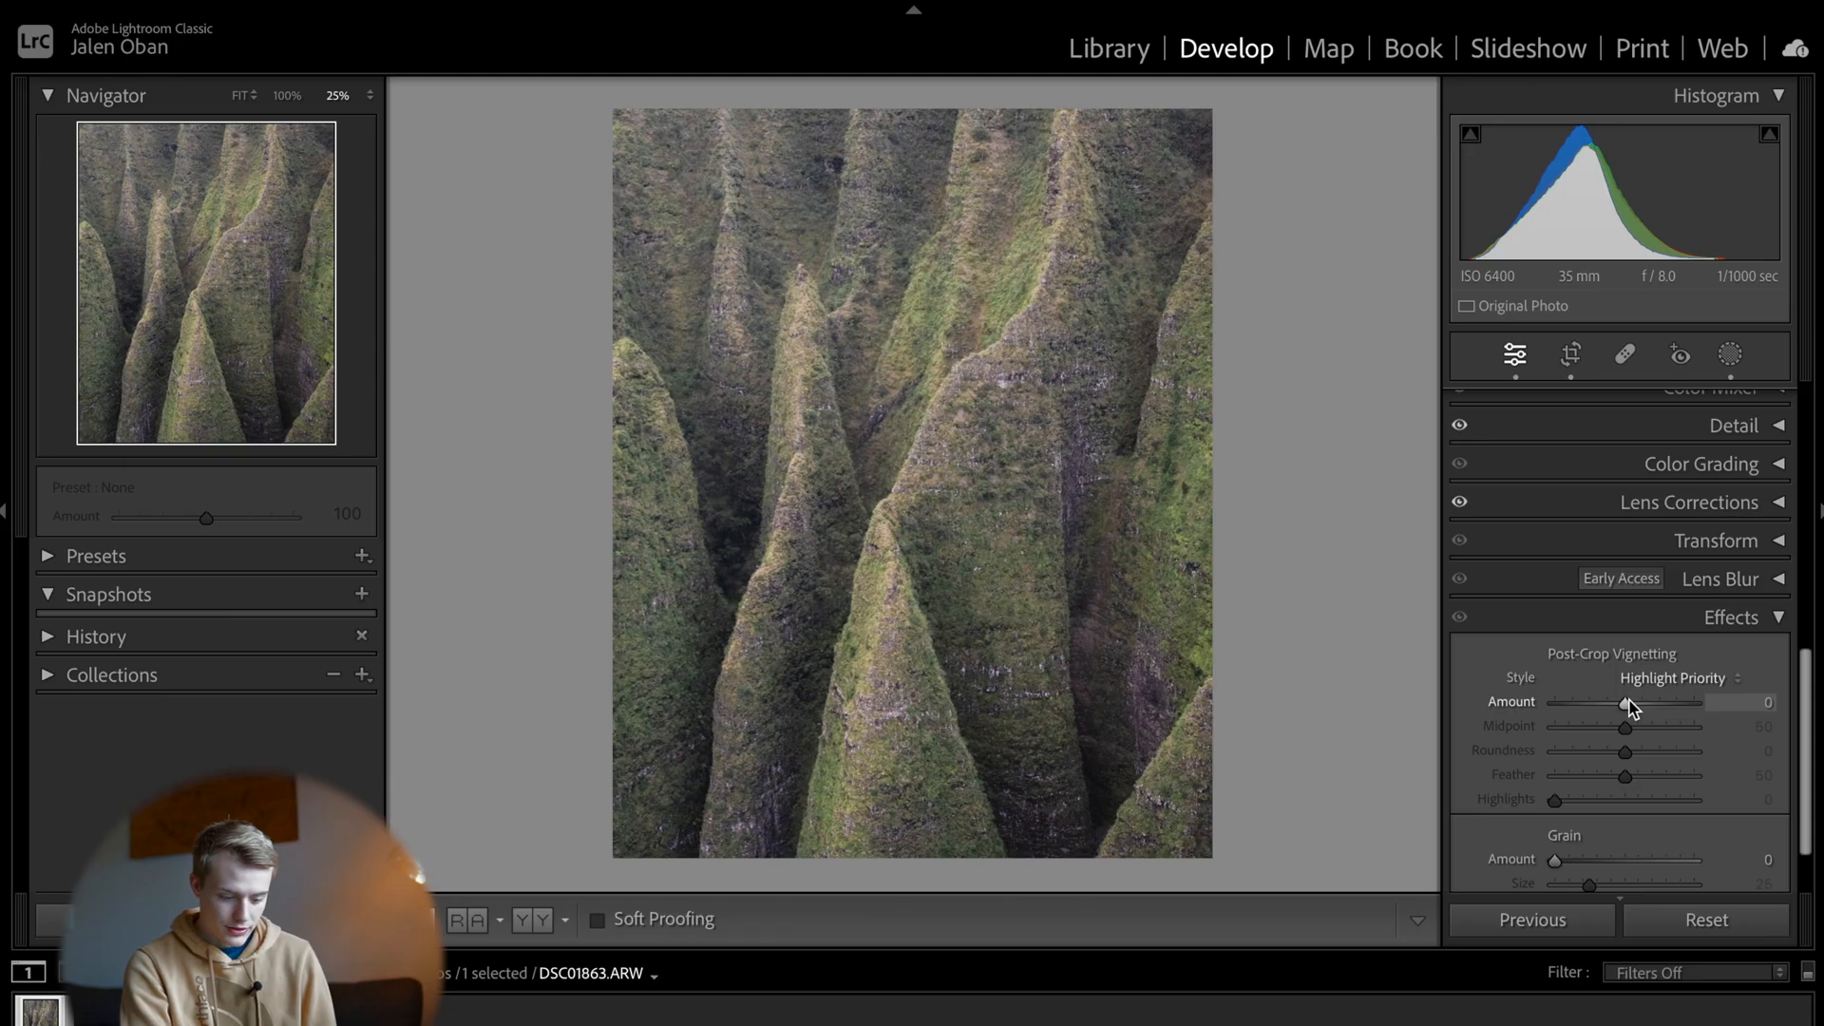
{"action": "left_click_drag", "start_coordinate": [1622, 701], "coordinate": [1638, 701]}
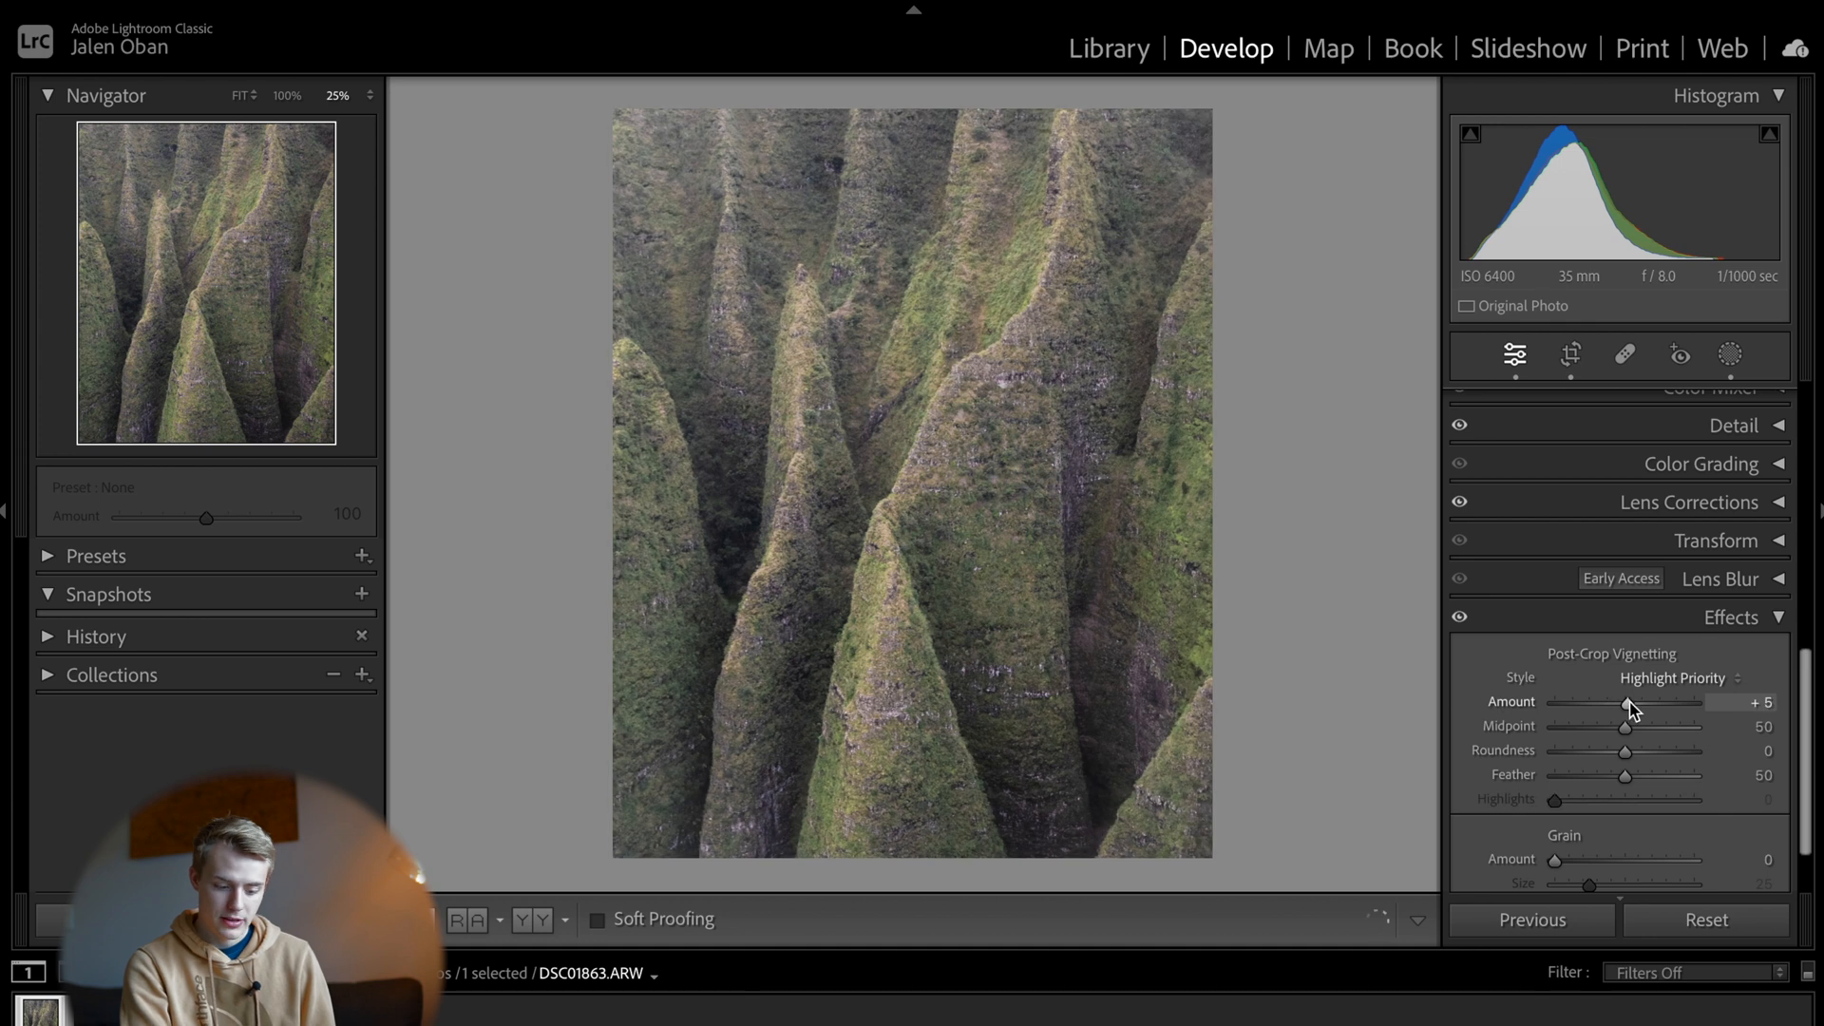
{"action": "left_click_drag", "start_coordinate": [1629, 704], "coordinate": [1594, 703]}
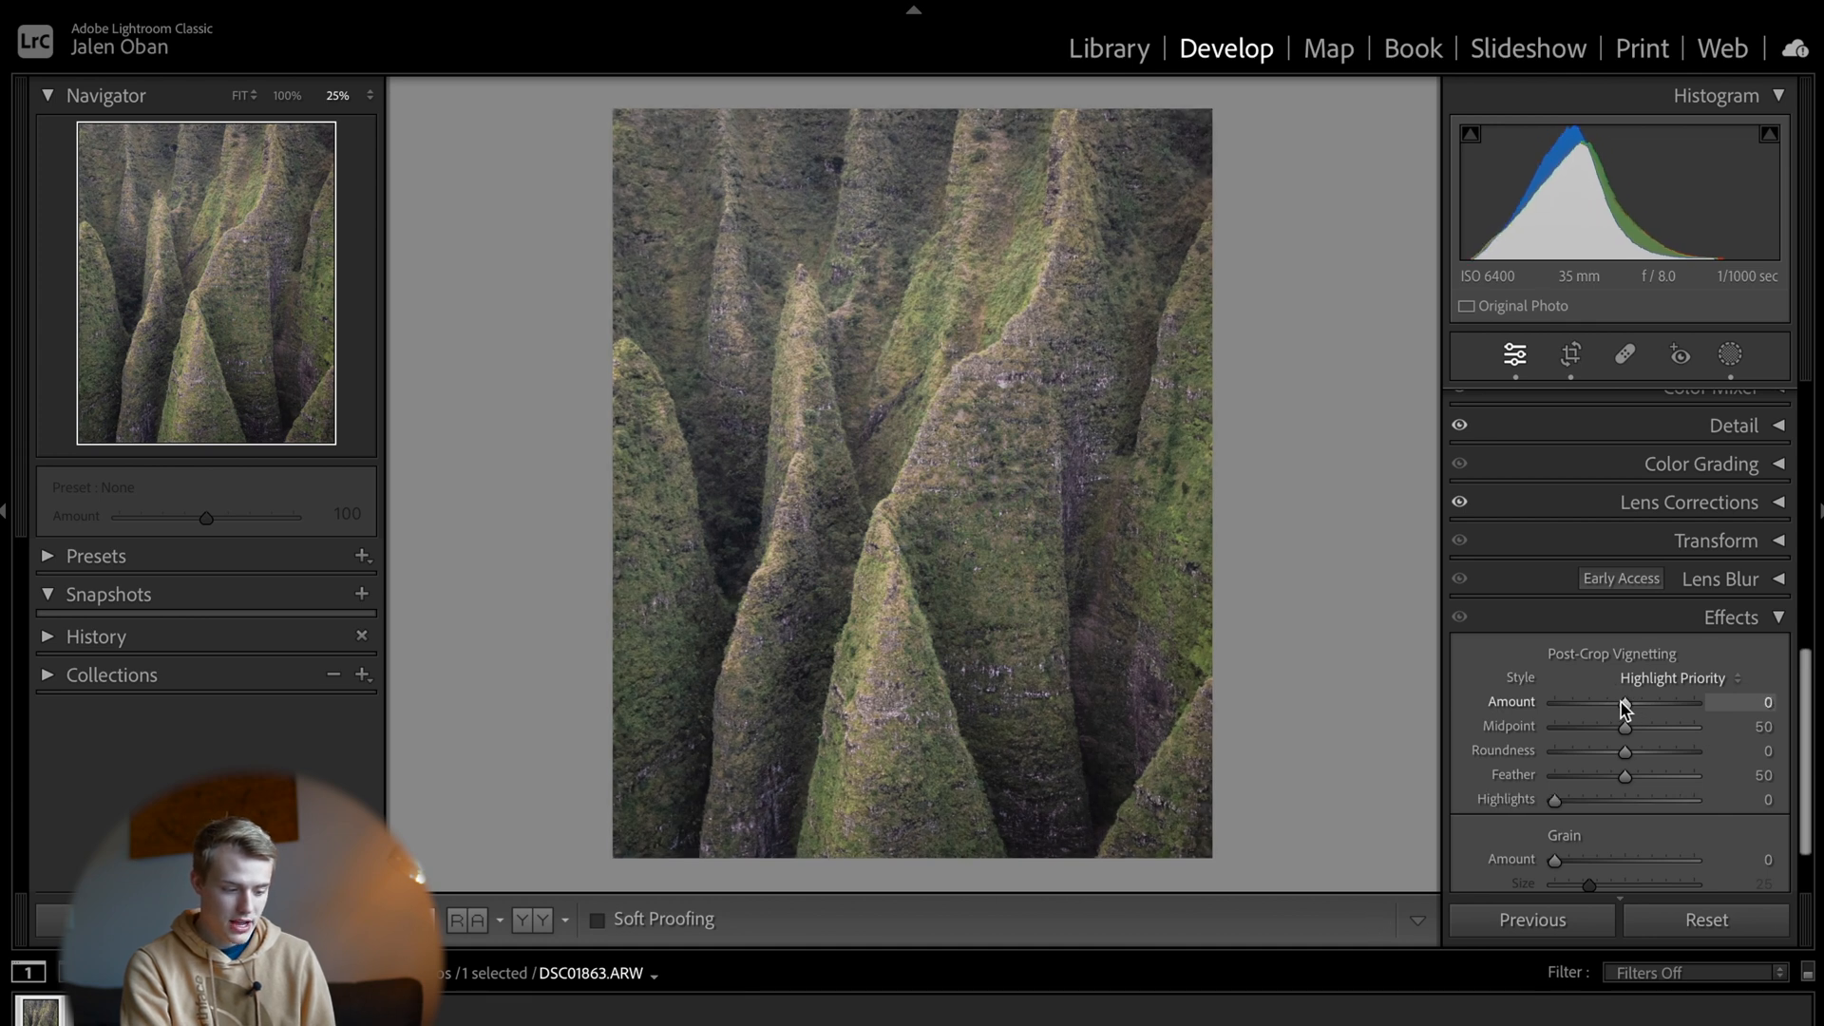
{"action": "left_click", "coordinate": [1729, 354]}
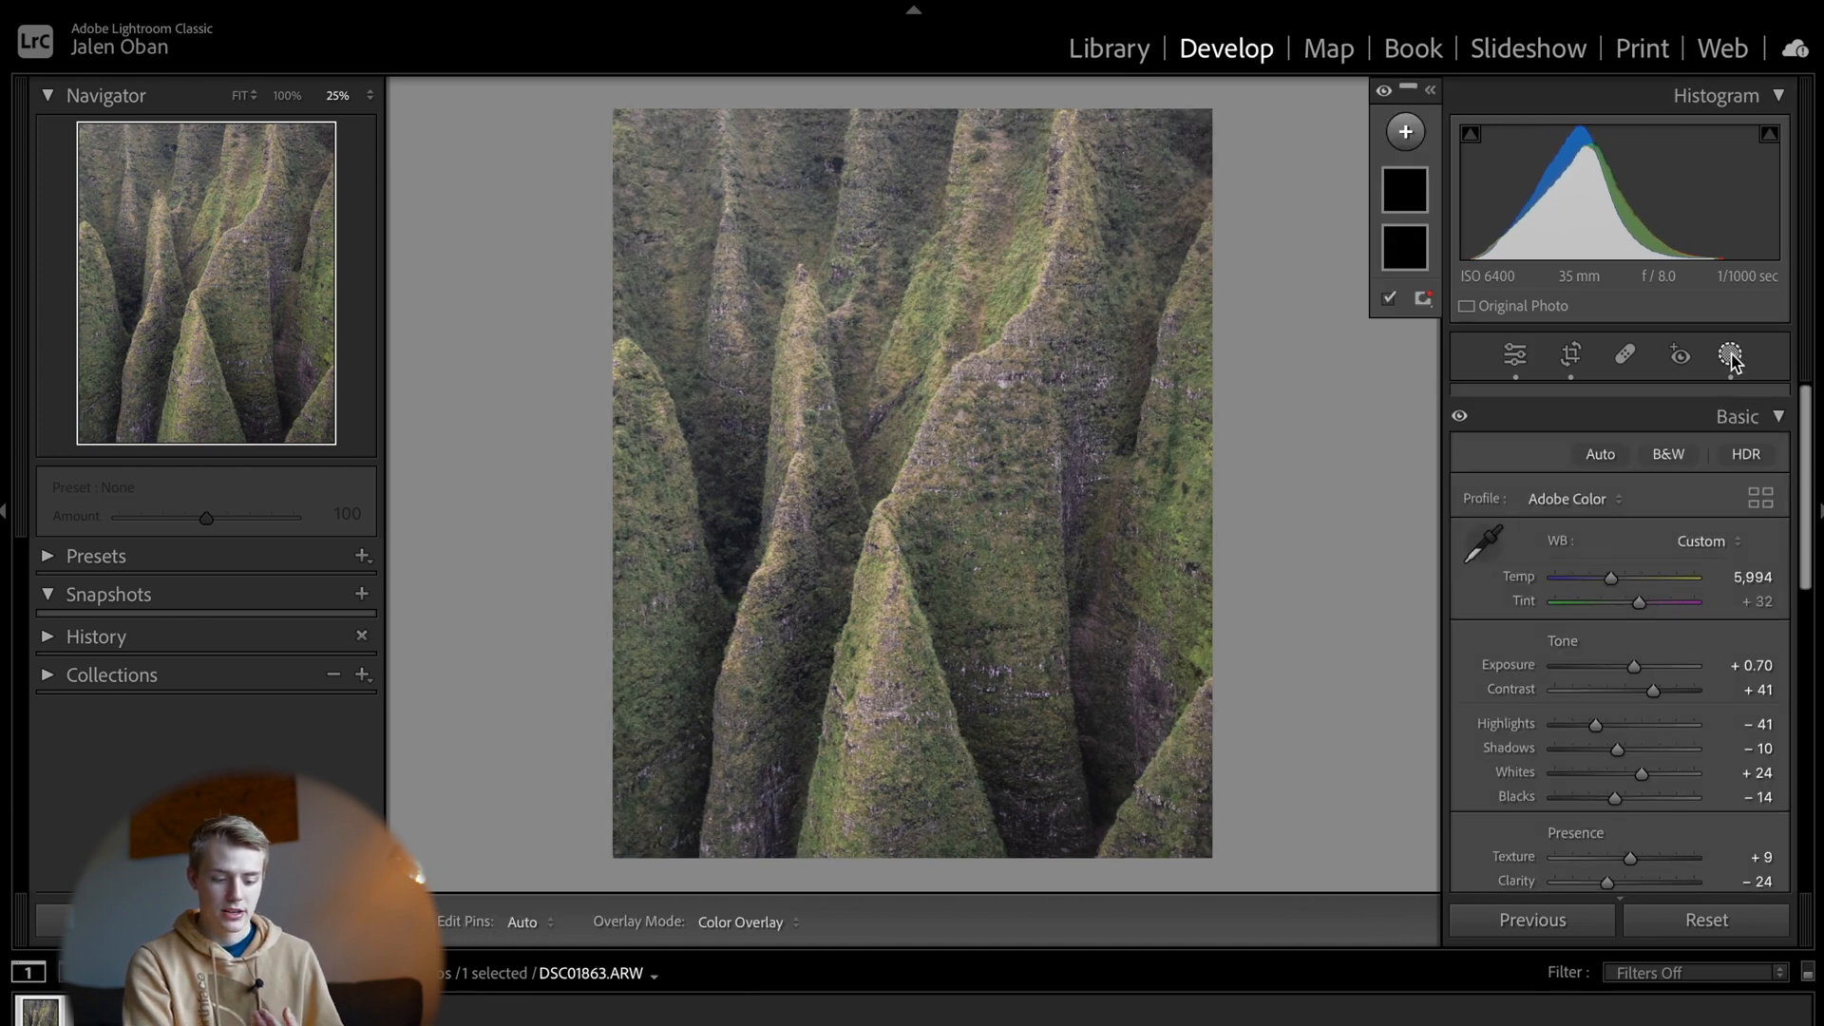
{"action": "left_click", "coordinate": [1739, 357]}
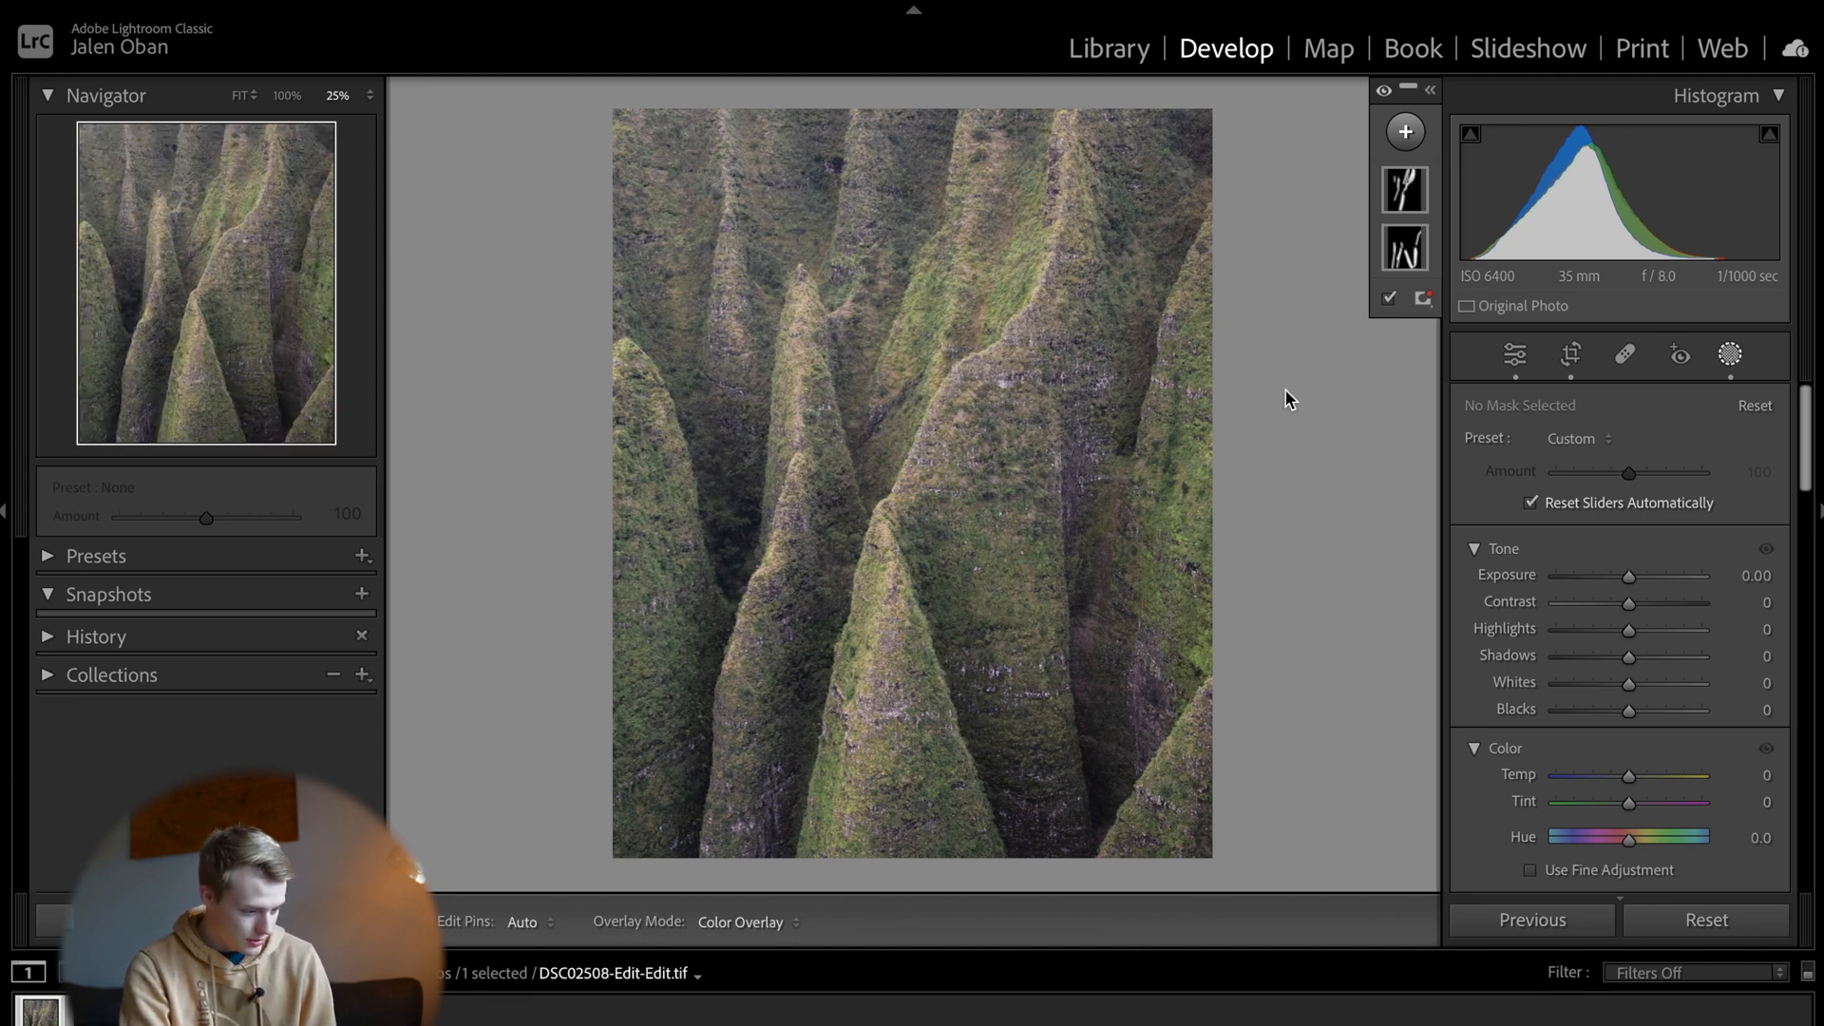
Step: Add a new radial gradient mask and invert it to target the edges
{"action": "left_click", "coordinate": [1405, 132]}
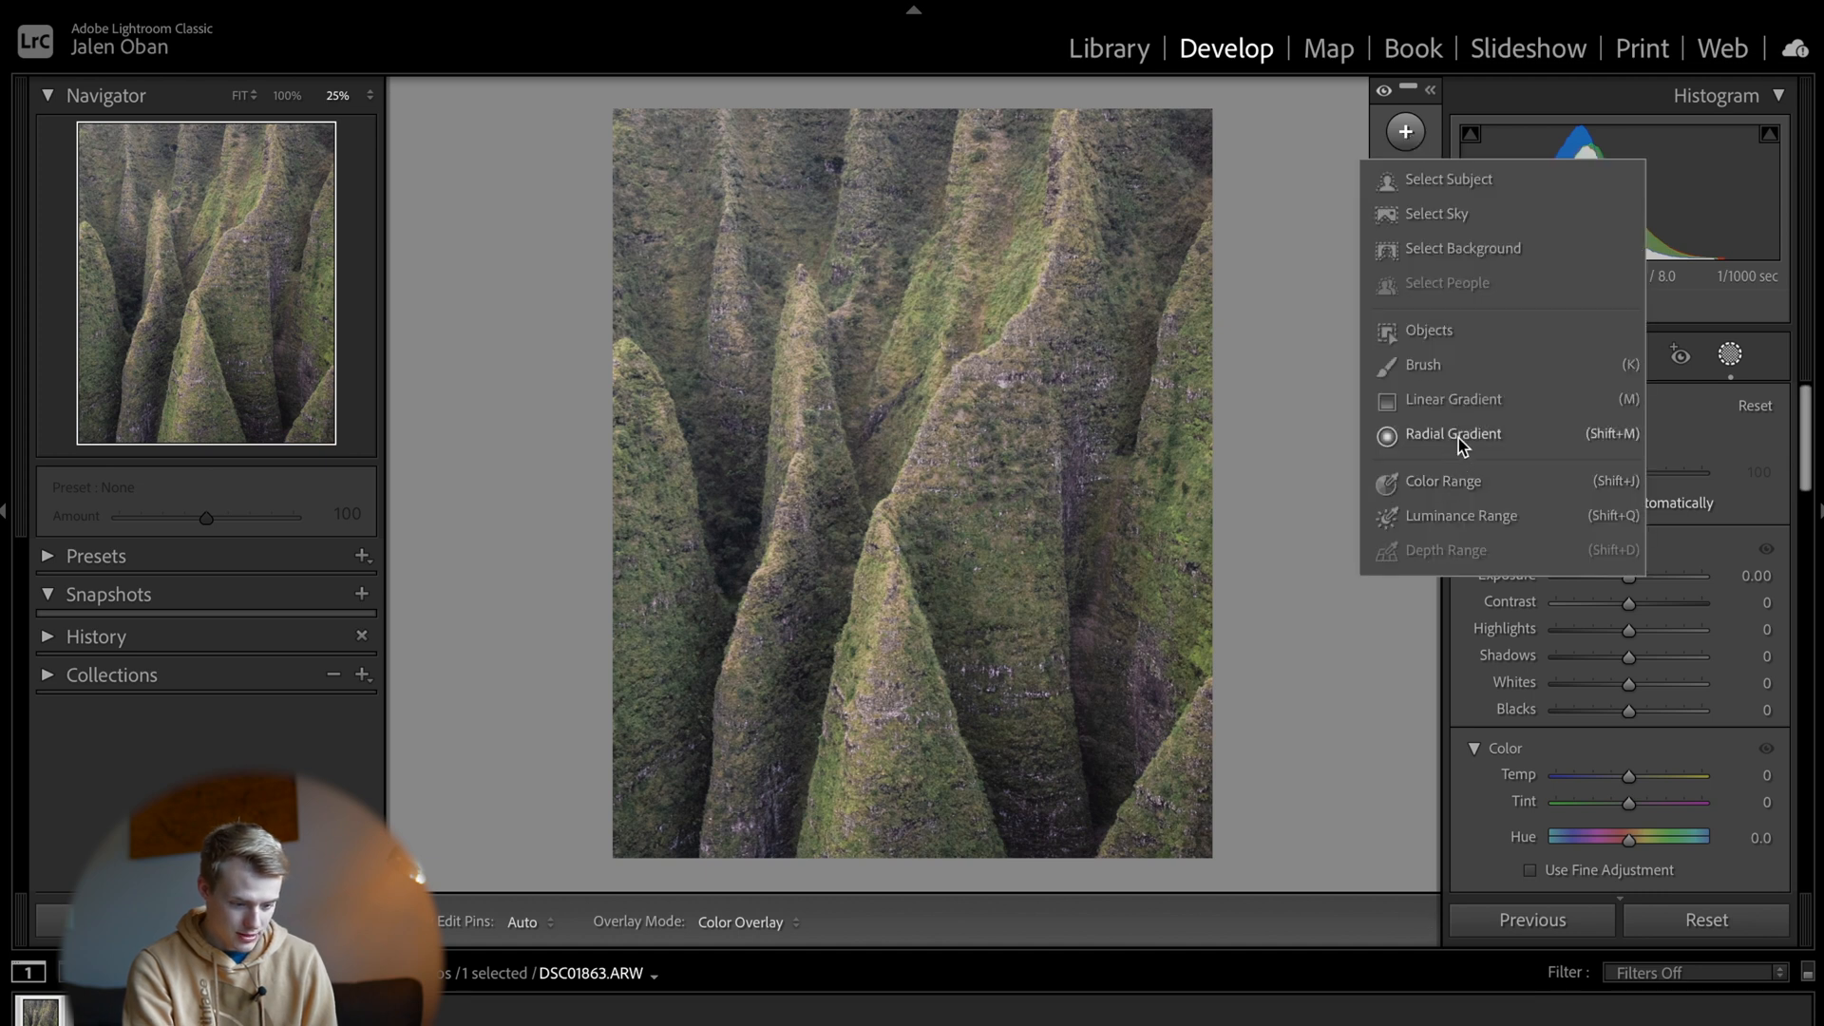
{"action": "left_click", "coordinate": [1453, 433]}
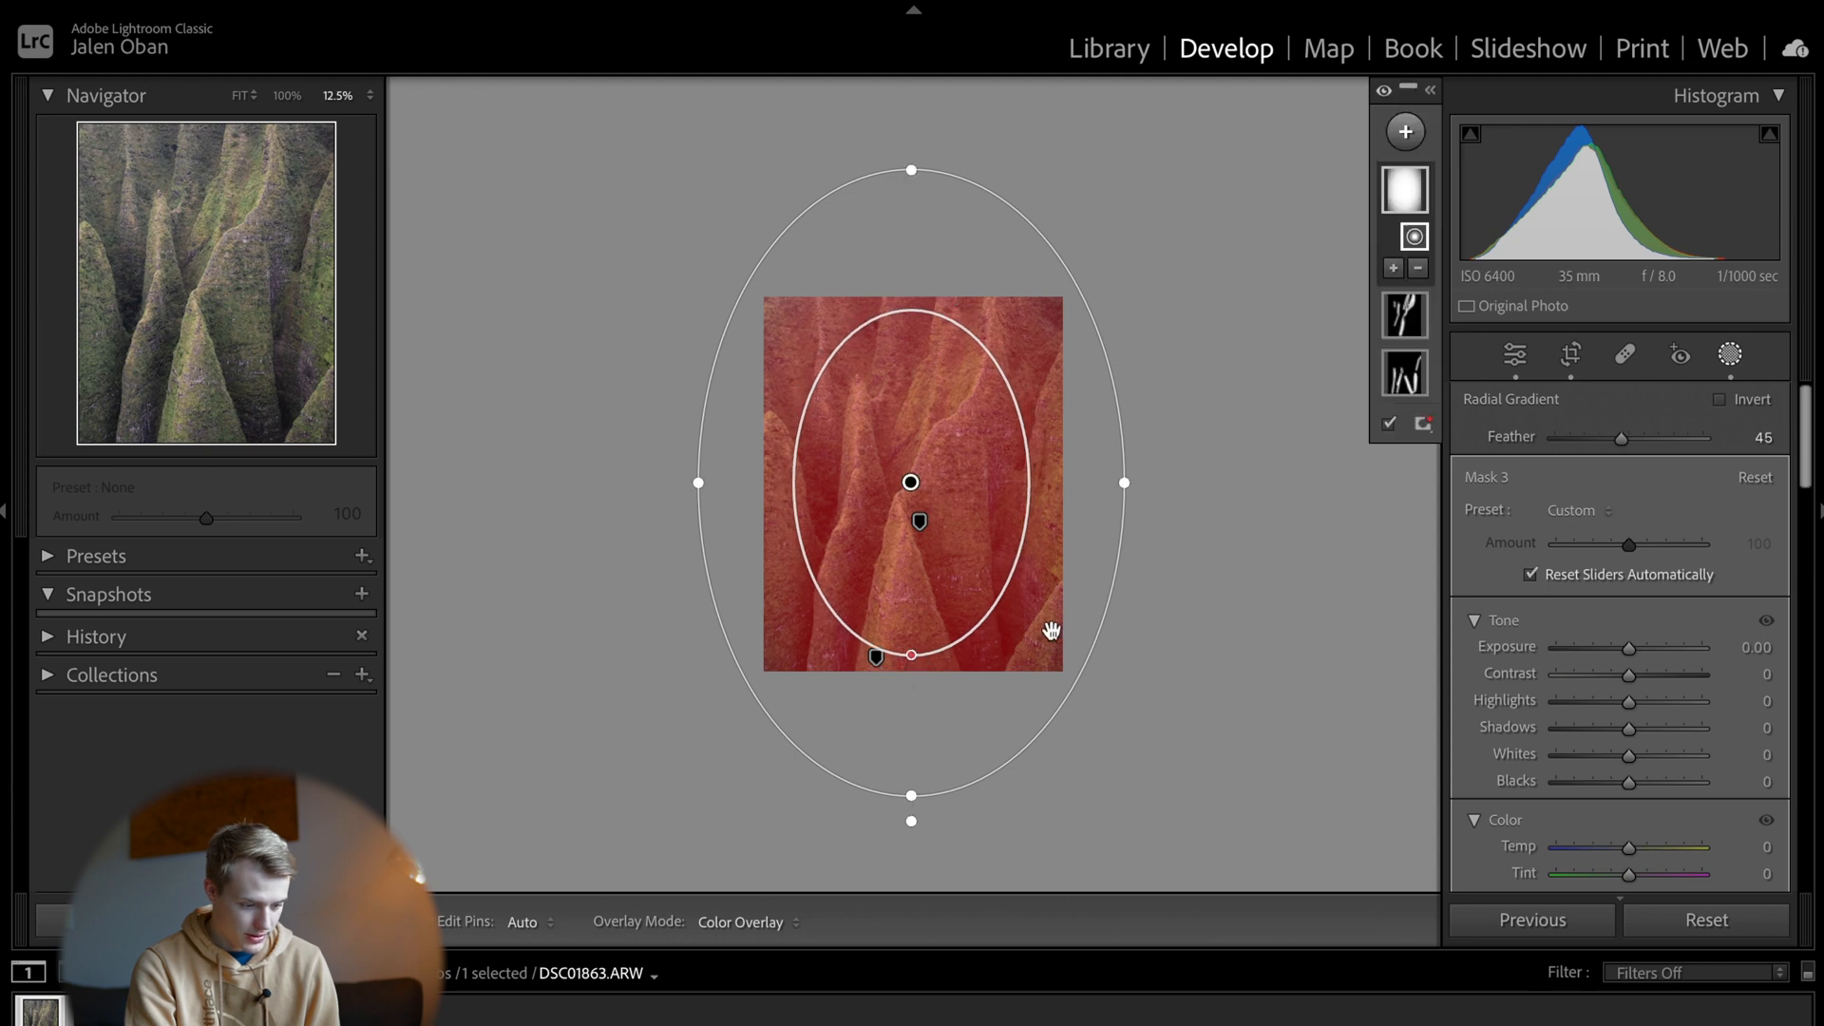
{"action": "left_click", "coordinate": [1718, 399]}
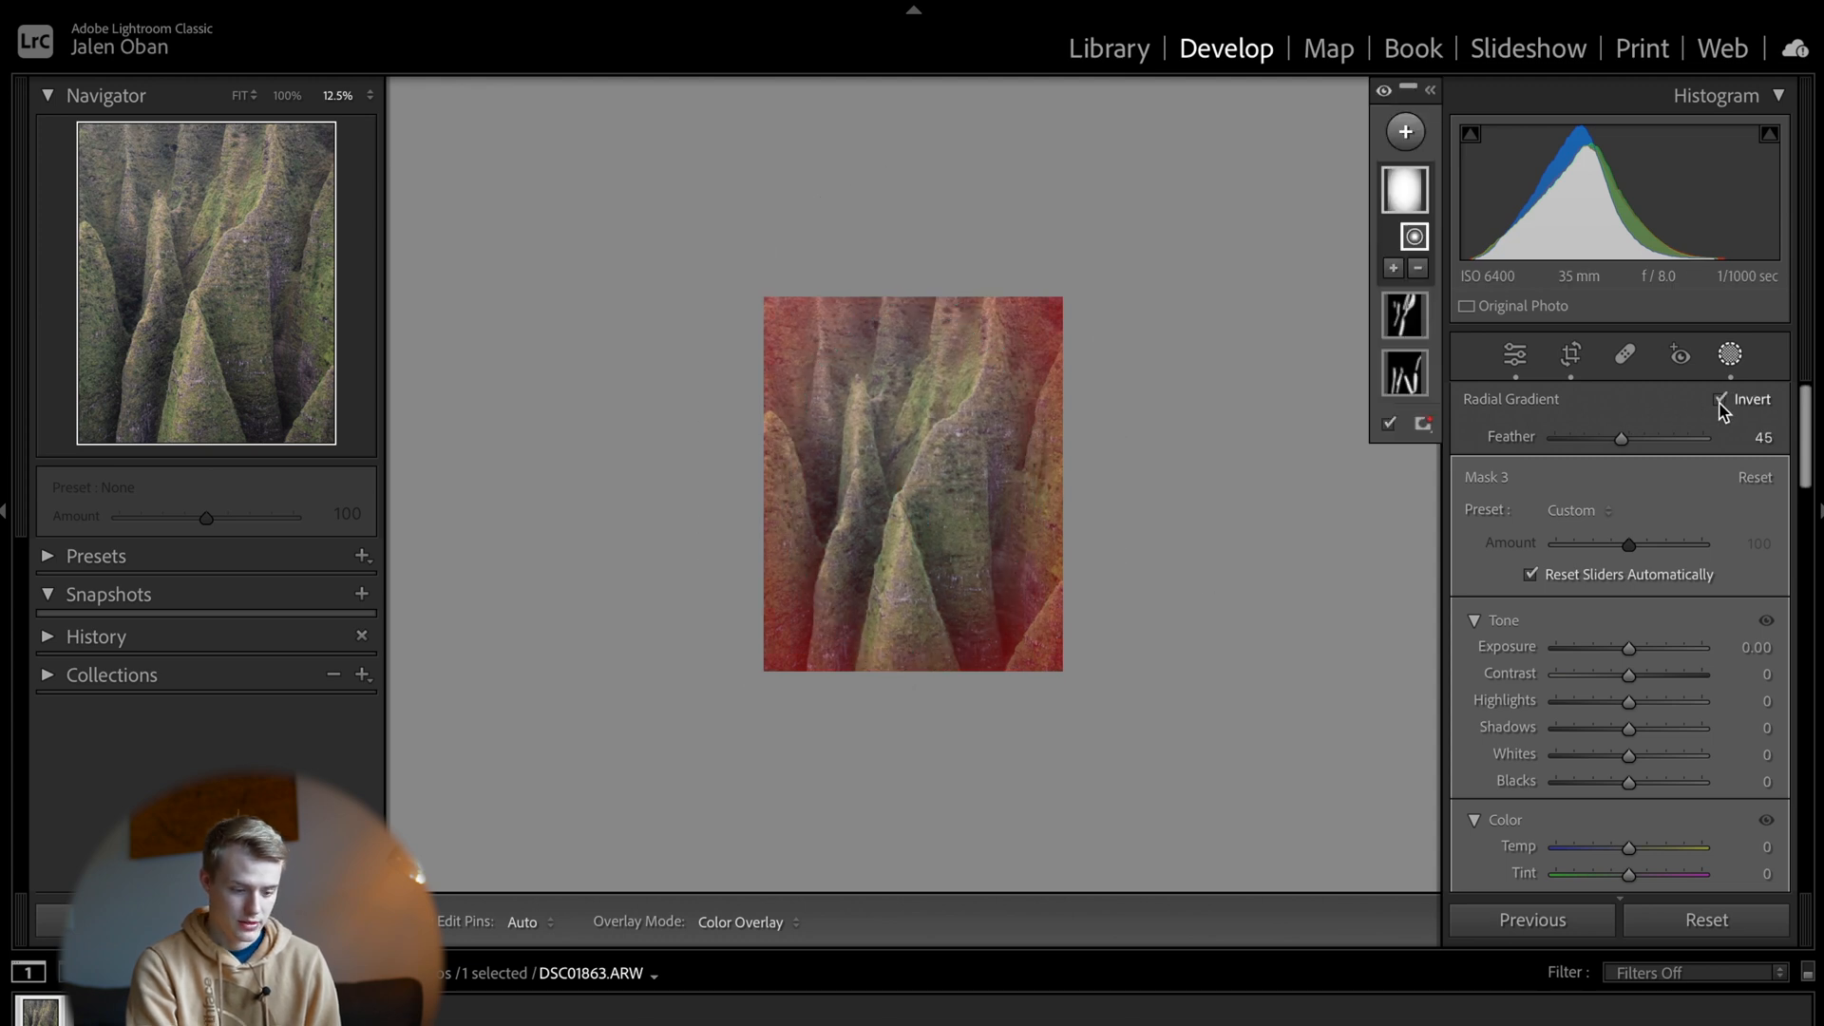
{"action": "left_click", "coordinate": [1715, 399]}
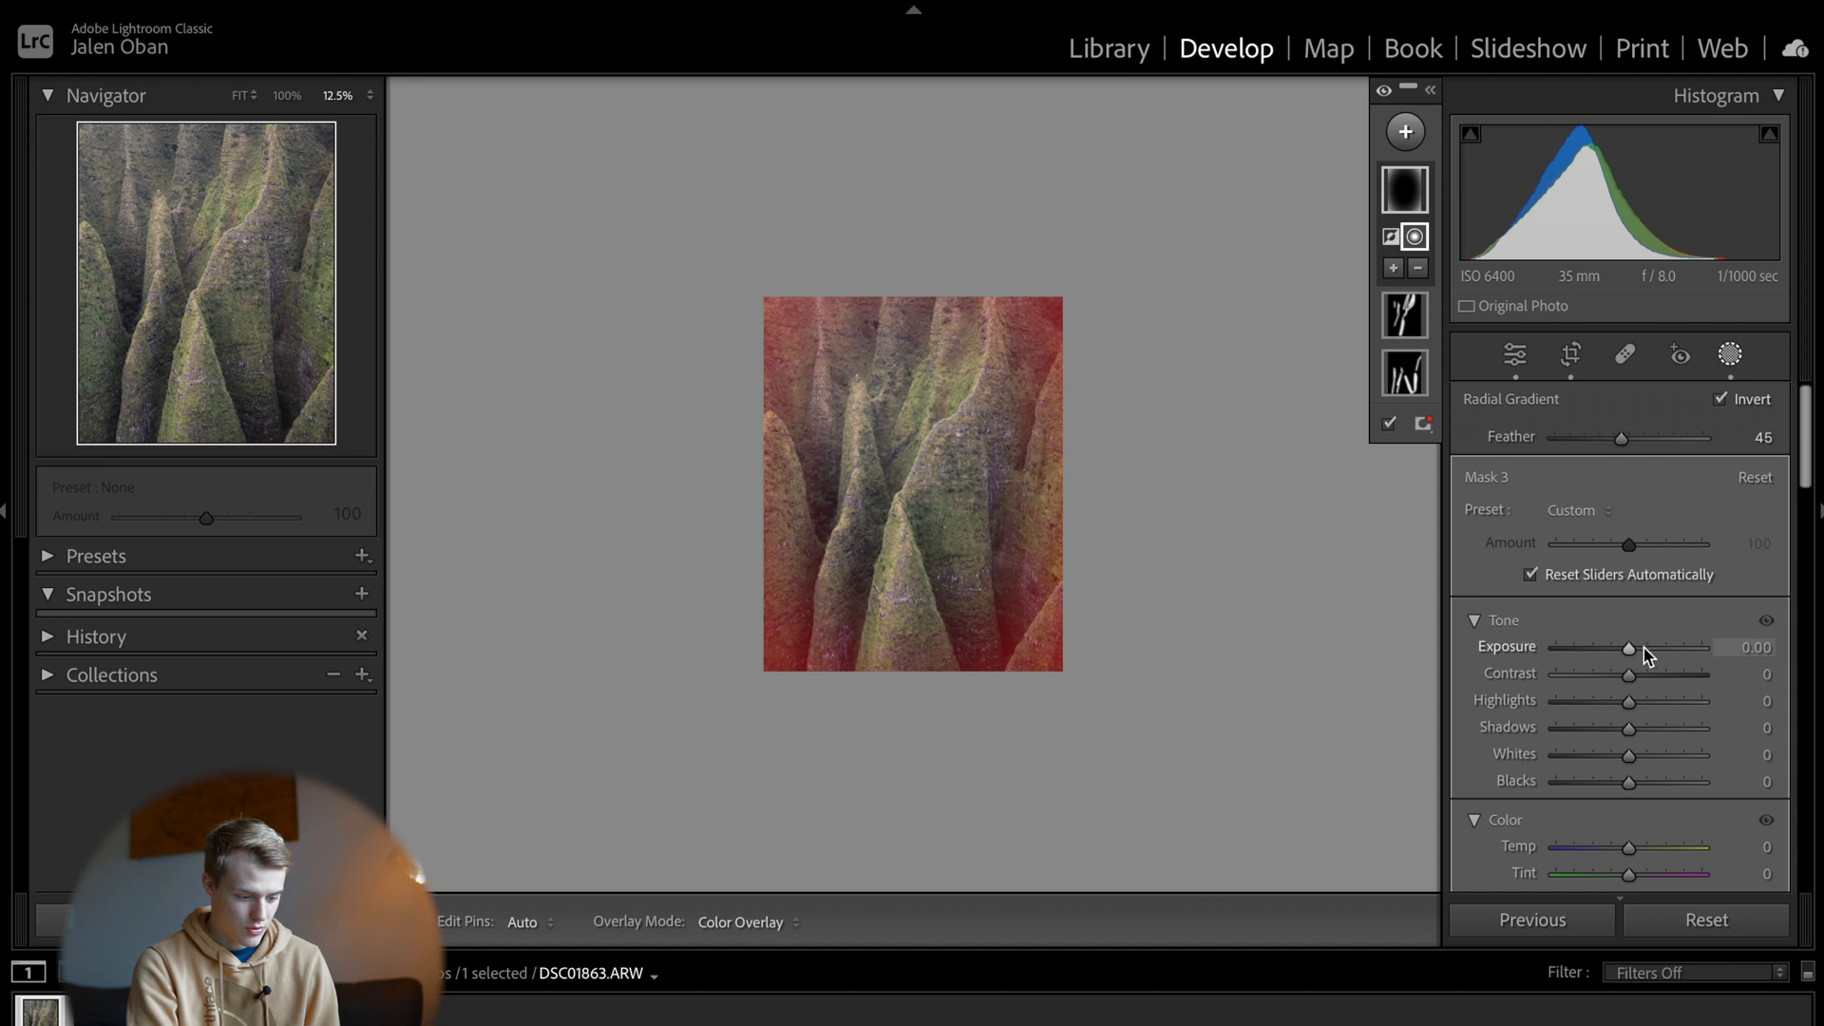
Step: Darken the edges to Exposure -0.69, then drop the mask Amount to 0 to compare
{"action": "left_click_drag", "start_coordinate": [1628, 647], "coordinate": [1637, 647]}
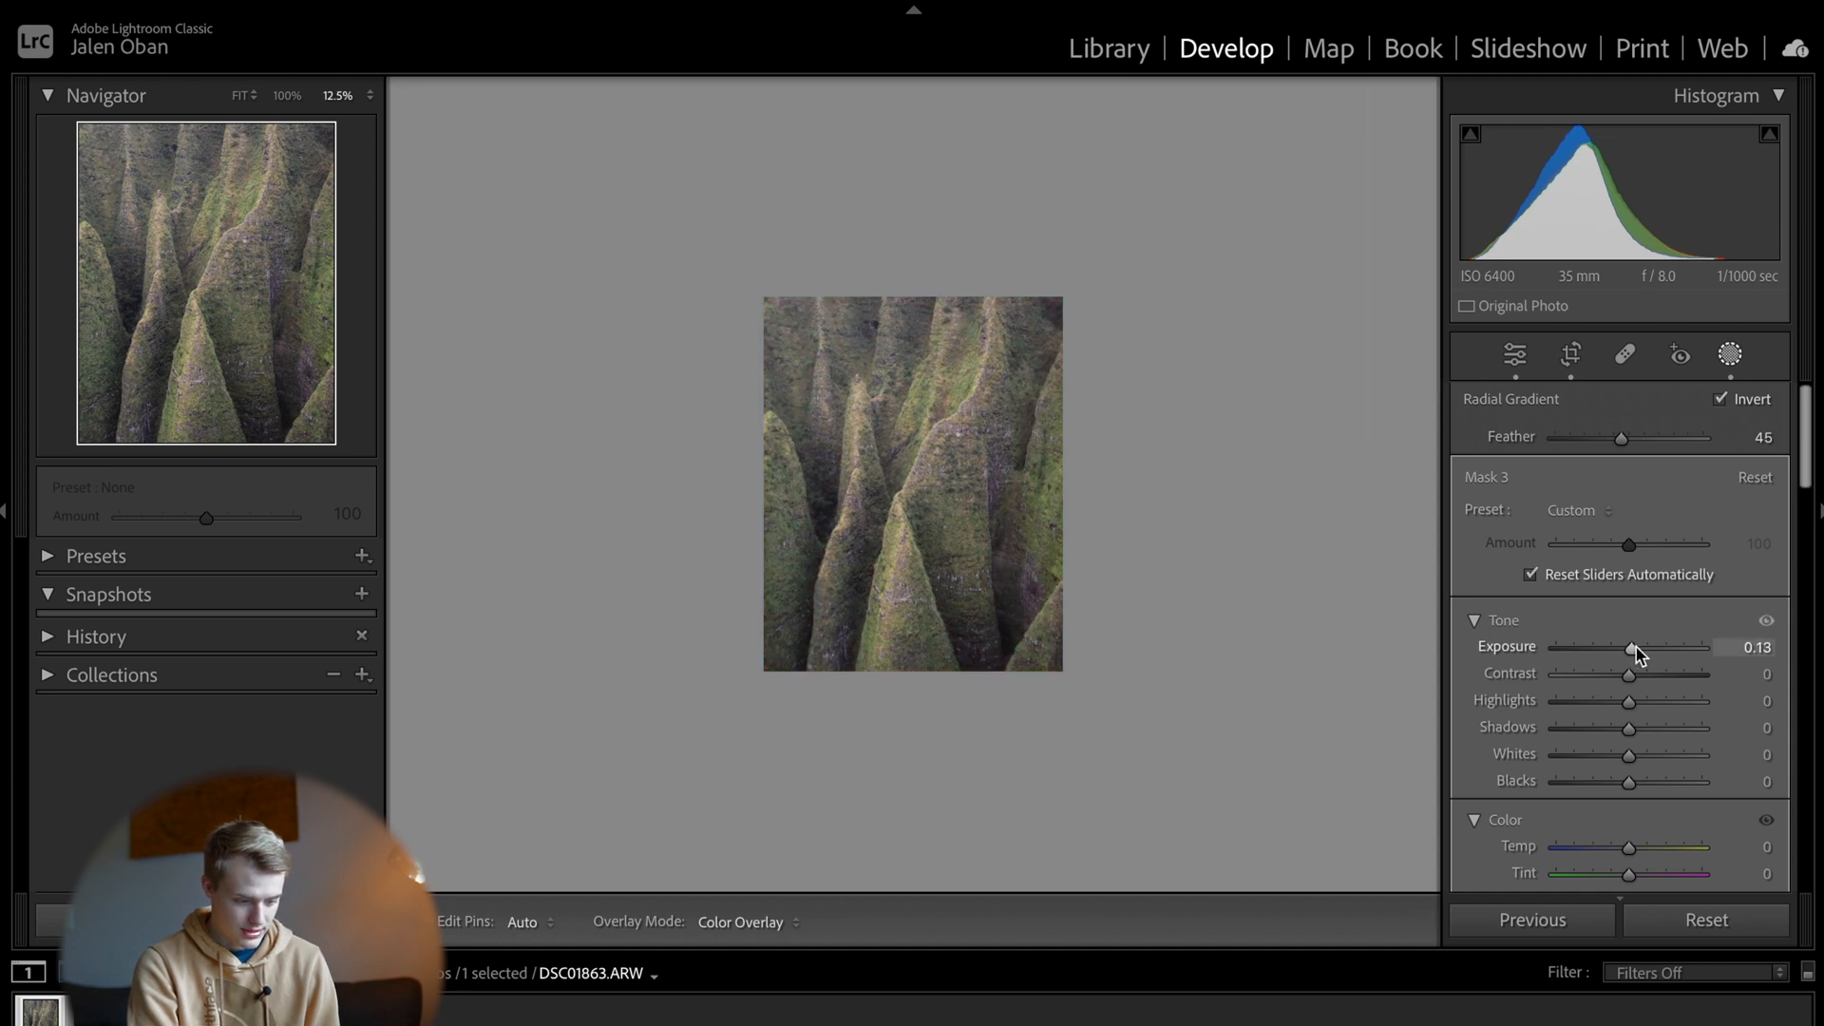
{"action": "left_click_drag", "start_coordinate": [1635, 648], "coordinate": [1615, 648]}
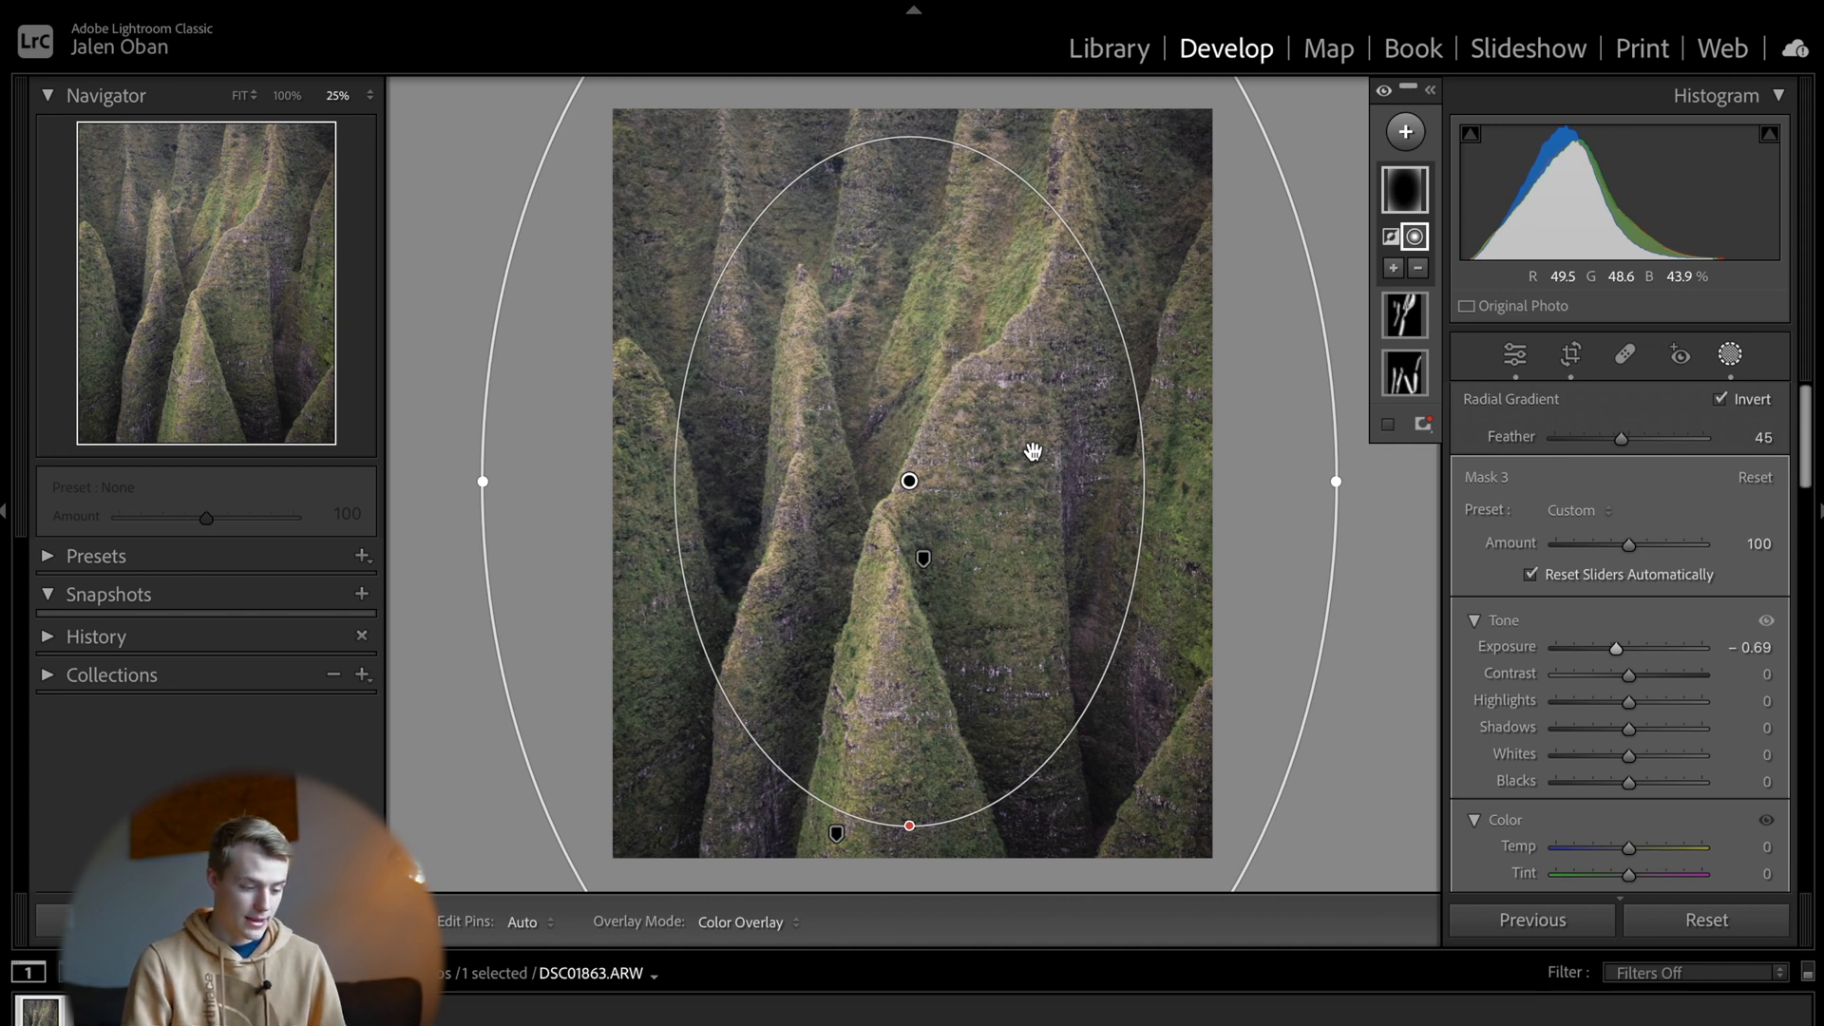
{"action": "left_click", "coordinate": [1380, 90]}
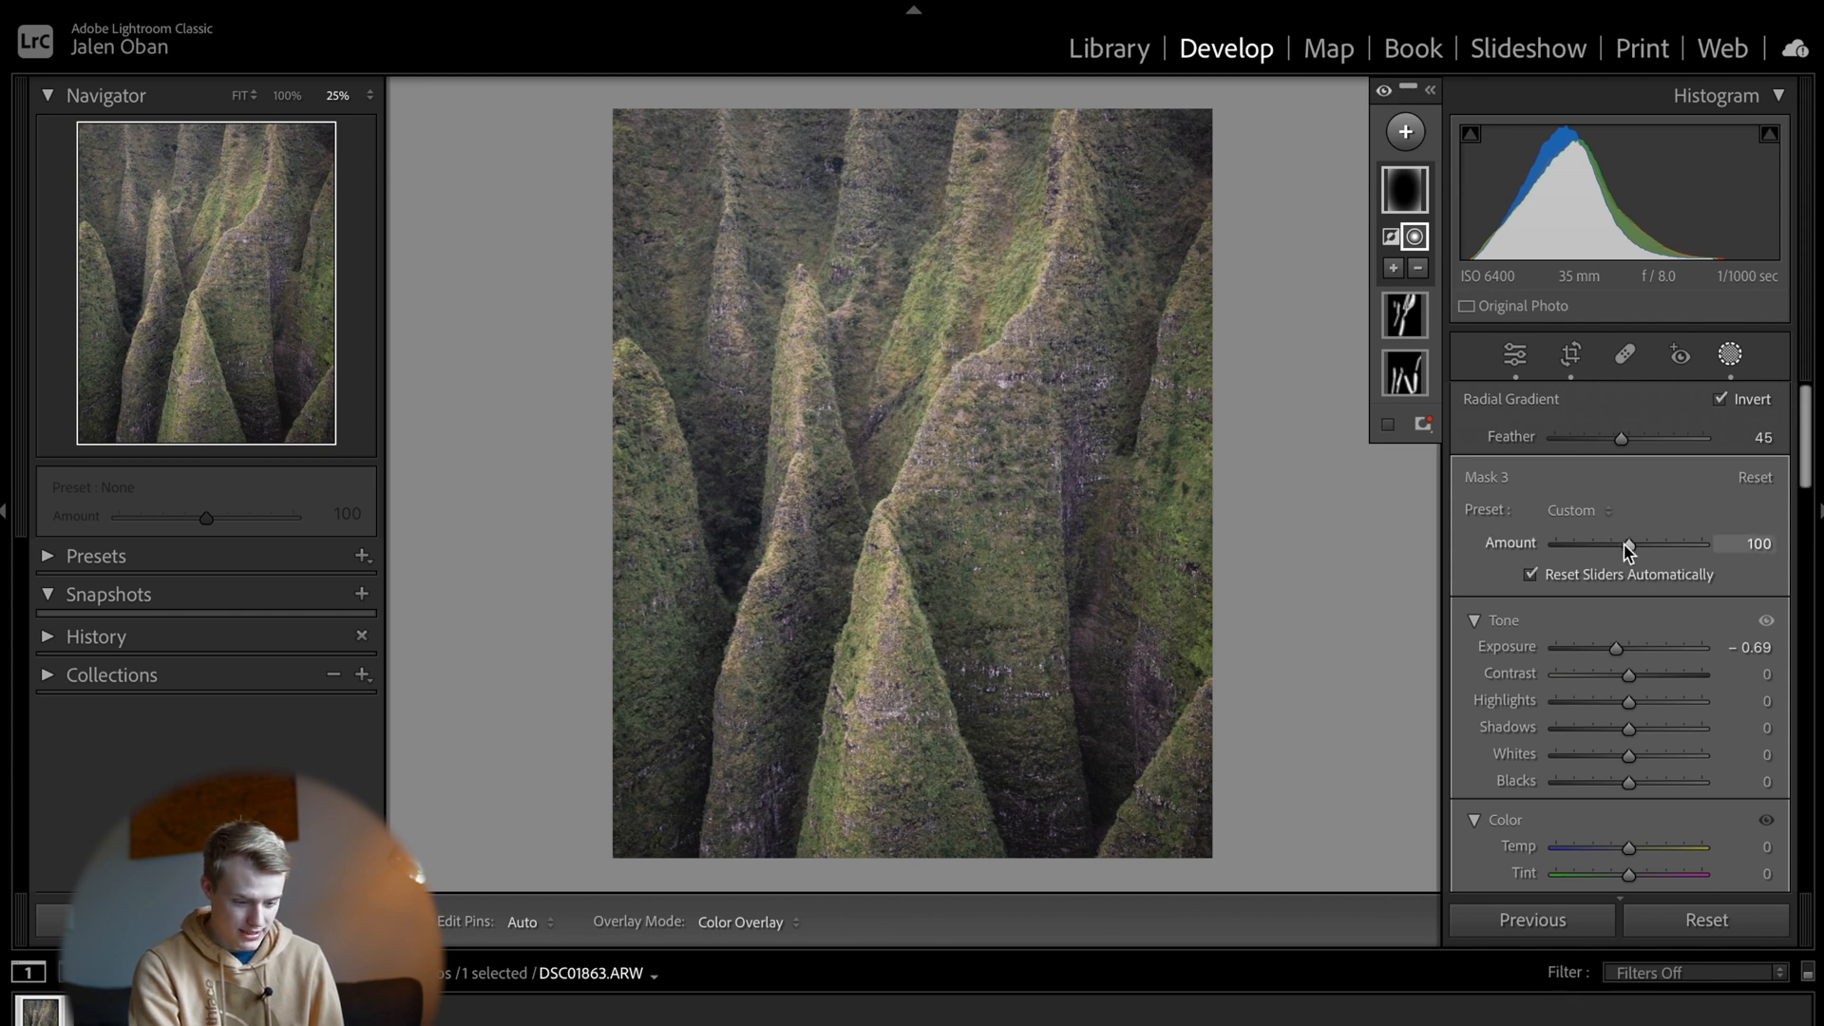
{"action": "left_click_drag", "start_coordinate": [1628, 543], "coordinate": [1554, 544]}
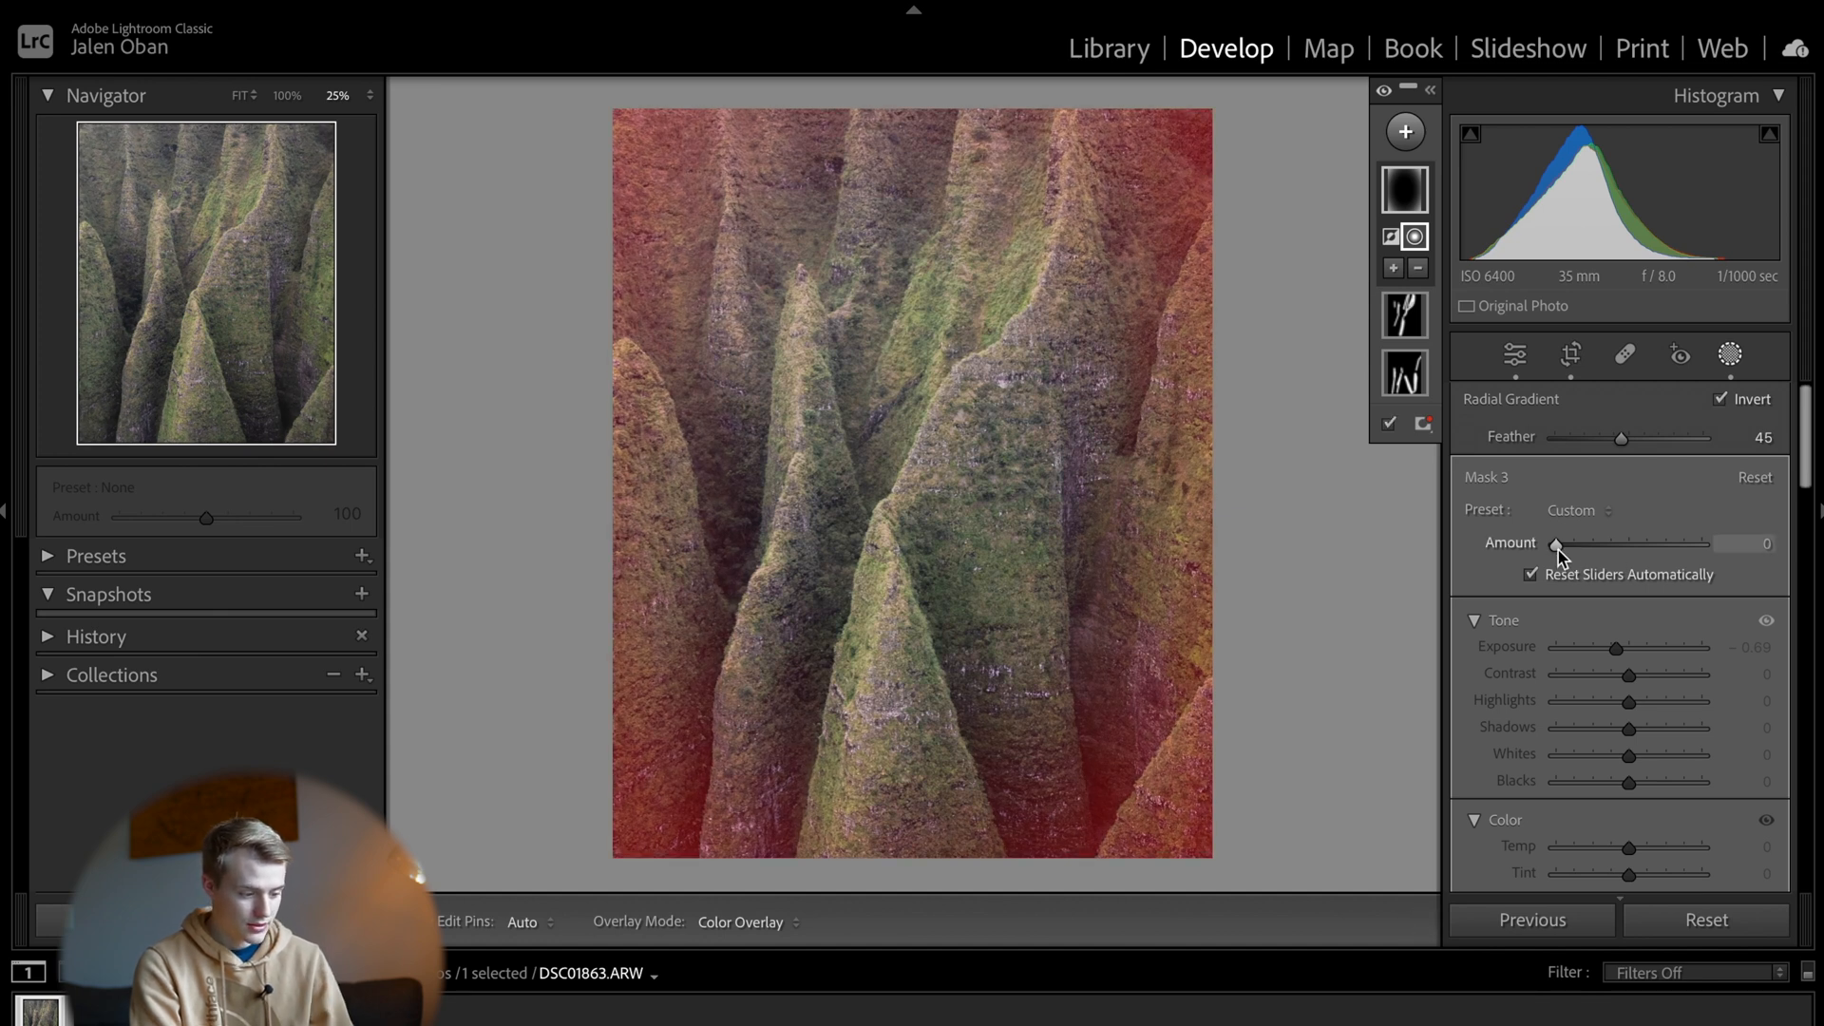
Step: Return the vignette mask's Amount to 100
{"action": "left_click_drag", "start_coordinate": [1554, 543], "coordinate": [1628, 544]}
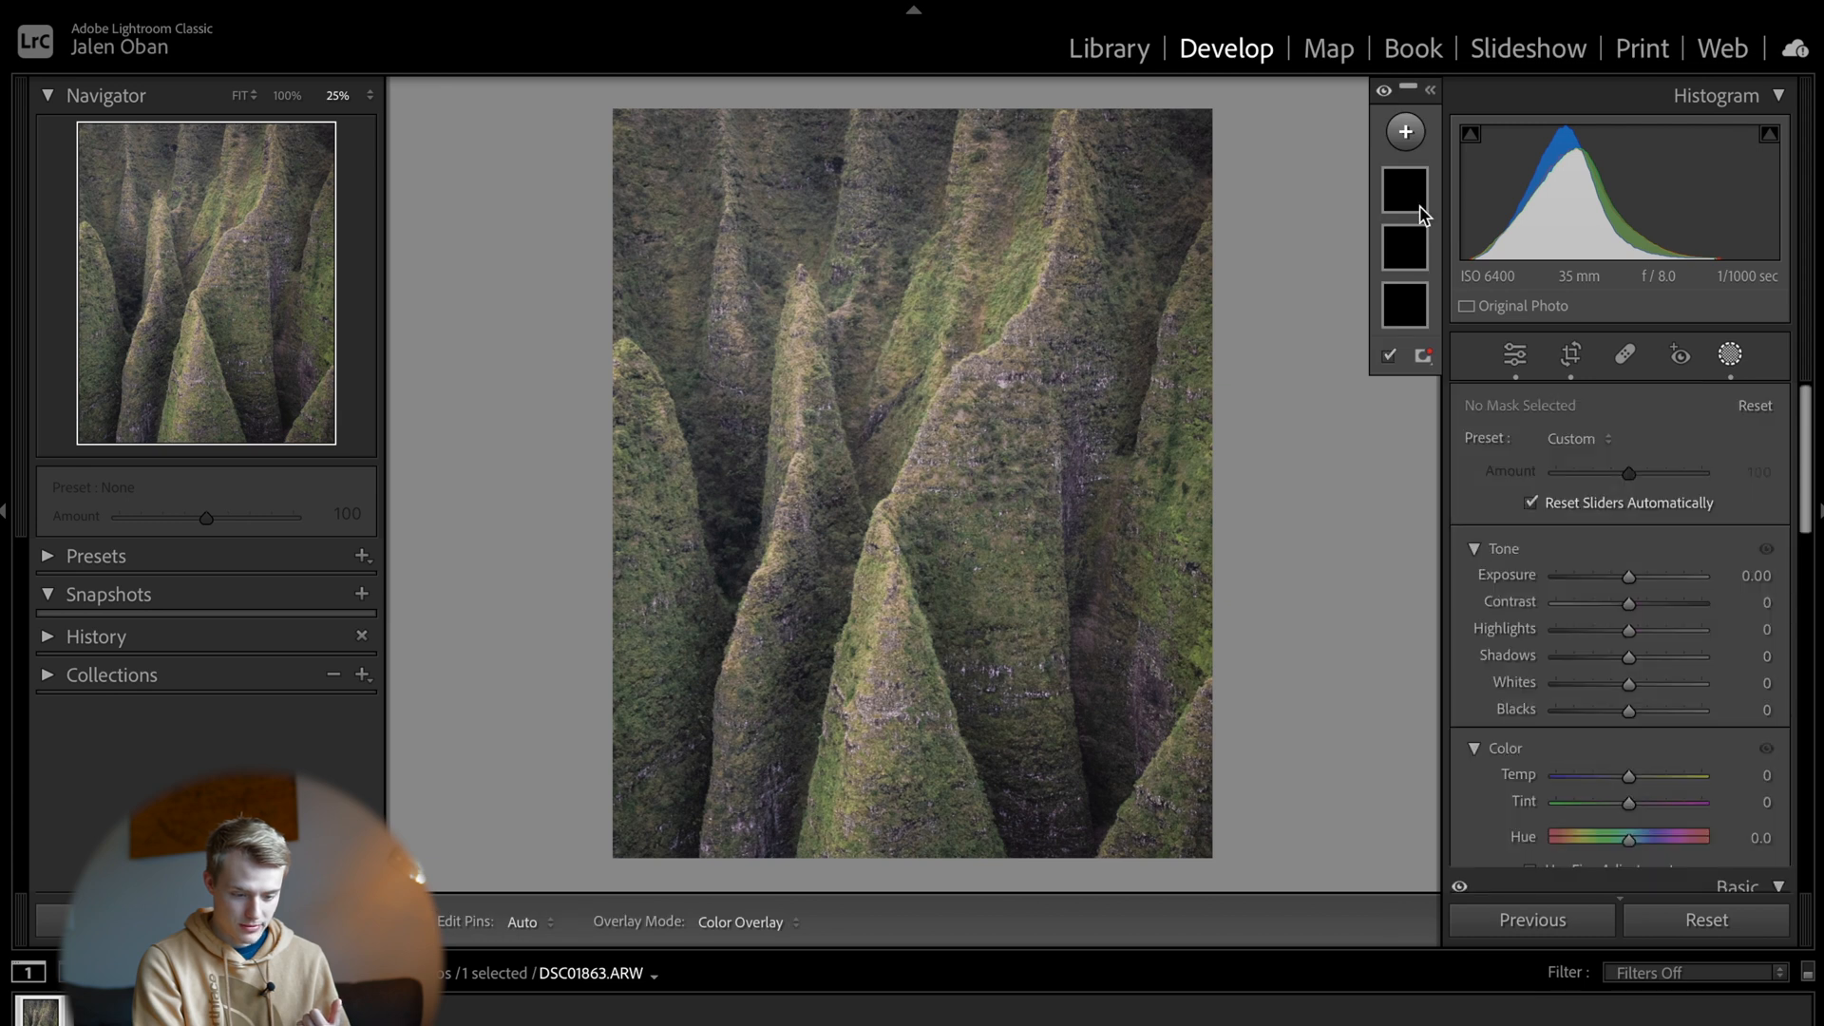
Step: Add a top linear gradient at Exposure -0.22 and start another linear gradient mask
{"action": "left_click", "coordinate": [1406, 131]}
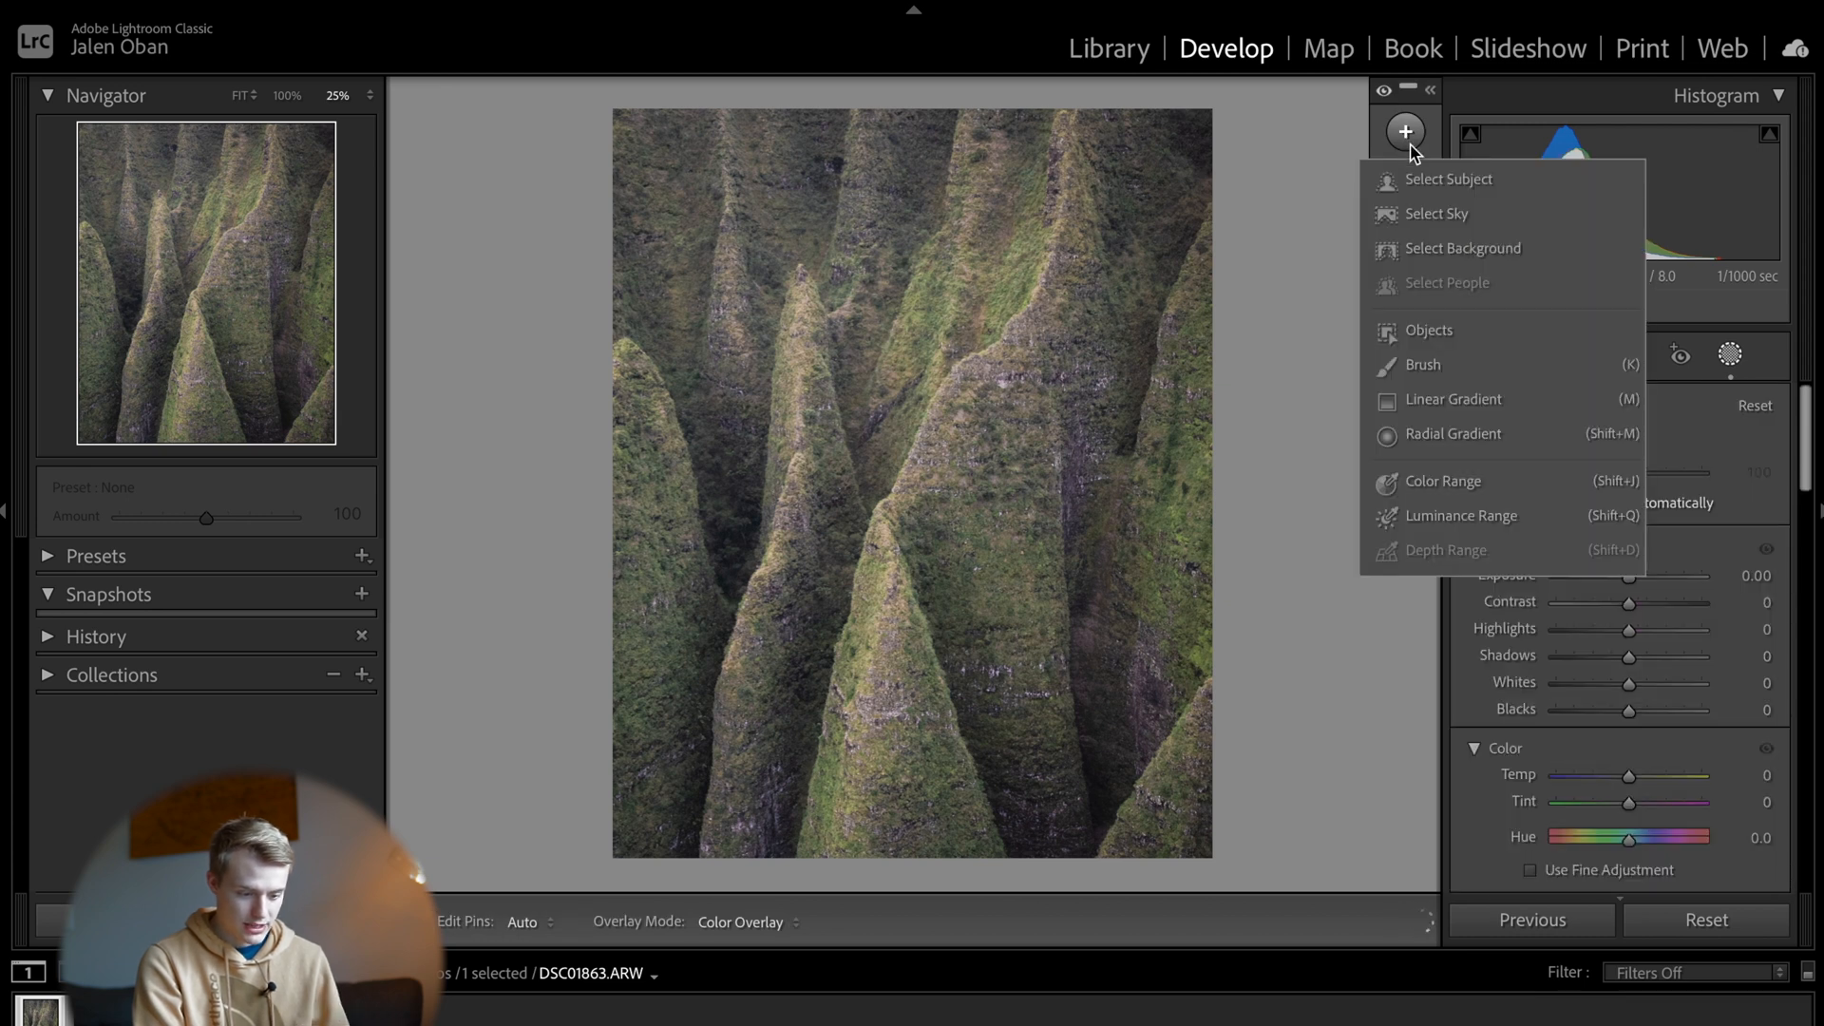
{"action": "left_click", "coordinate": [1453, 399]}
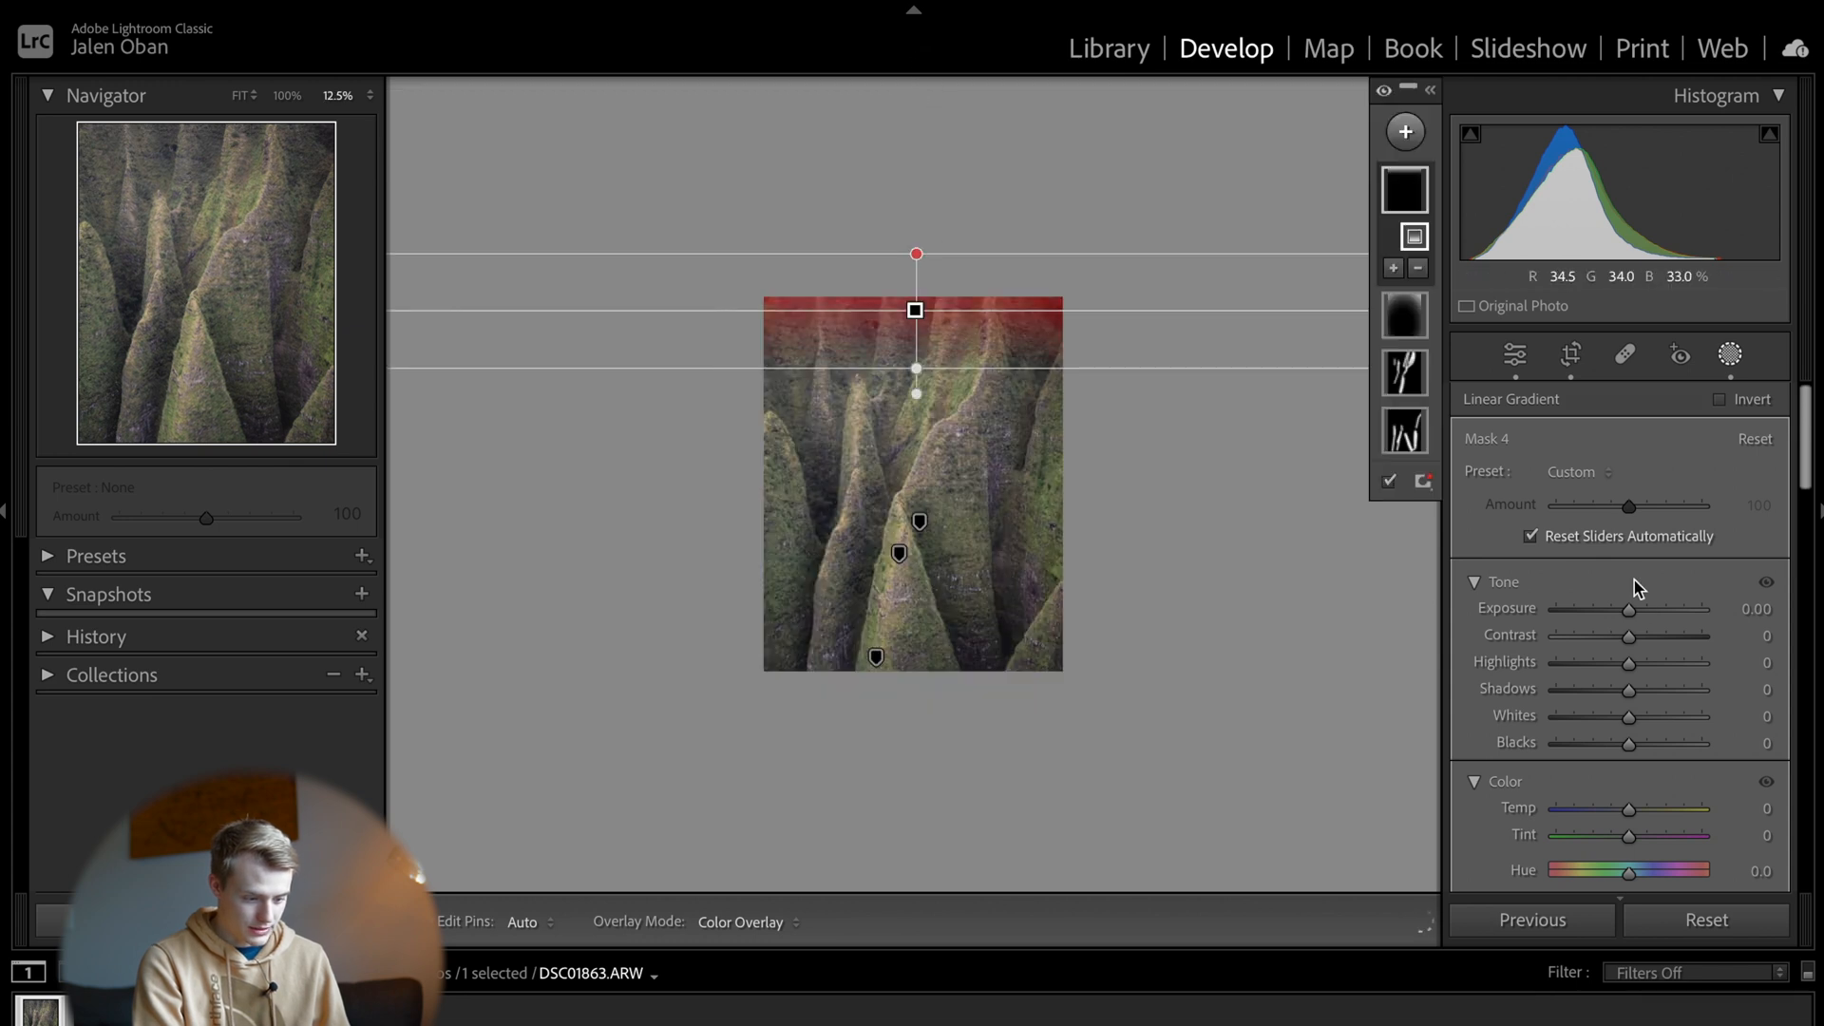
{"action": "left_click_drag", "start_coordinate": [1628, 608], "coordinate": [1621, 608]}
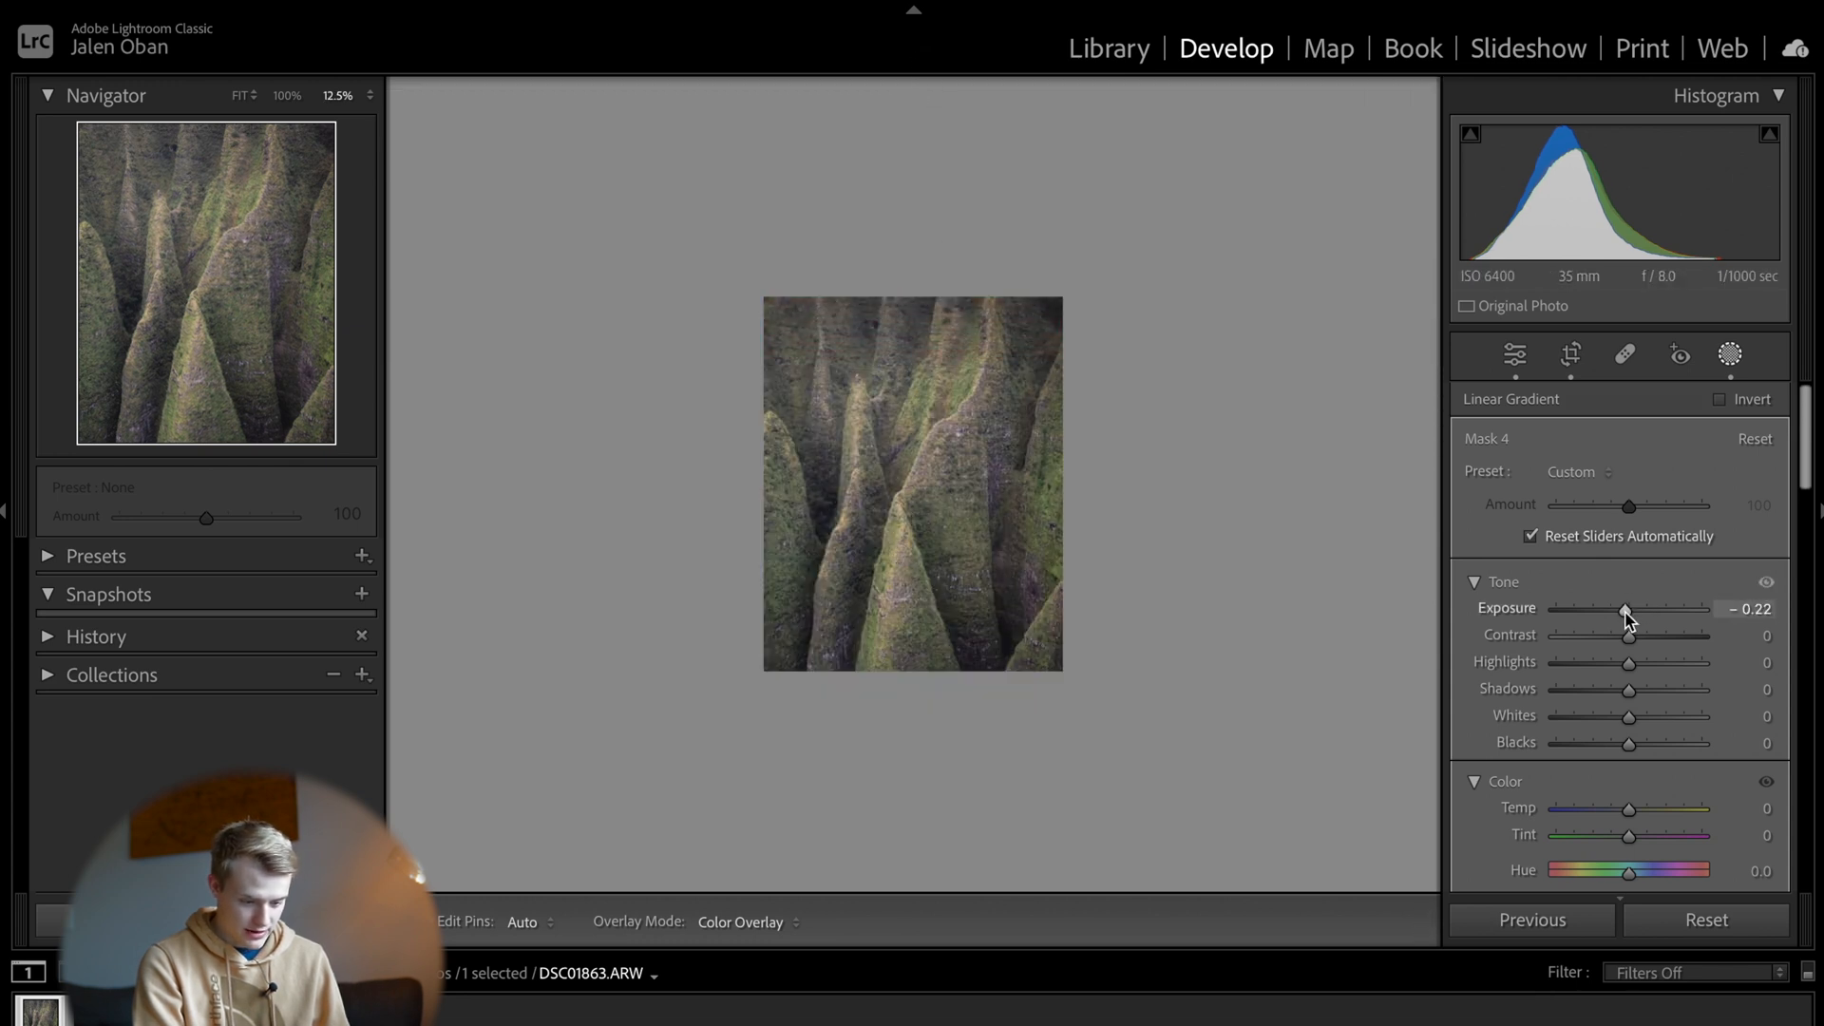
{"action": "left_click", "coordinate": [1406, 132]}
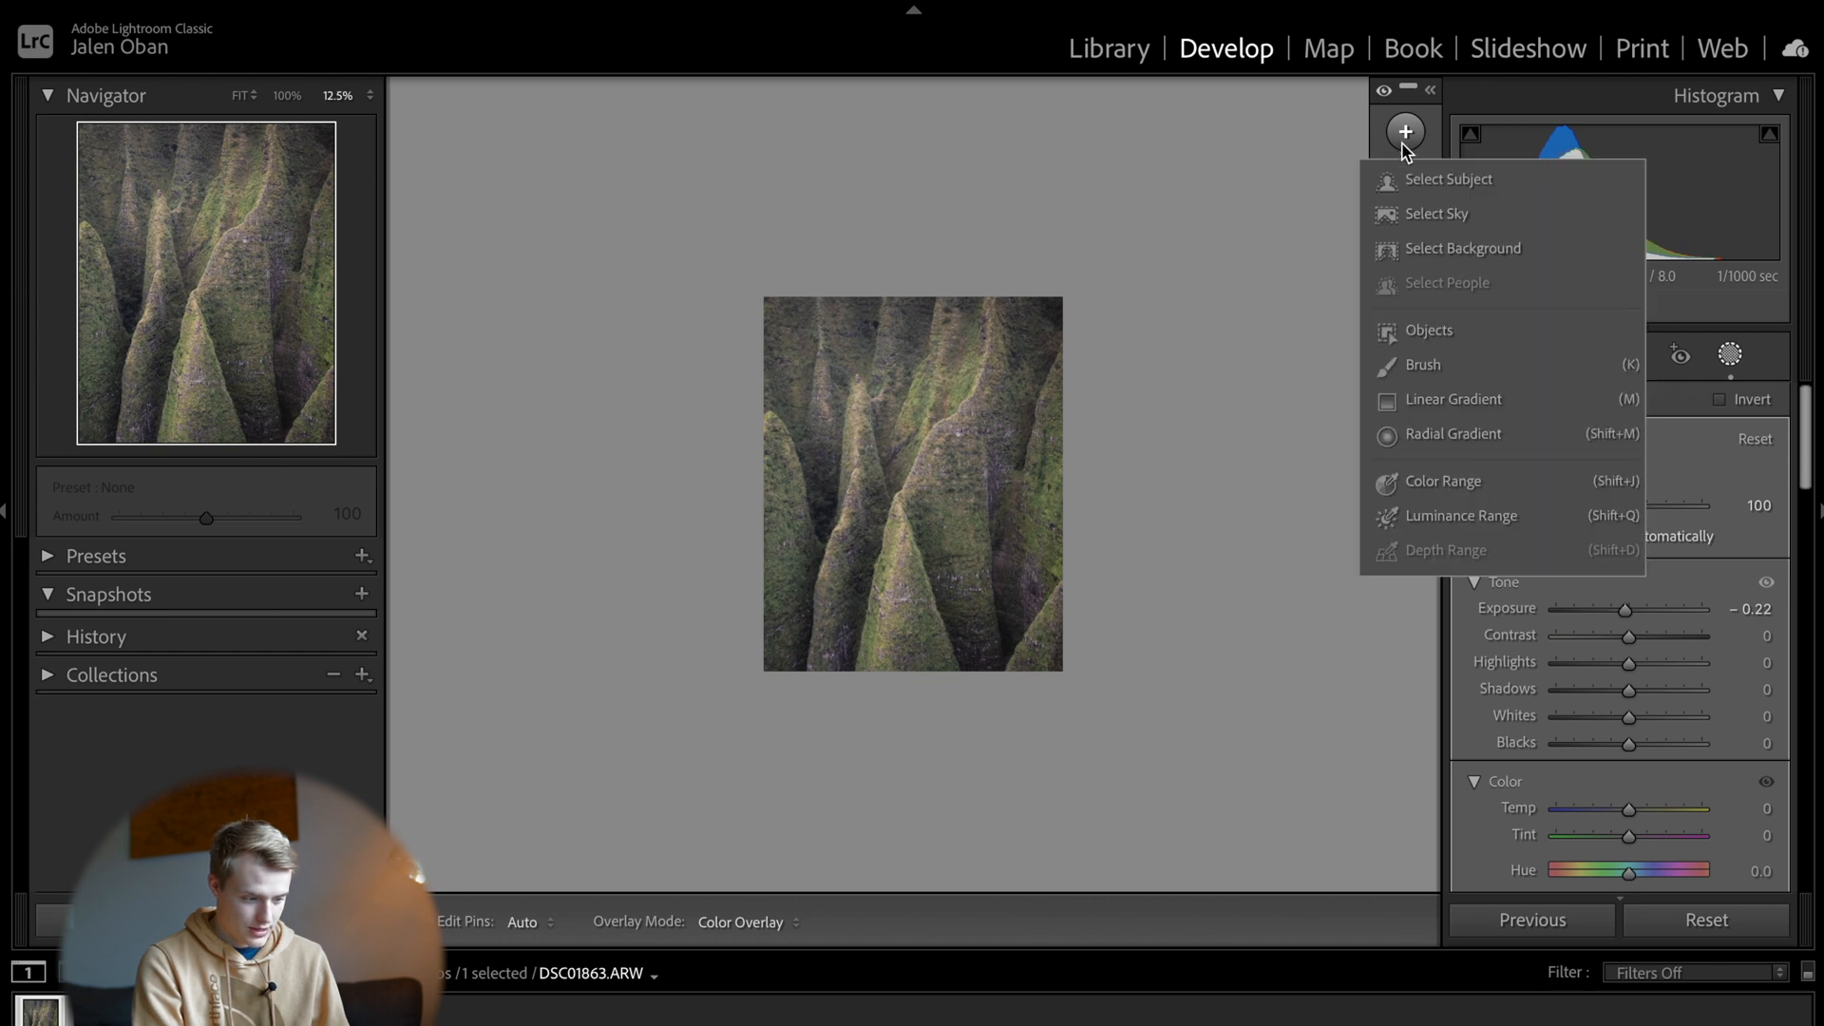
{"action": "left_click", "coordinate": [1454, 399]}
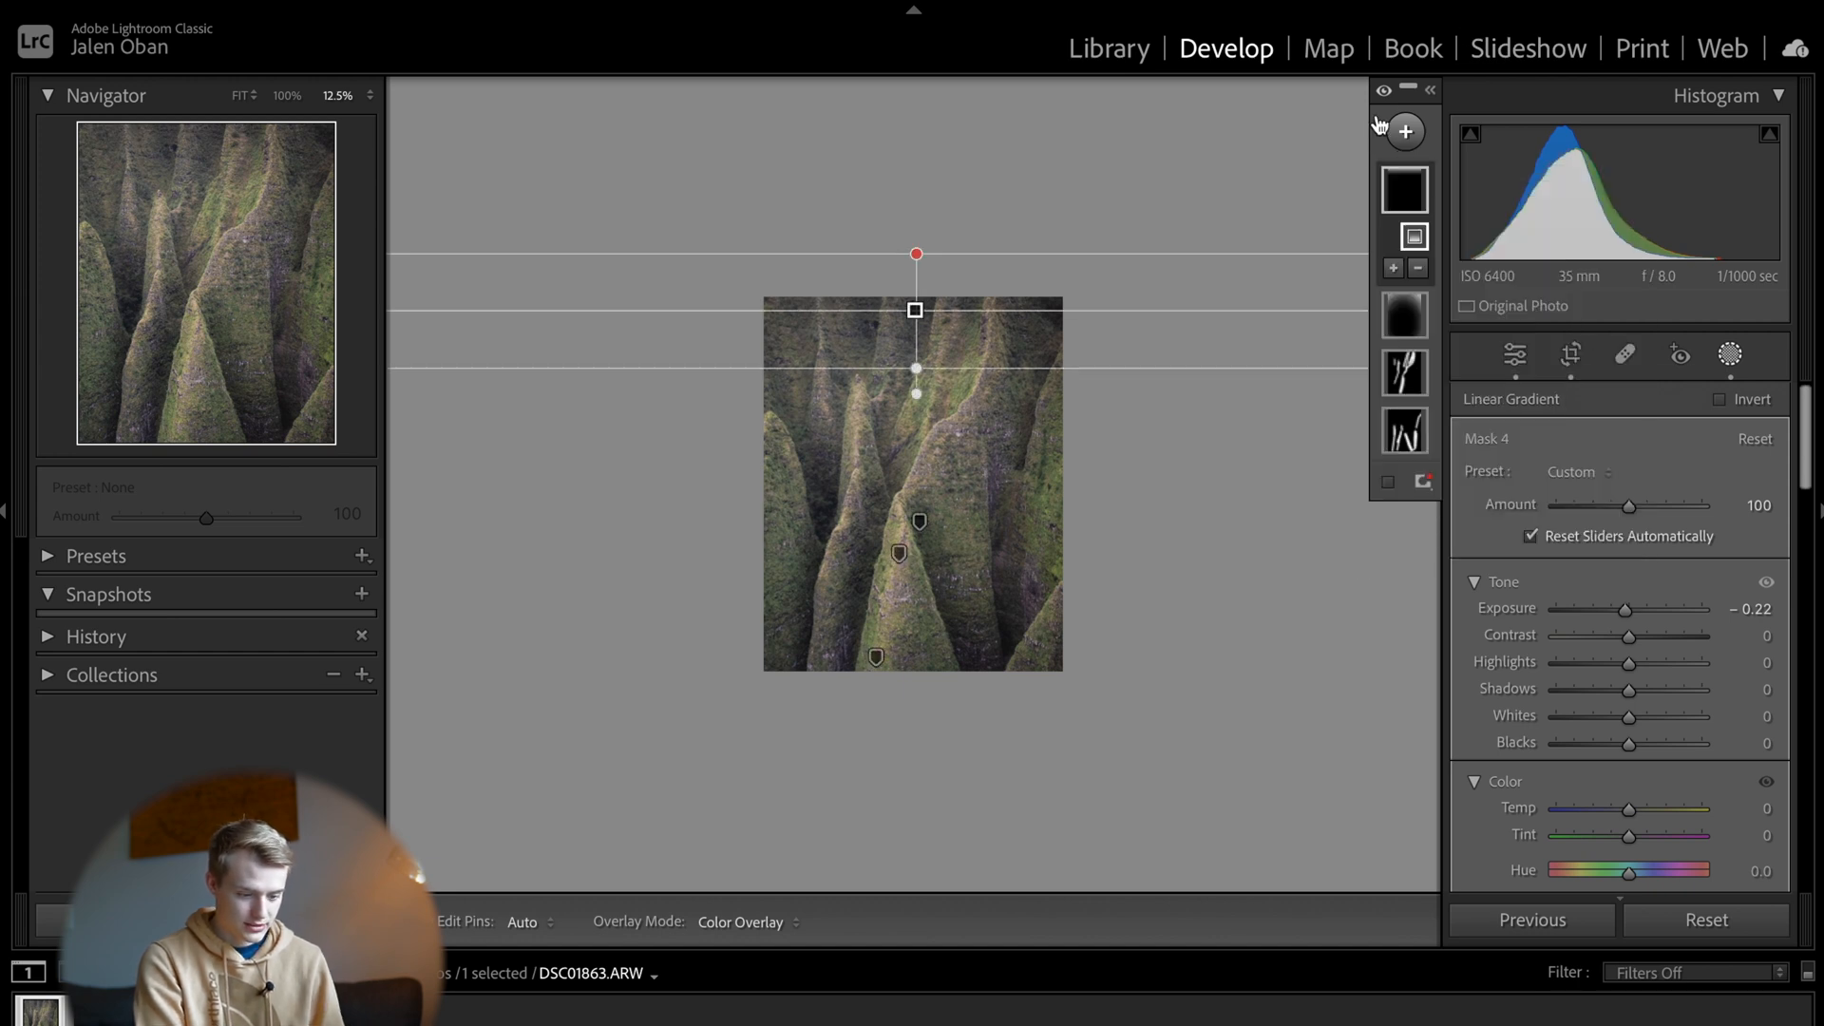
{"action": "left_click", "coordinate": [1383, 90]}
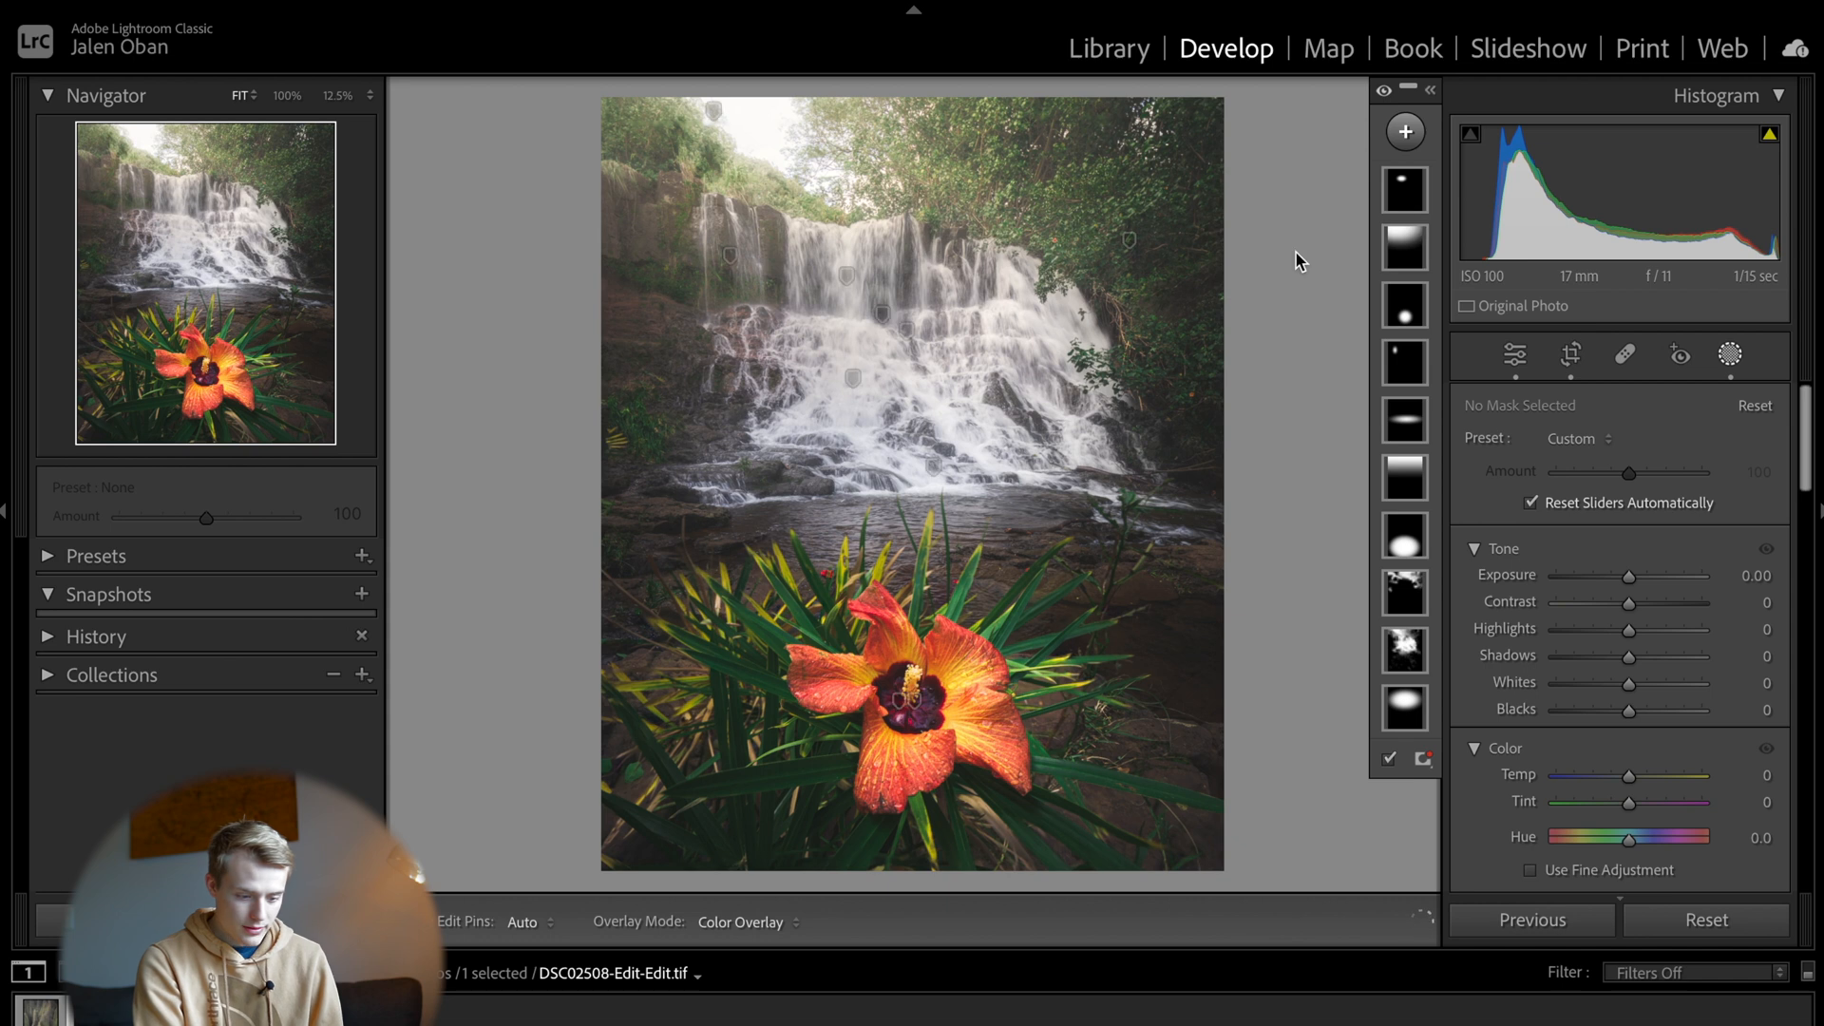
Step: Add an inverted radial gradient on the waterfall photo with Exposure about -0.21
{"action": "left_click", "coordinate": [1405, 246]}
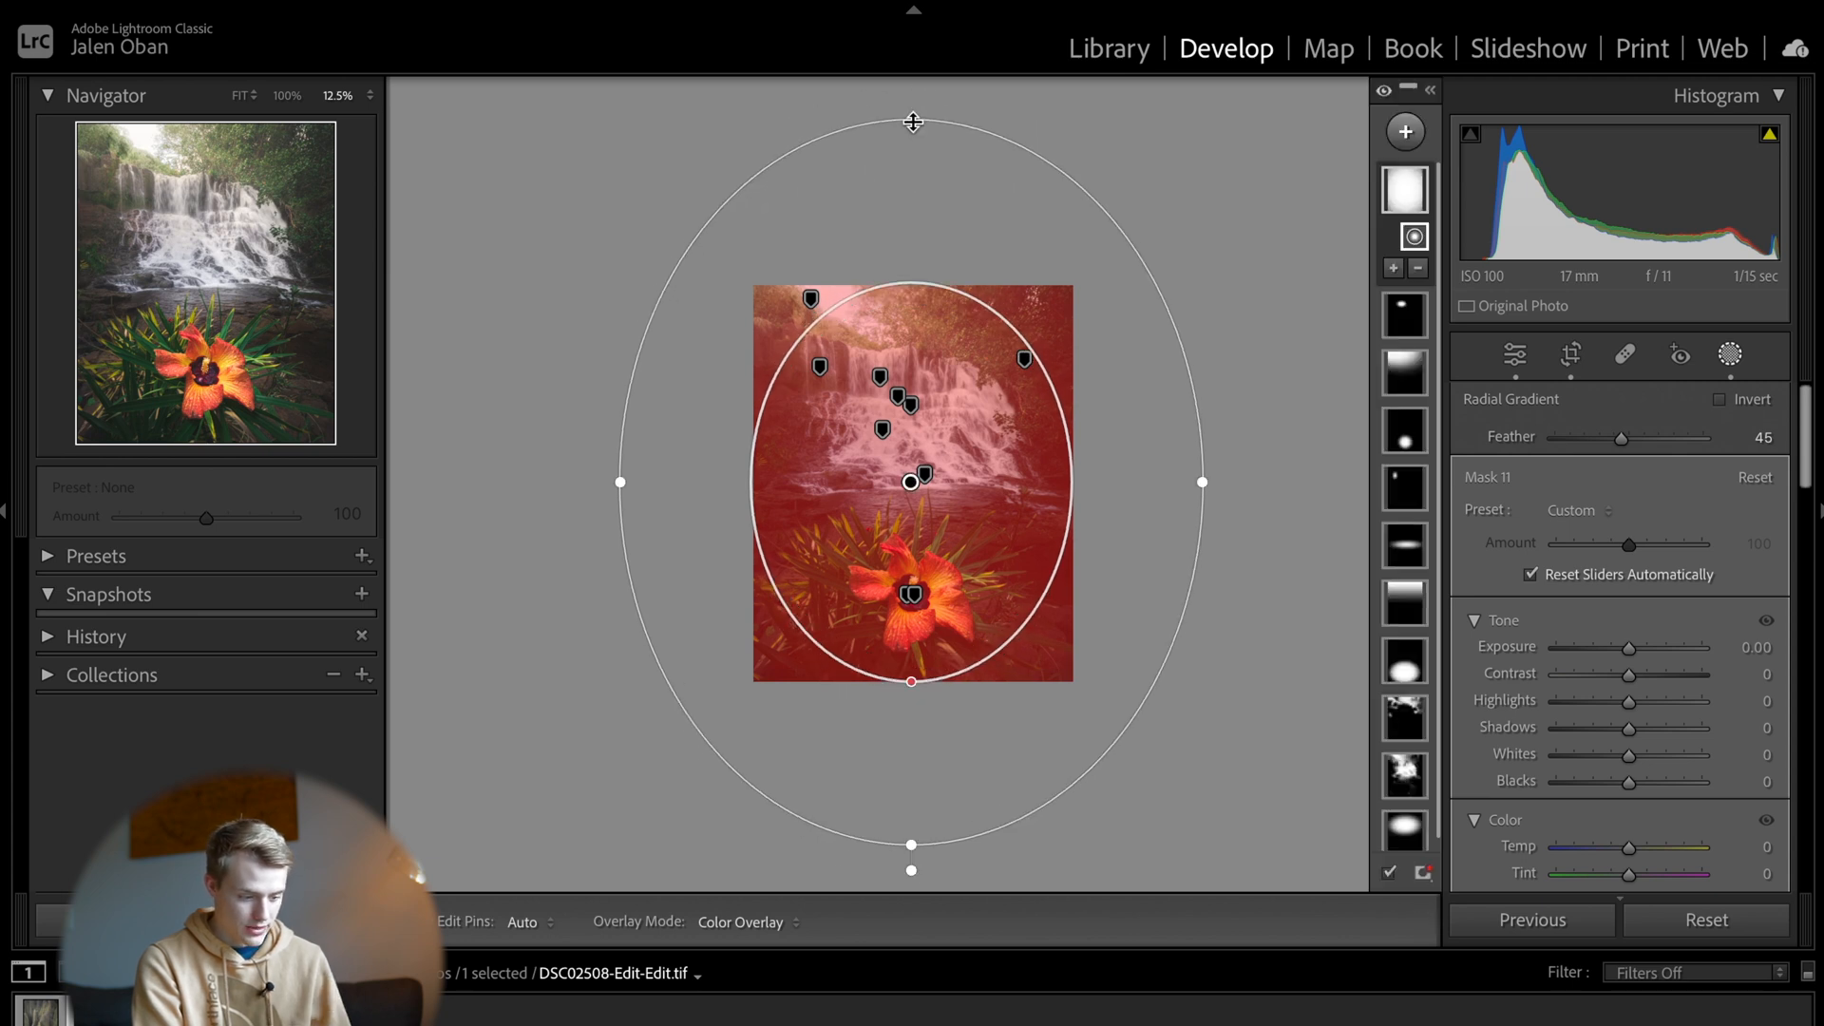
{"action": "left_click", "coordinate": [1718, 400]}
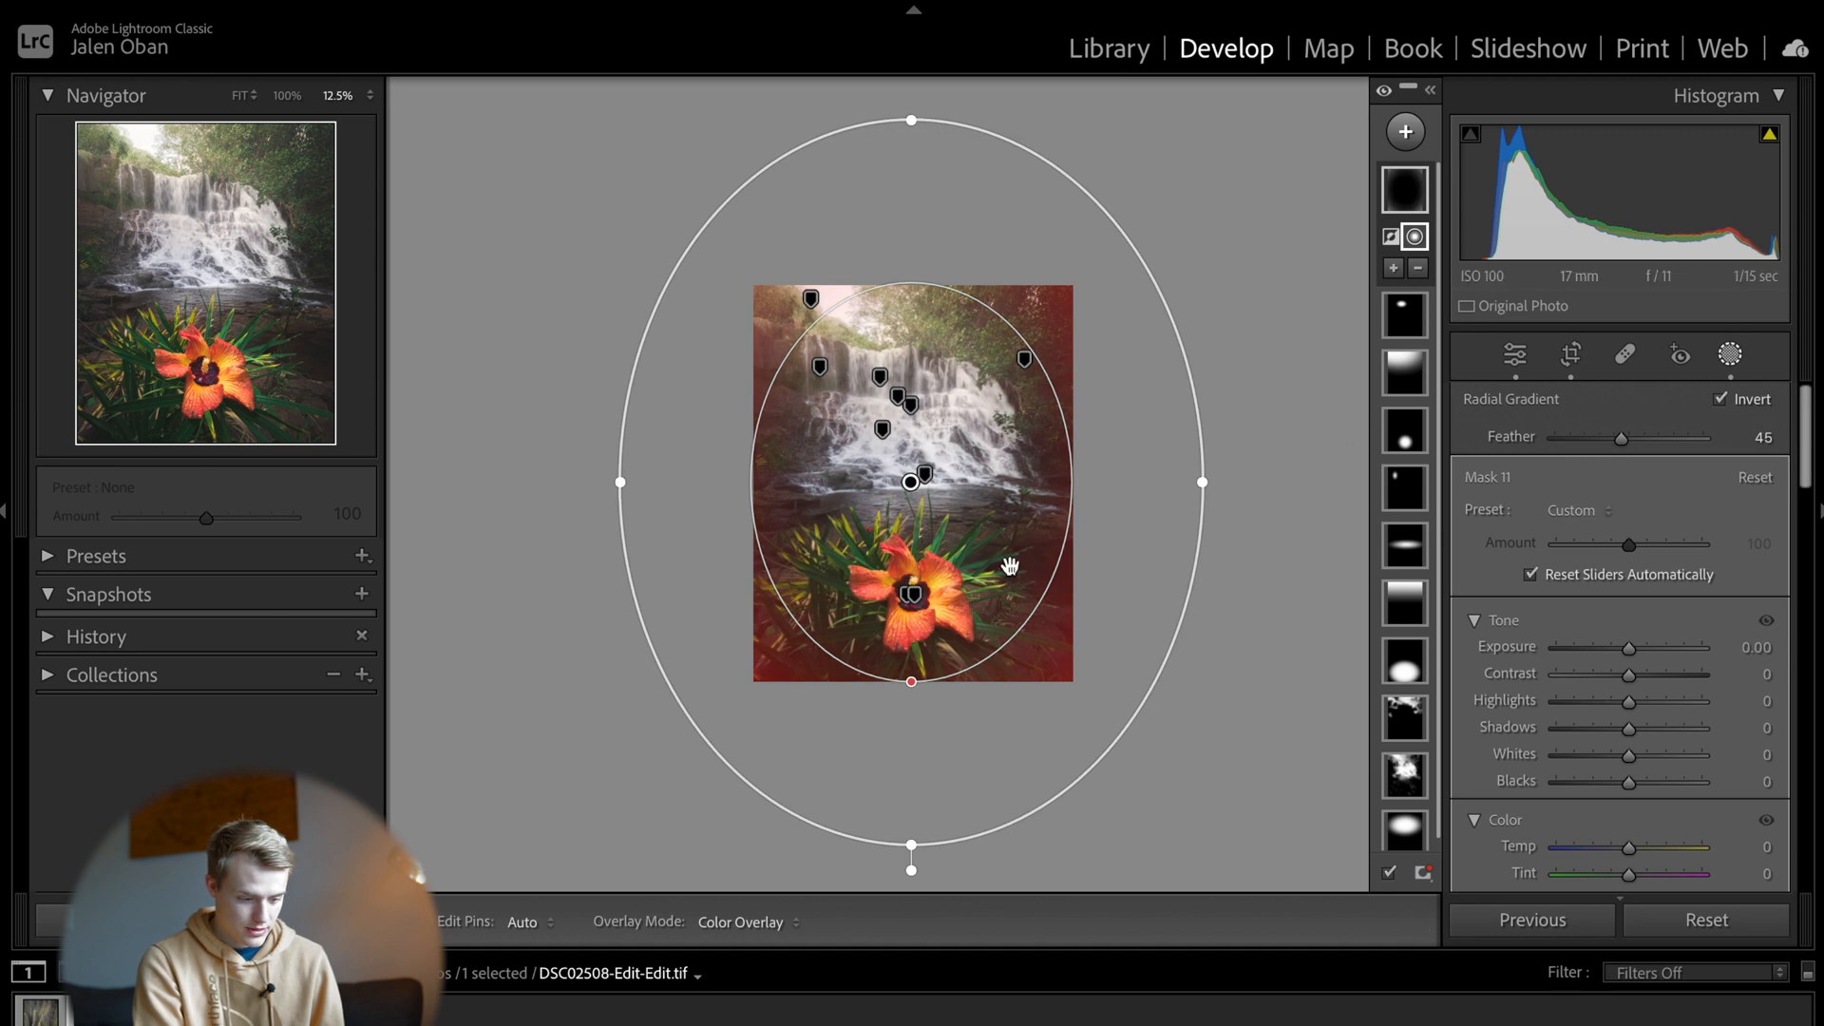
{"action": "left_click_drag", "start_coordinate": [1628, 648], "coordinate": [1623, 648]}
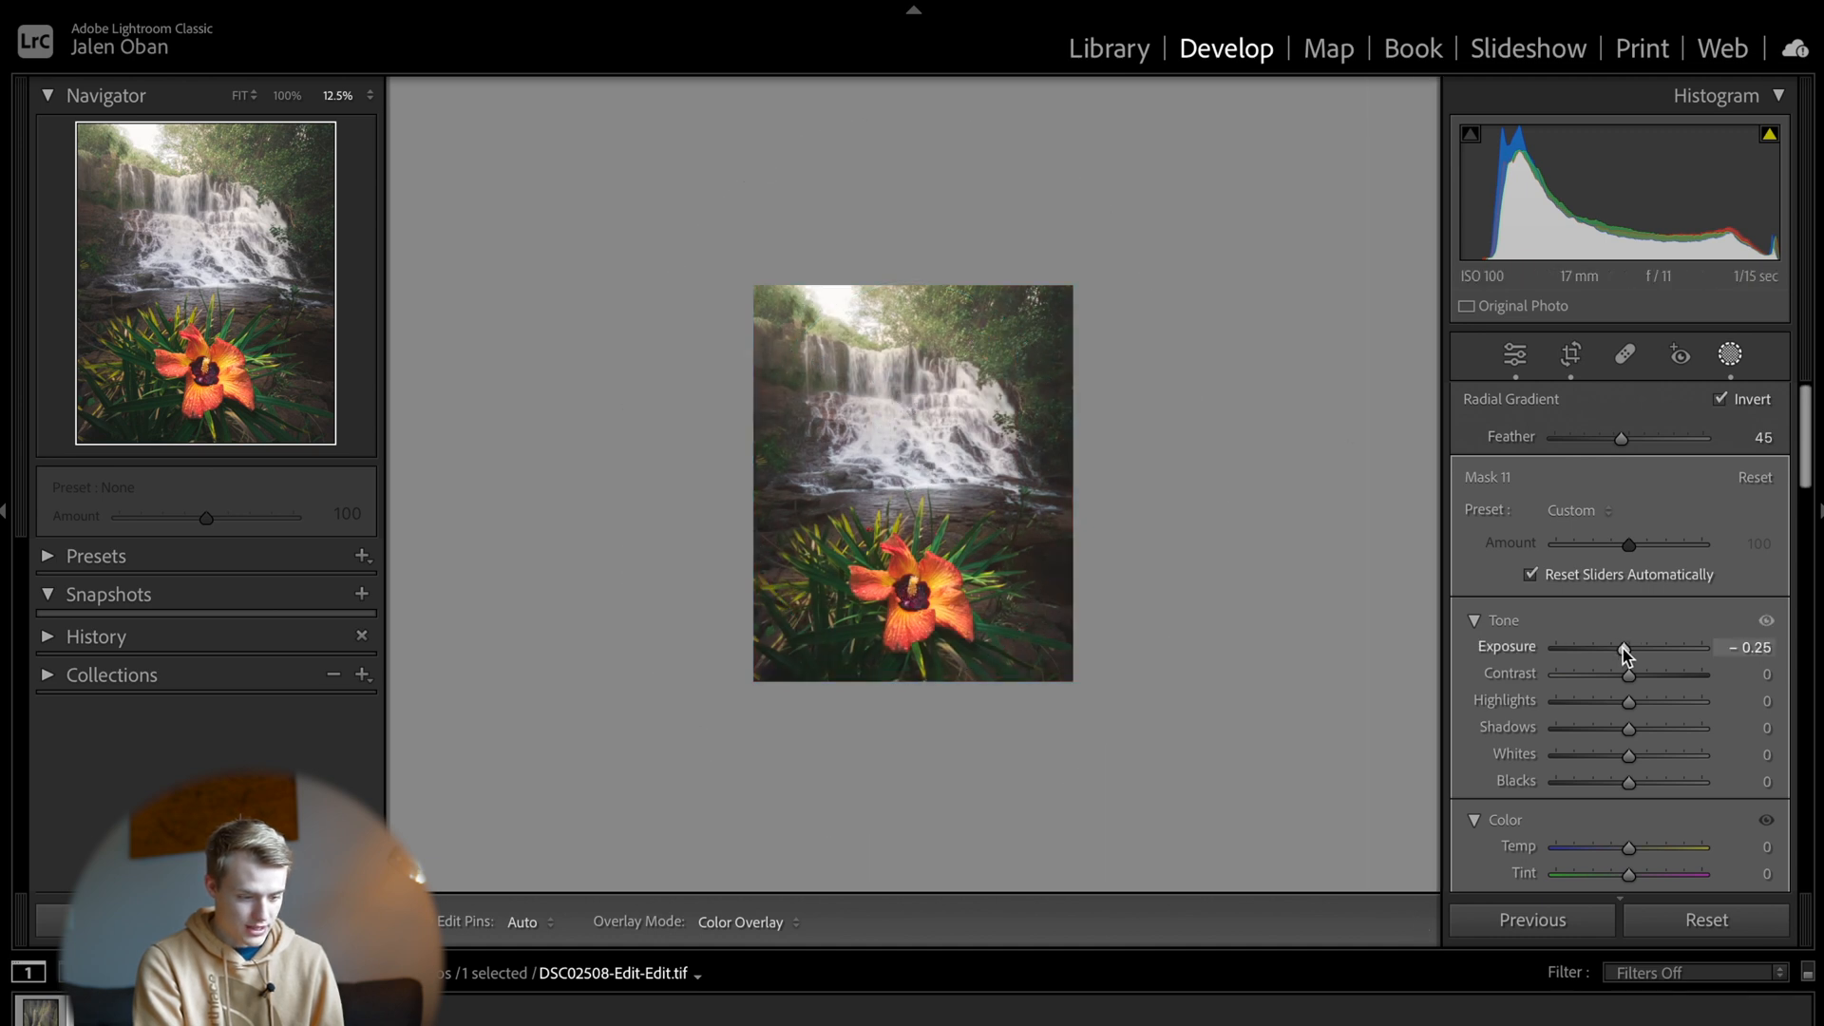
{"action": "left_click_drag", "start_coordinate": [1626, 647], "coordinate": [1606, 647]}
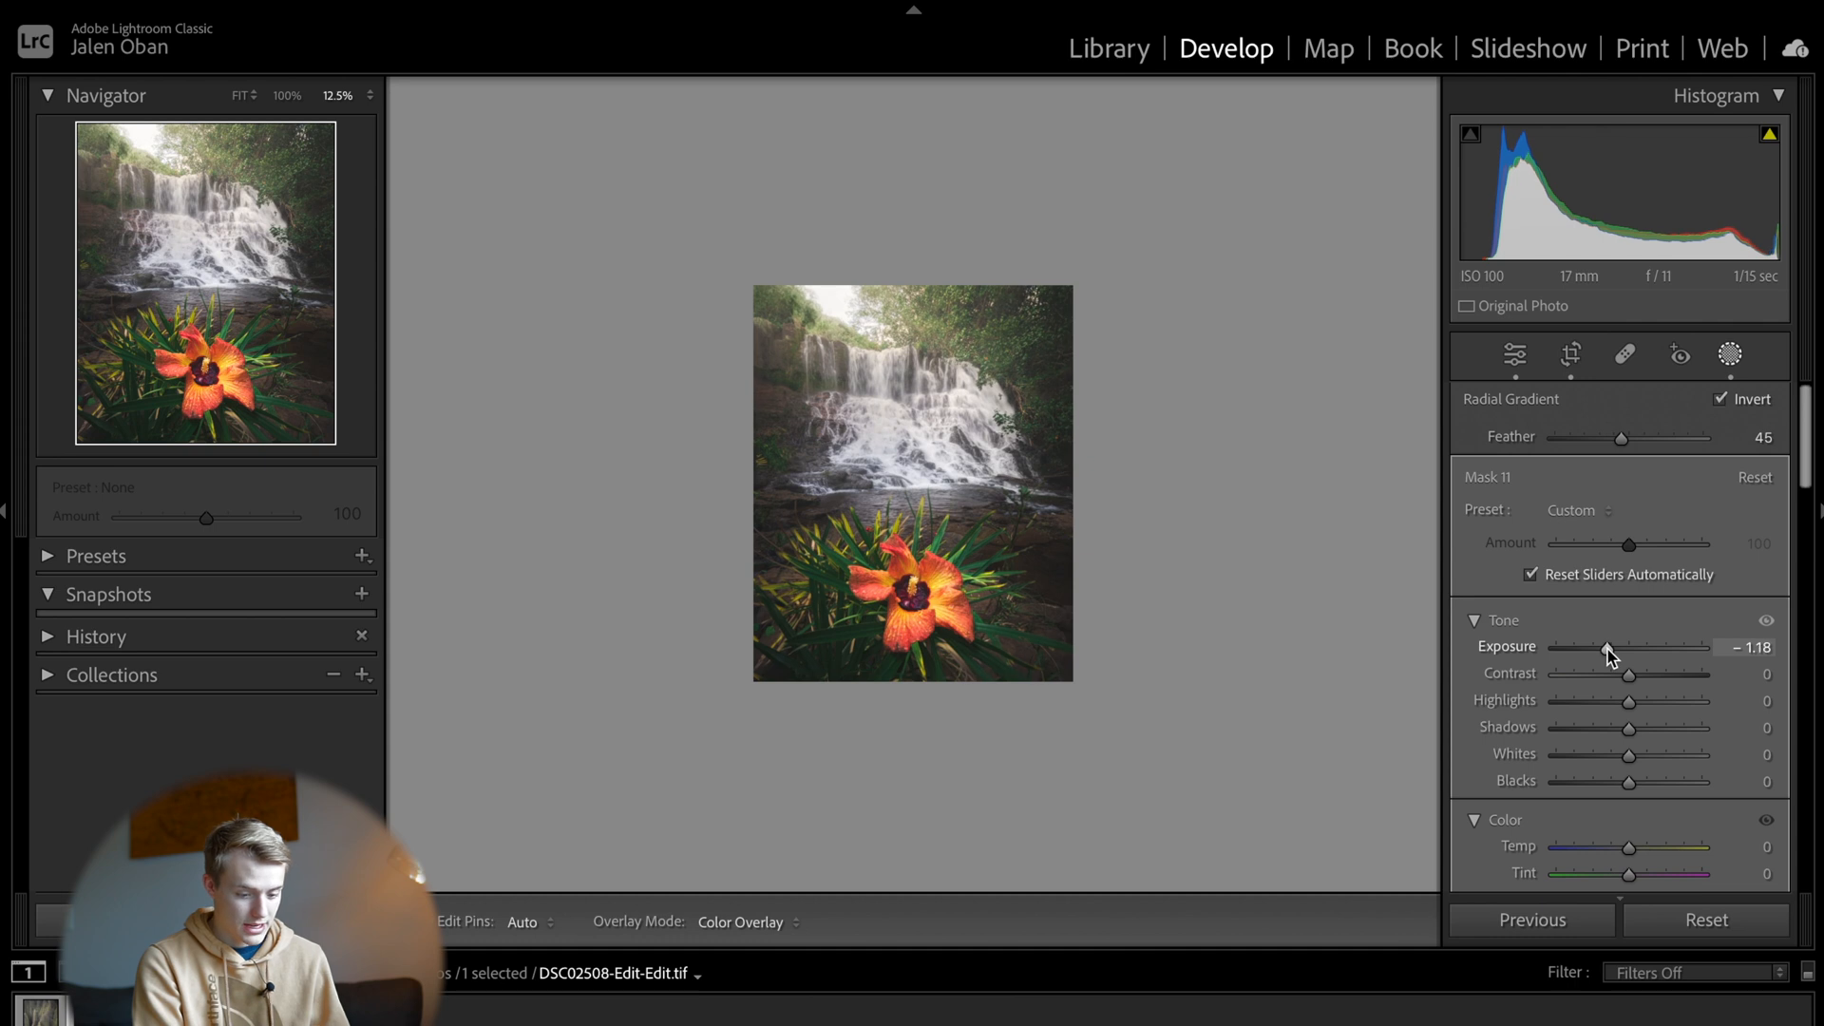
{"action": "left_click_drag", "start_coordinate": [1604, 647], "coordinate": [1624, 647]}
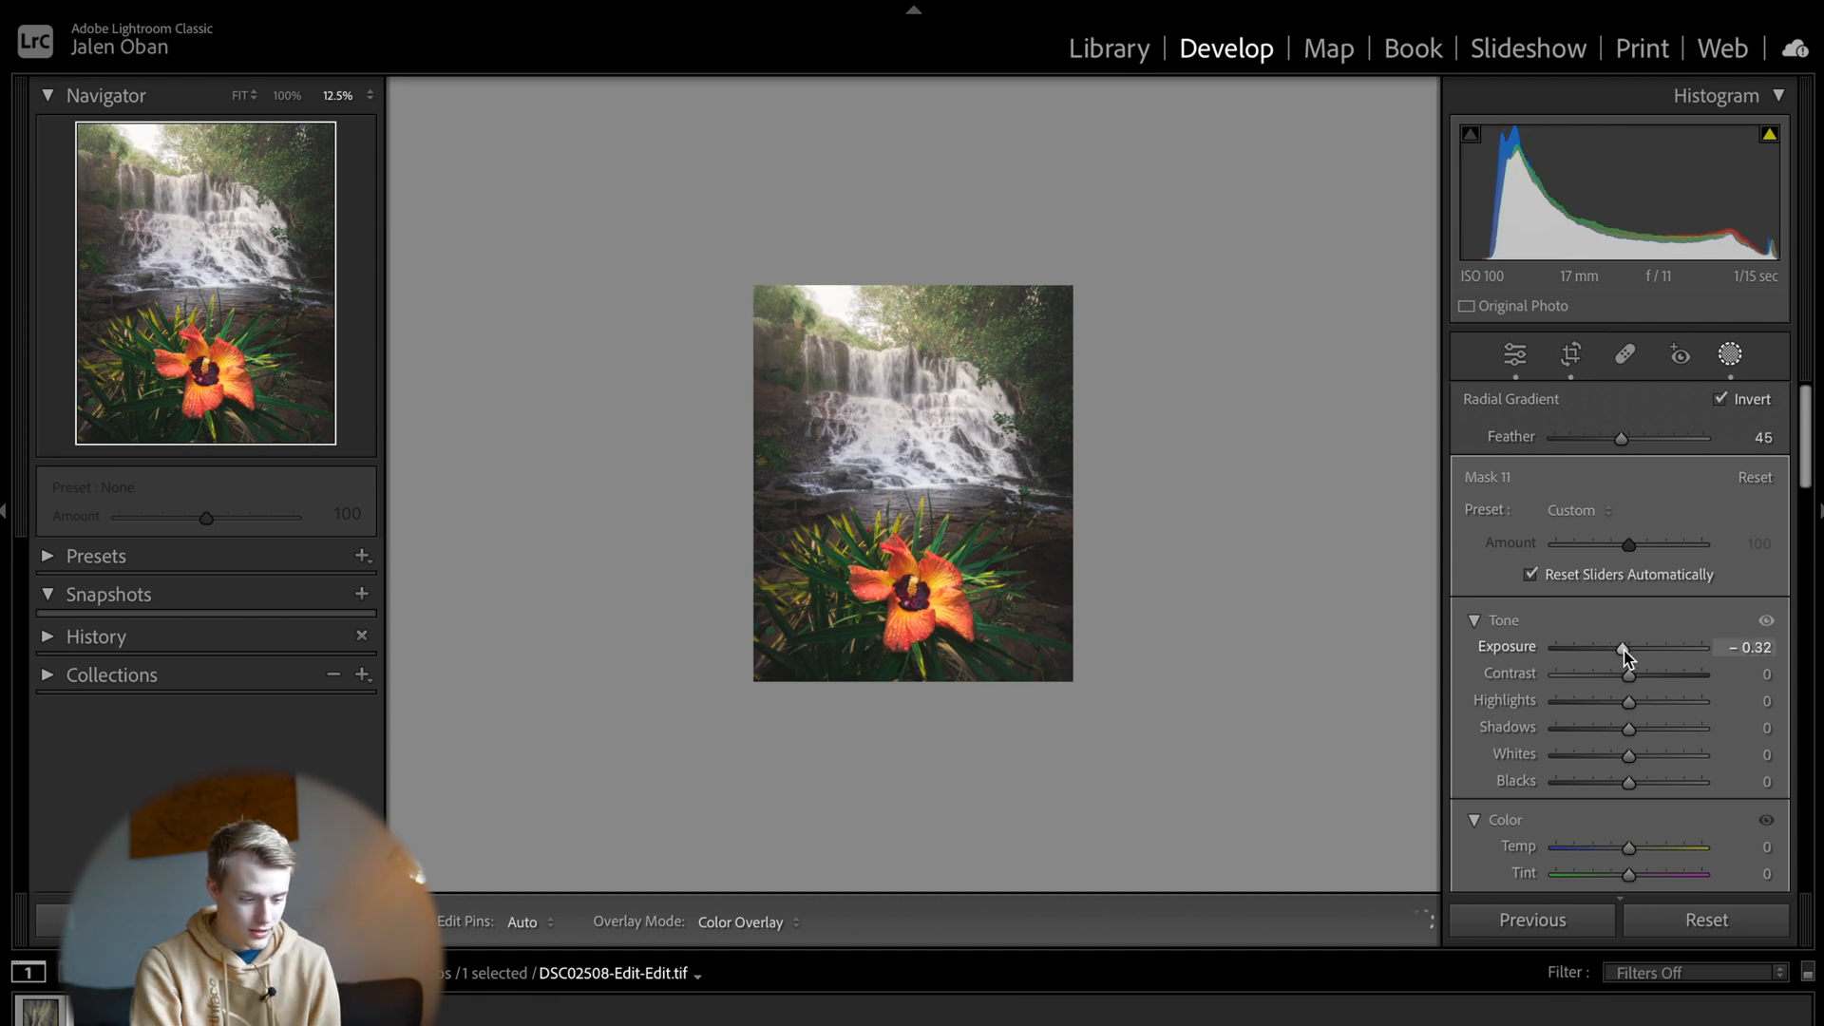
{"action": "left_click_drag", "start_coordinate": [1621, 648], "coordinate": [1628, 648]}
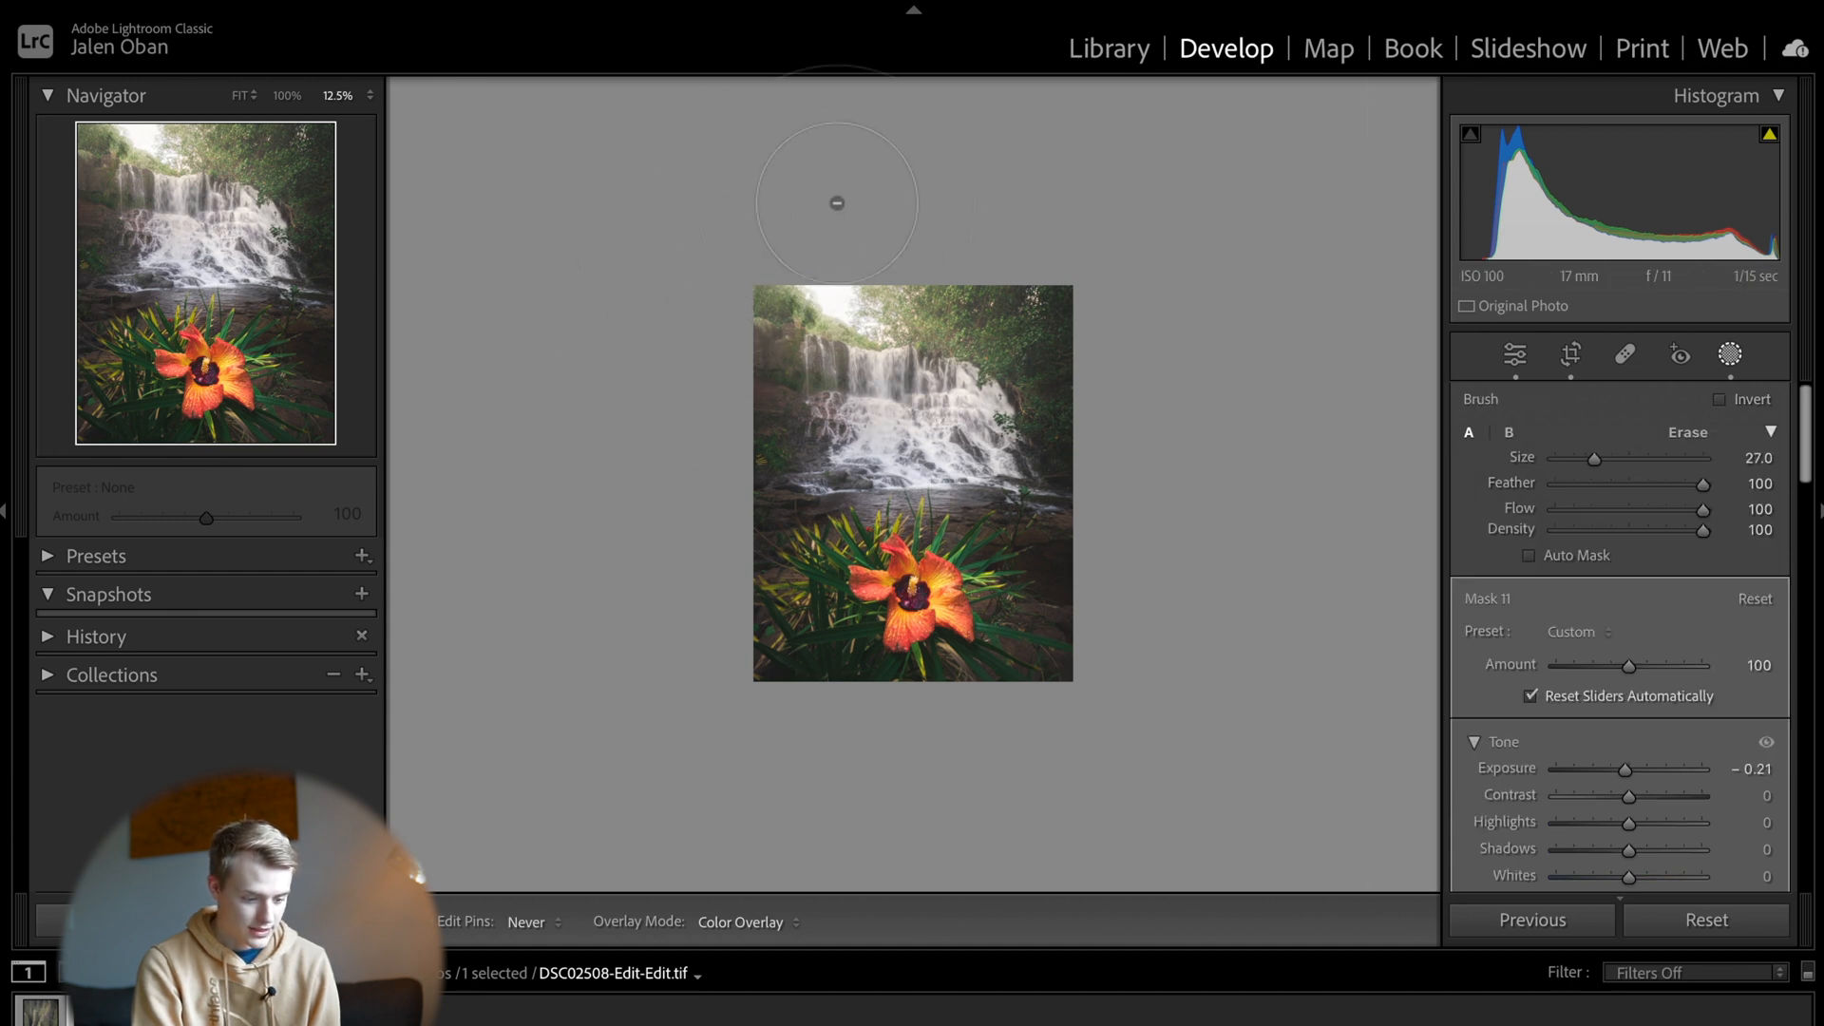
{"action": "mouse_move", "coordinate": [856, 299]}
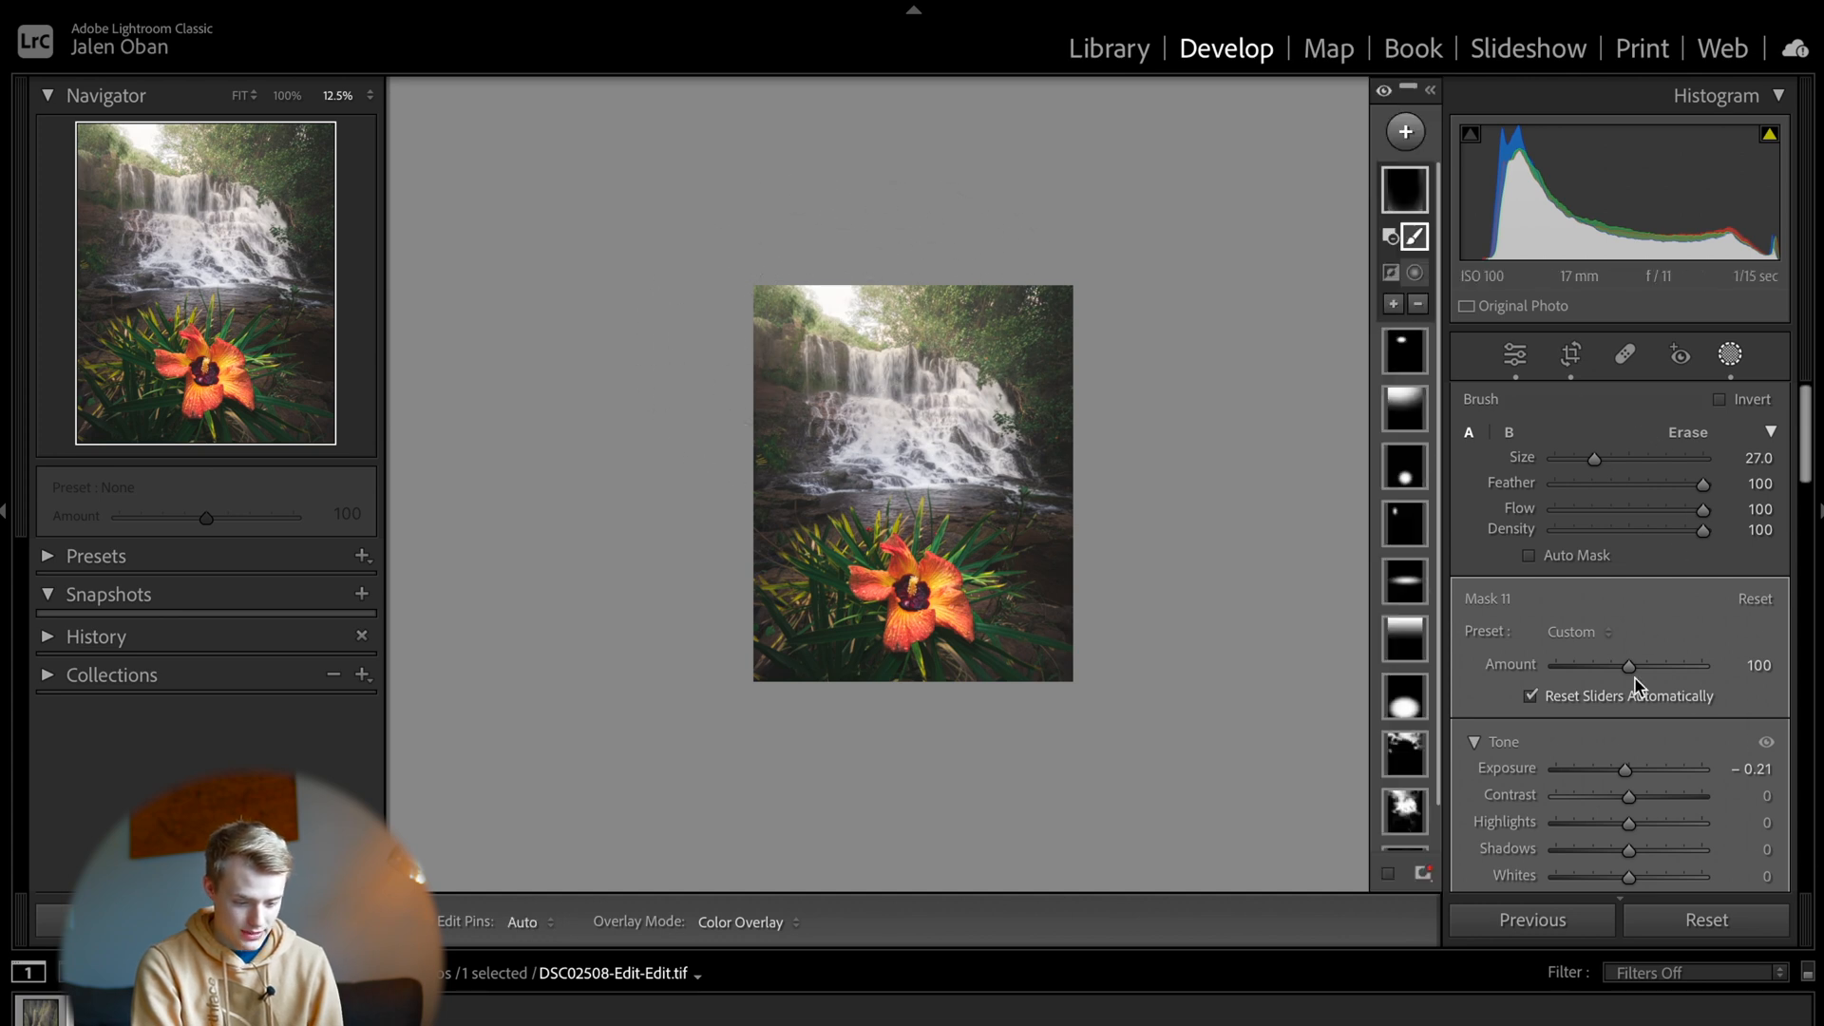
Step: Brush the vignette darkening off the bright sun area at the top of the photo
{"action": "left_click_drag", "start_coordinate": [1629, 665], "coordinate": [1555, 664]}
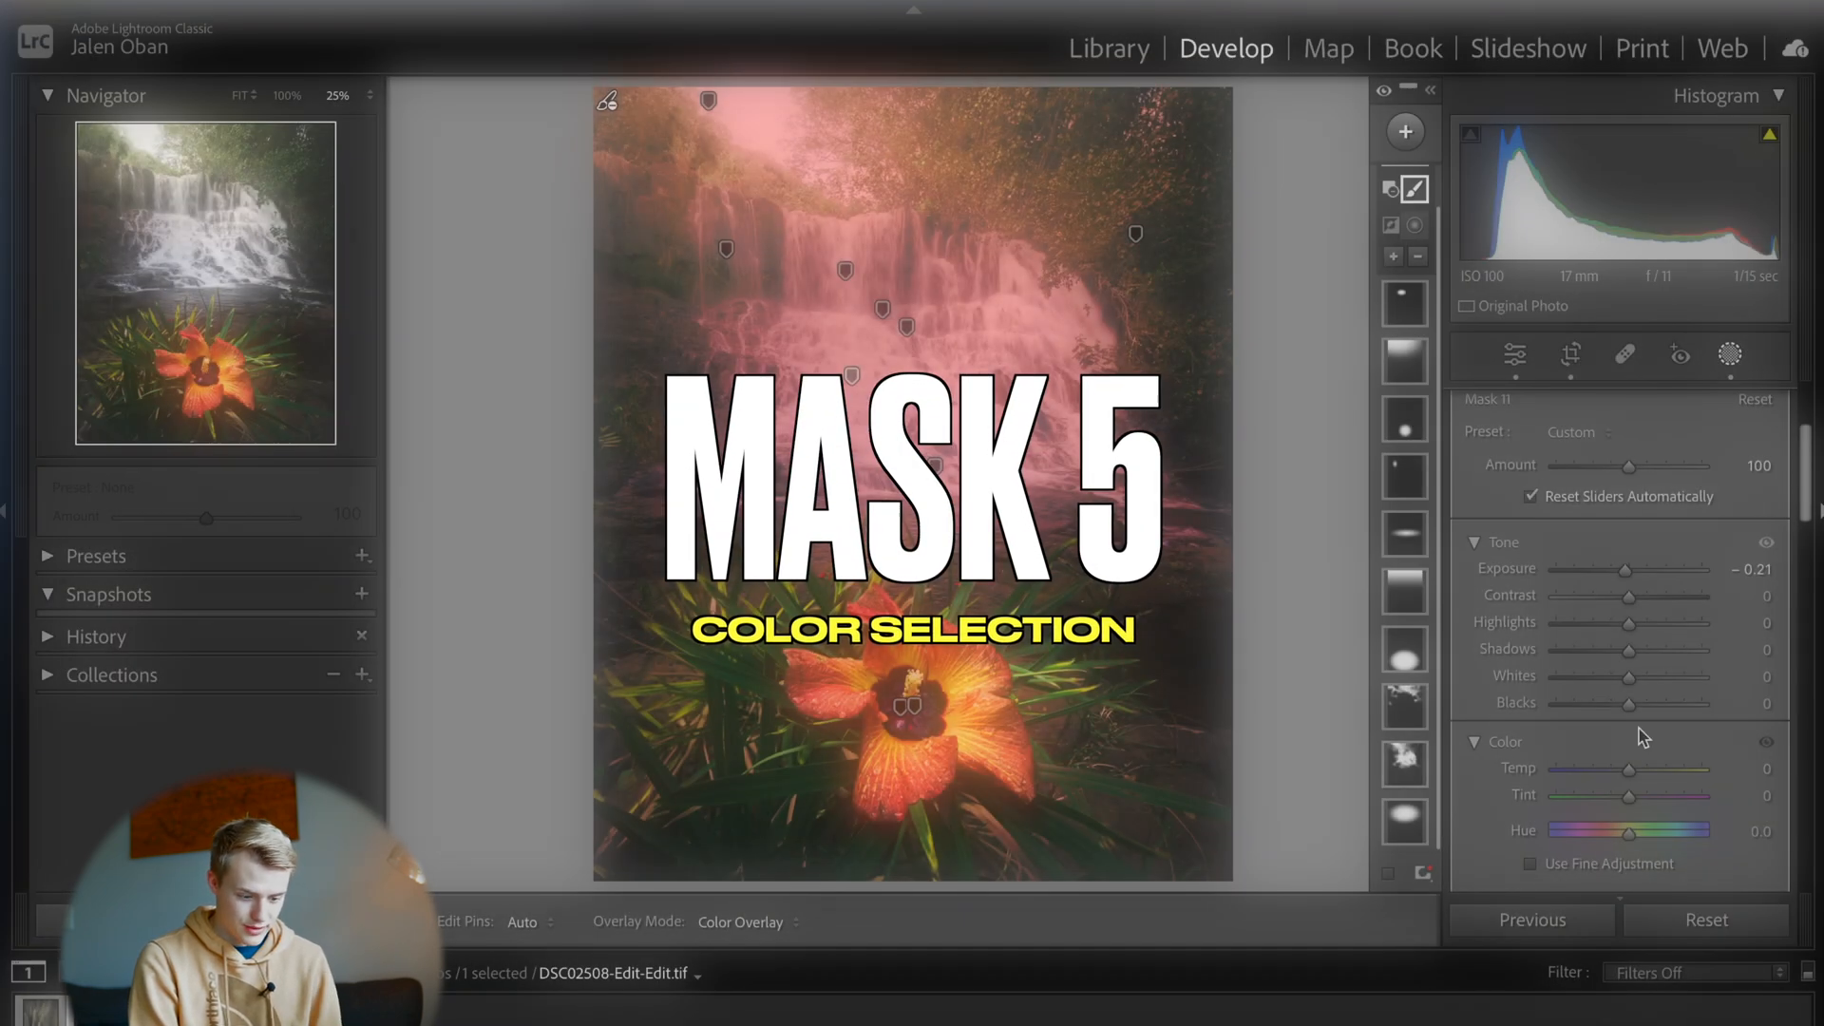
Step: Add a Color Range mask sampling the green leaves, with Refine set to 43
{"action": "left_click", "coordinate": [1404, 131]}
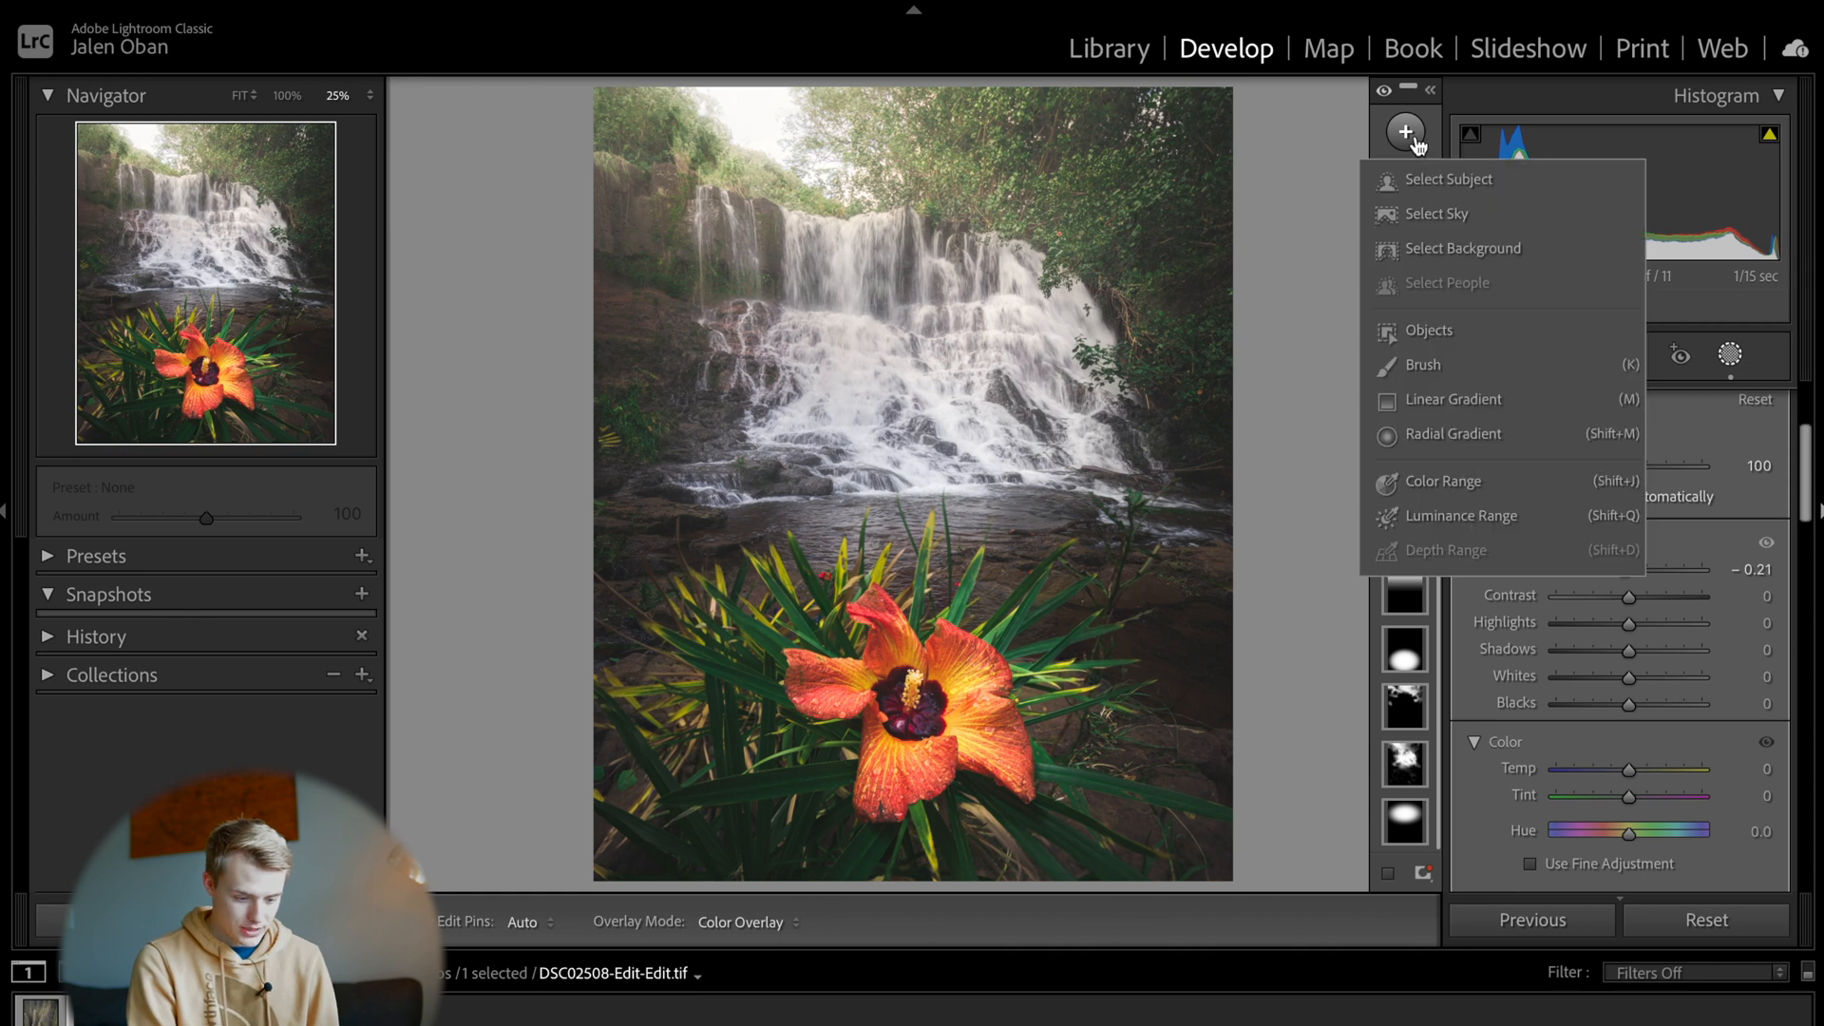
{"action": "mouse_move", "coordinate": [1427, 476]}
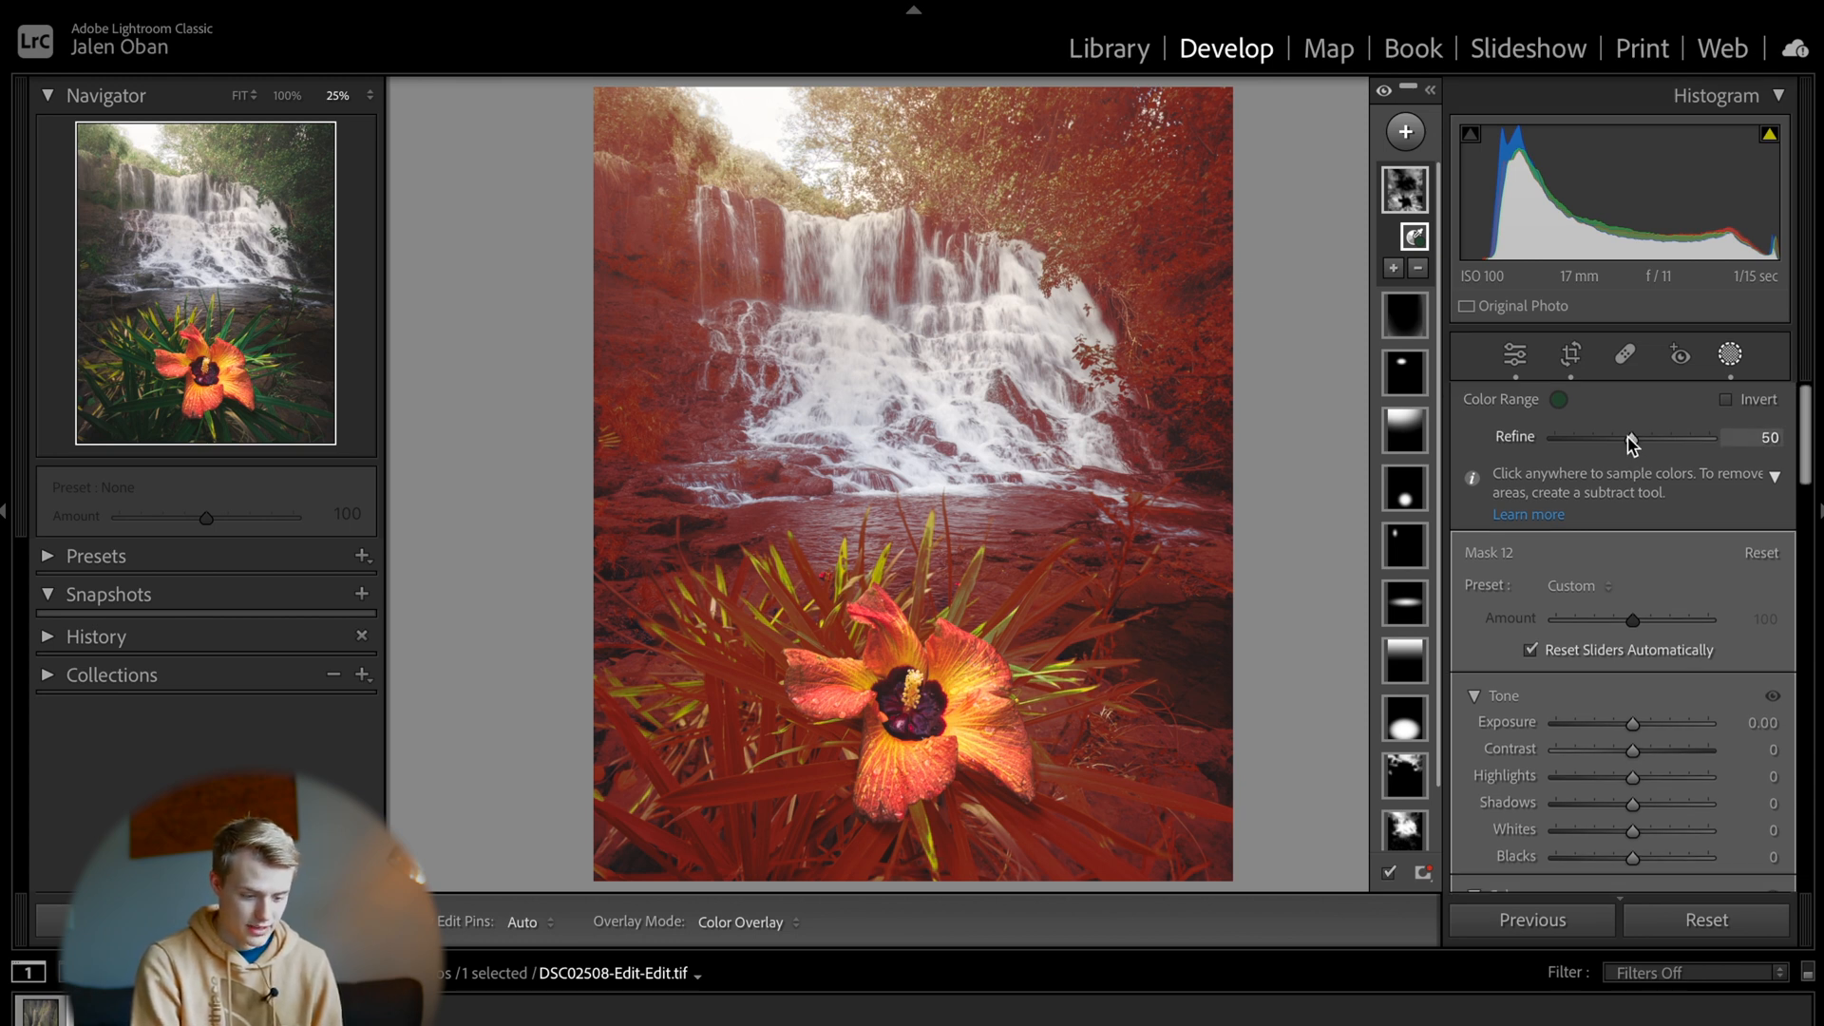
{"action": "left_click_drag", "start_coordinate": [1632, 436], "coordinate": [1601, 436]}
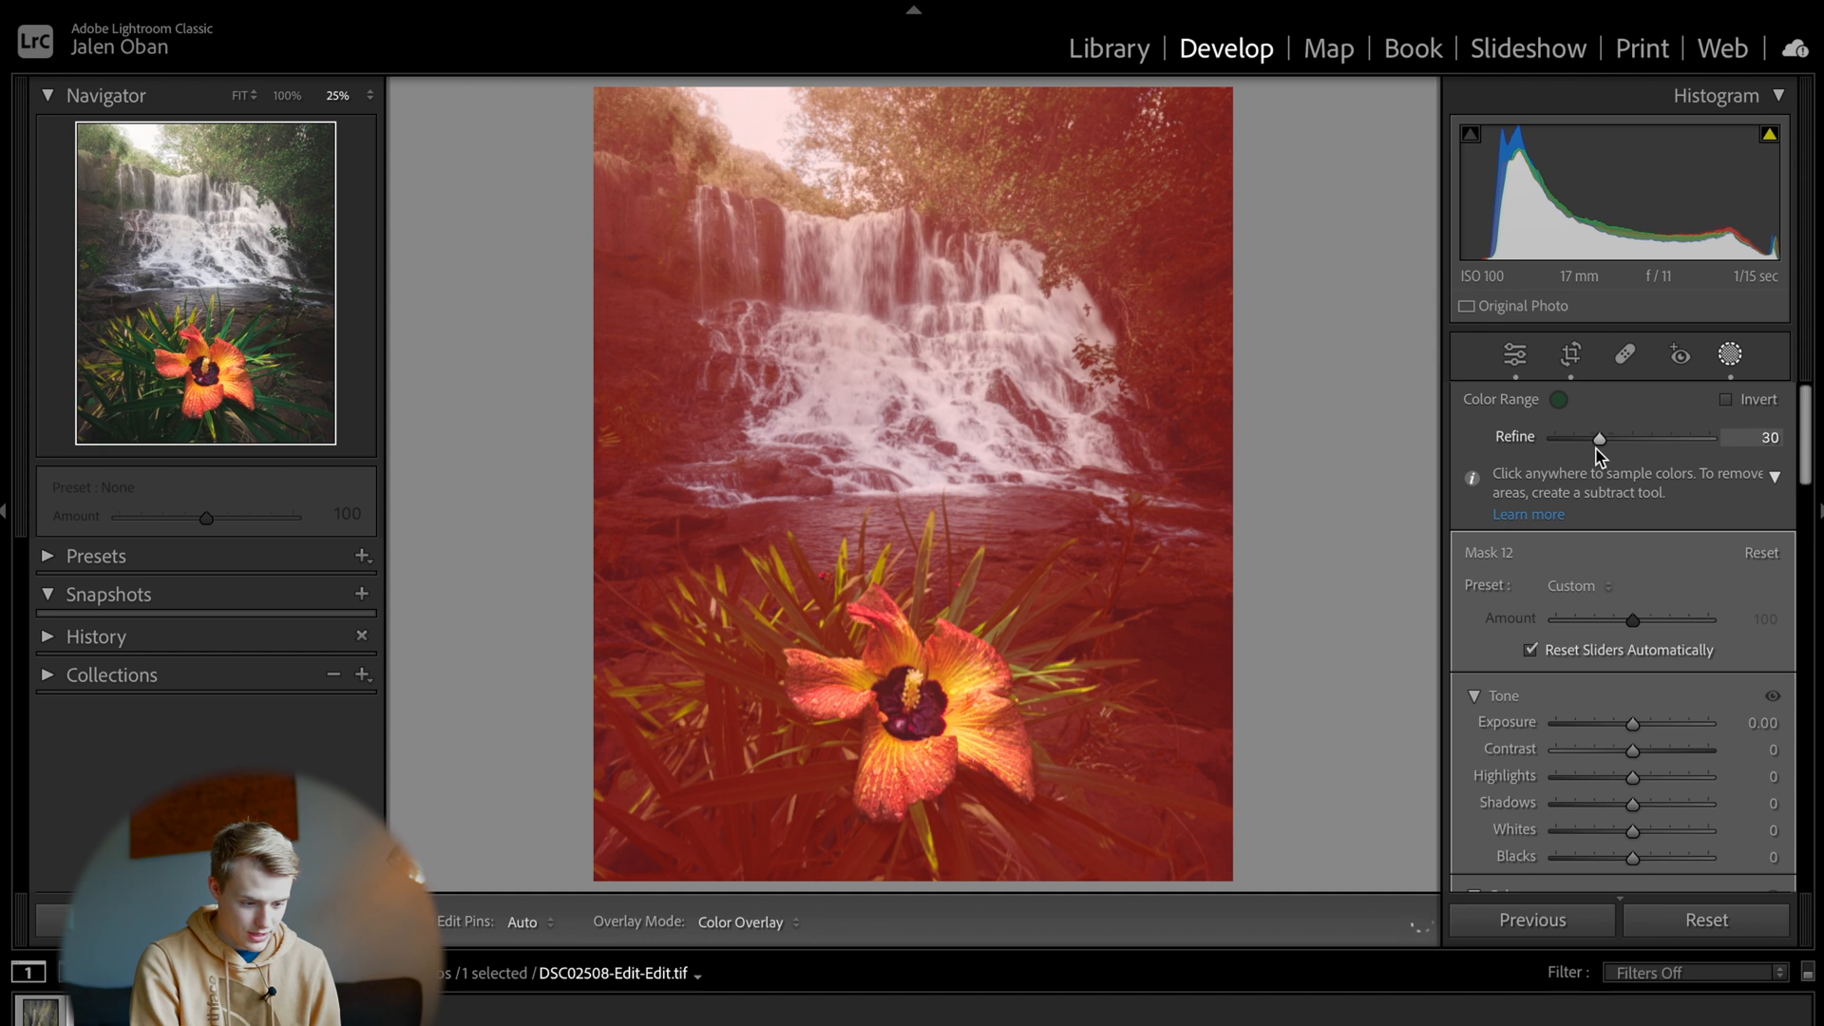
{"action": "left_click_drag", "start_coordinate": [1600, 436], "coordinate": [1608, 436]}
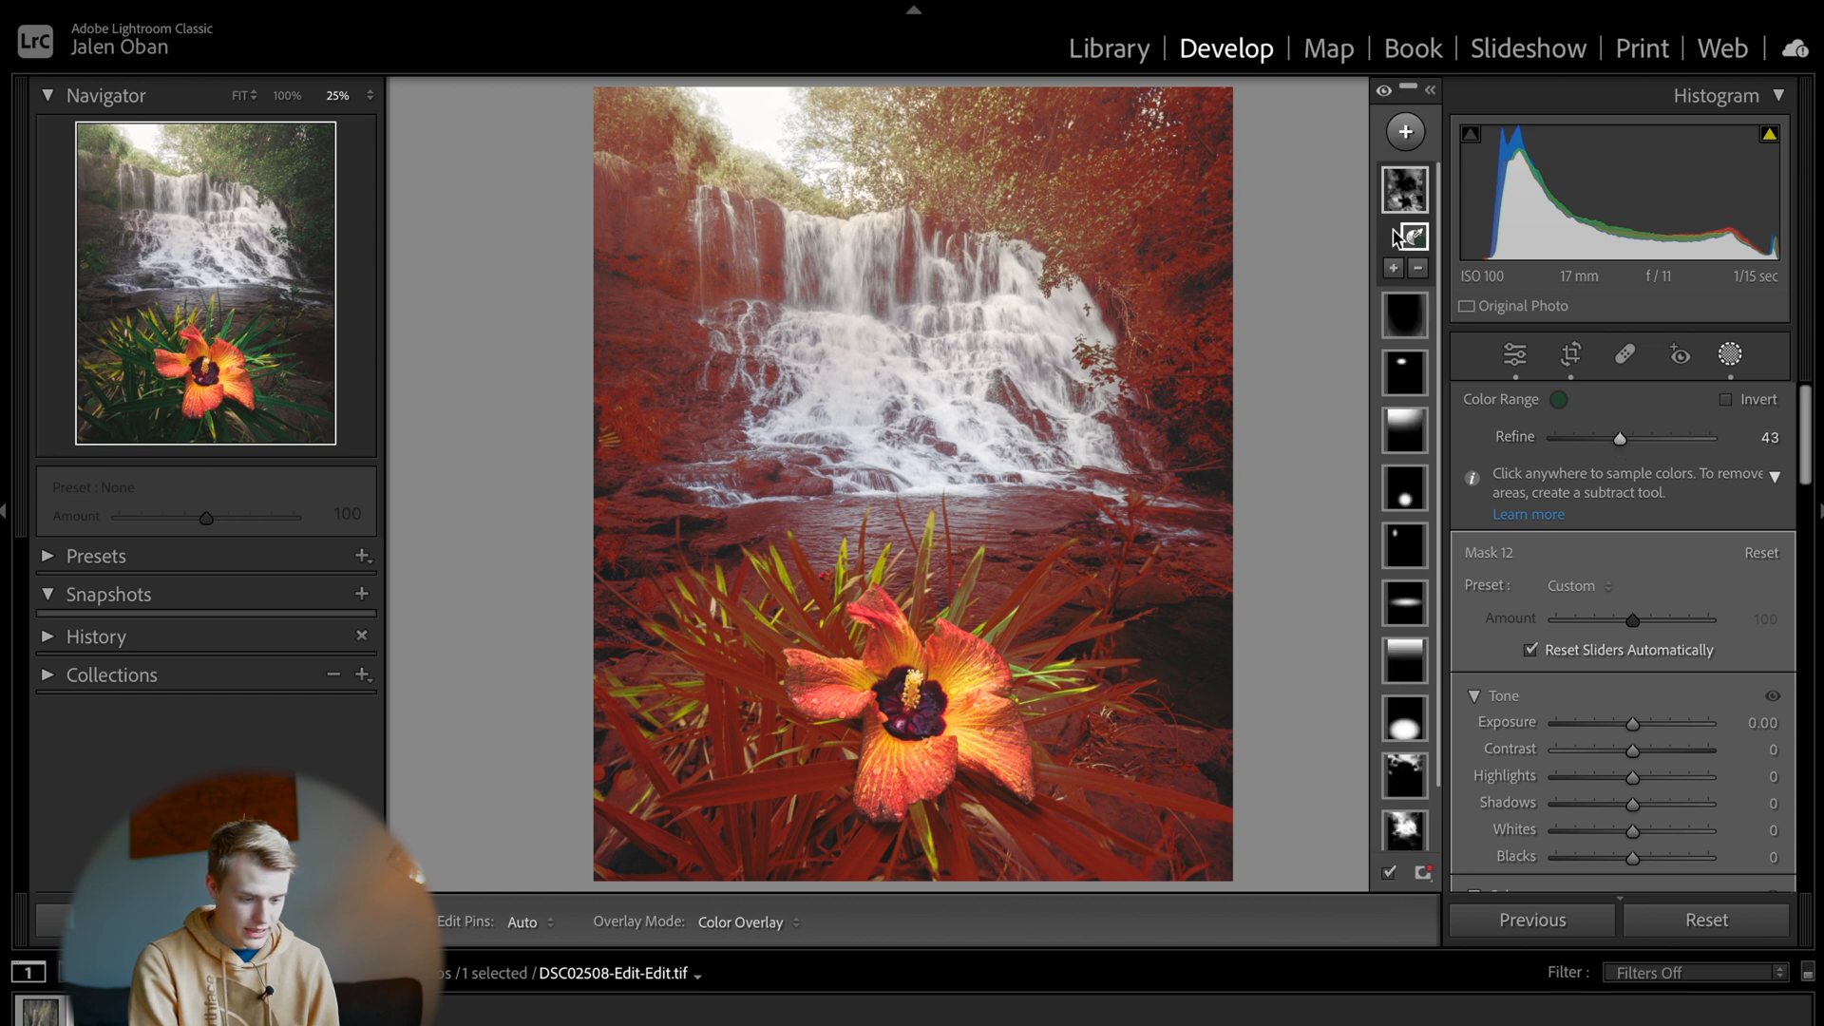
{"action": "left_click", "coordinate": [1393, 268]}
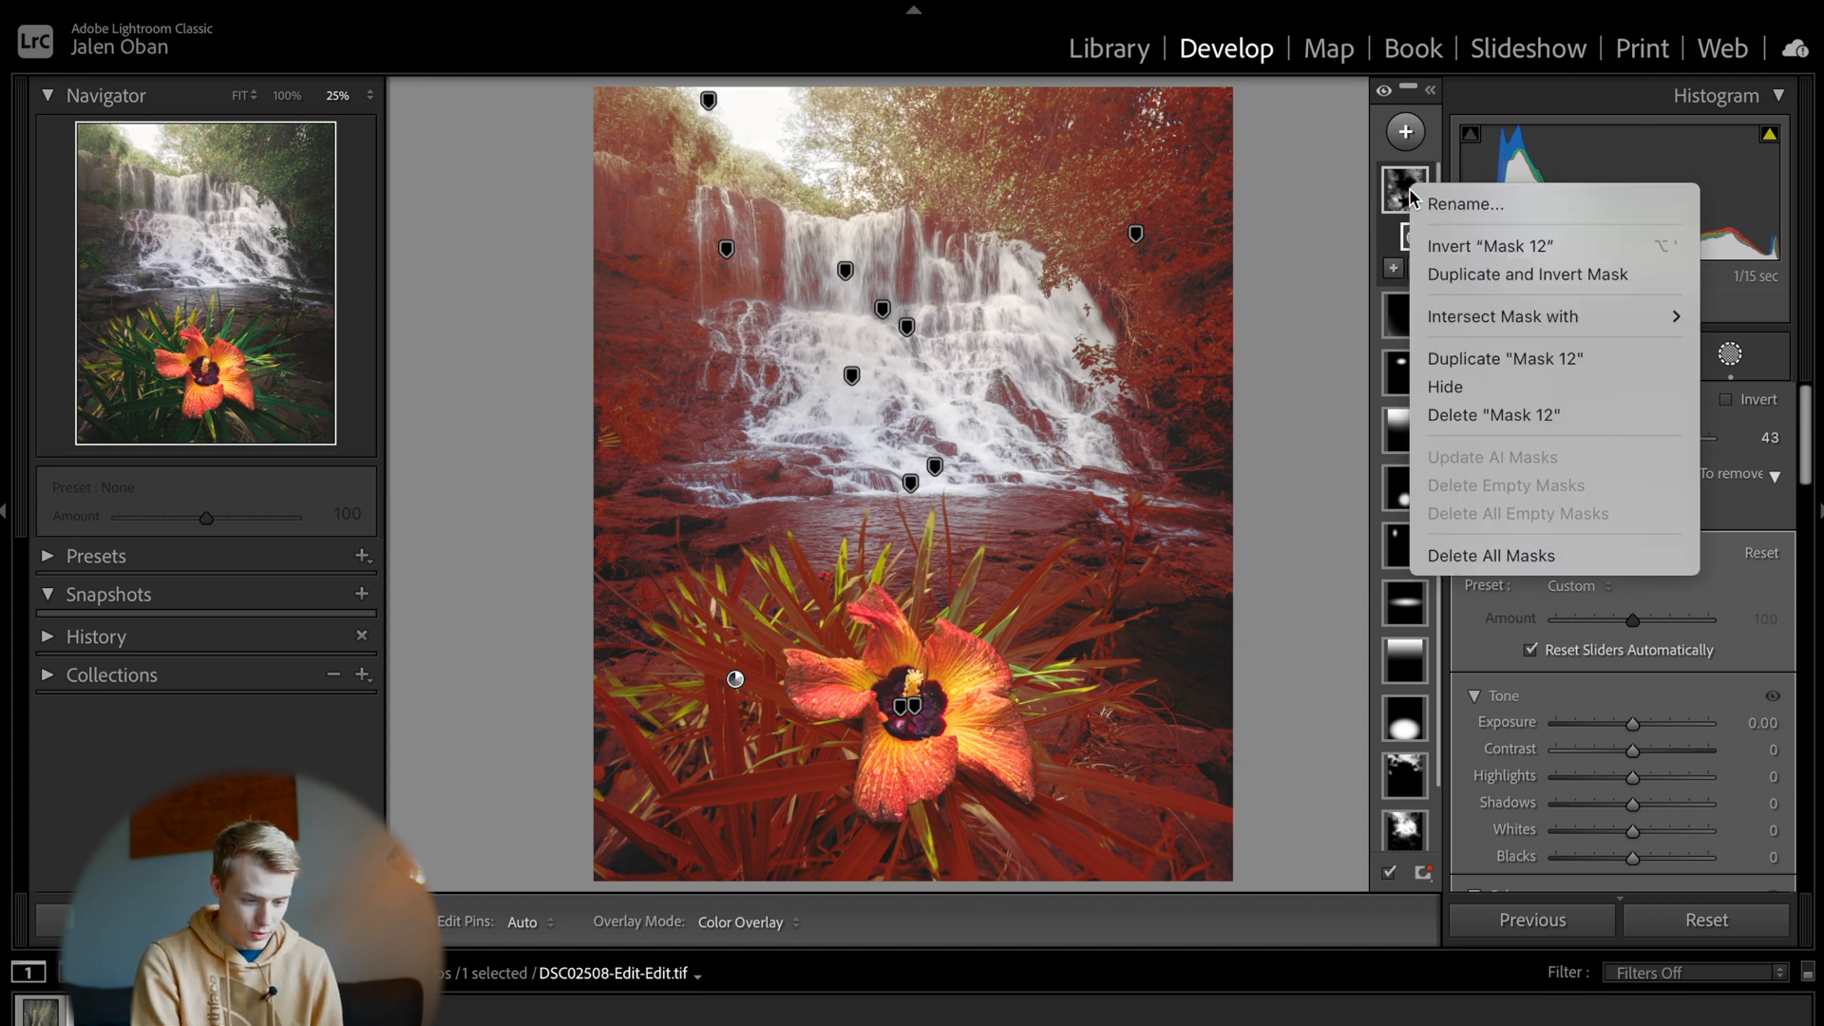
{"action": "mouse_move", "coordinate": [1516, 316]}
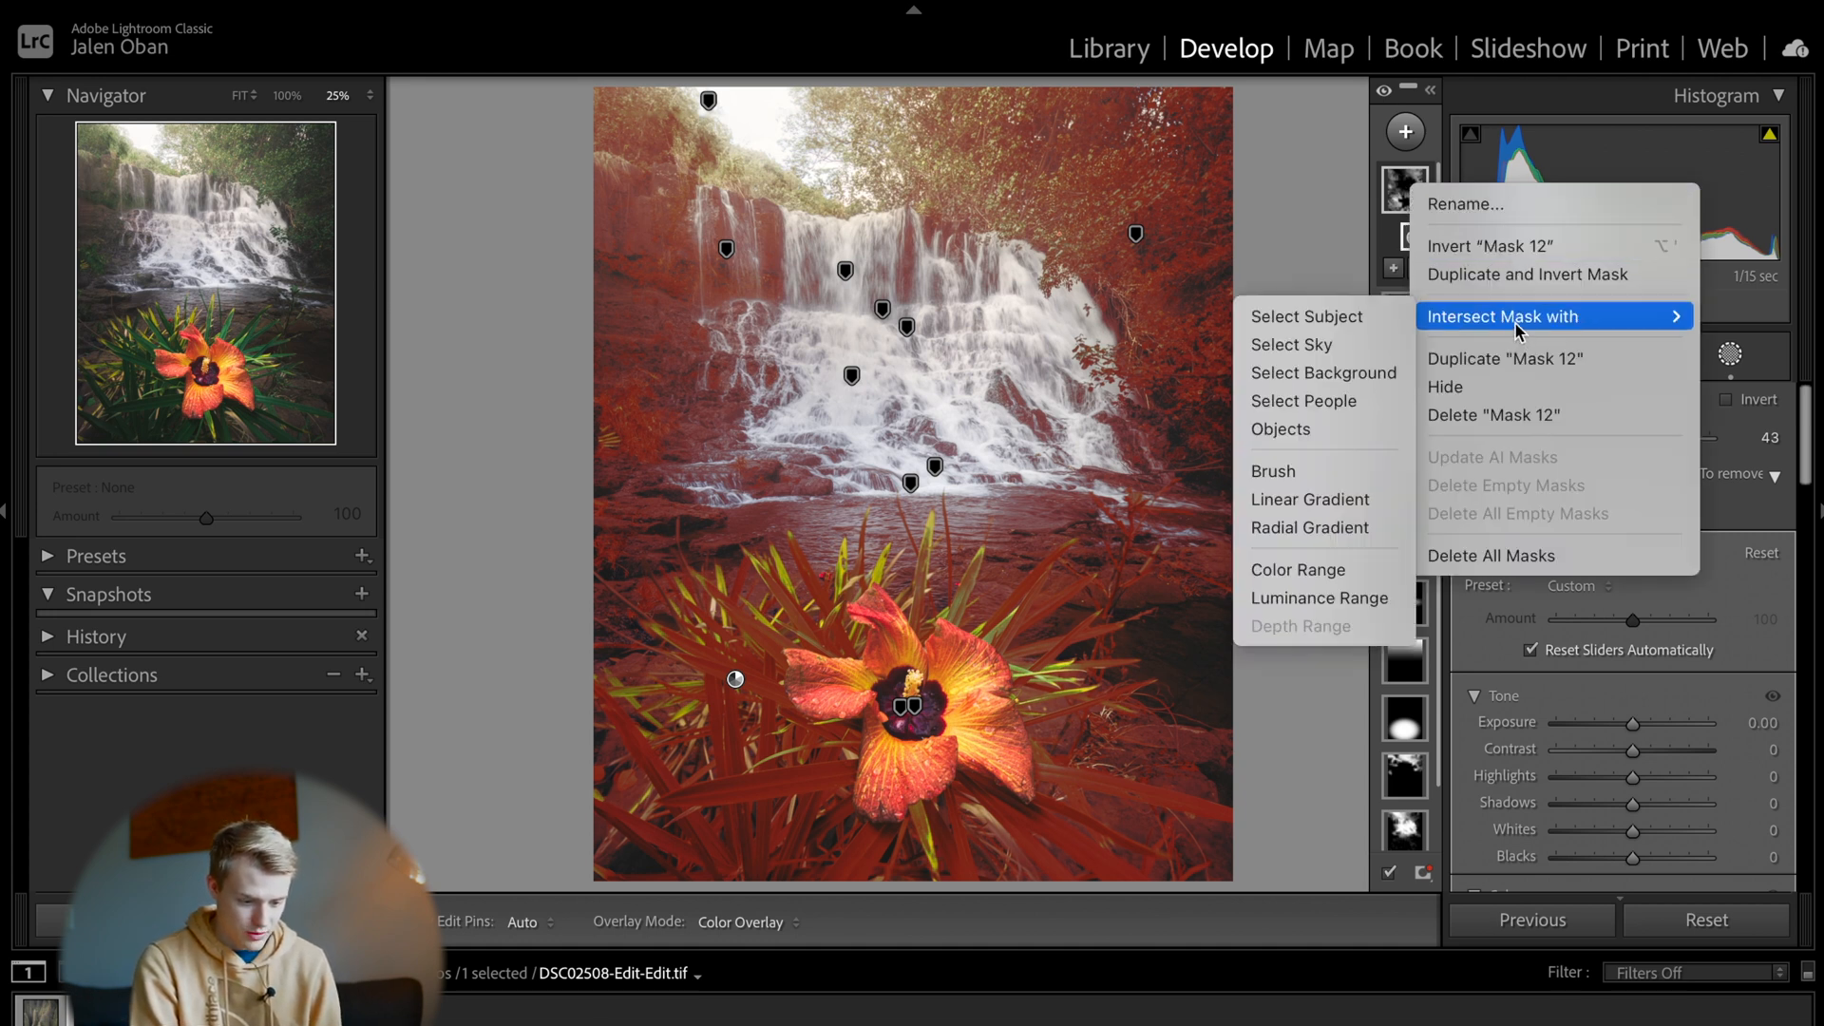
{"action": "mouse_move", "coordinate": [1309, 499]}
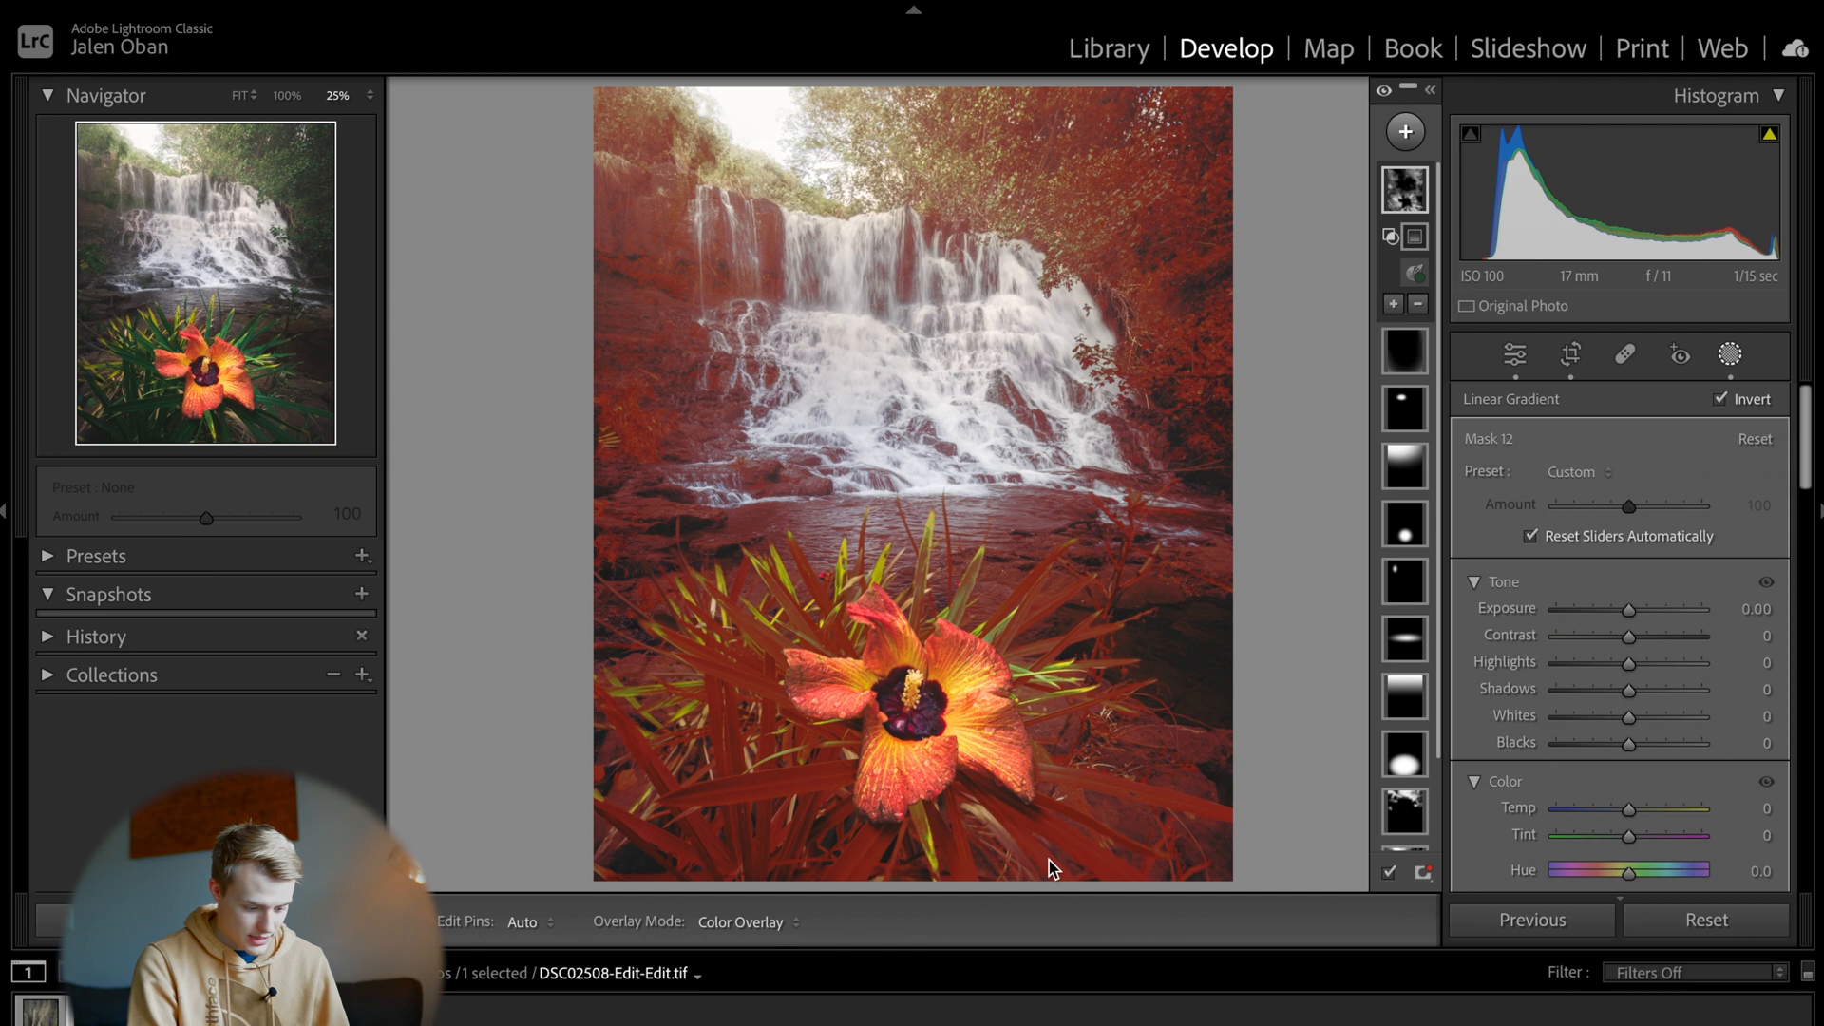
{"action": "mouse_move", "coordinate": [987, 858]}
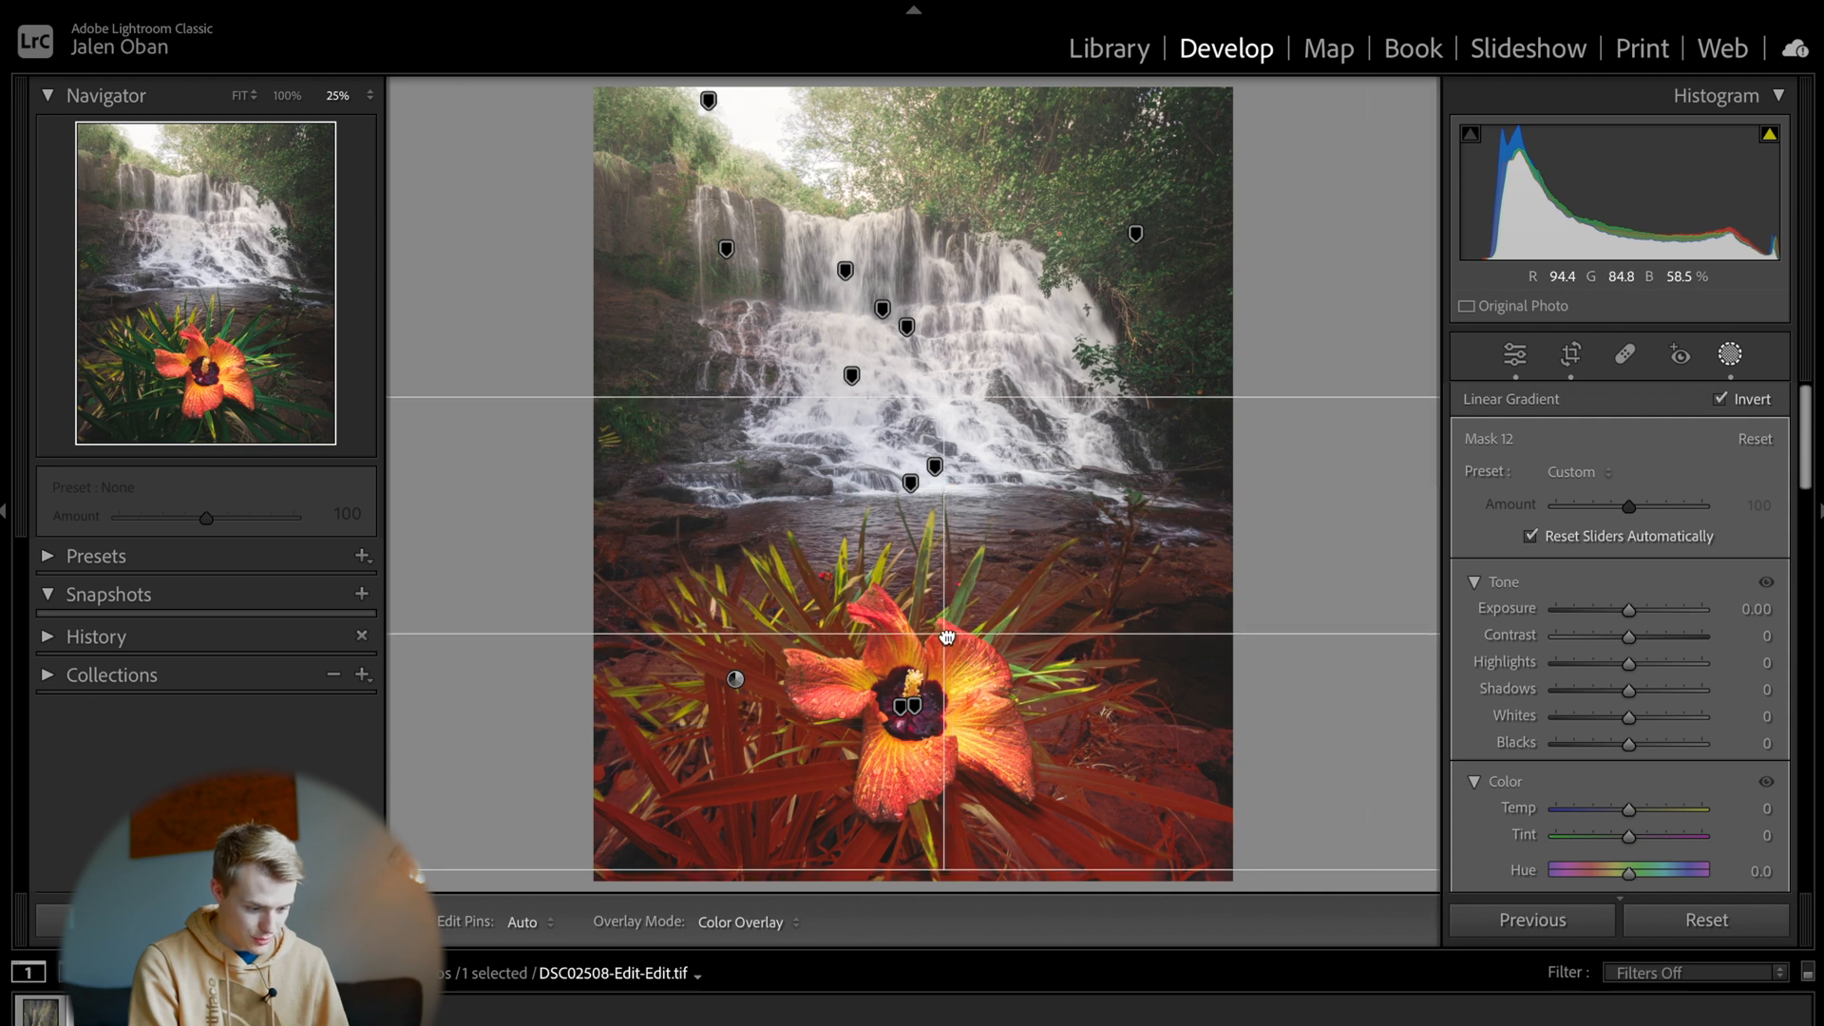
Step: Intersect the green mask with an inverted linear gradient covering the lower foreground
{"action": "left_click_drag", "start_coordinate": [946, 636], "coordinate": [942, 437]}
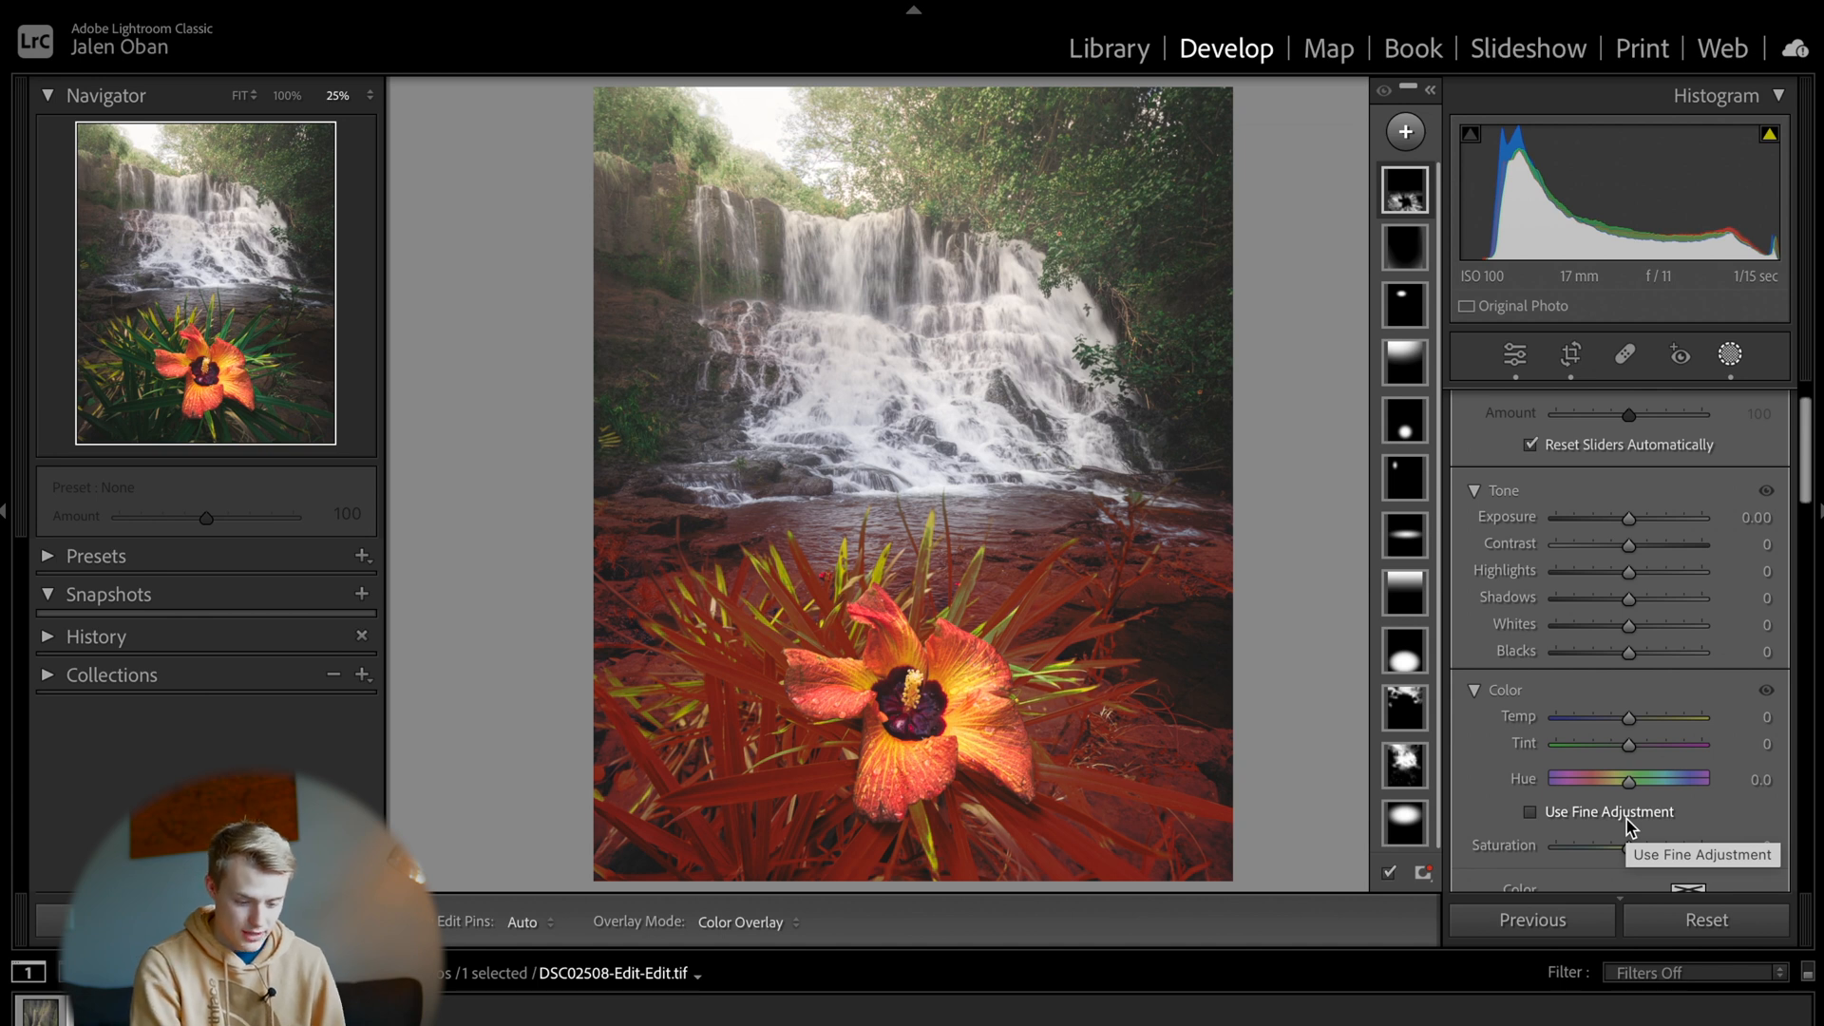
Step: Set the foreground greens to contrast +37, exposure +0.28 and saturation -36
{"action": "left_click_drag", "start_coordinate": [1631, 543], "coordinate": [1647, 544]}
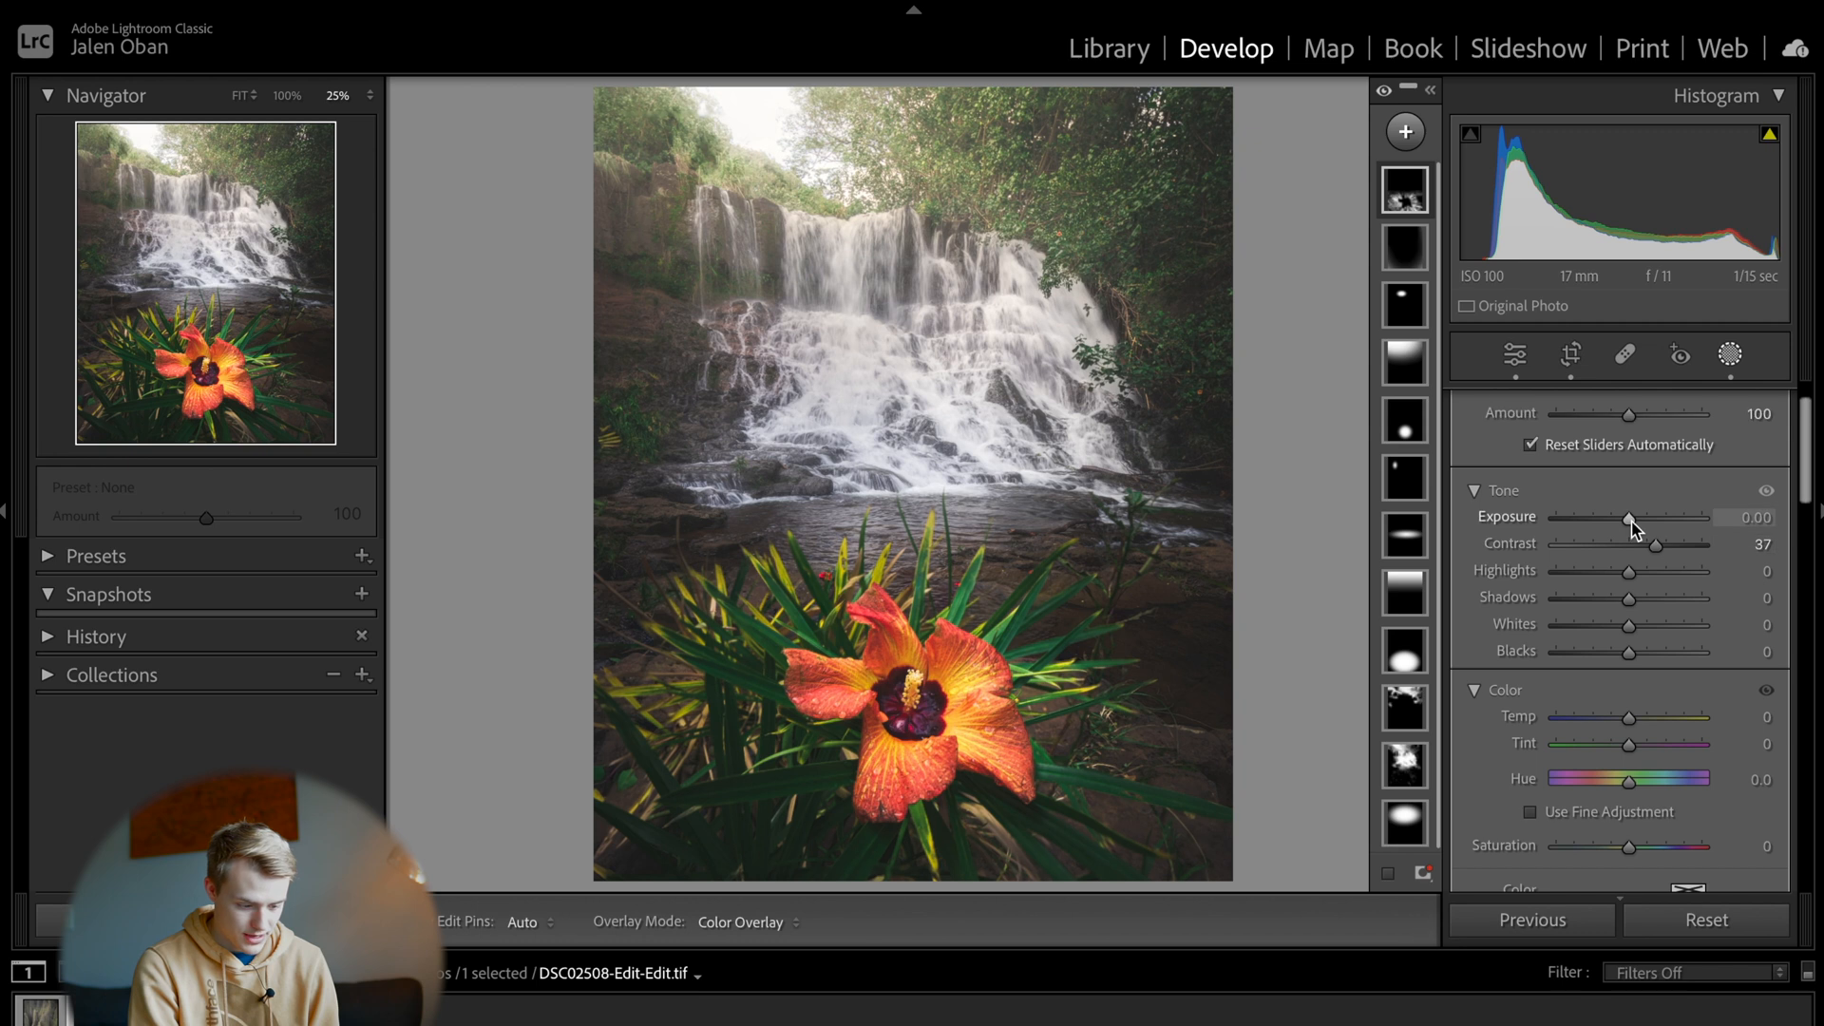
{"action": "left_click_drag", "start_coordinate": [1629, 517], "coordinate": [1708, 517]}
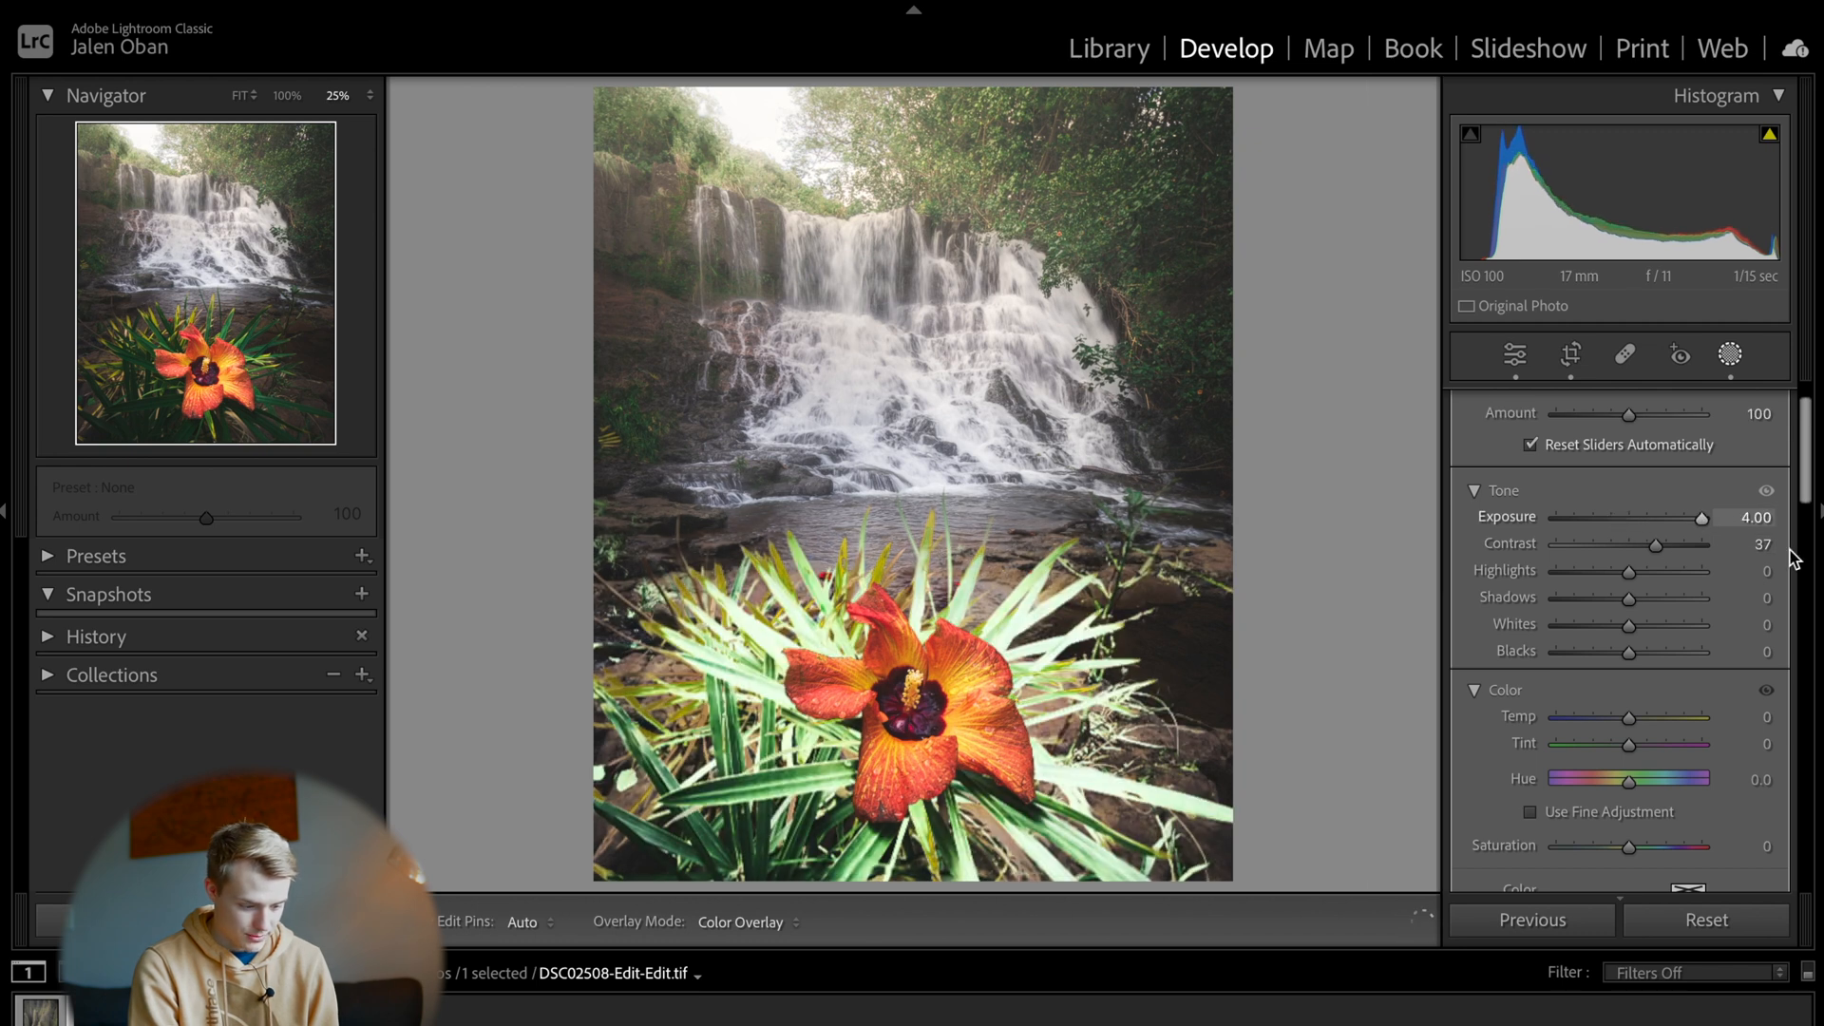
{"action": "left_click_drag", "start_coordinate": [1705, 517], "coordinate": [1672, 517]}
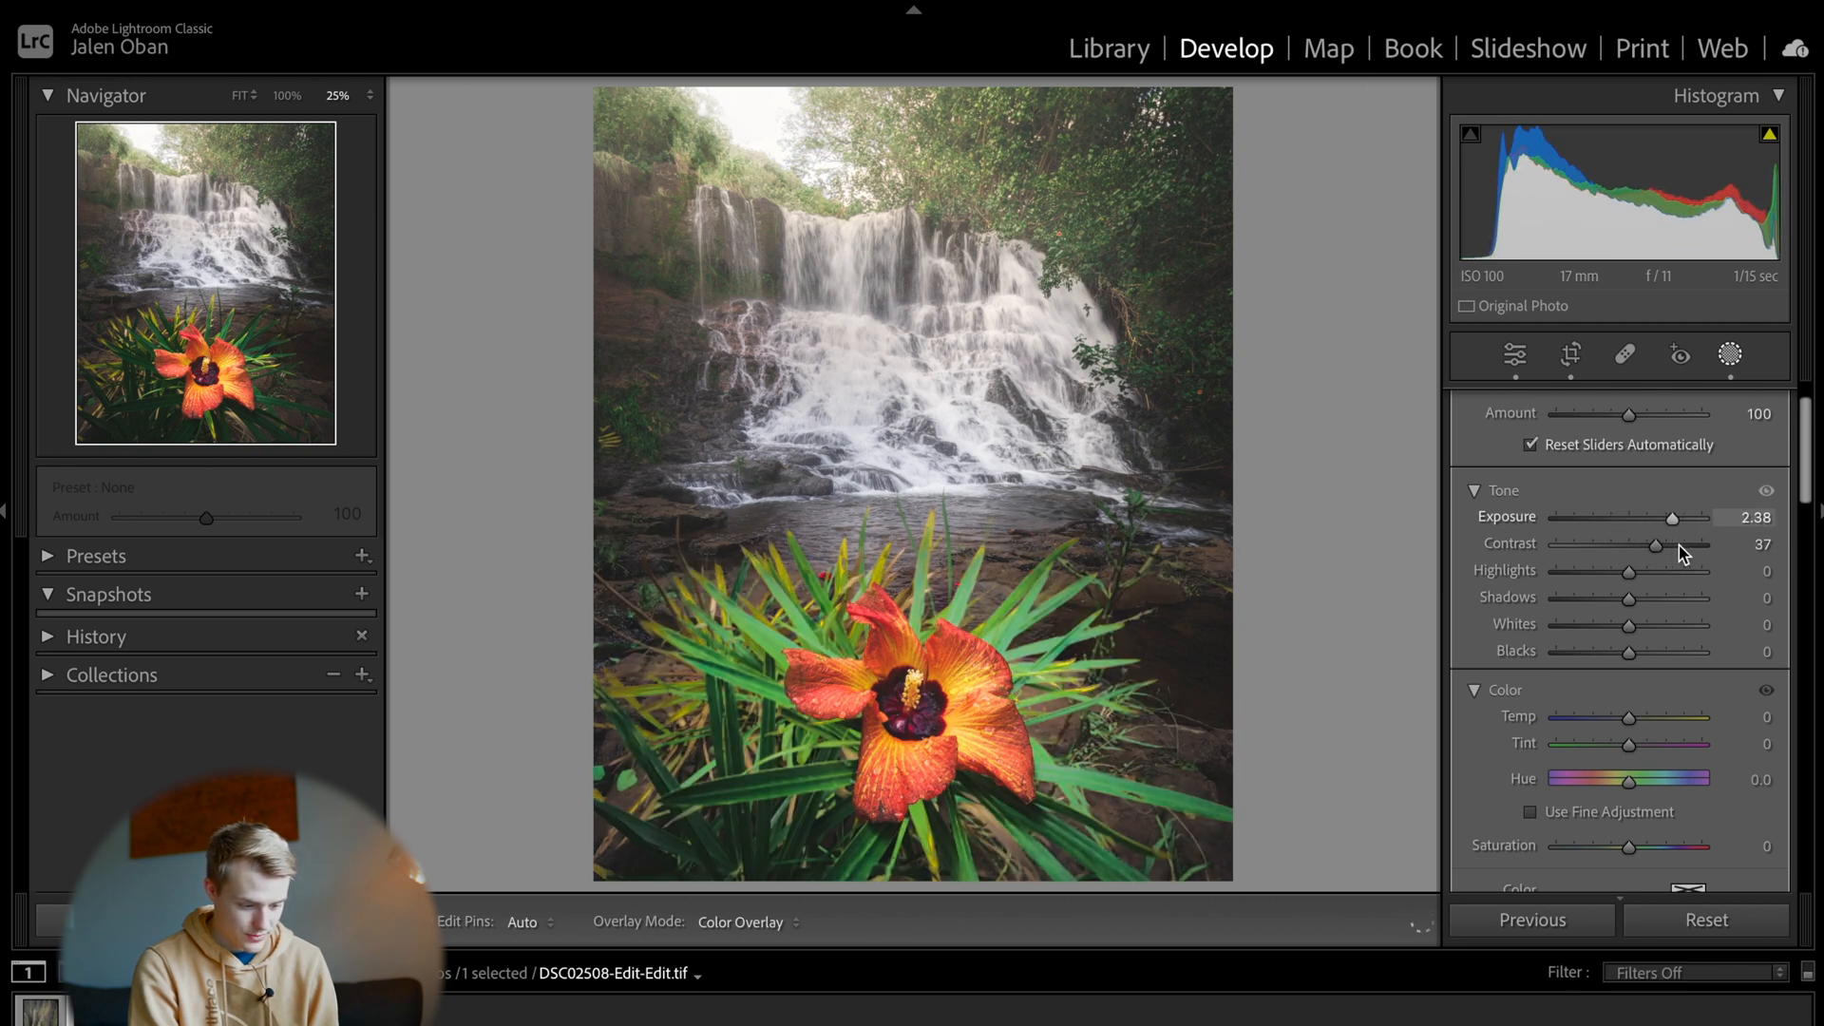
{"action": "left_click_drag", "start_coordinate": [1673, 517], "coordinate": [1649, 517]}
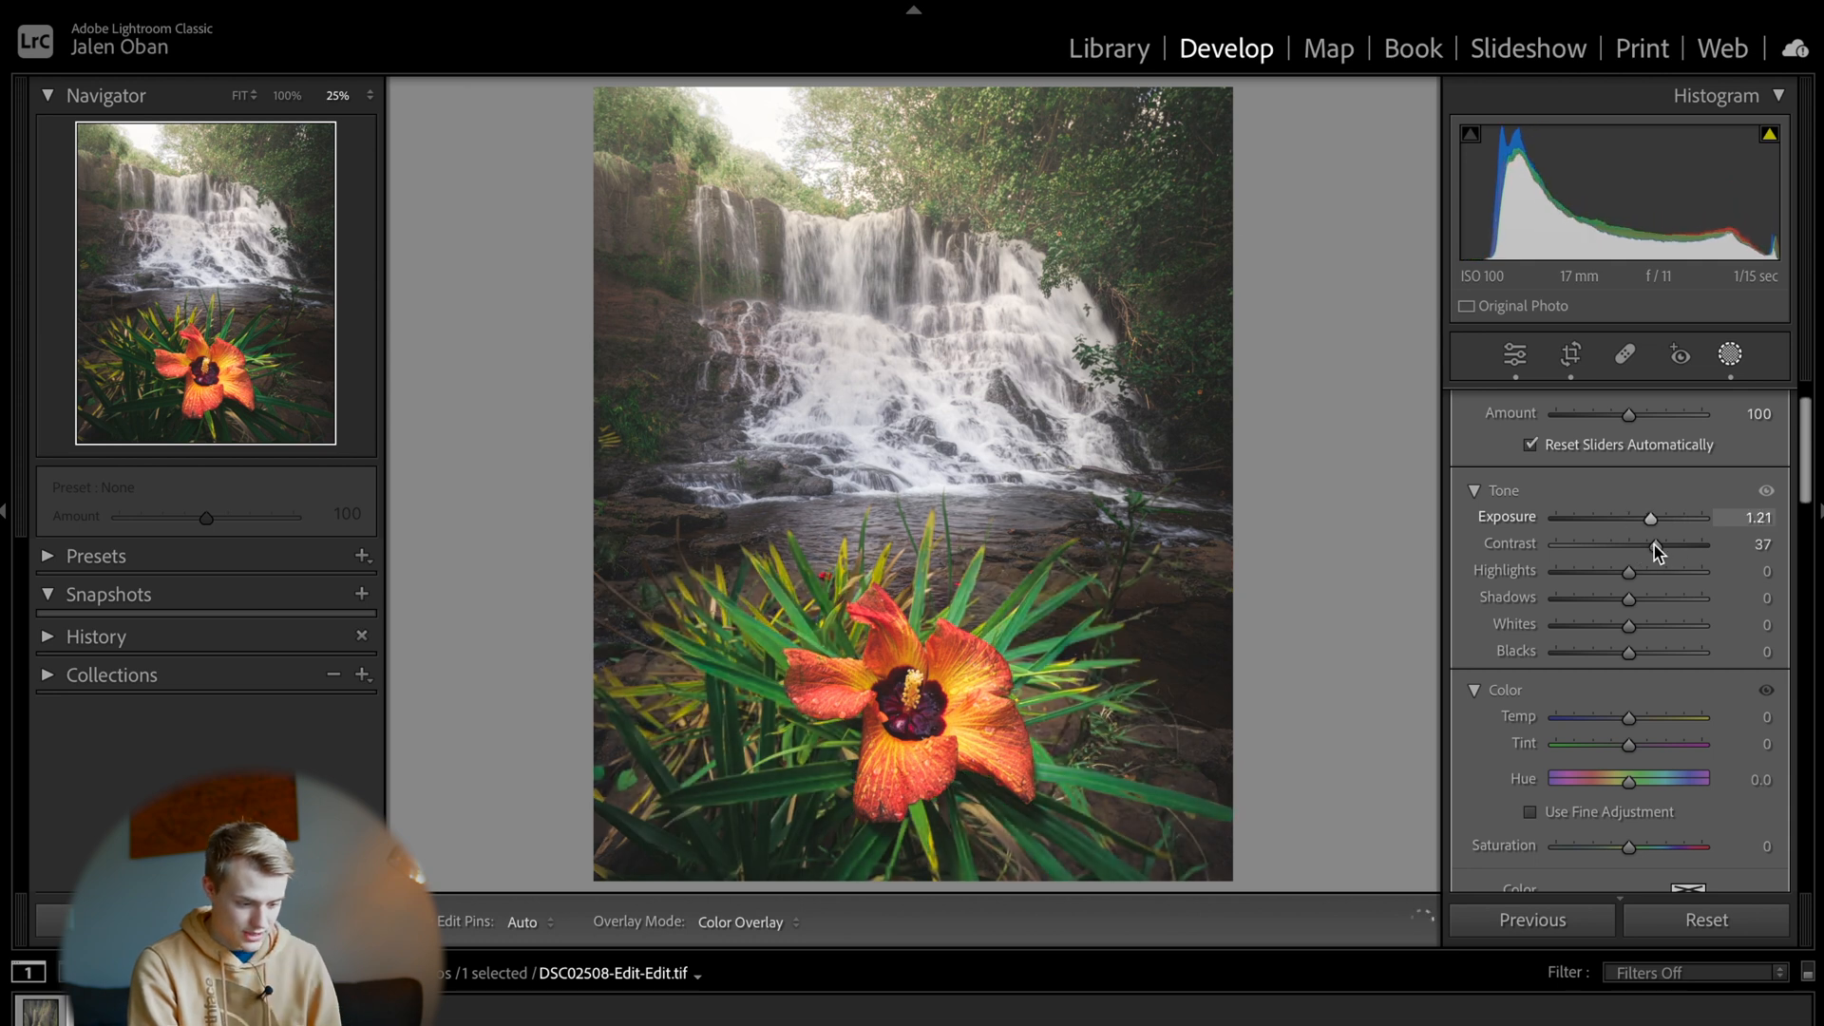
{"action": "left_click_drag", "start_coordinate": [1683, 516], "coordinate": [1636, 517]}
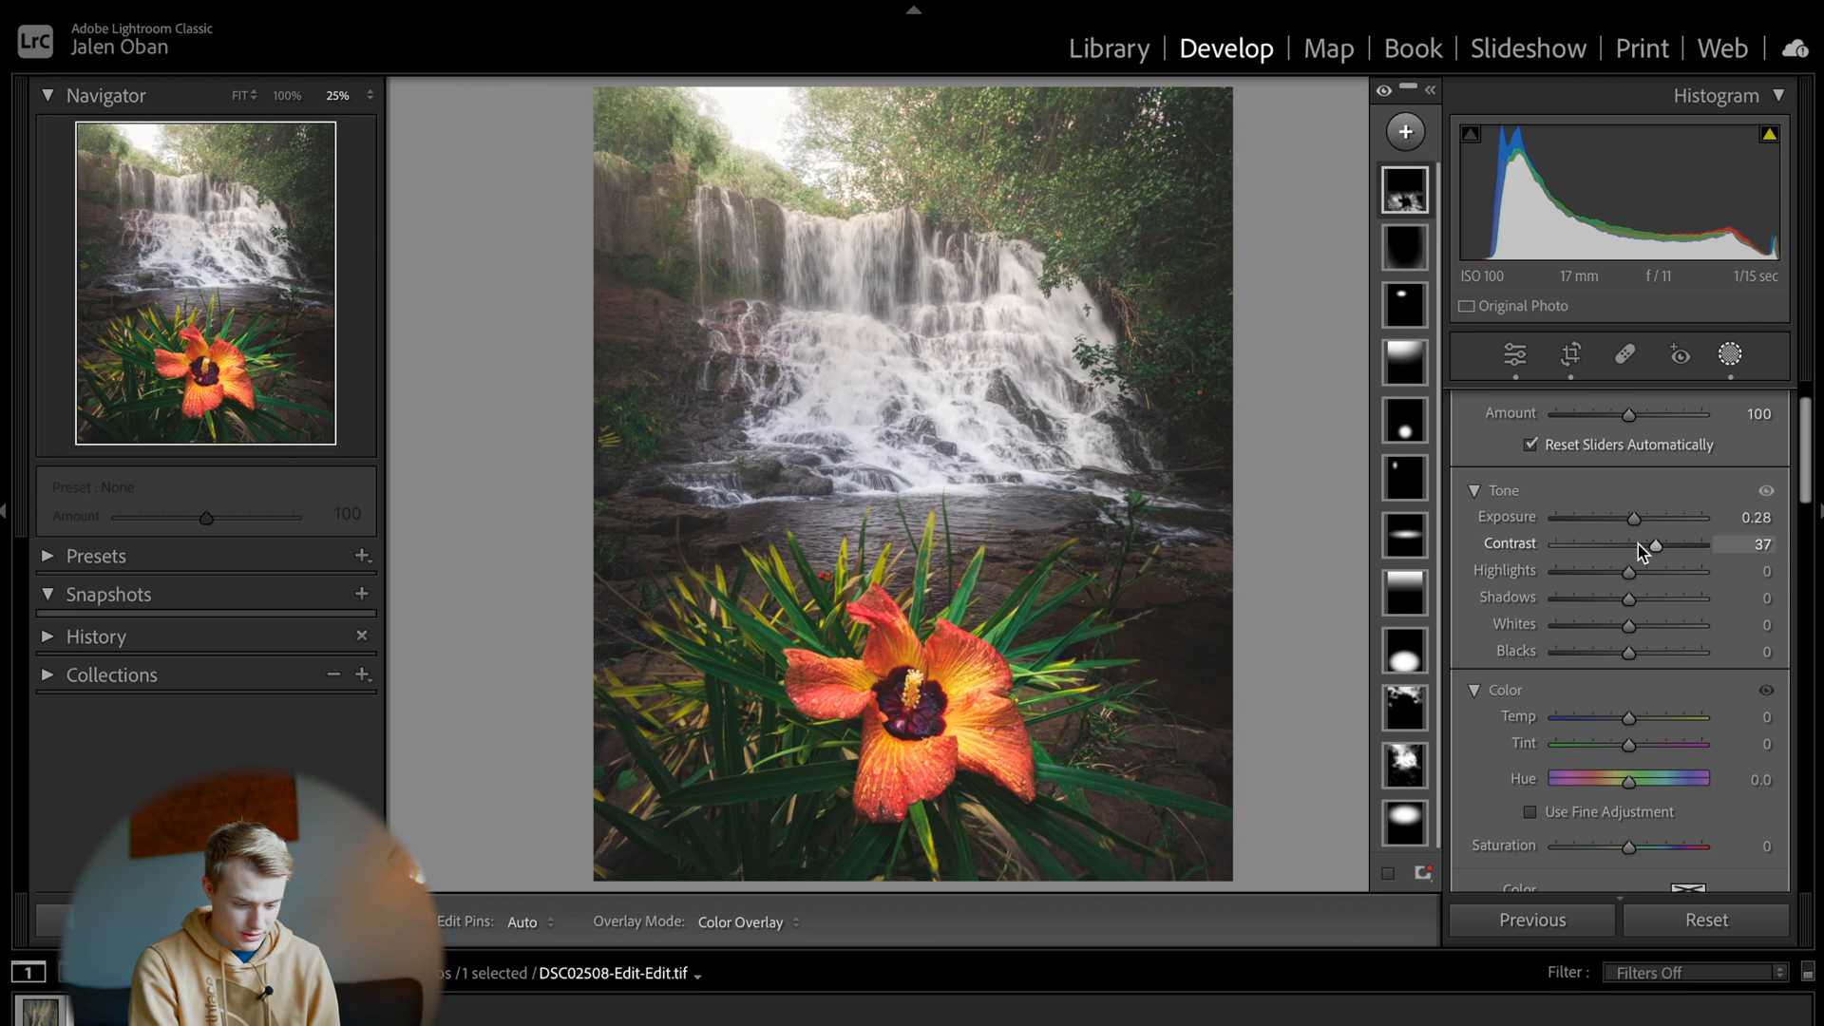
{"action": "scroll", "scroll_direction": "down", "scroll_amount": 3}
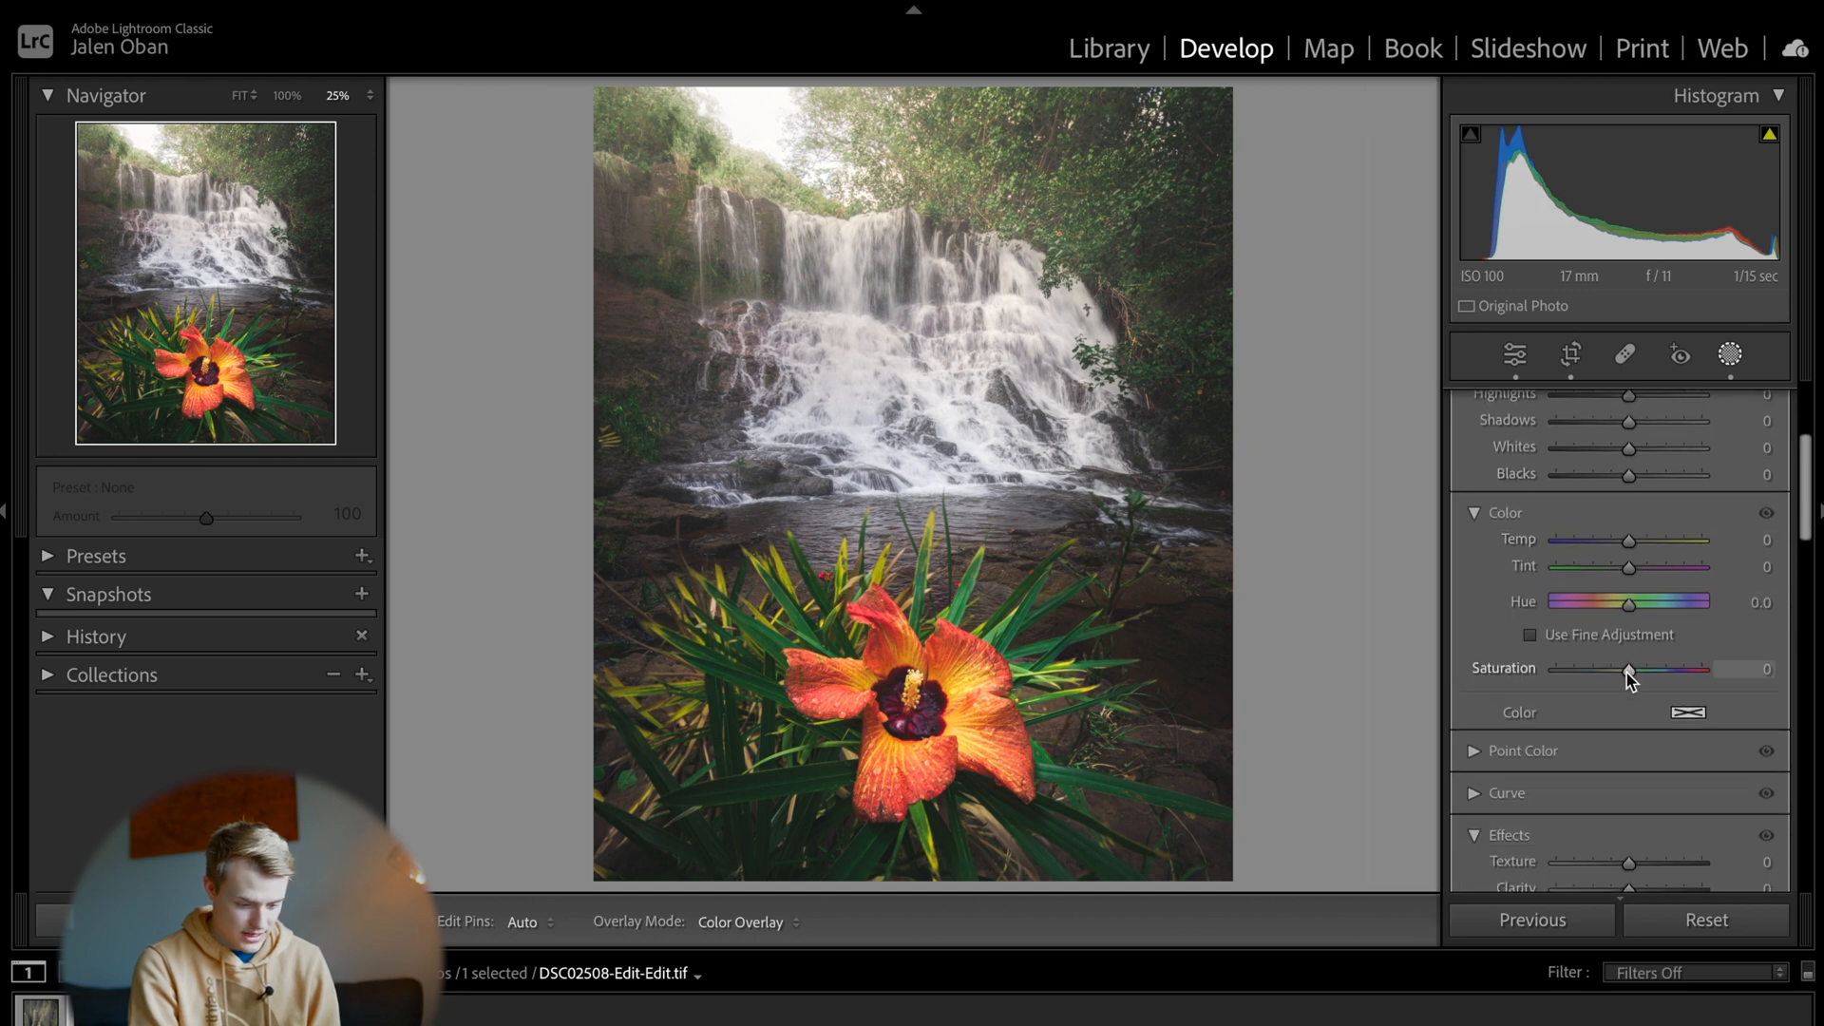
{"action": "left_click_drag", "start_coordinate": [1629, 671], "coordinate": [1600, 672]}
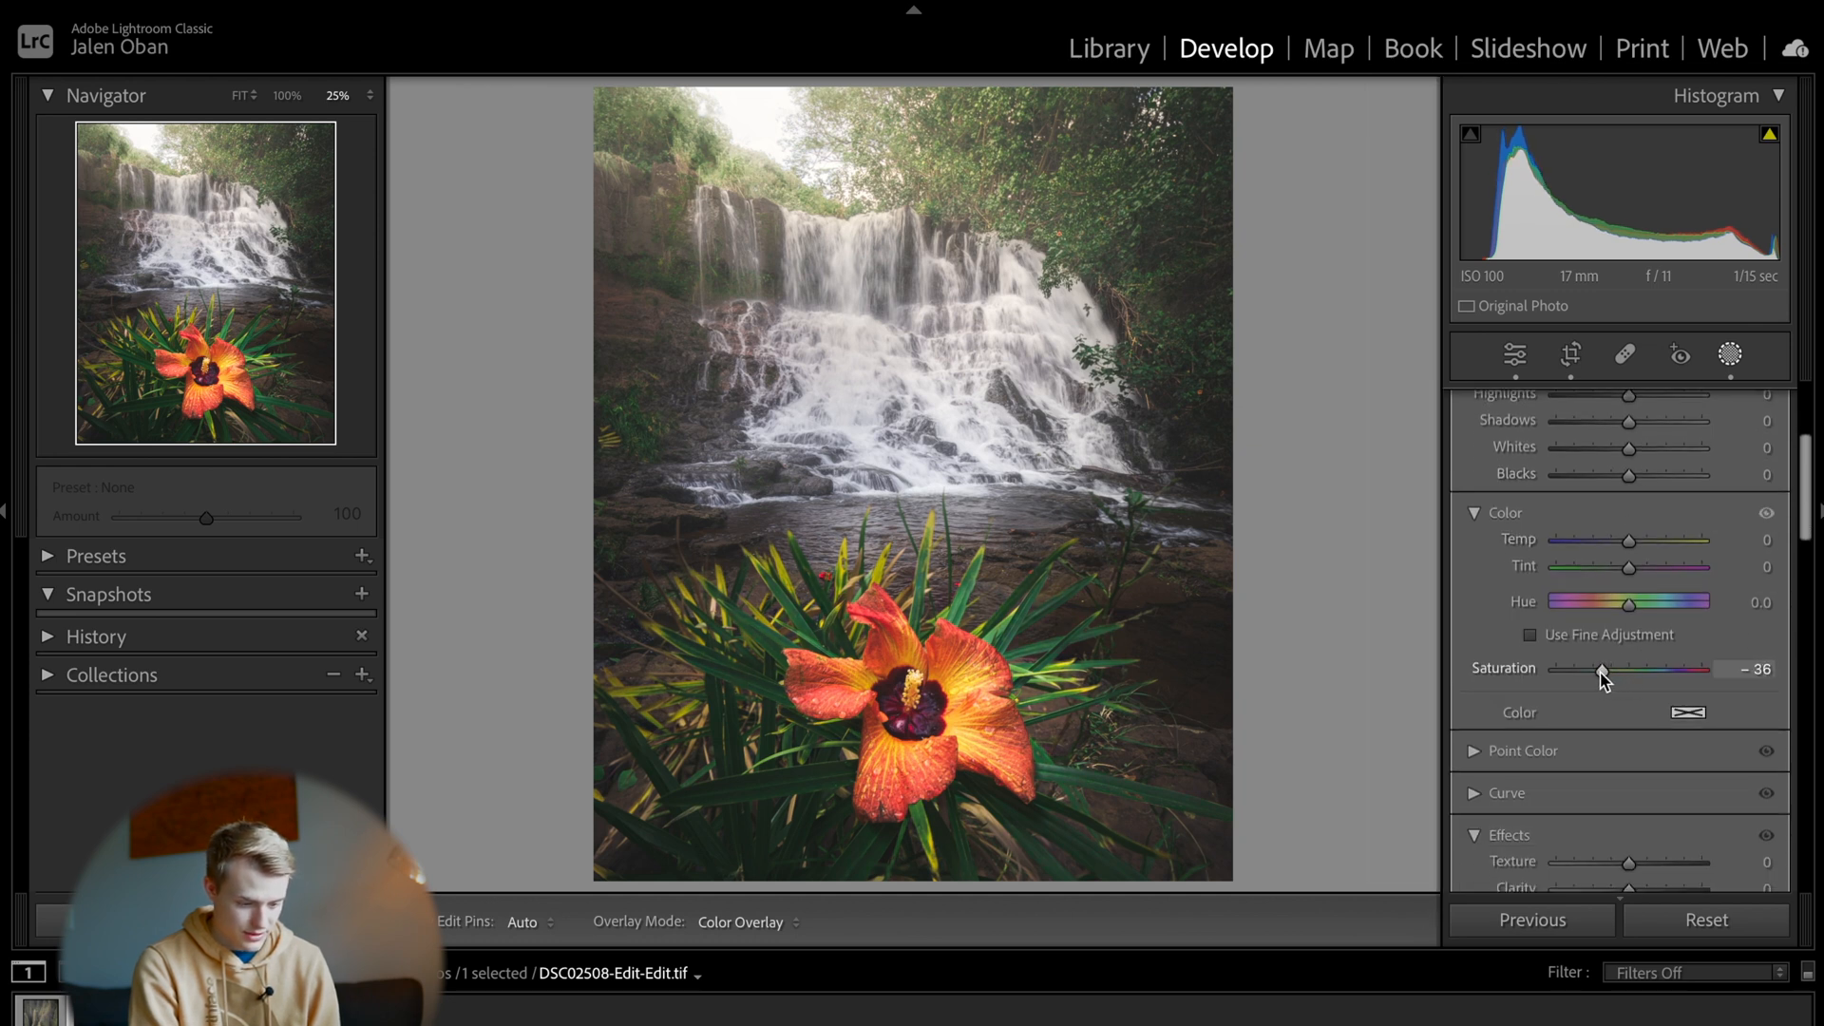